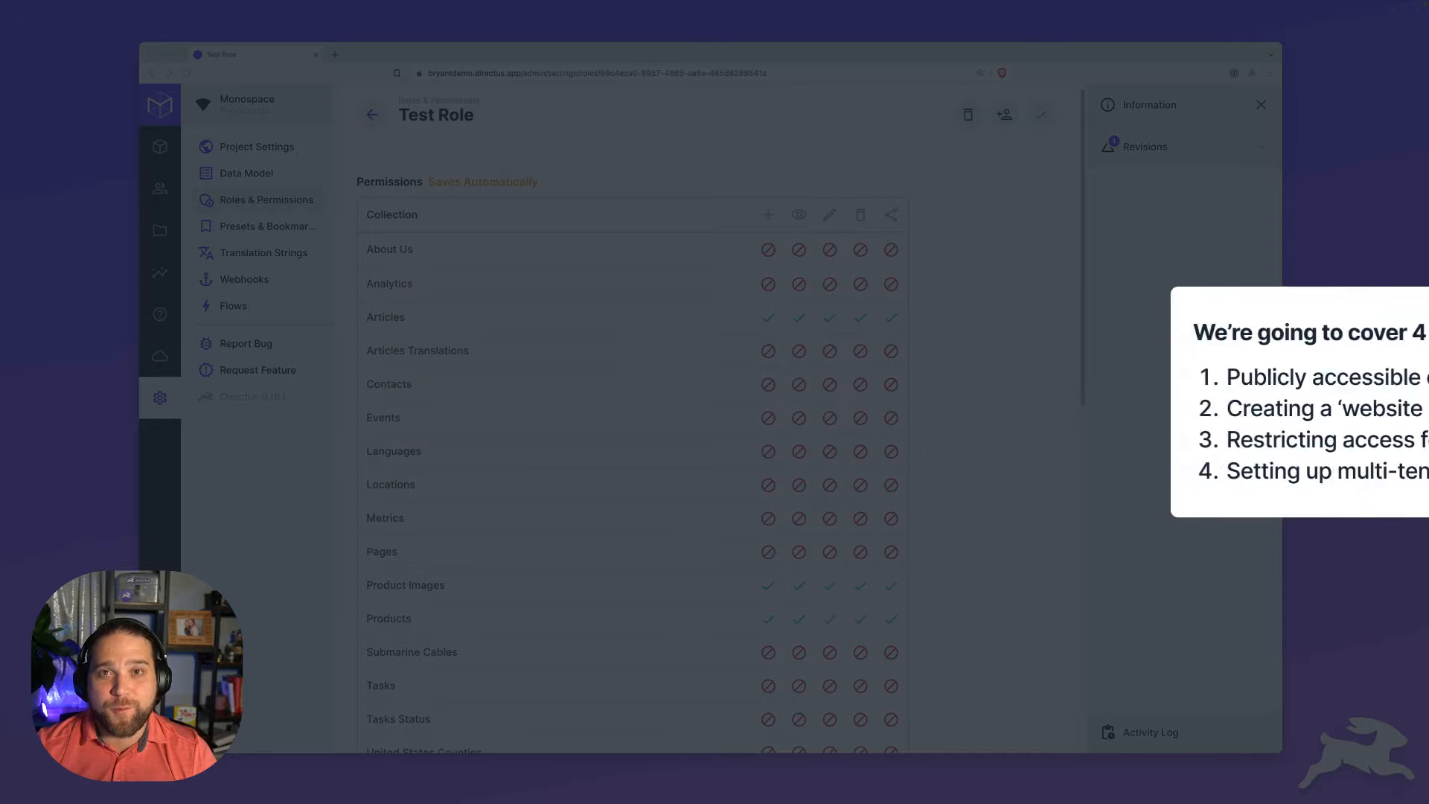
Go back from the Test Role page to the Roles & Permissions list.
left_click(372, 113)
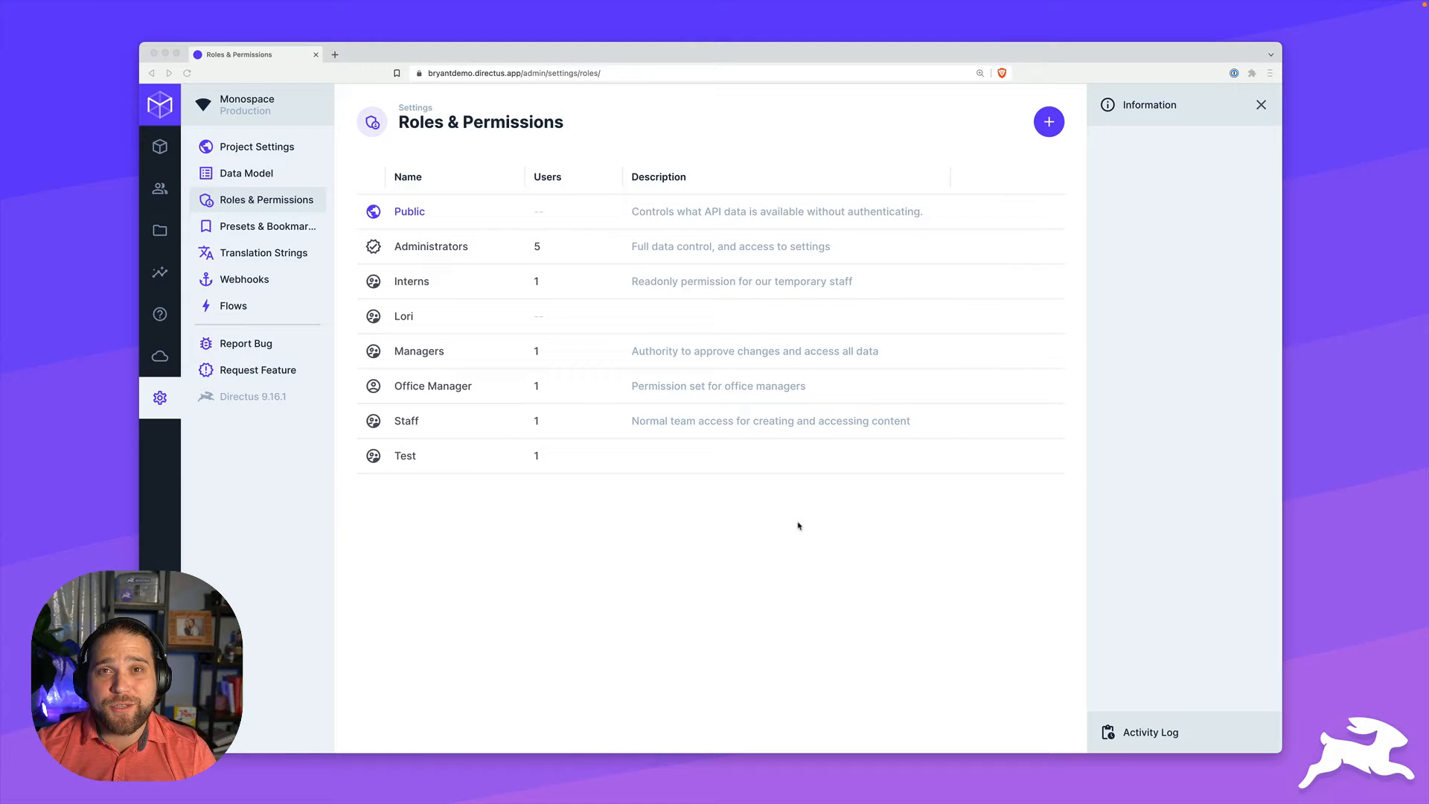
mouse_move(791, 530)
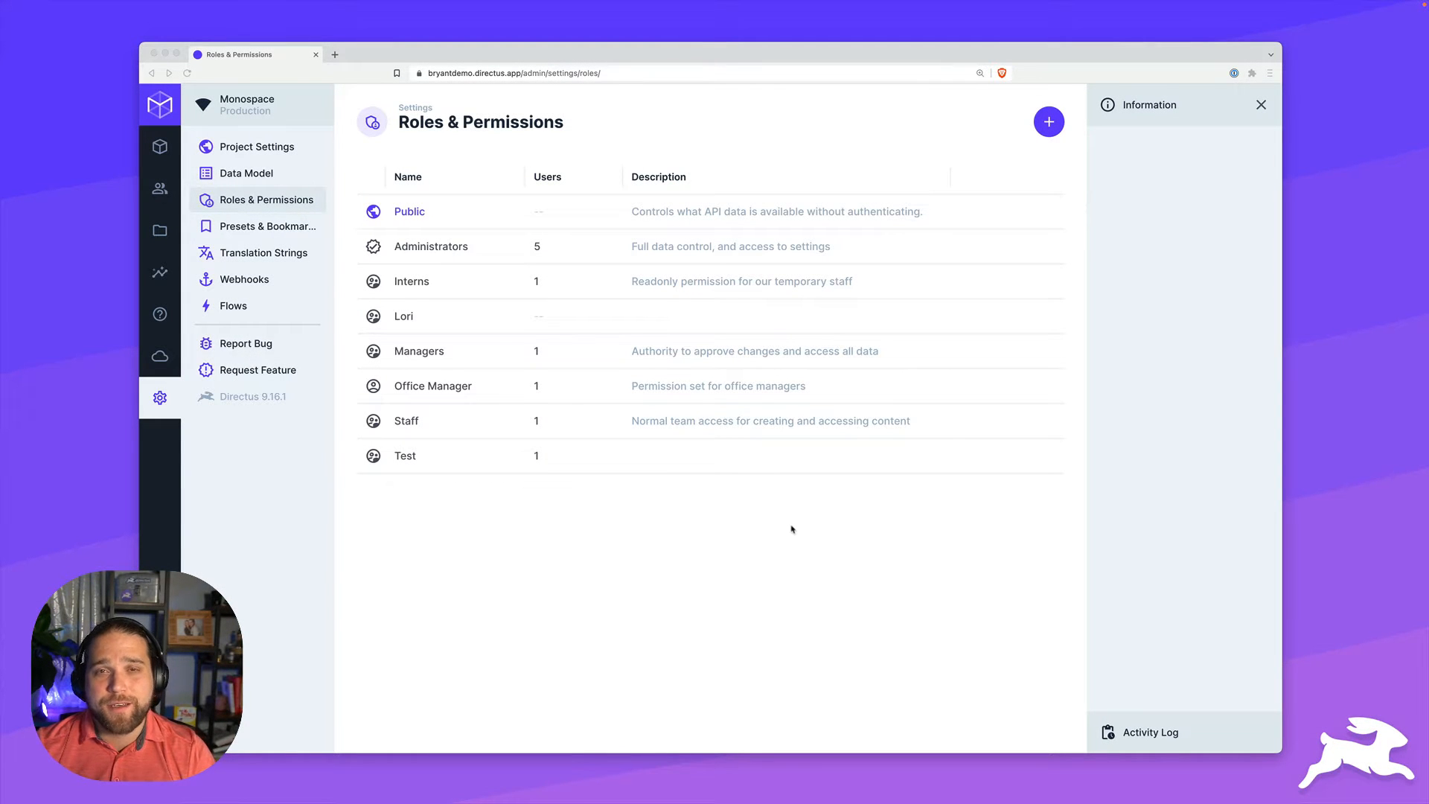
mouse_move(783, 545)
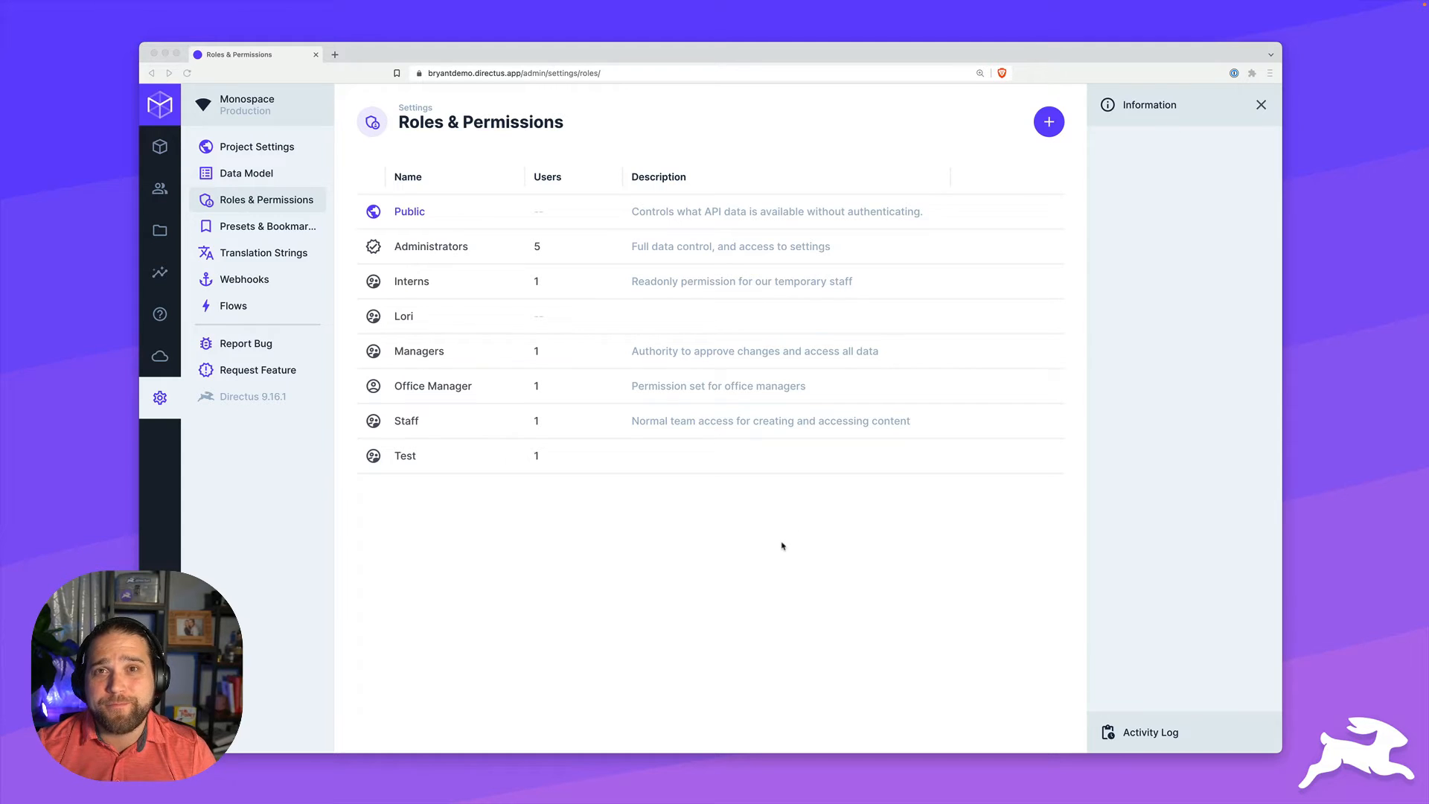
mouse_move(779, 566)
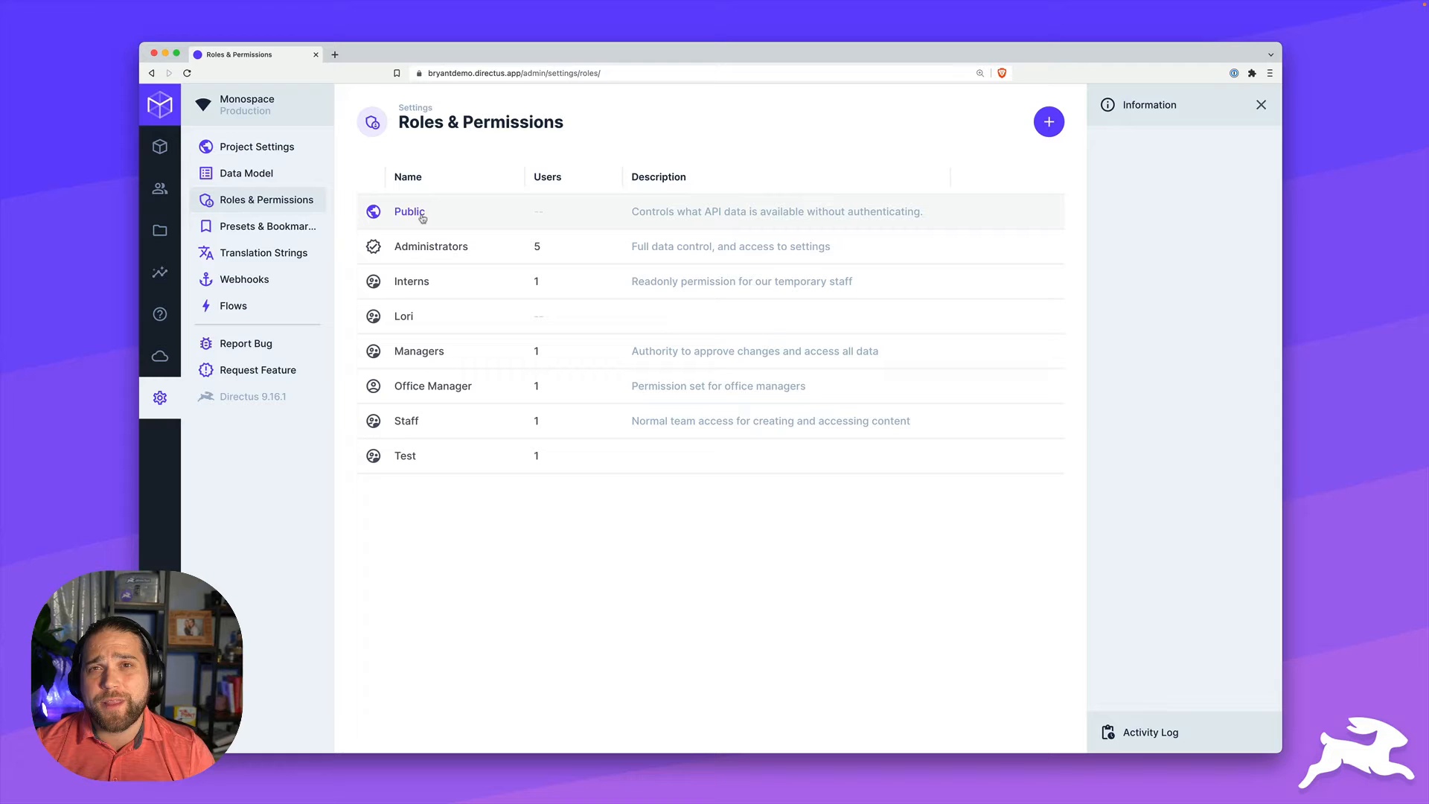
mouse_move(685, 214)
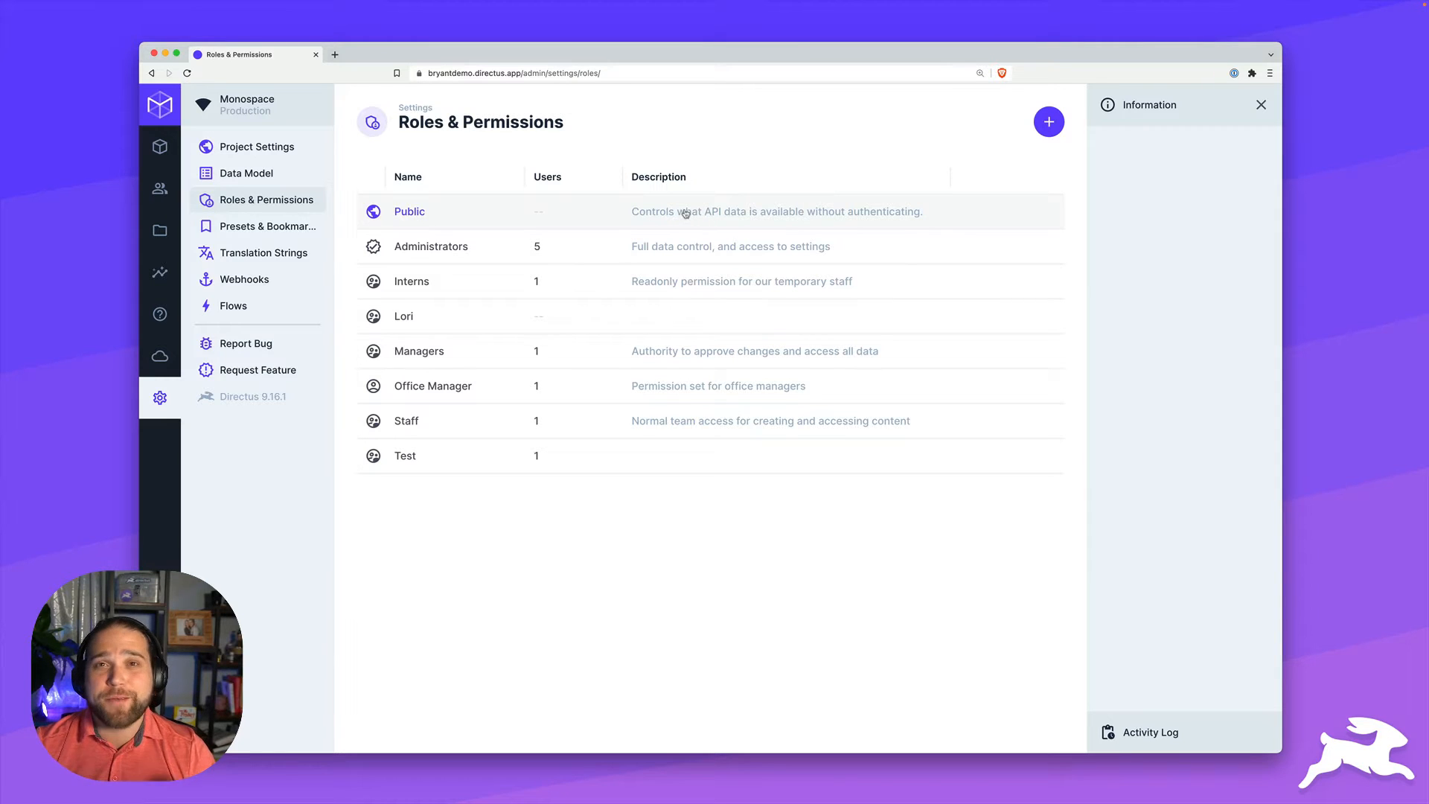
mouse_move(682, 220)
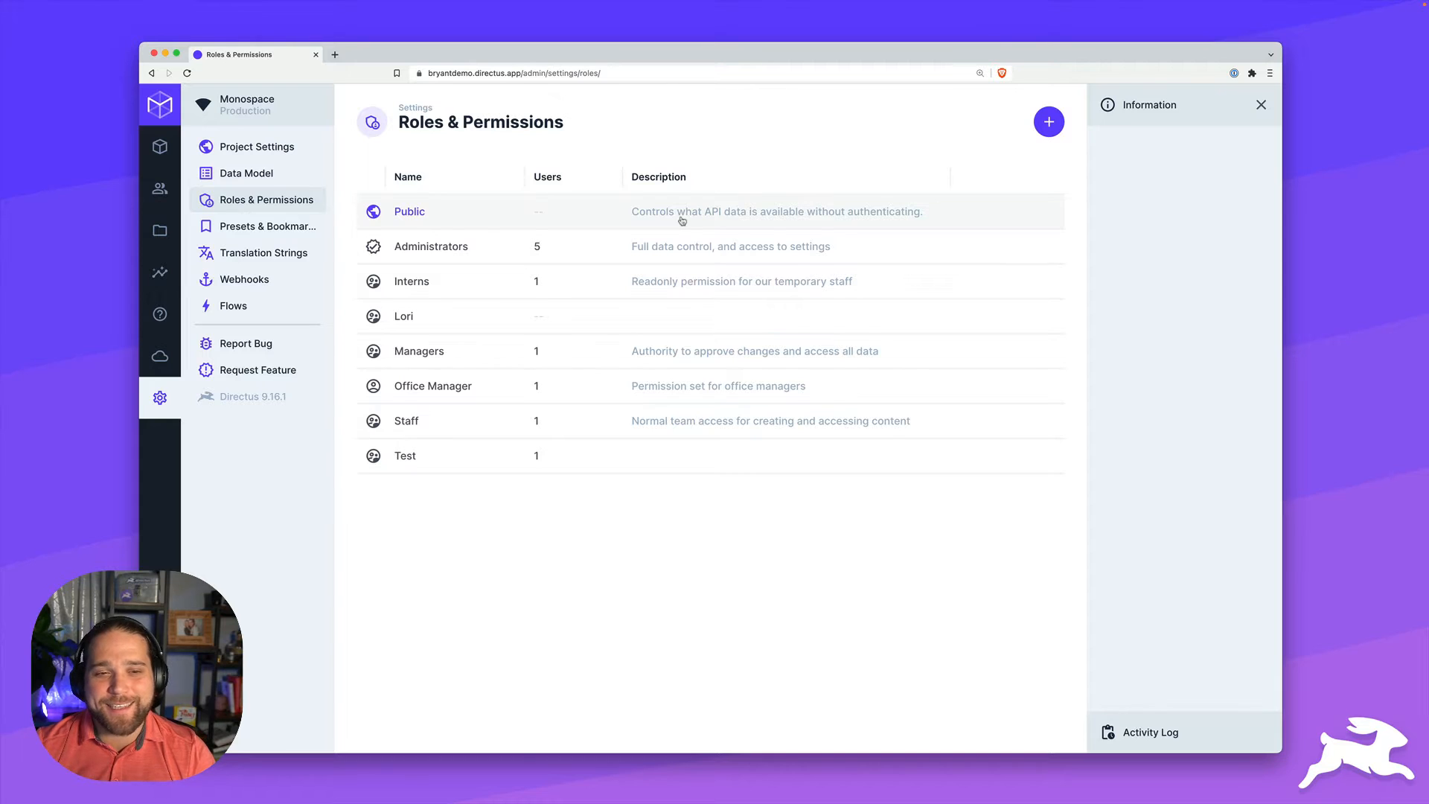
Grant the Public role All Access to read the Articles collection.
left_click(410, 212)
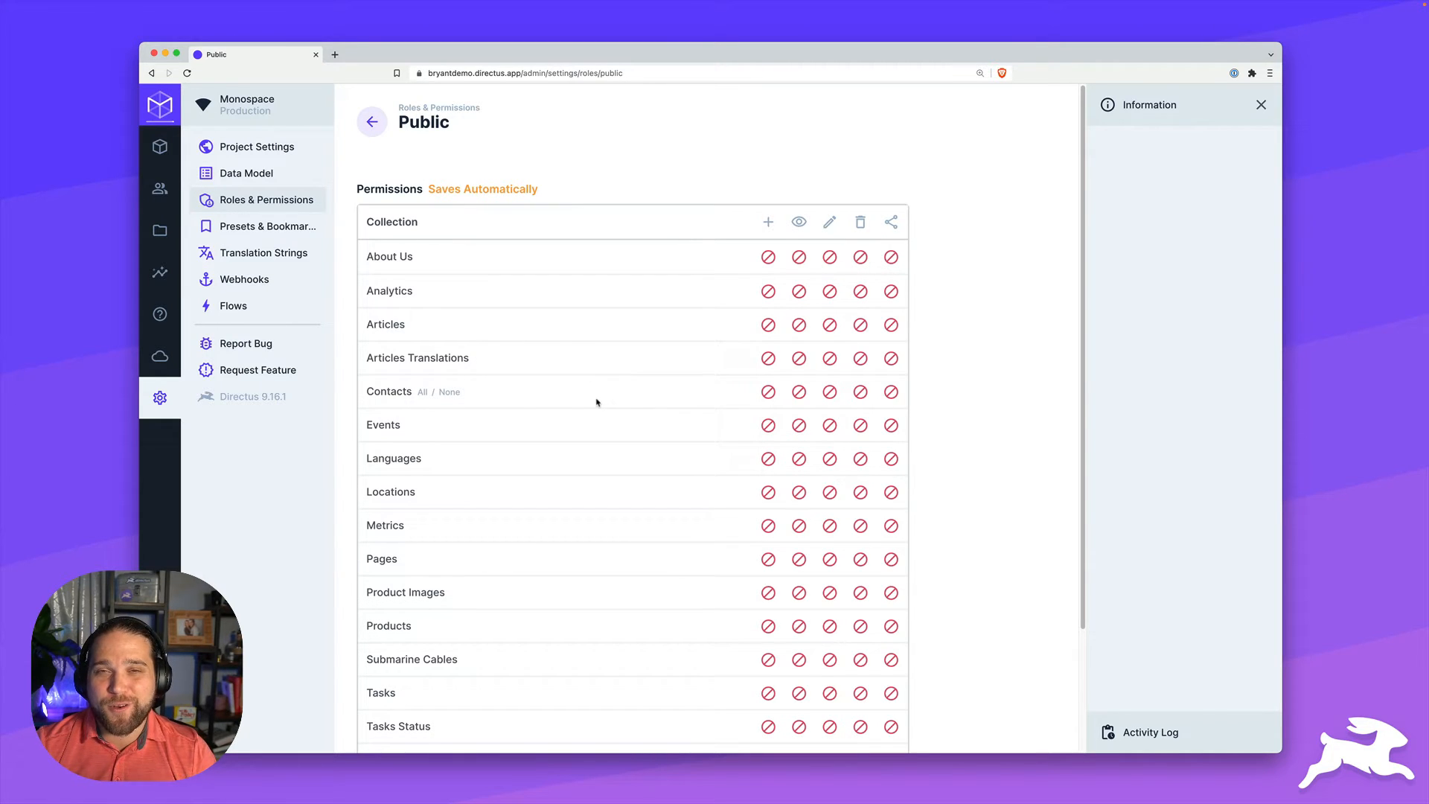
scroll("down", 3)
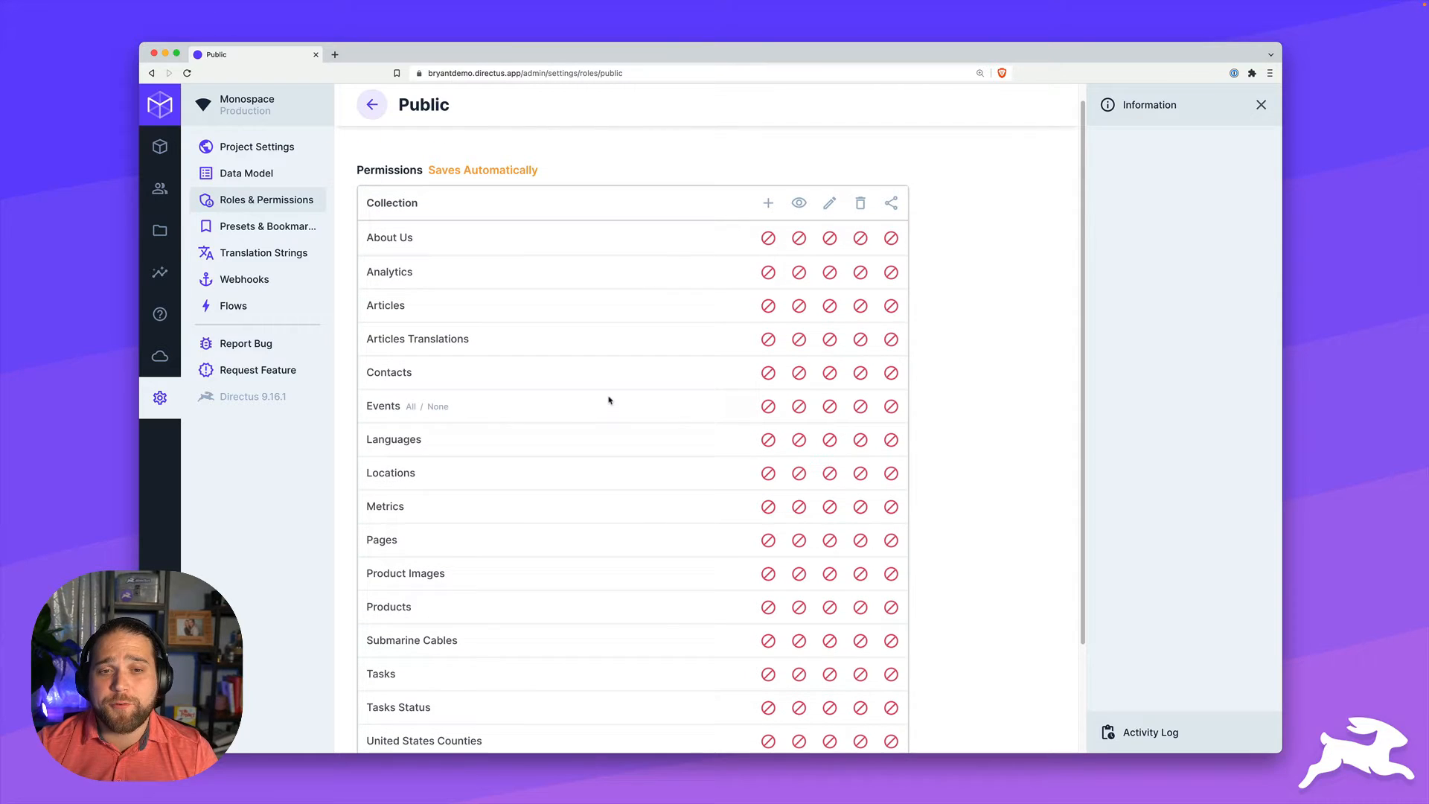
mouse_move(386, 307)
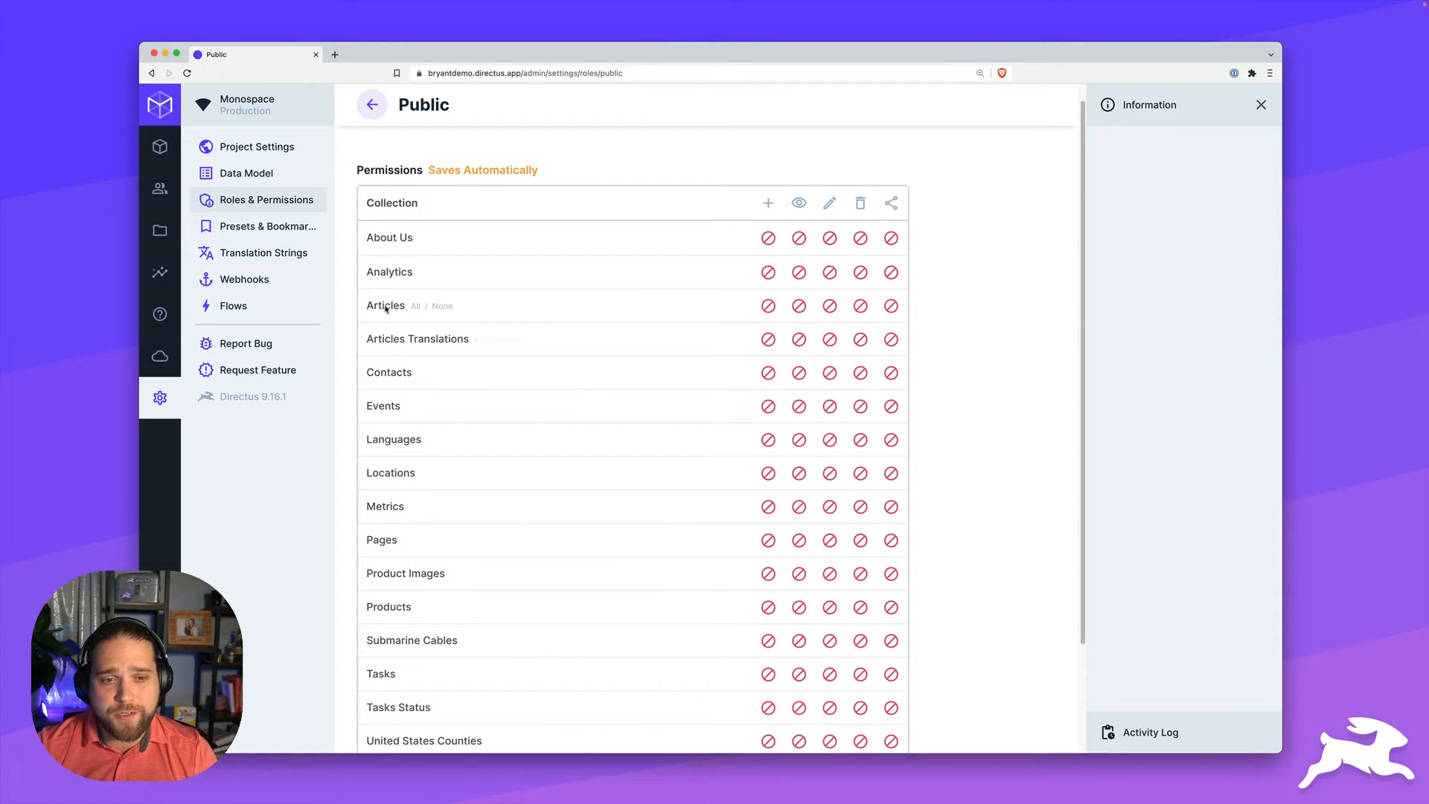
mouse_move(388, 307)
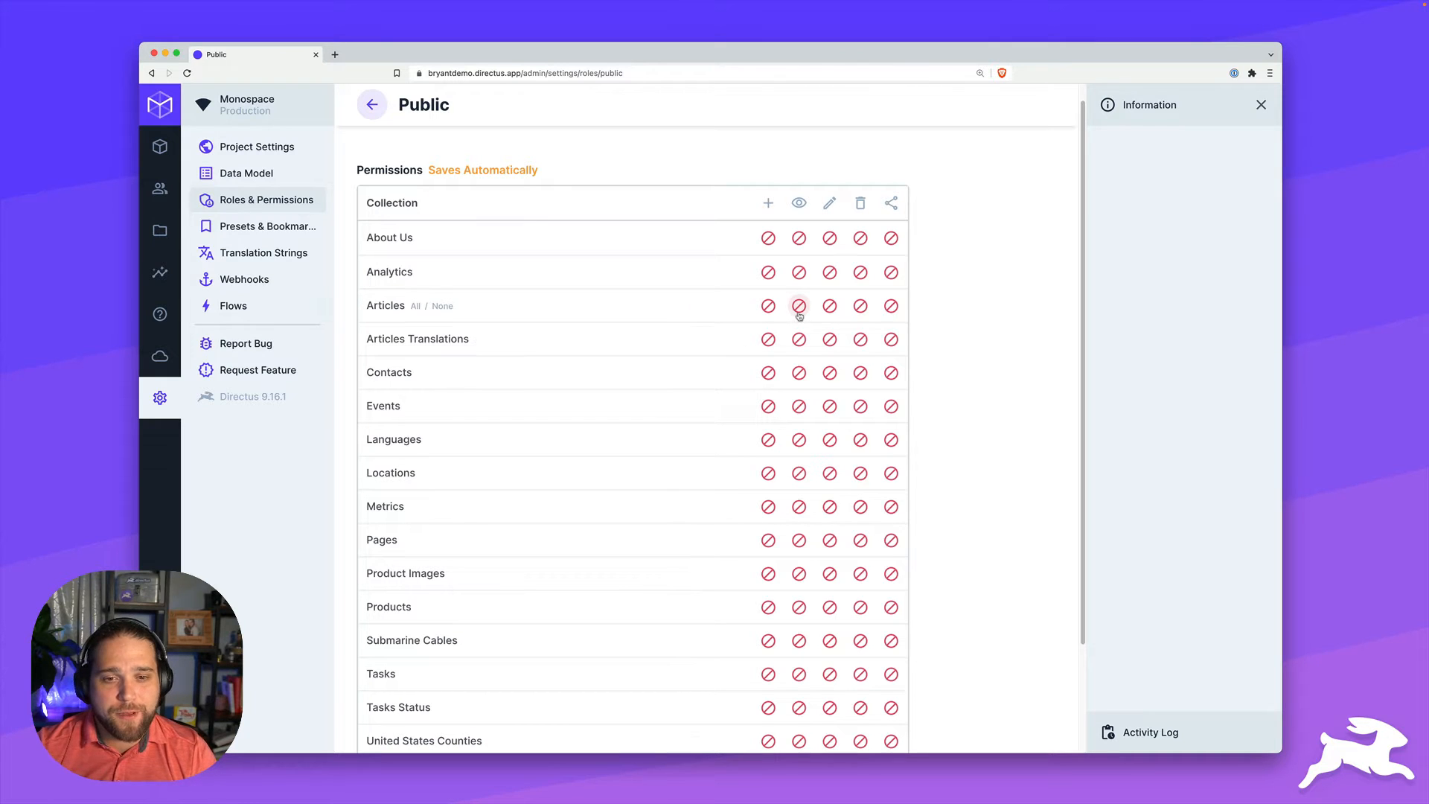
left_click(798, 307)
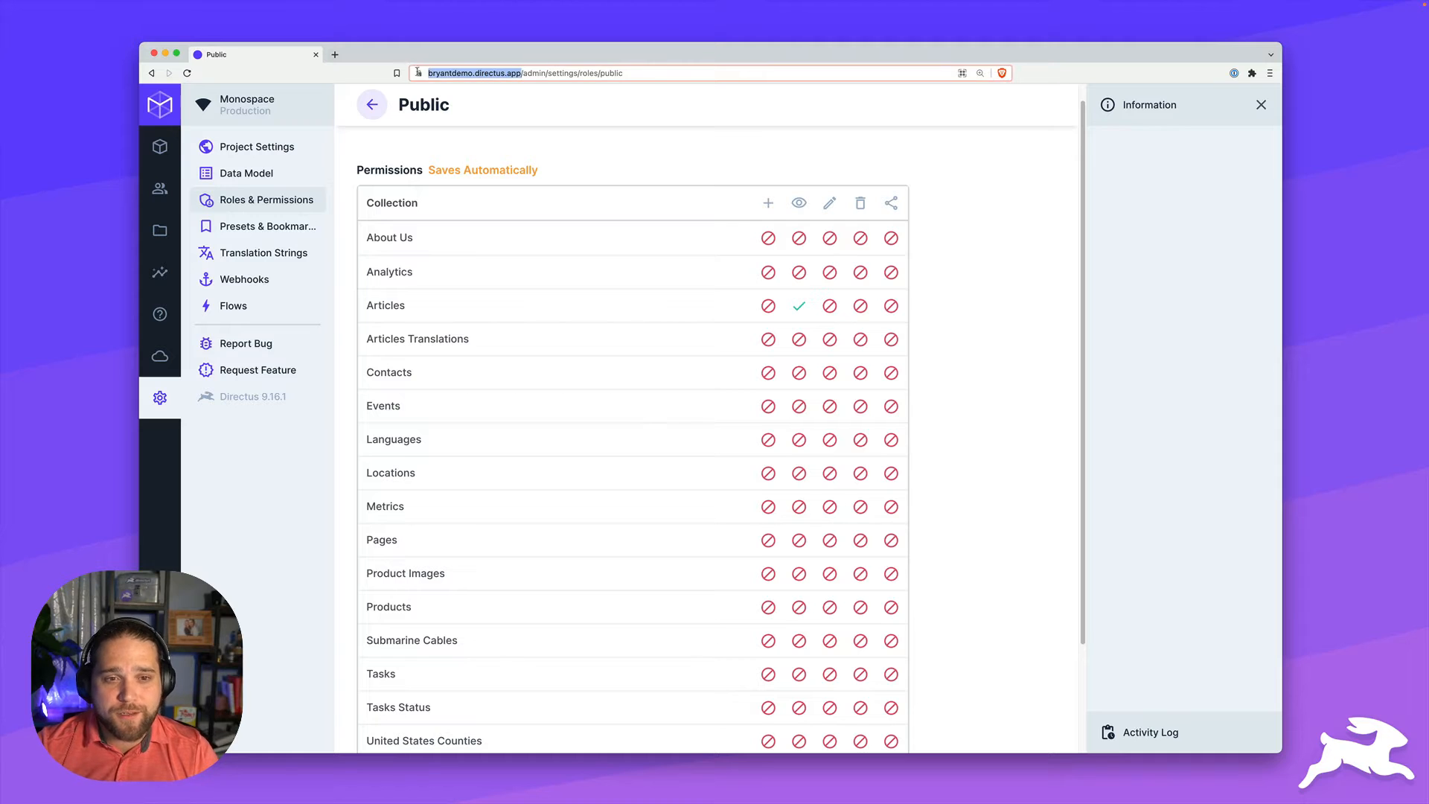
left_click(467, 54)
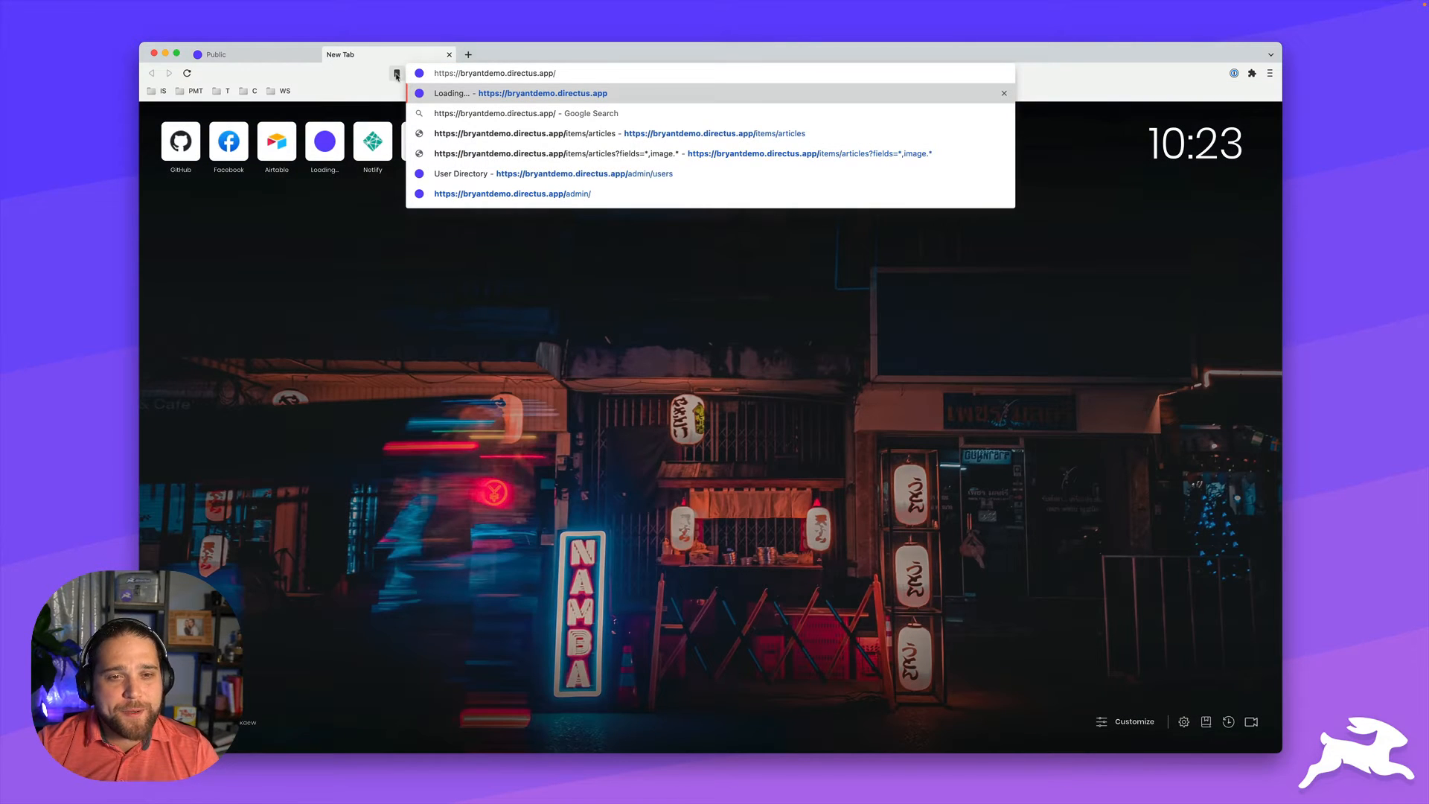
left_click(562, 134)
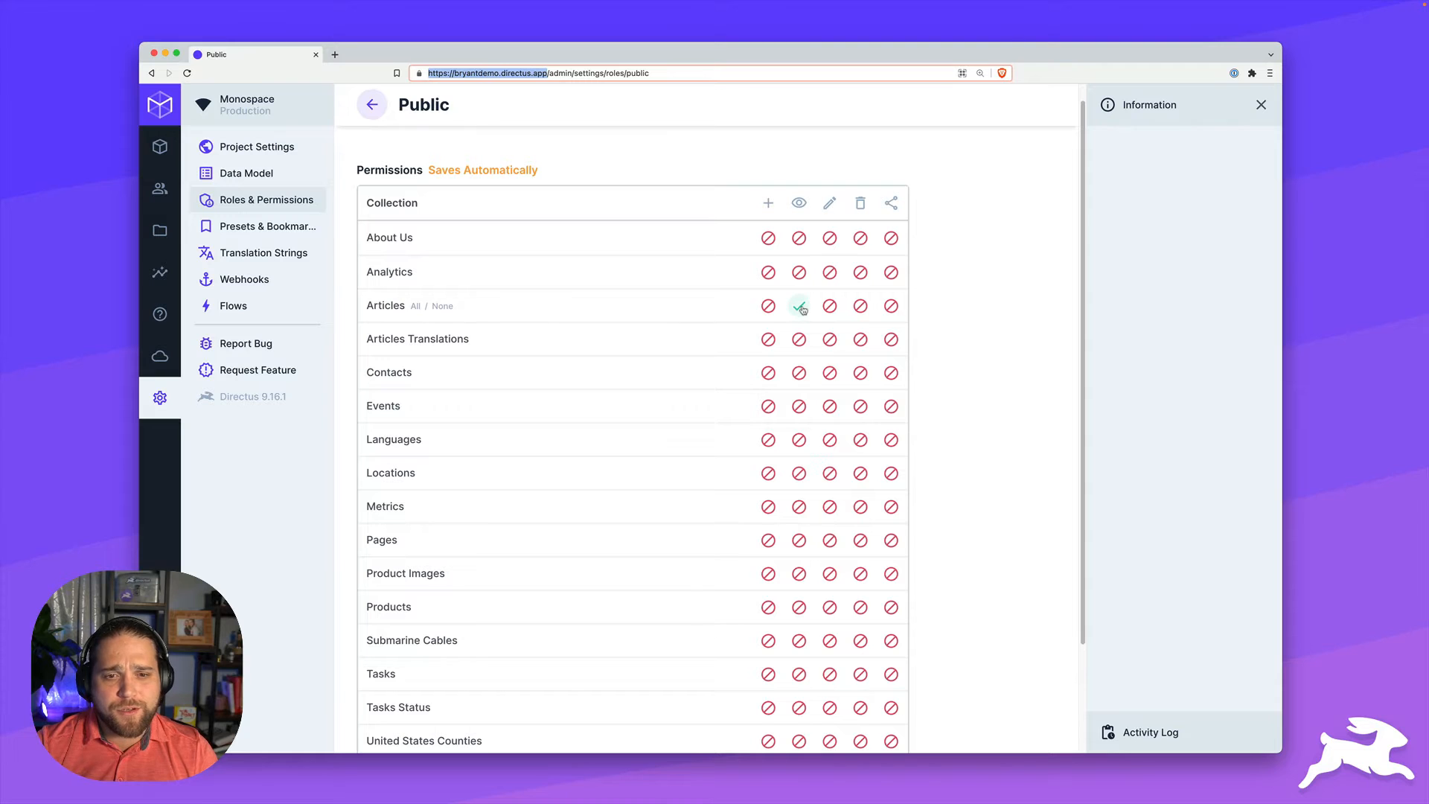
Switch Public read on Articles to a custom rule filtering Status equals Published.
left_click(798, 306)
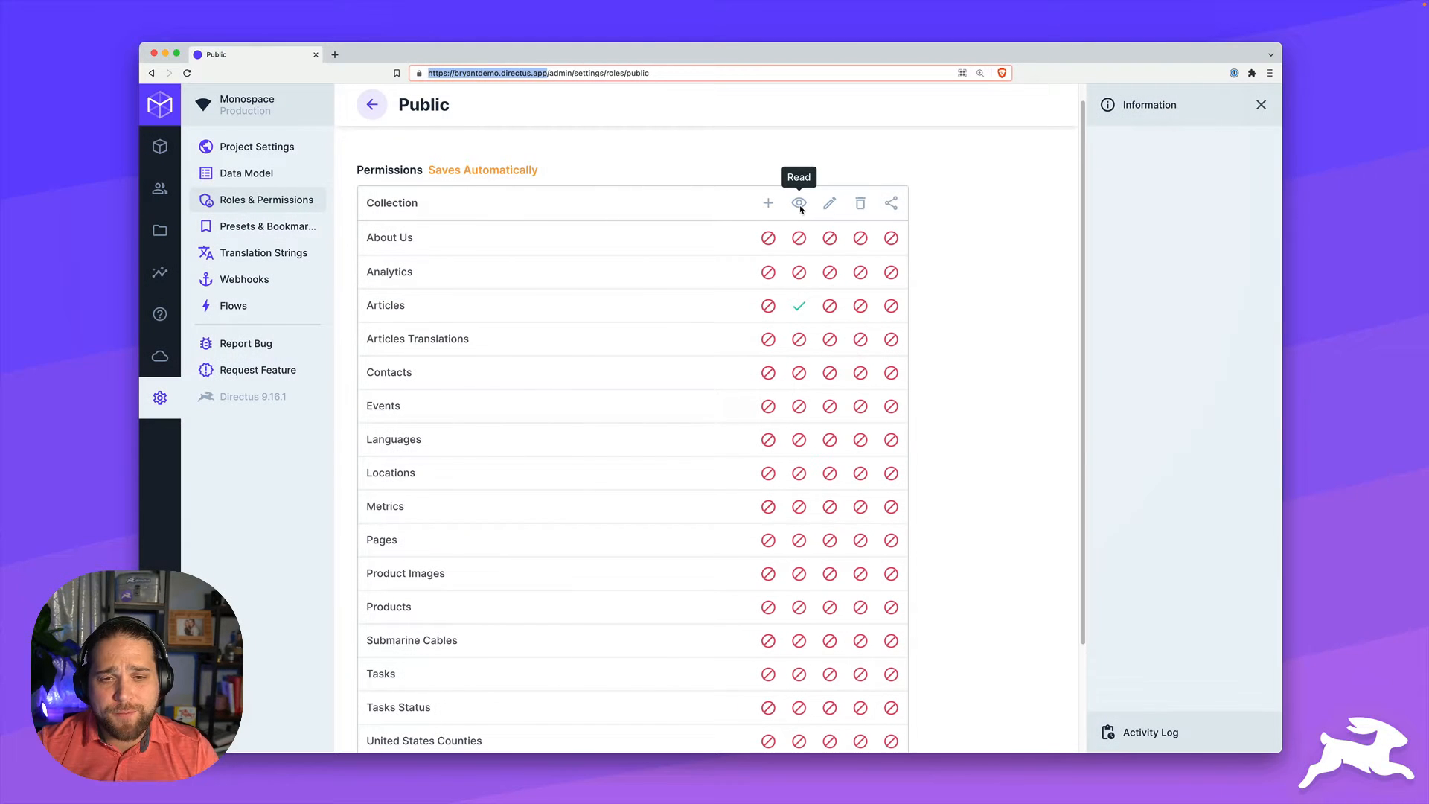
left_click(798, 306)
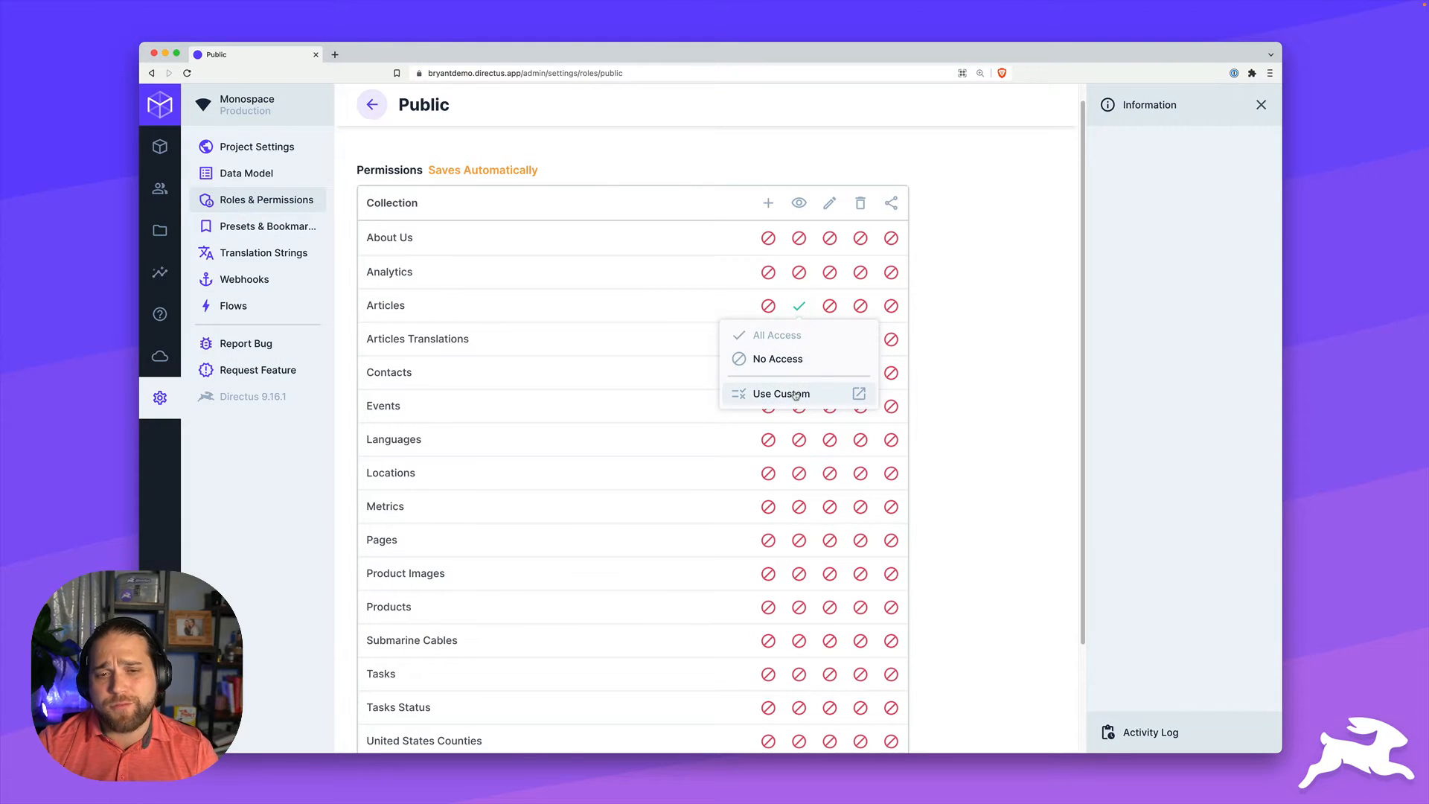
left_click(780, 393)
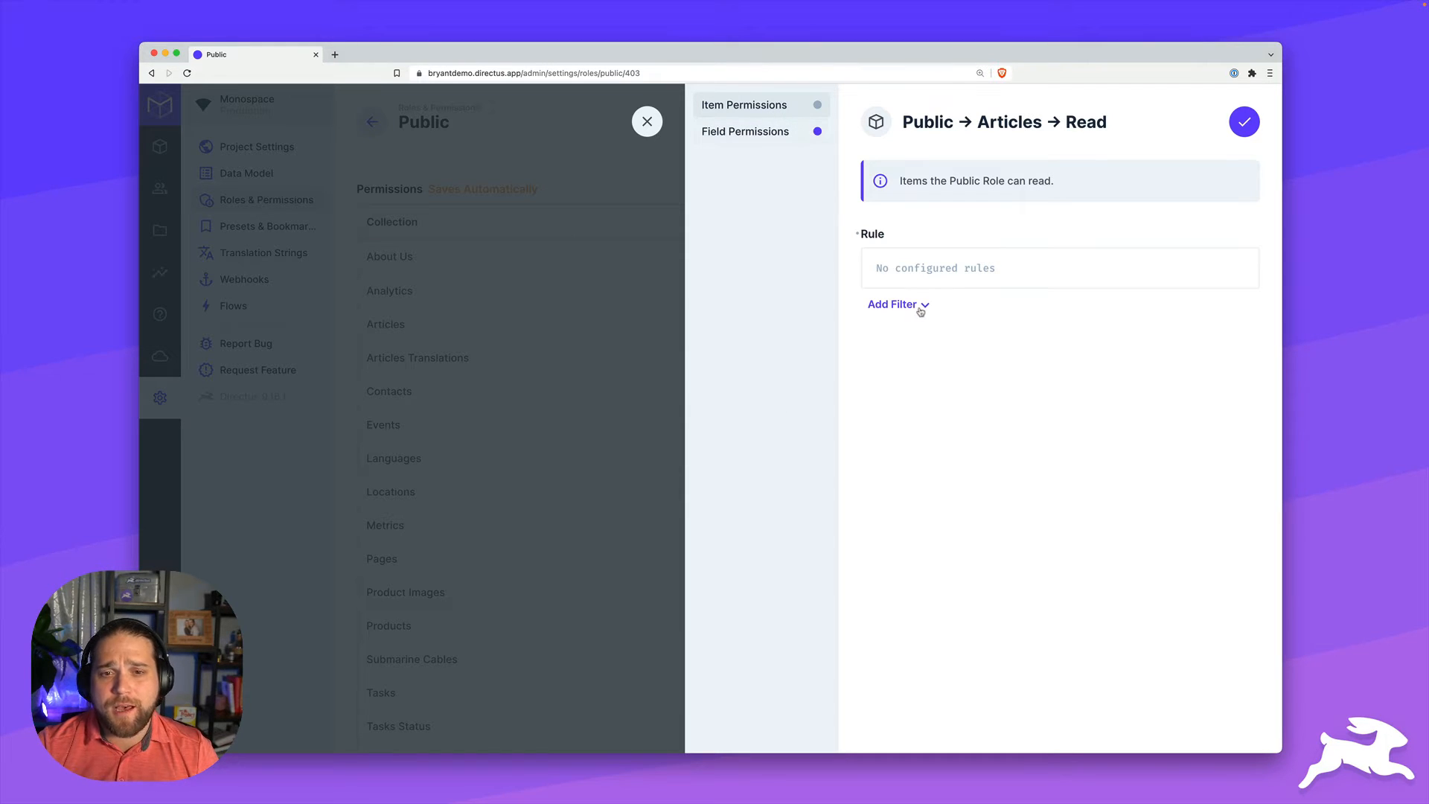
left_click(892, 304)
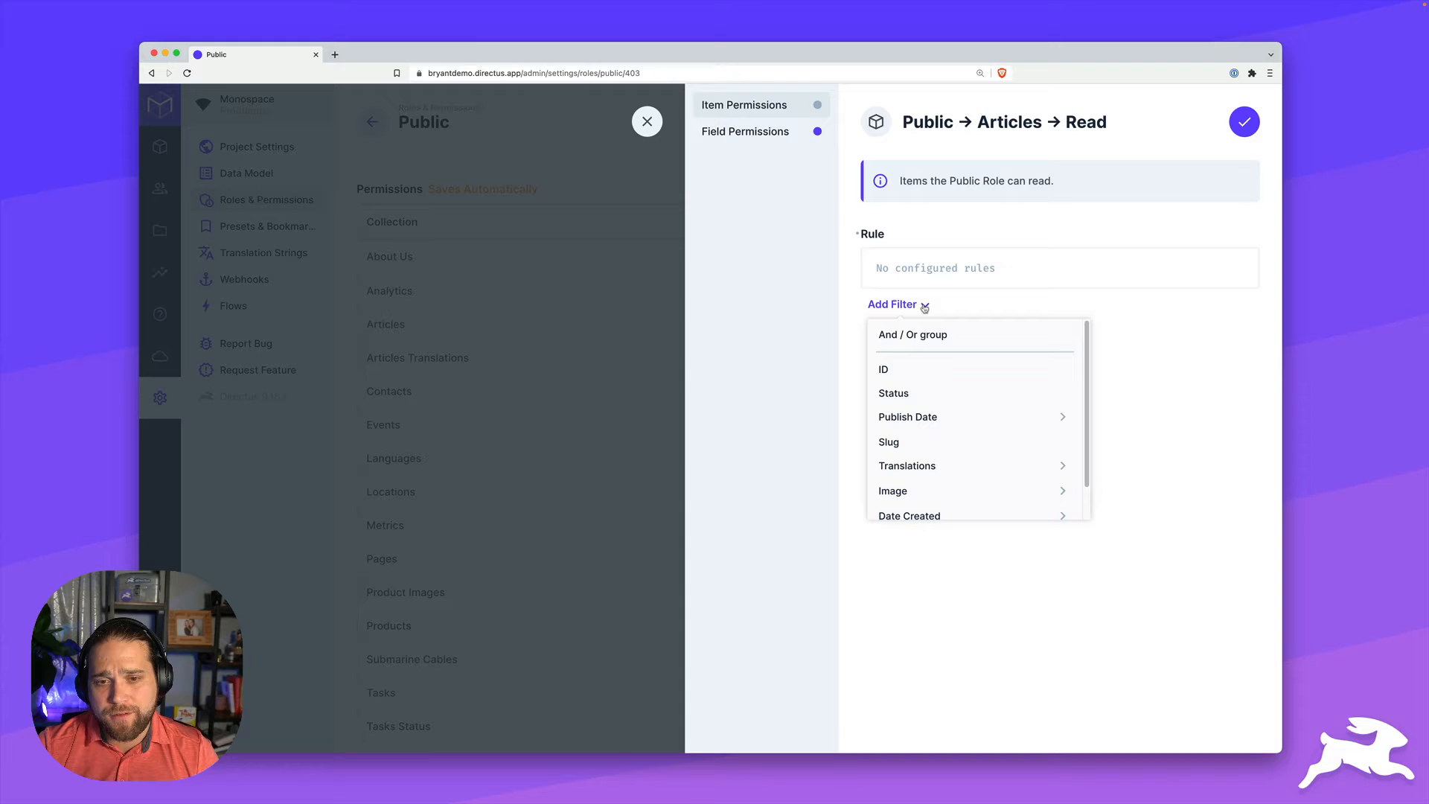
mouse_move(905, 393)
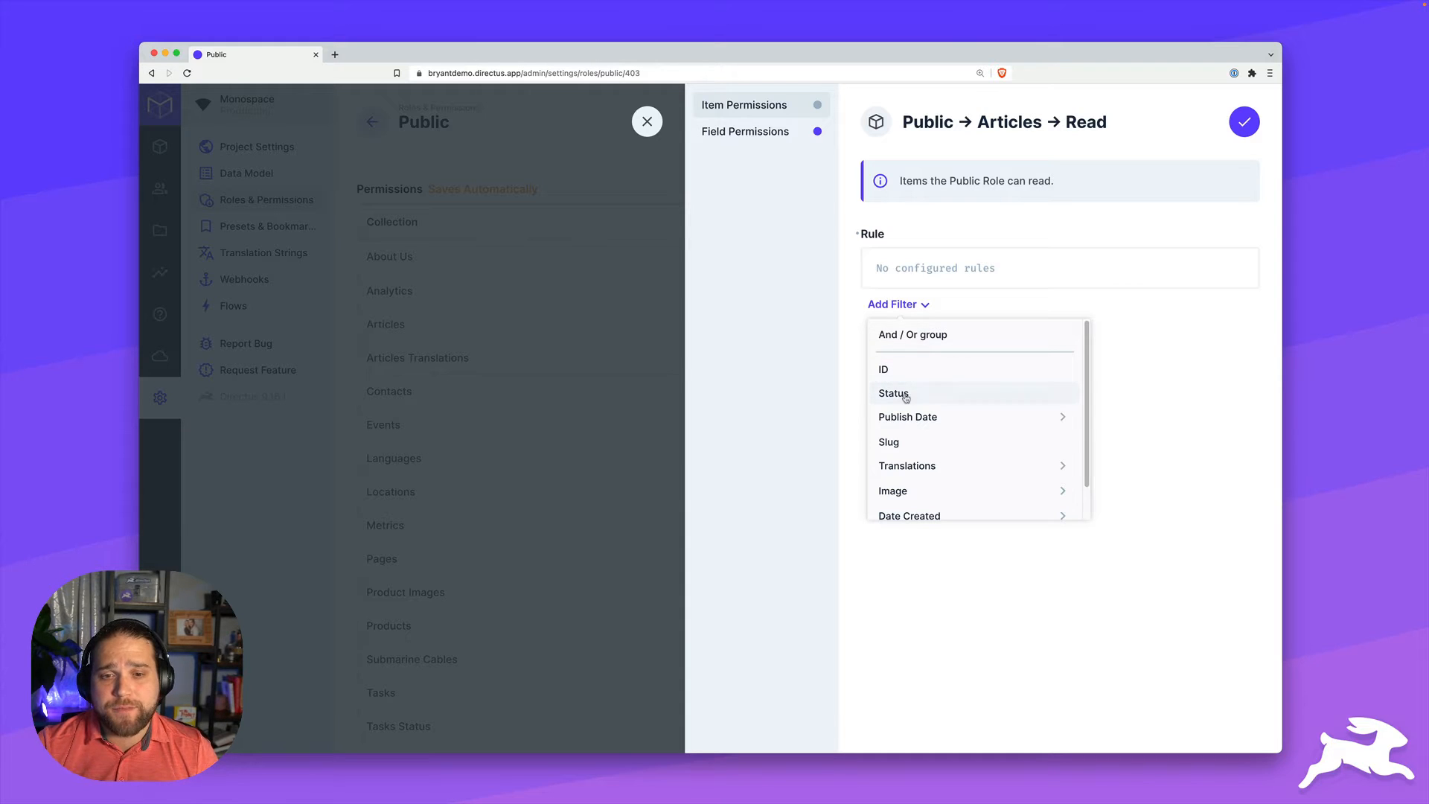
left_click(893, 393)
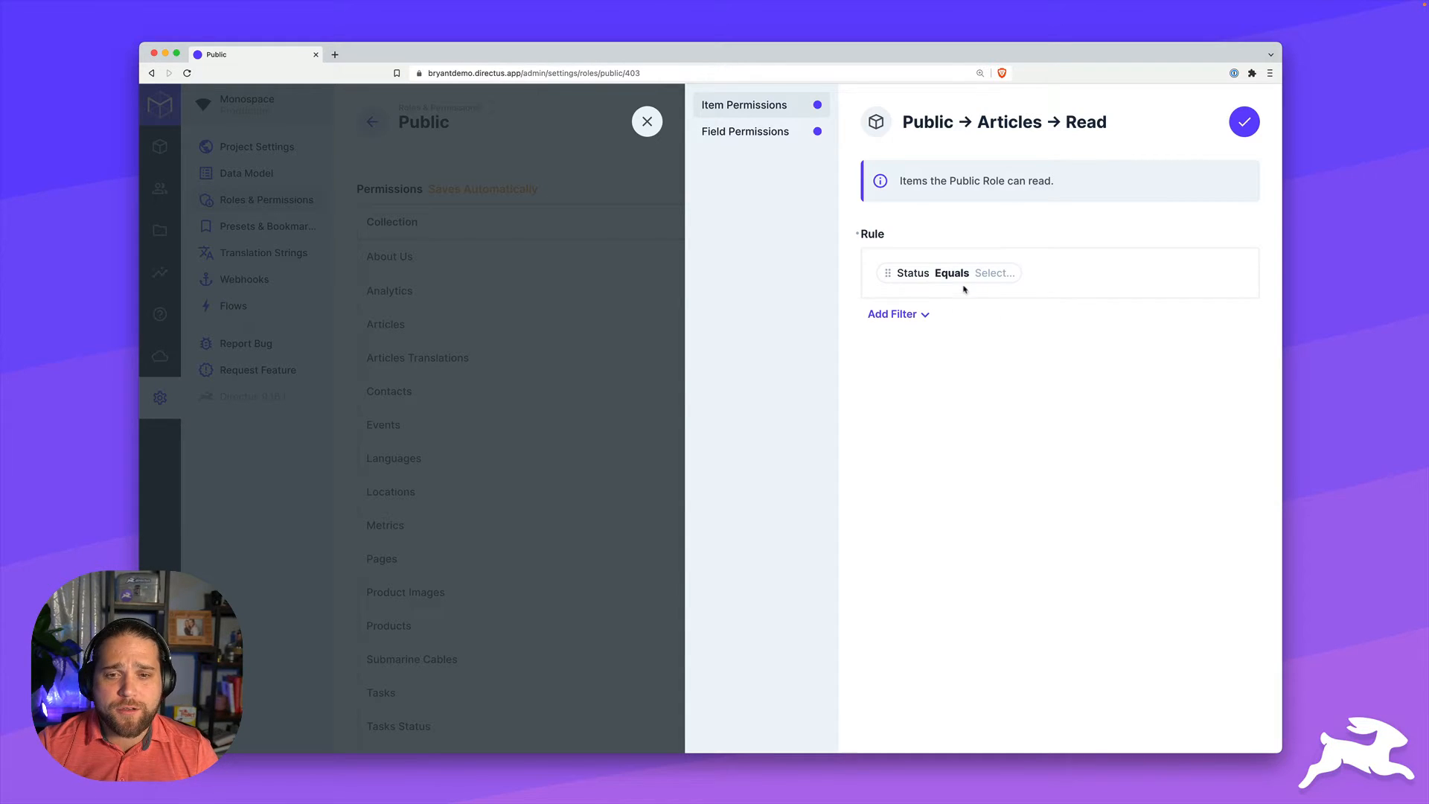
left_click(995, 274)
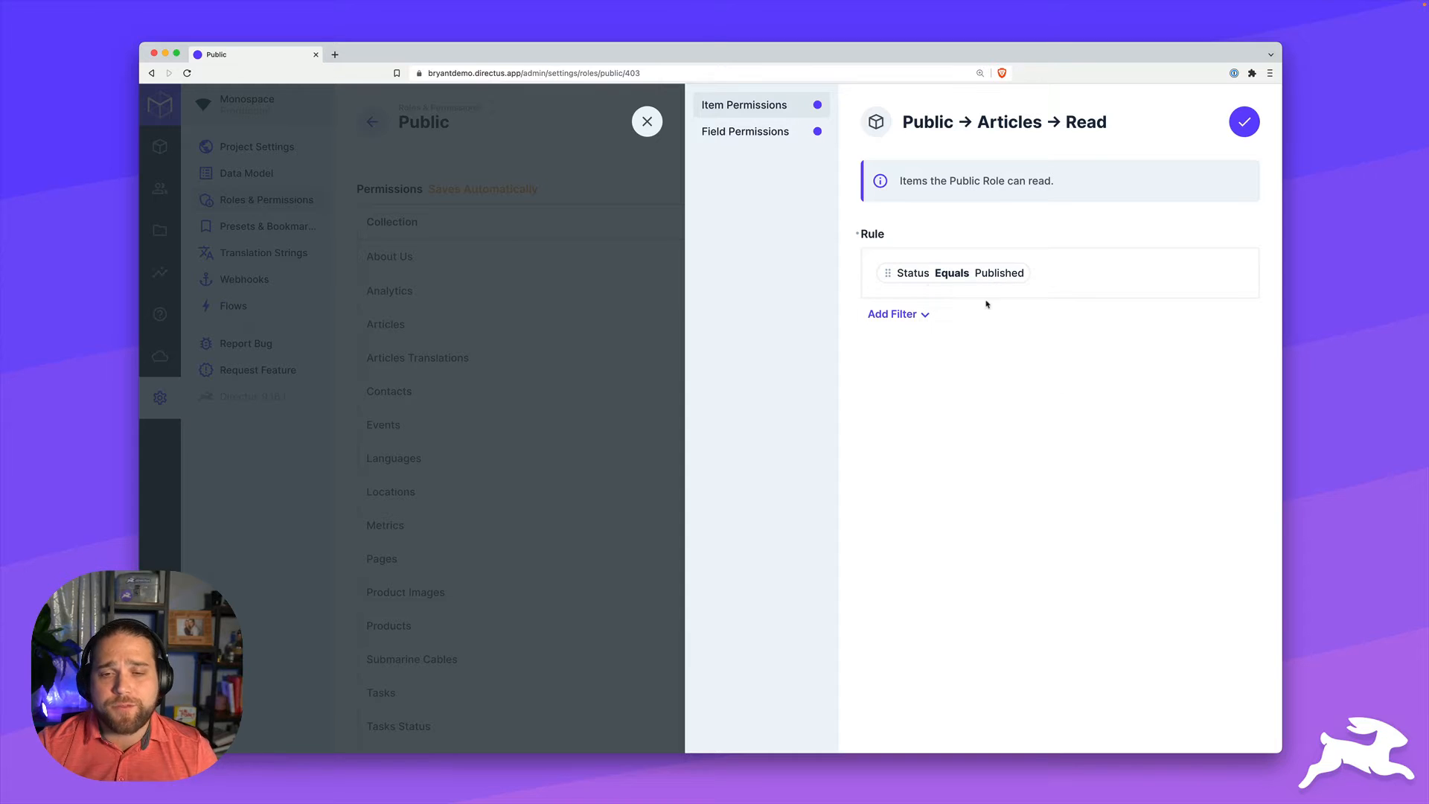
mouse_move(1147, 214)
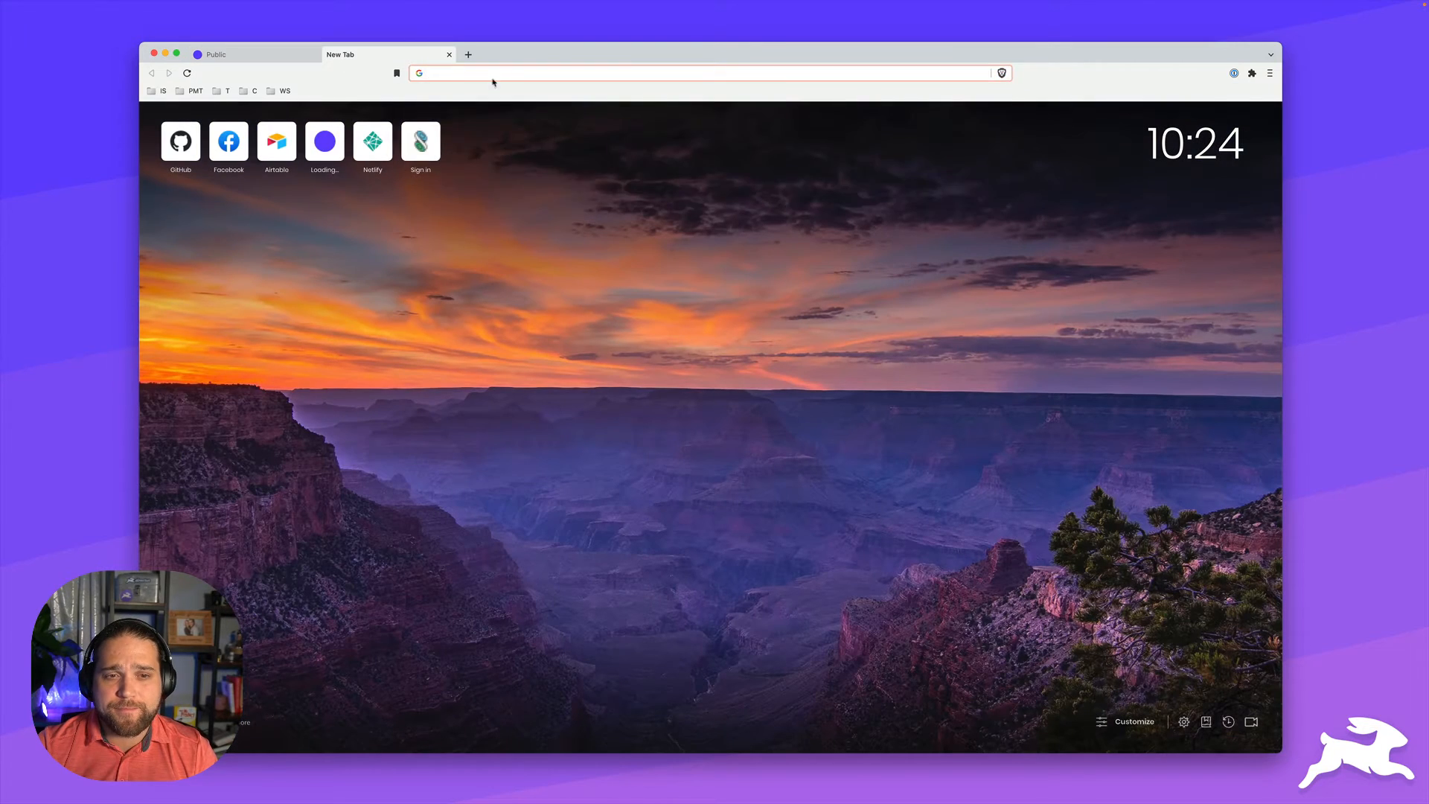
Load bryantdemo.directus.app/items/articles and review the published-only JSON response.
type("bryantdemo.directus.app/items/articles")
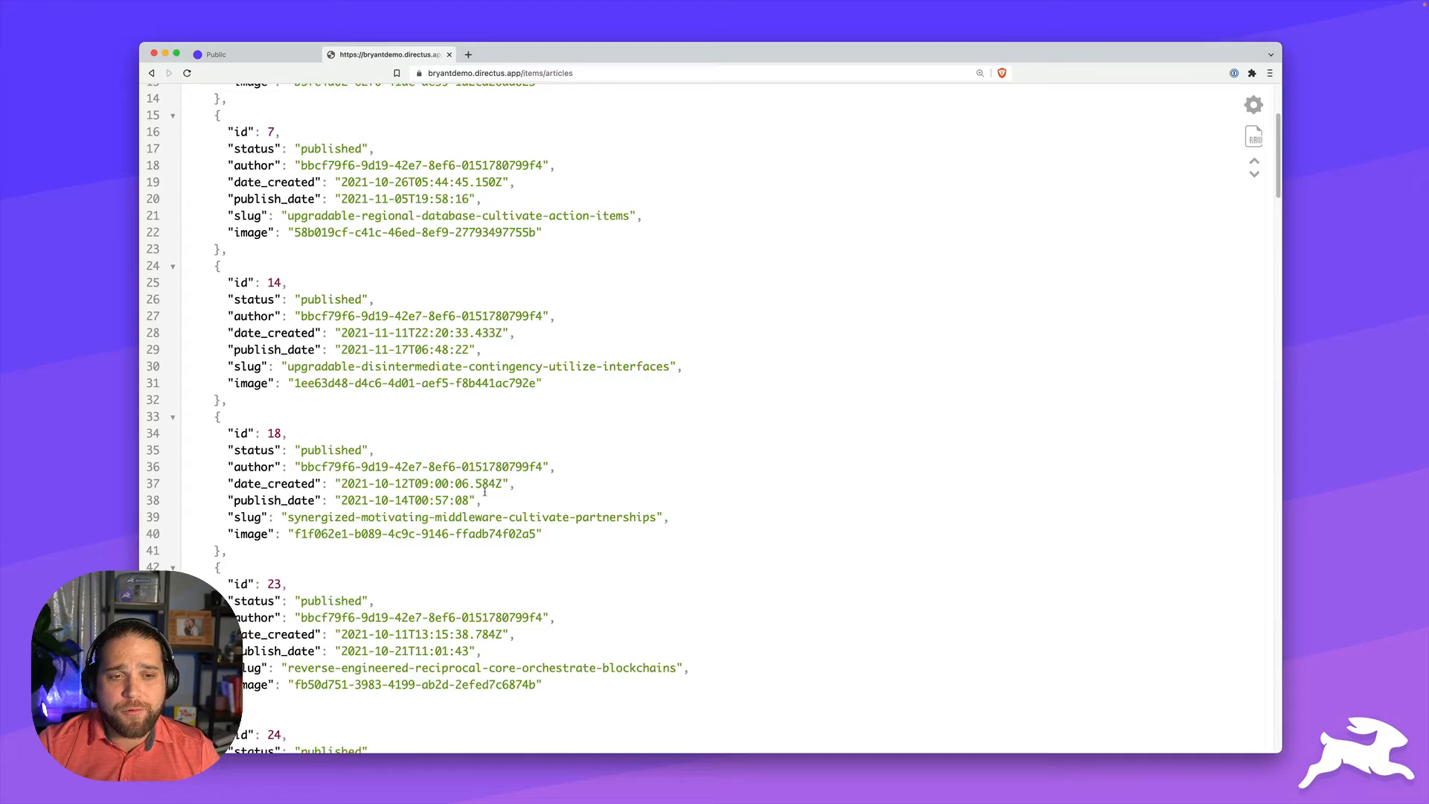
scroll("down", 3)
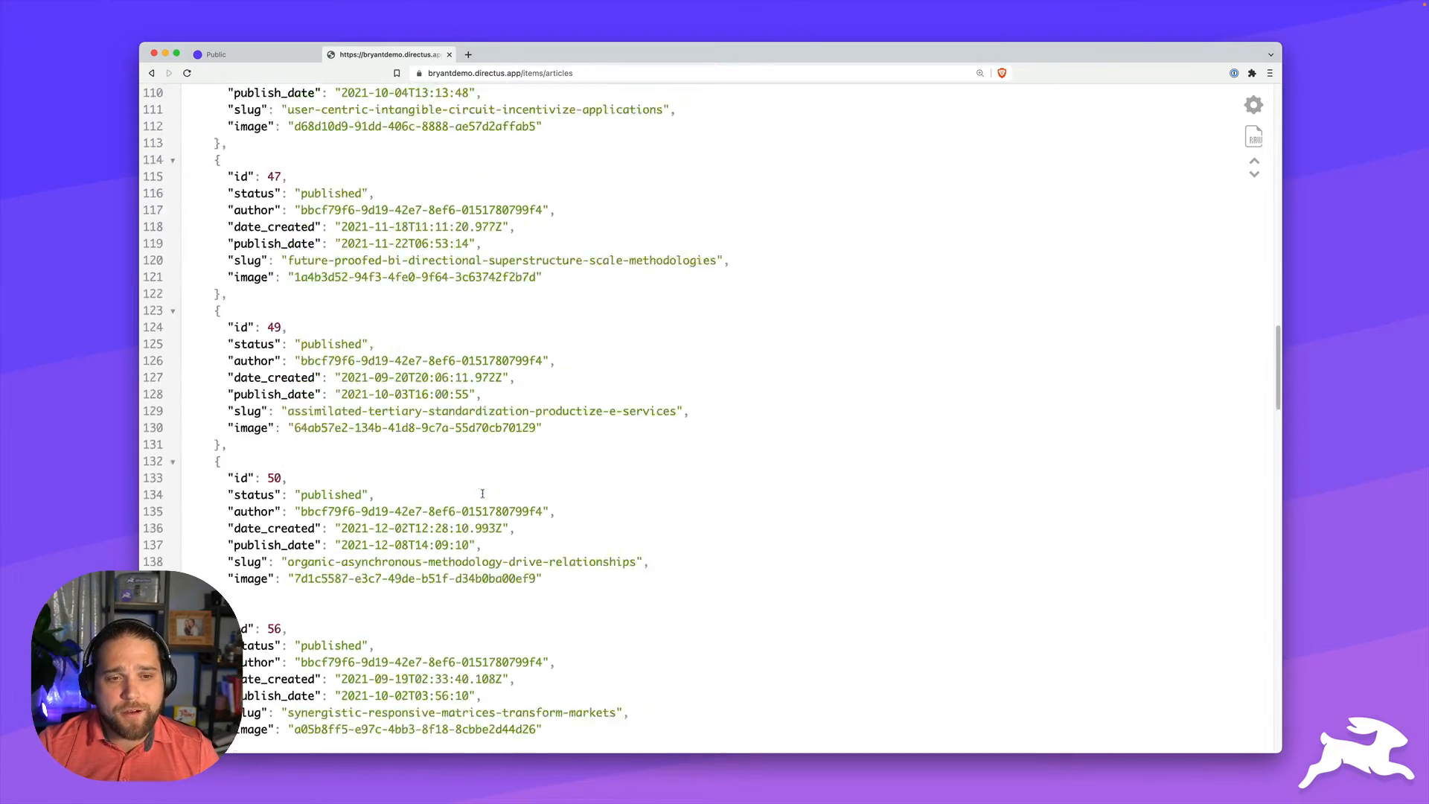
scroll("up", 3)
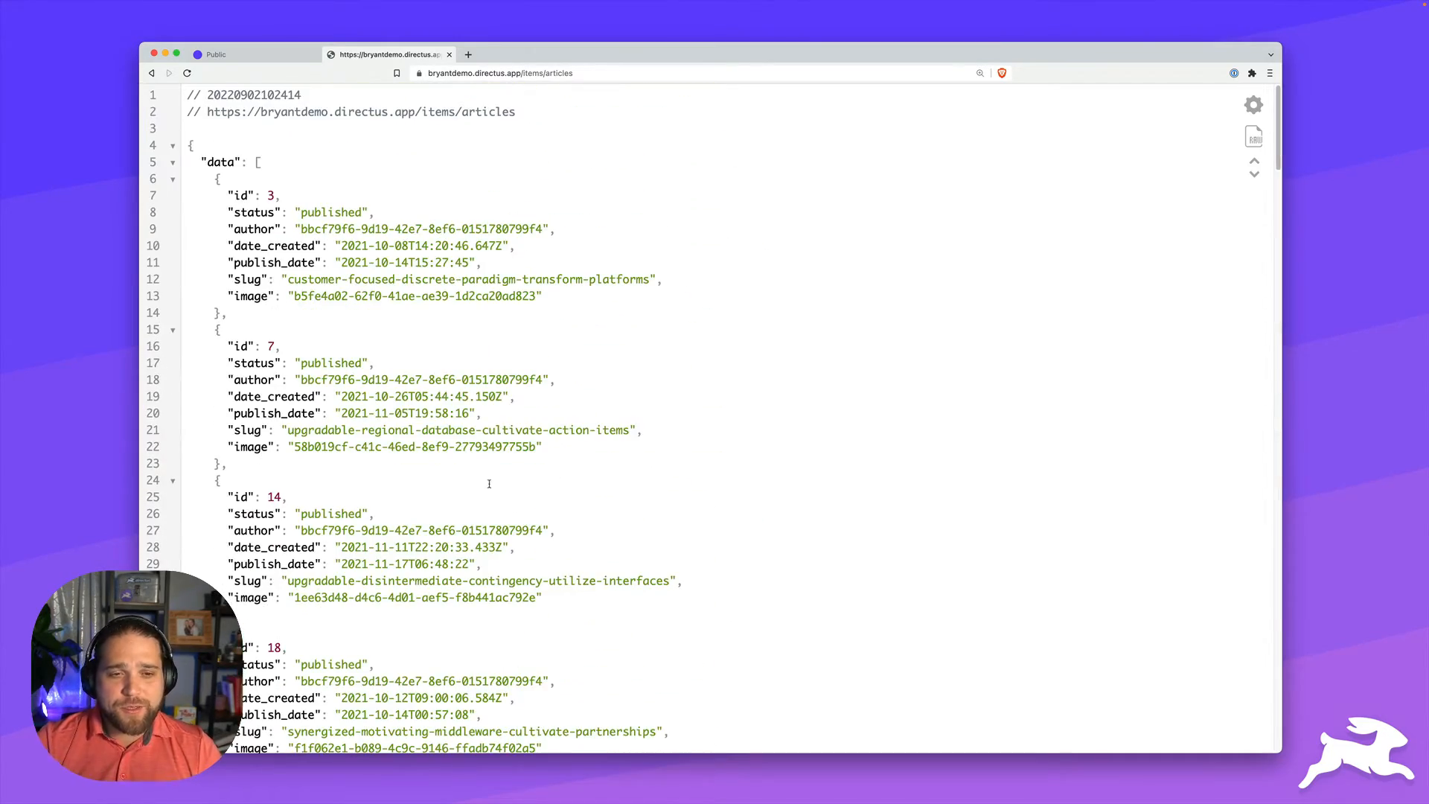
double_click(253, 363)
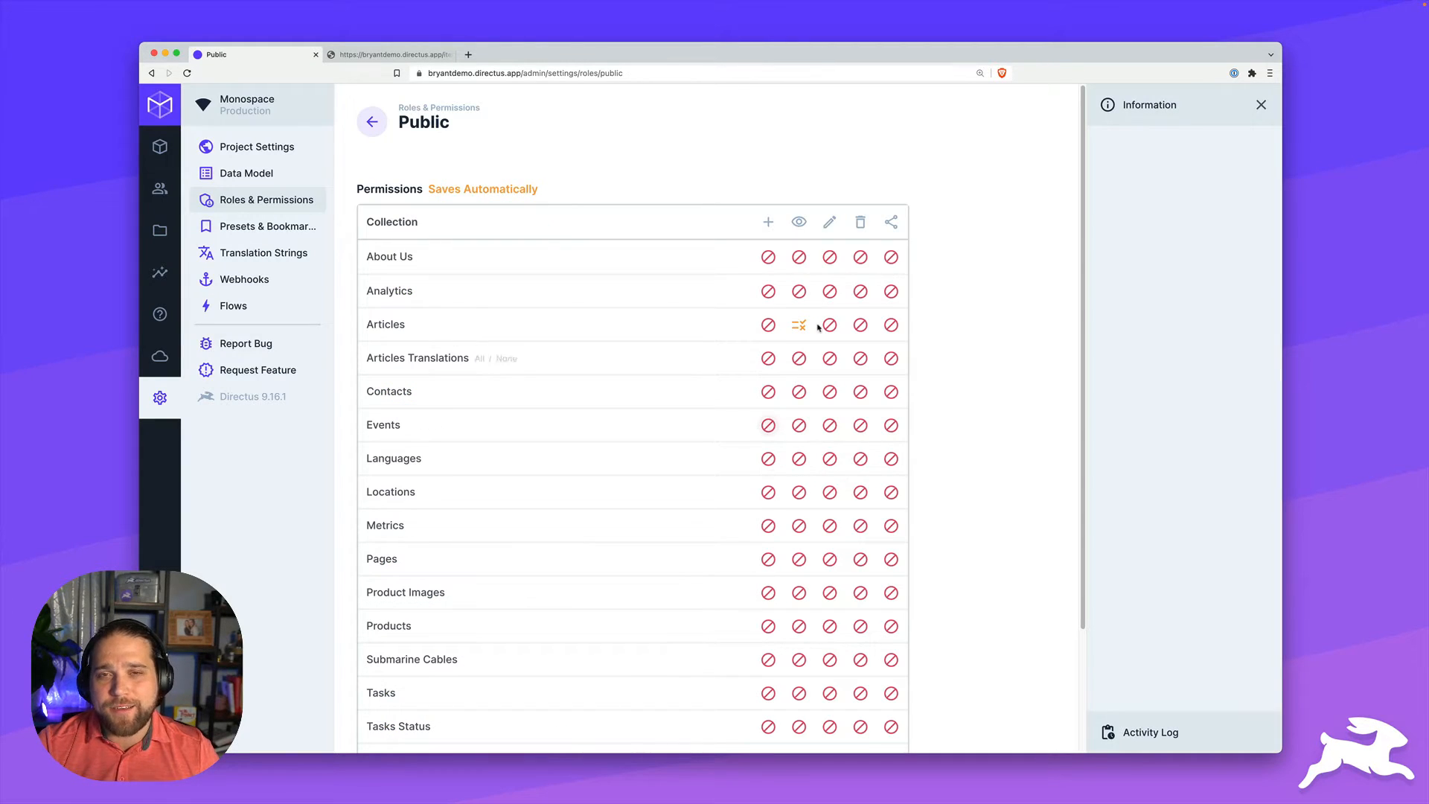
Uncheck Status and ID in the Articles read field permissions and save.
left_click(798, 324)
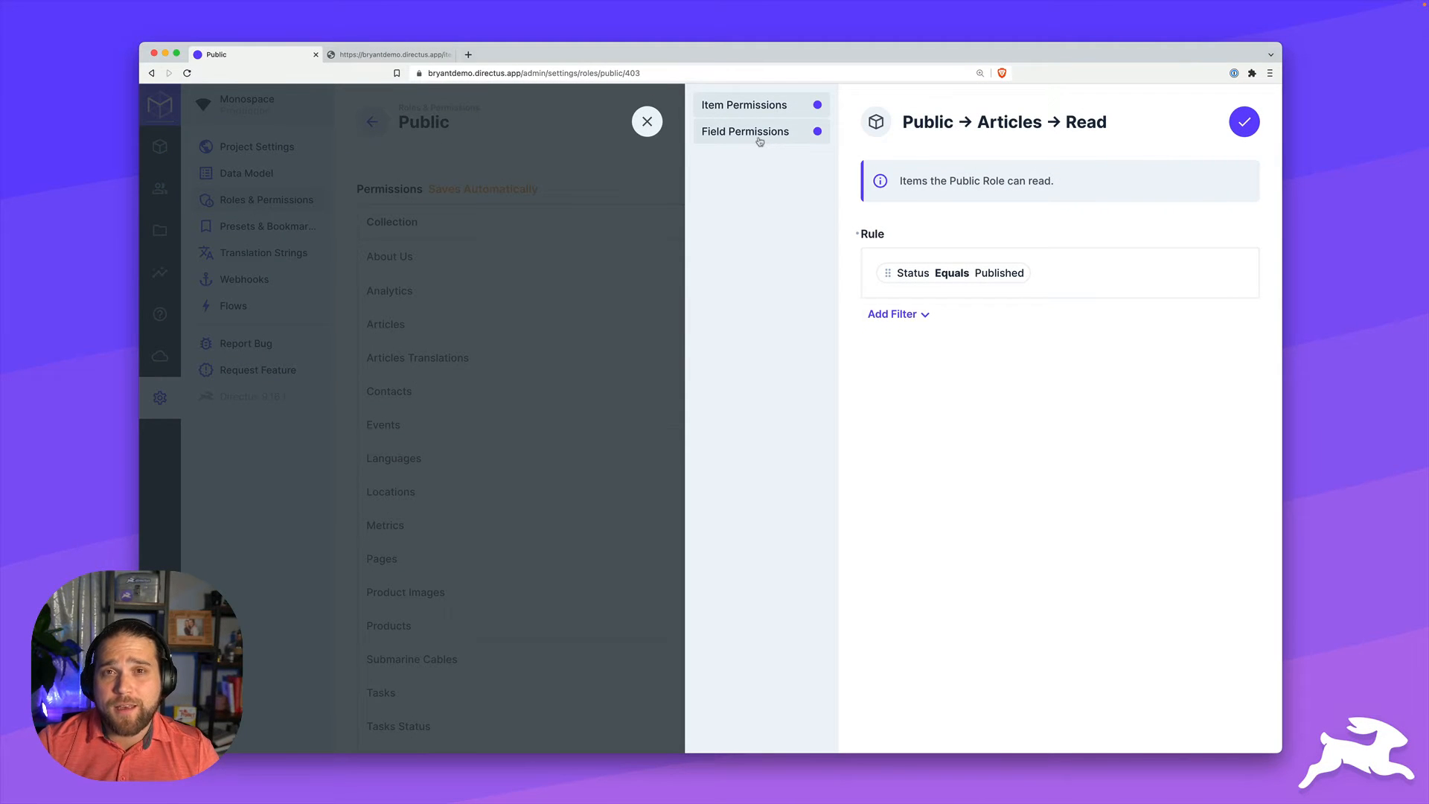
left_click(744, 131)
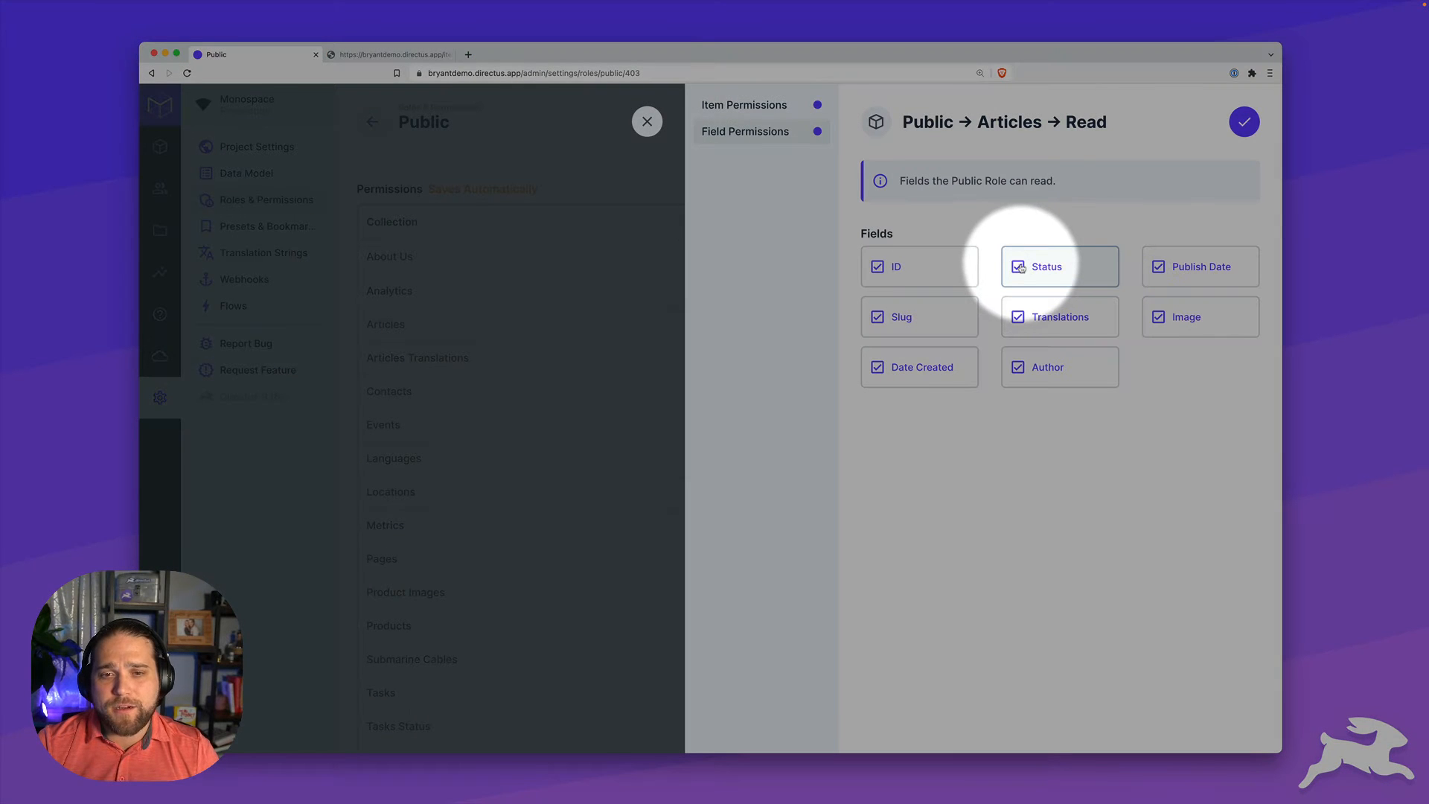
left_click(1018, 267)
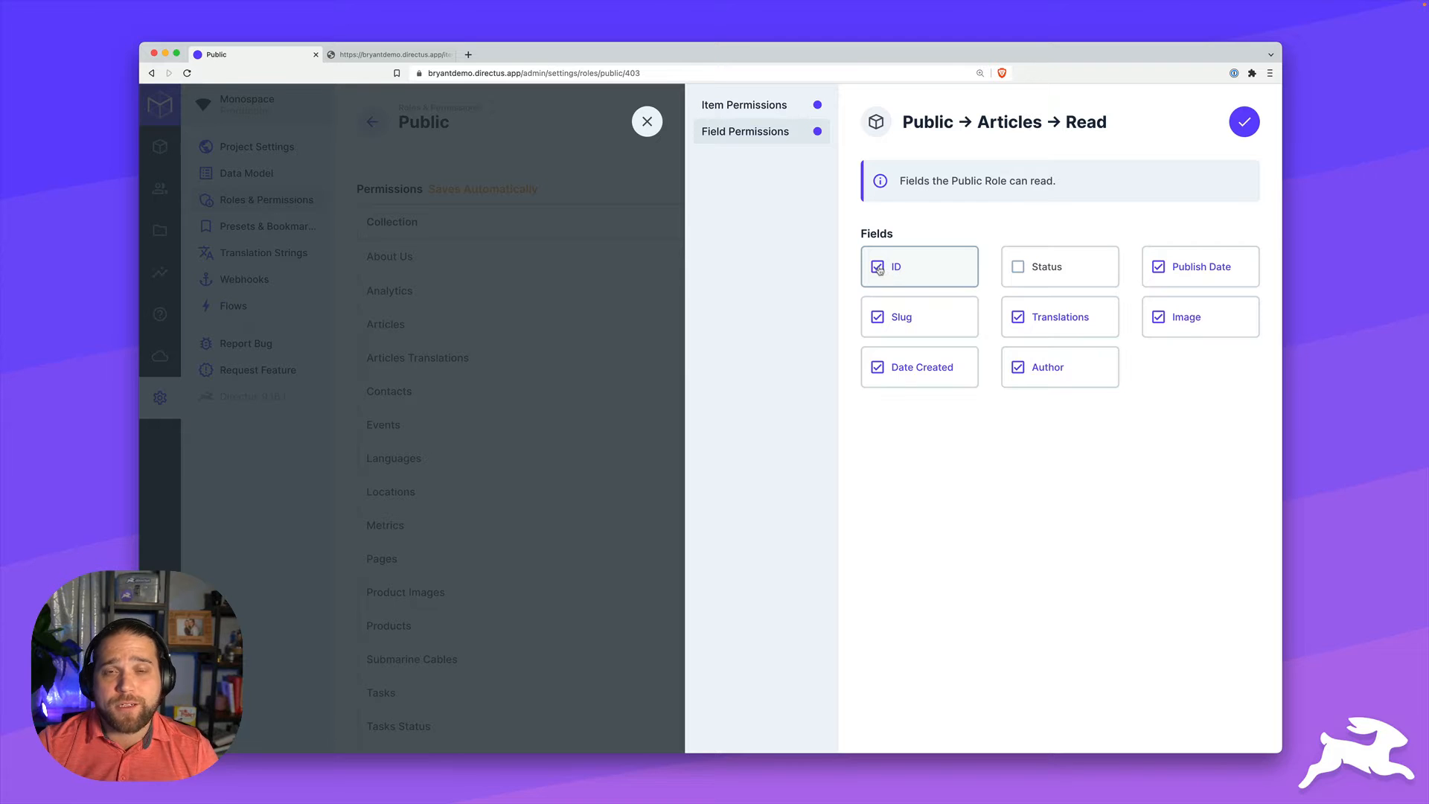
left_click(875, 267)
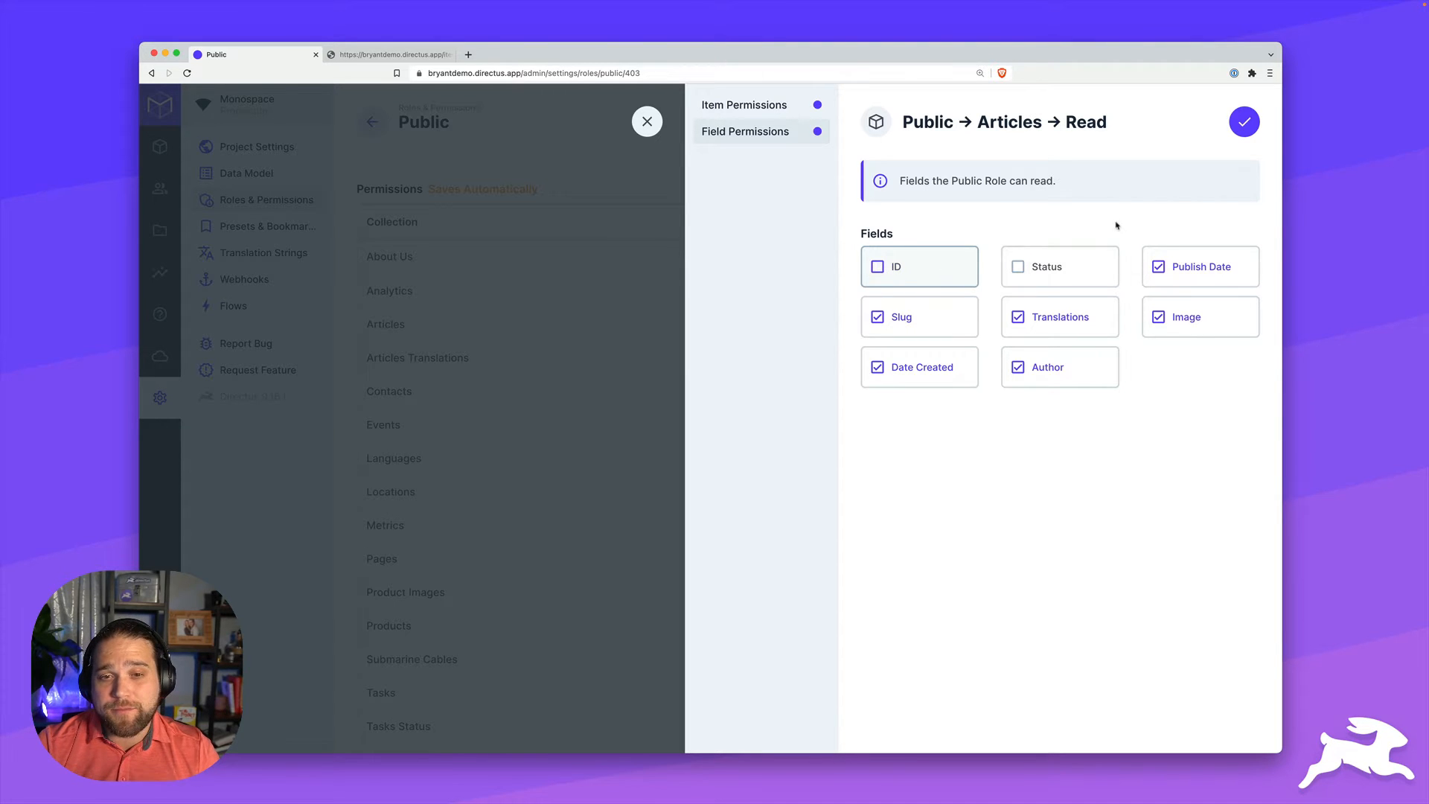
left_click(646, 121)
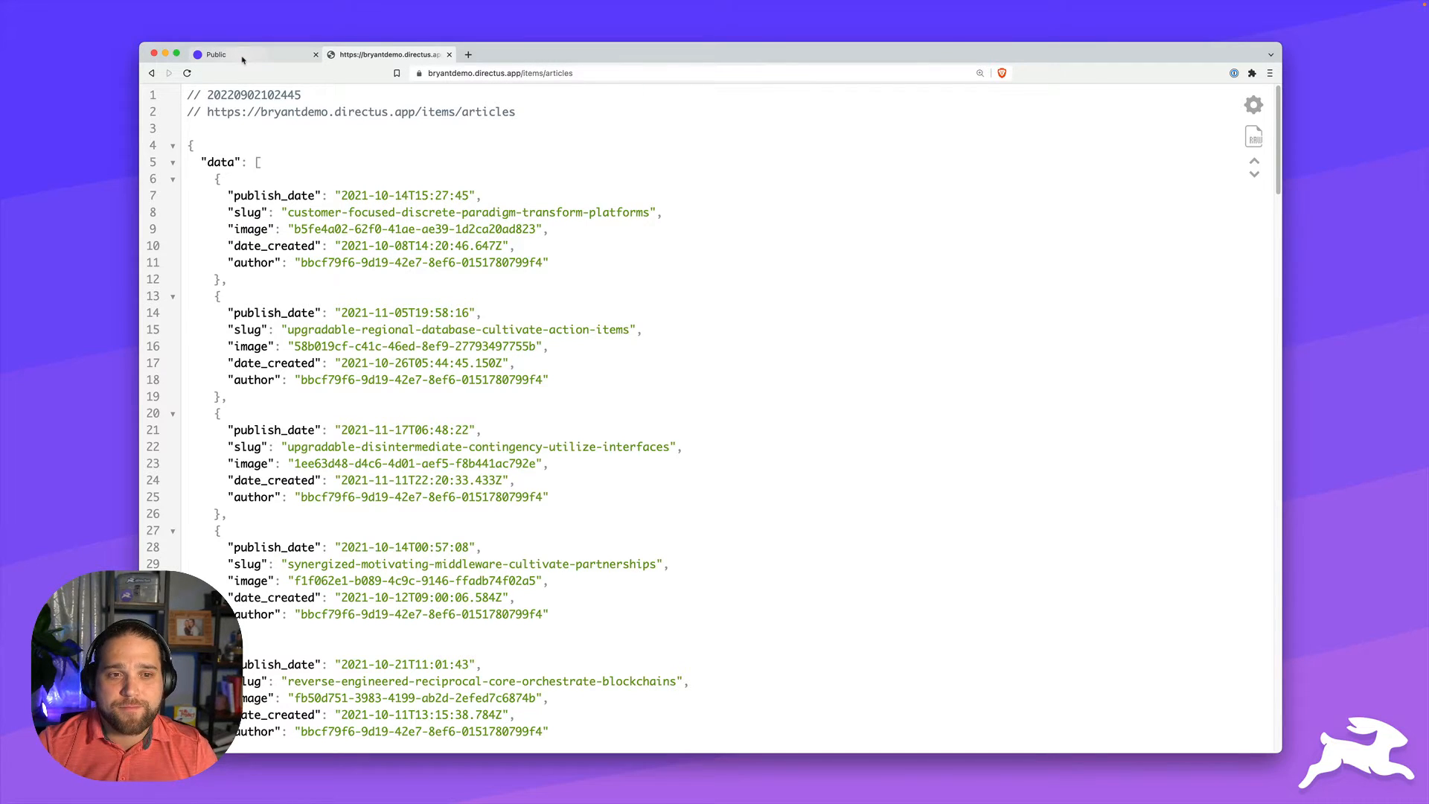
mouse_move(244, 56)
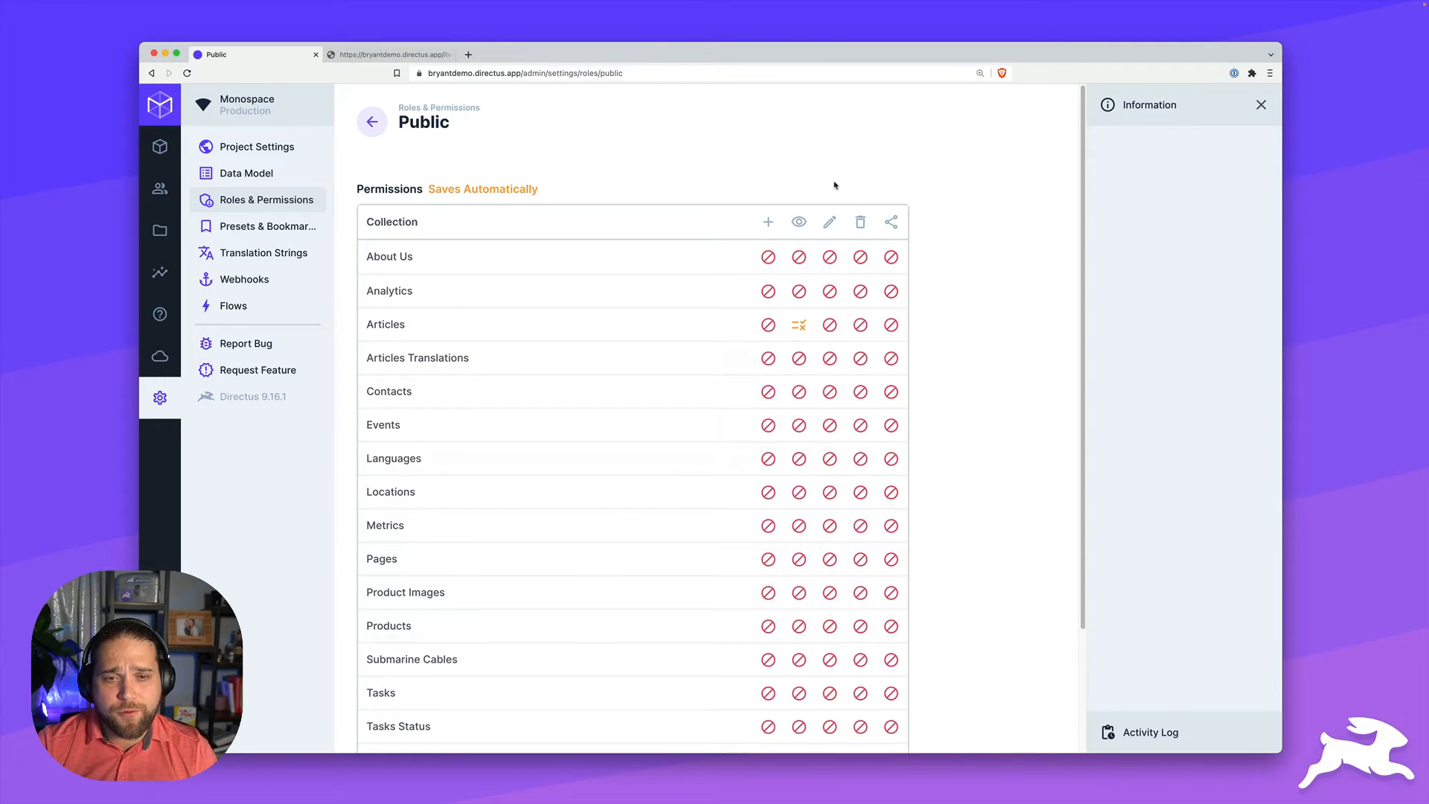
mouse_move(373, 122)
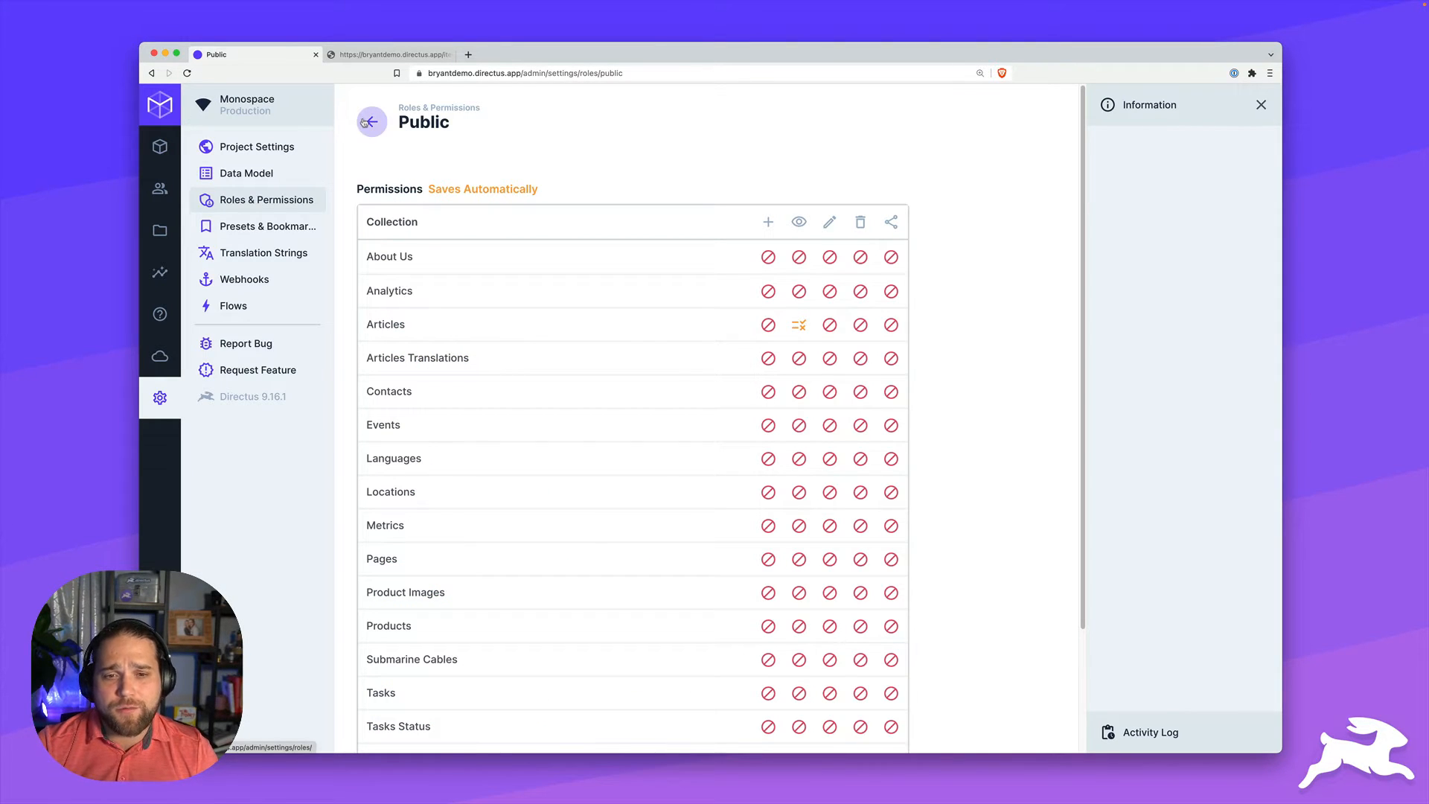
mouse_move(694, 318)
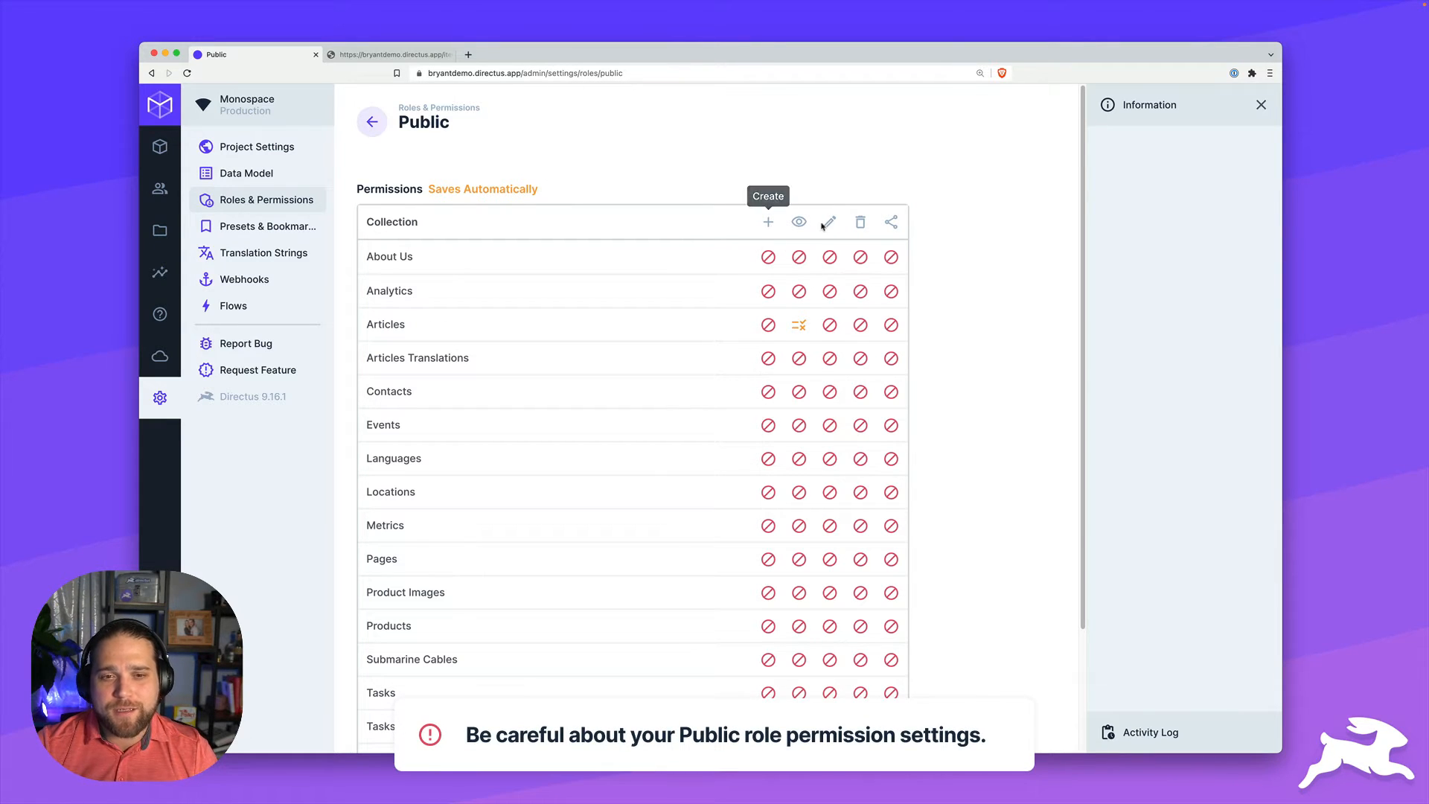
mouse_move(860, 223)
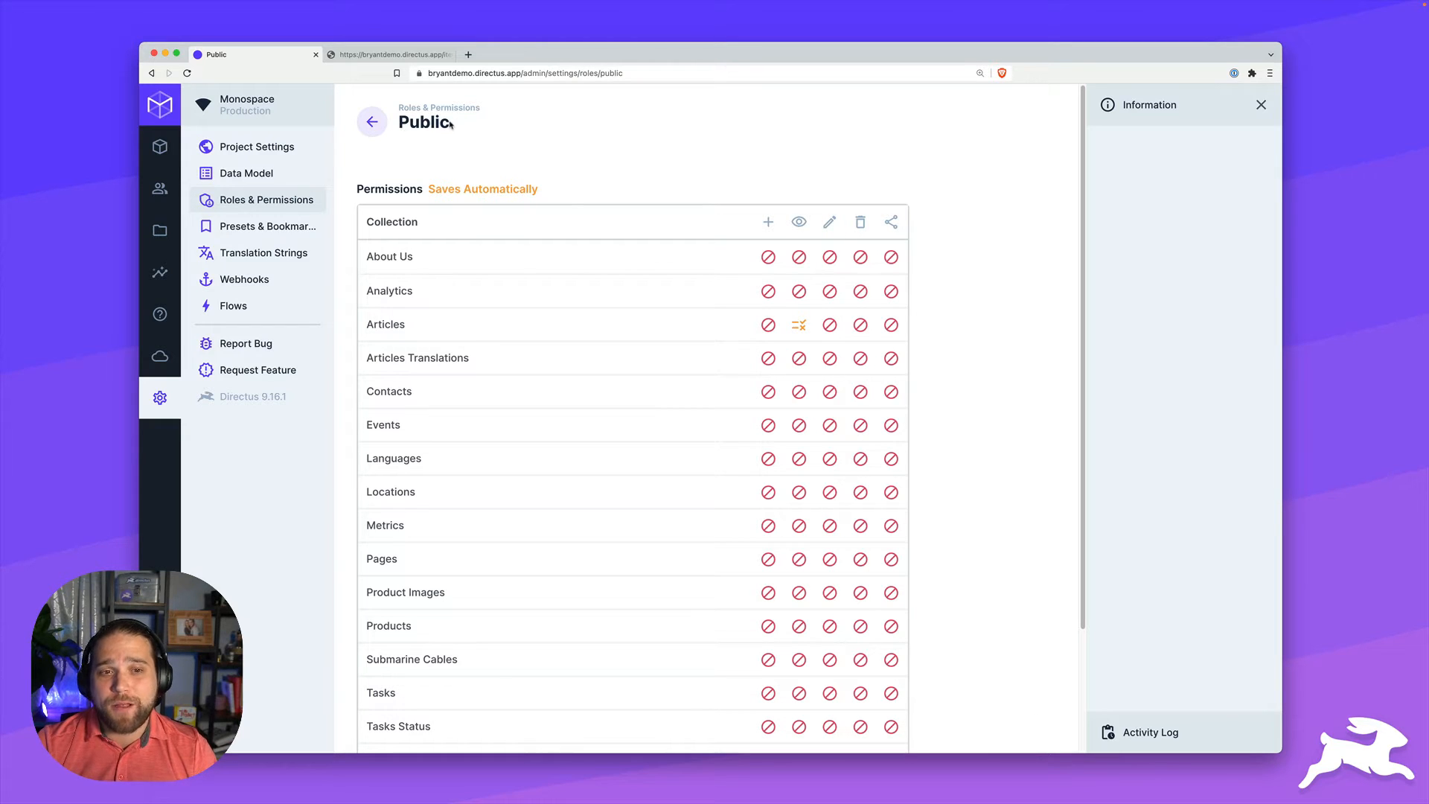
mouse_move(403, 142)
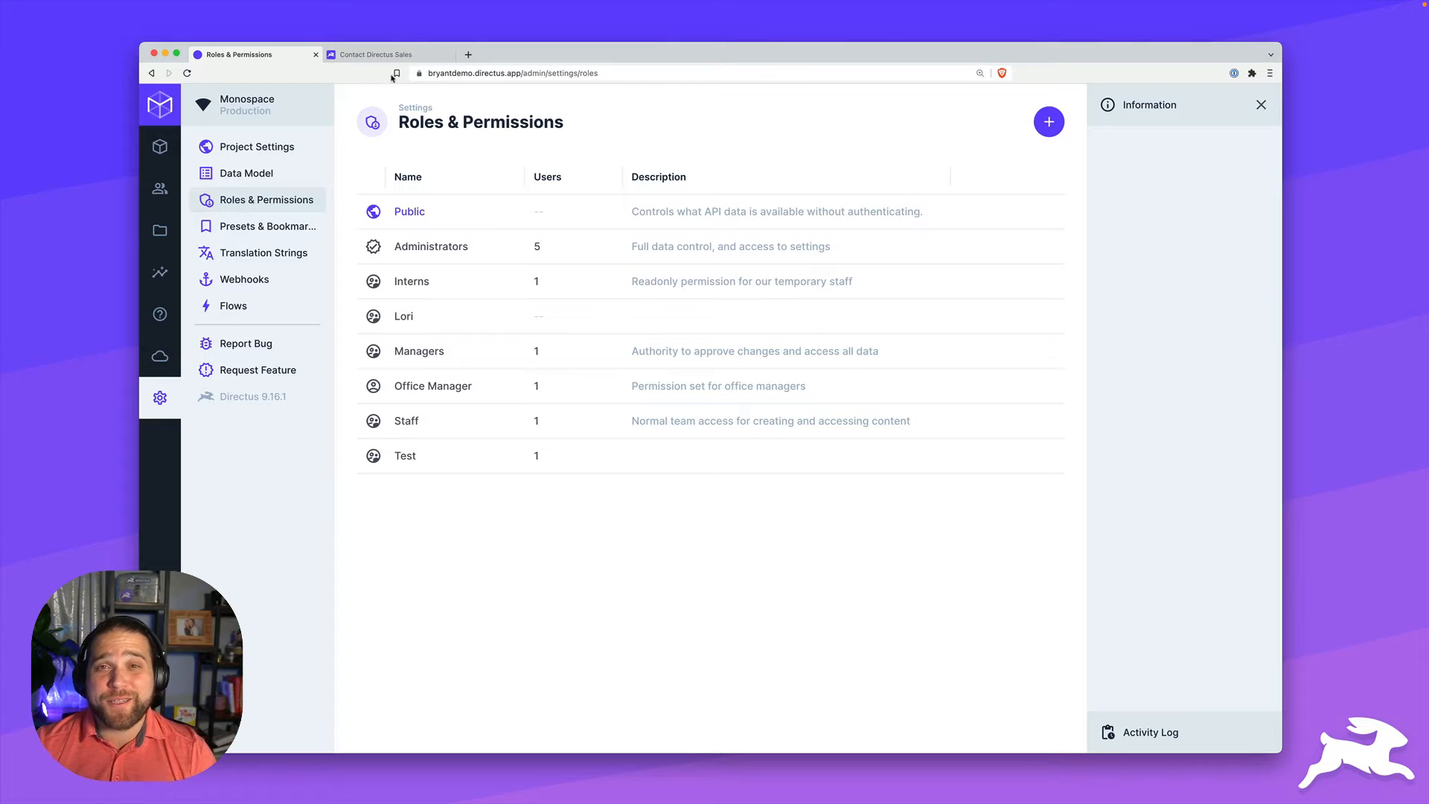
Look over the Contact Directus Sales form, then switch back to the Directus project.
left_click(384, 53)
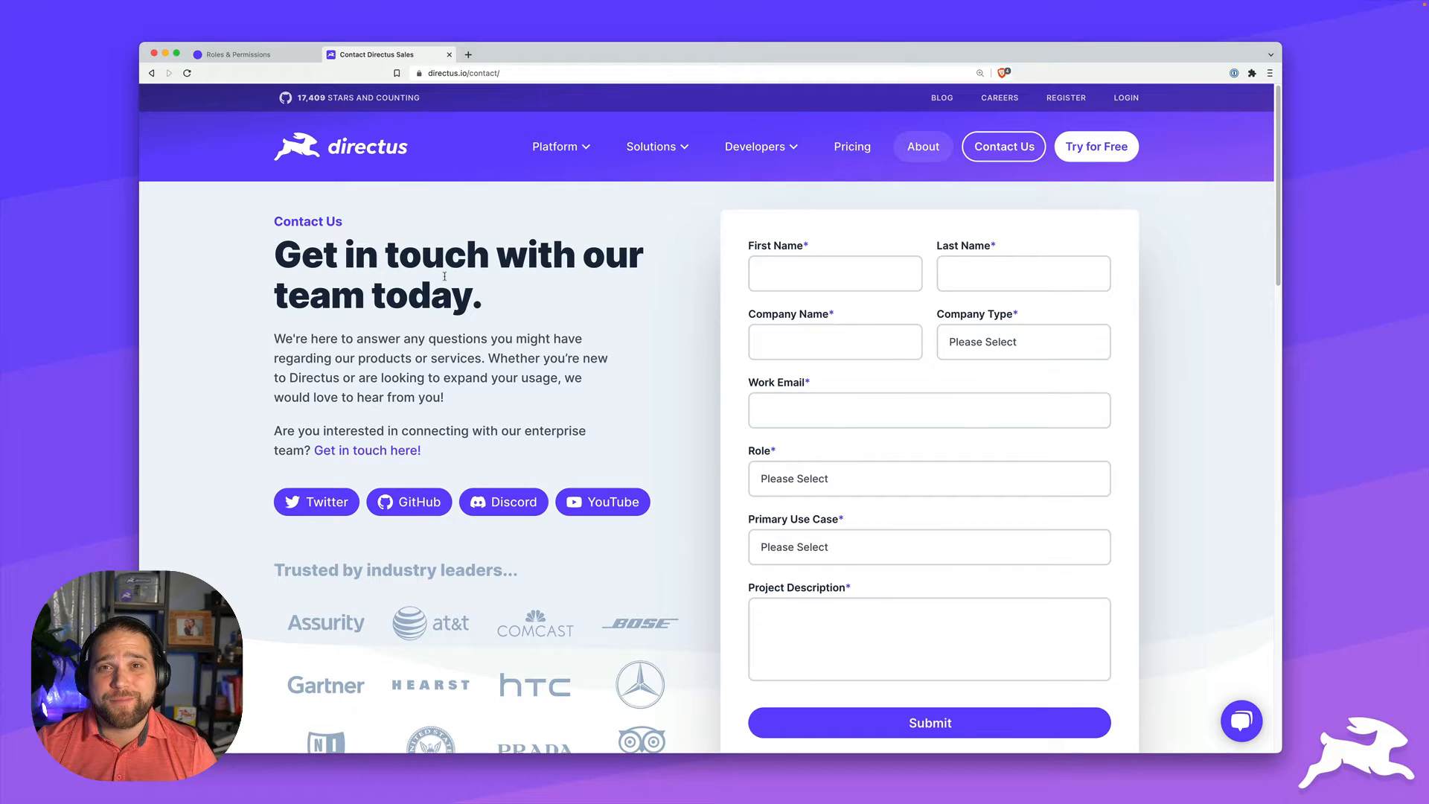
left_click(835, 274)
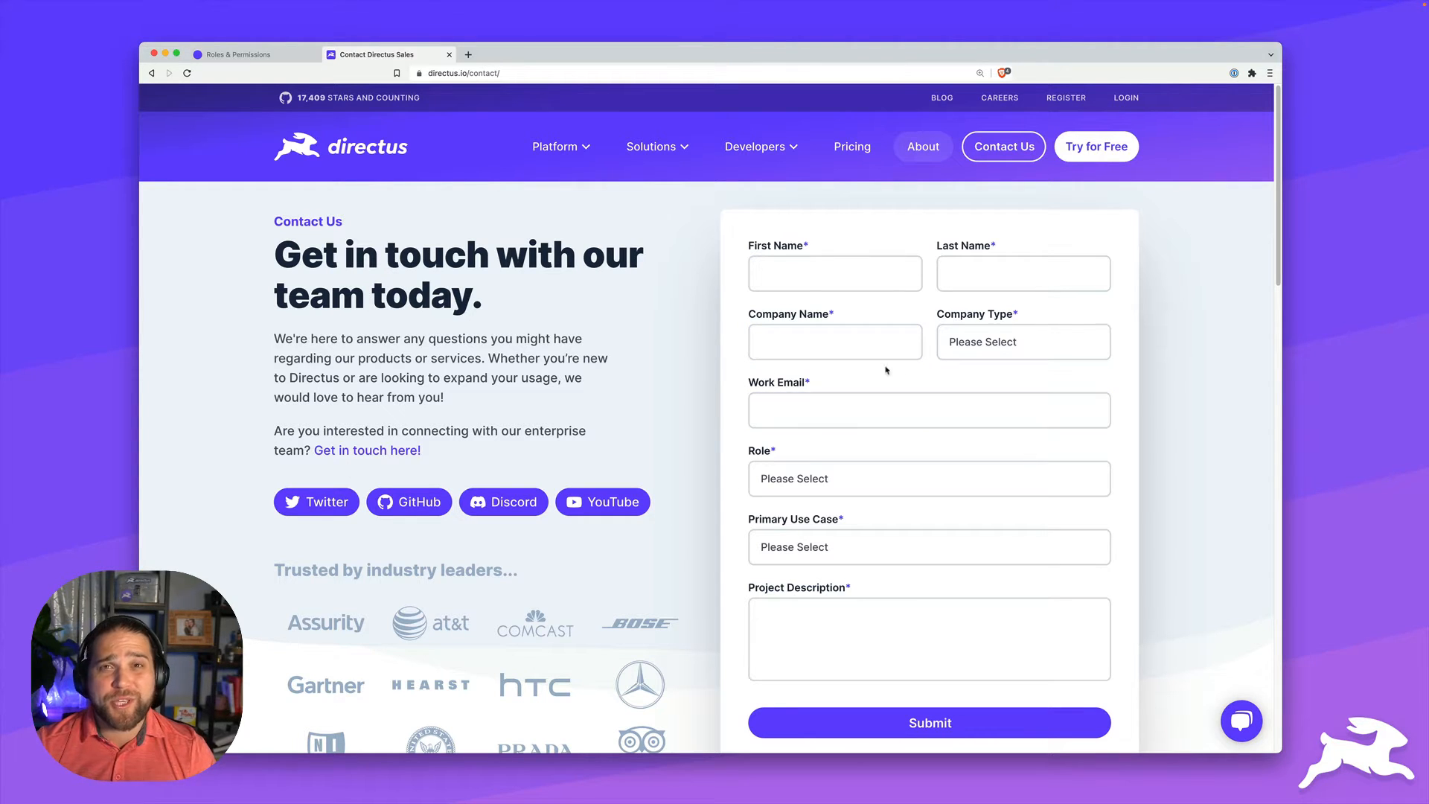
left_click(929, 411)
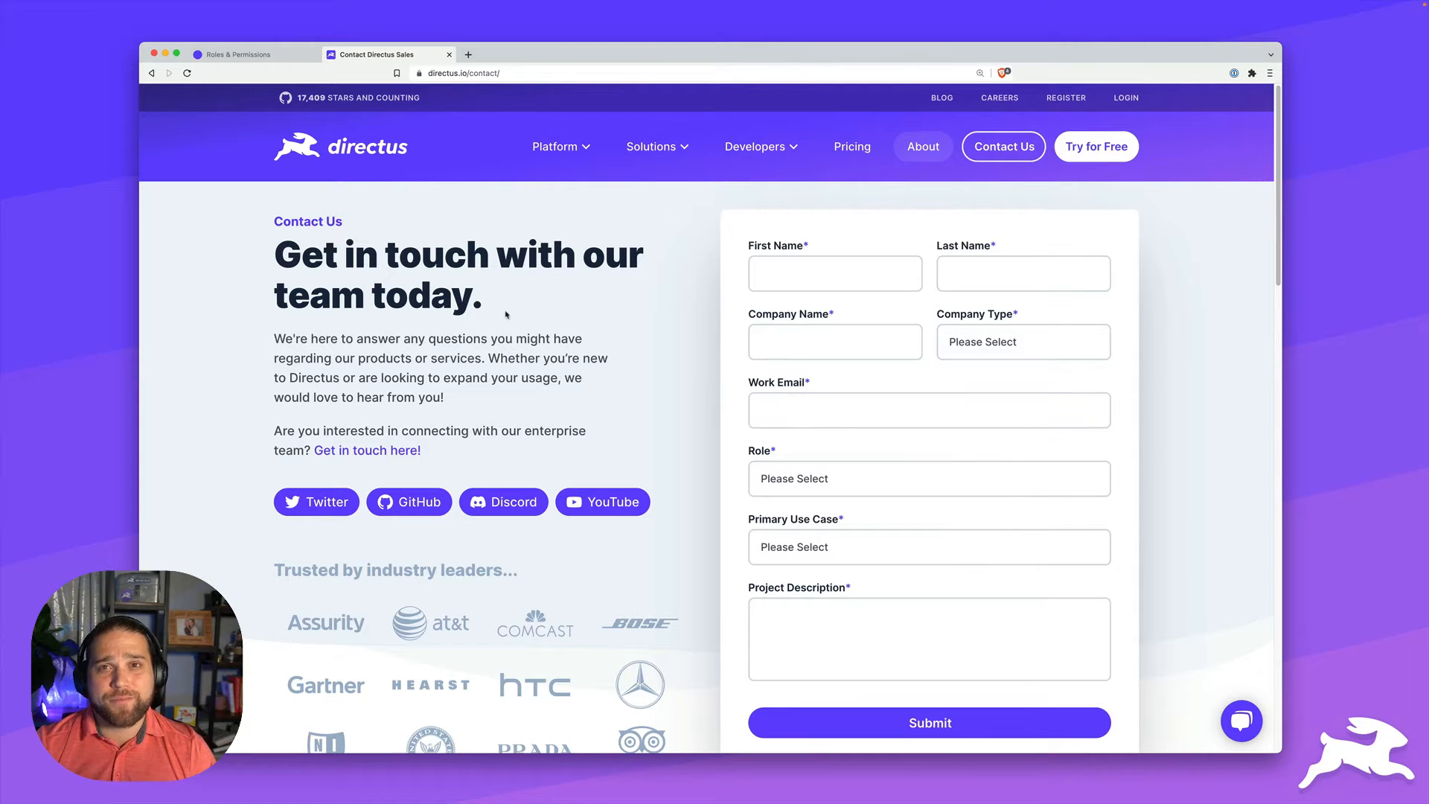
left_click(238, 54)
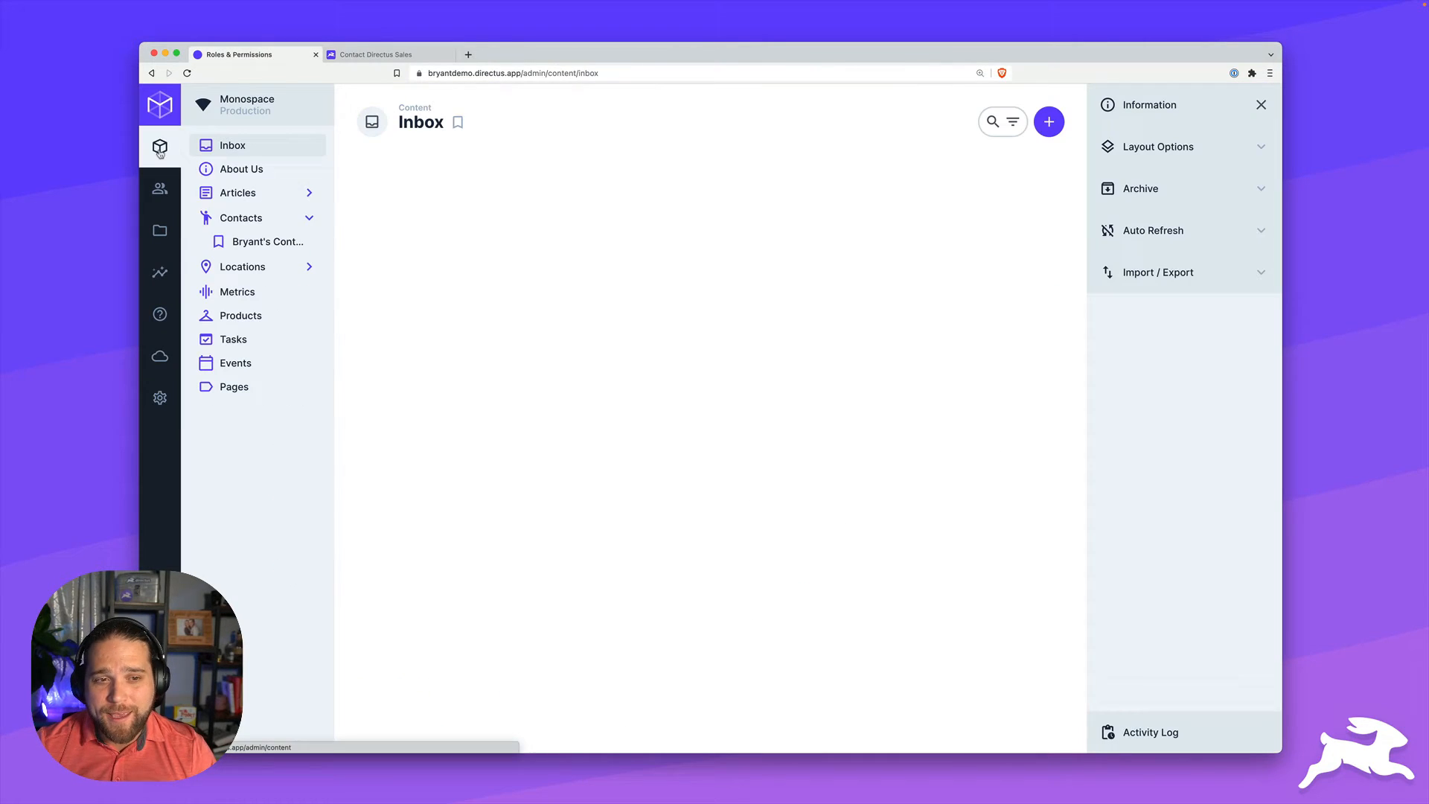
View the single Inbox submission, then go to Settings > Data Model.
left_click(234, 145)
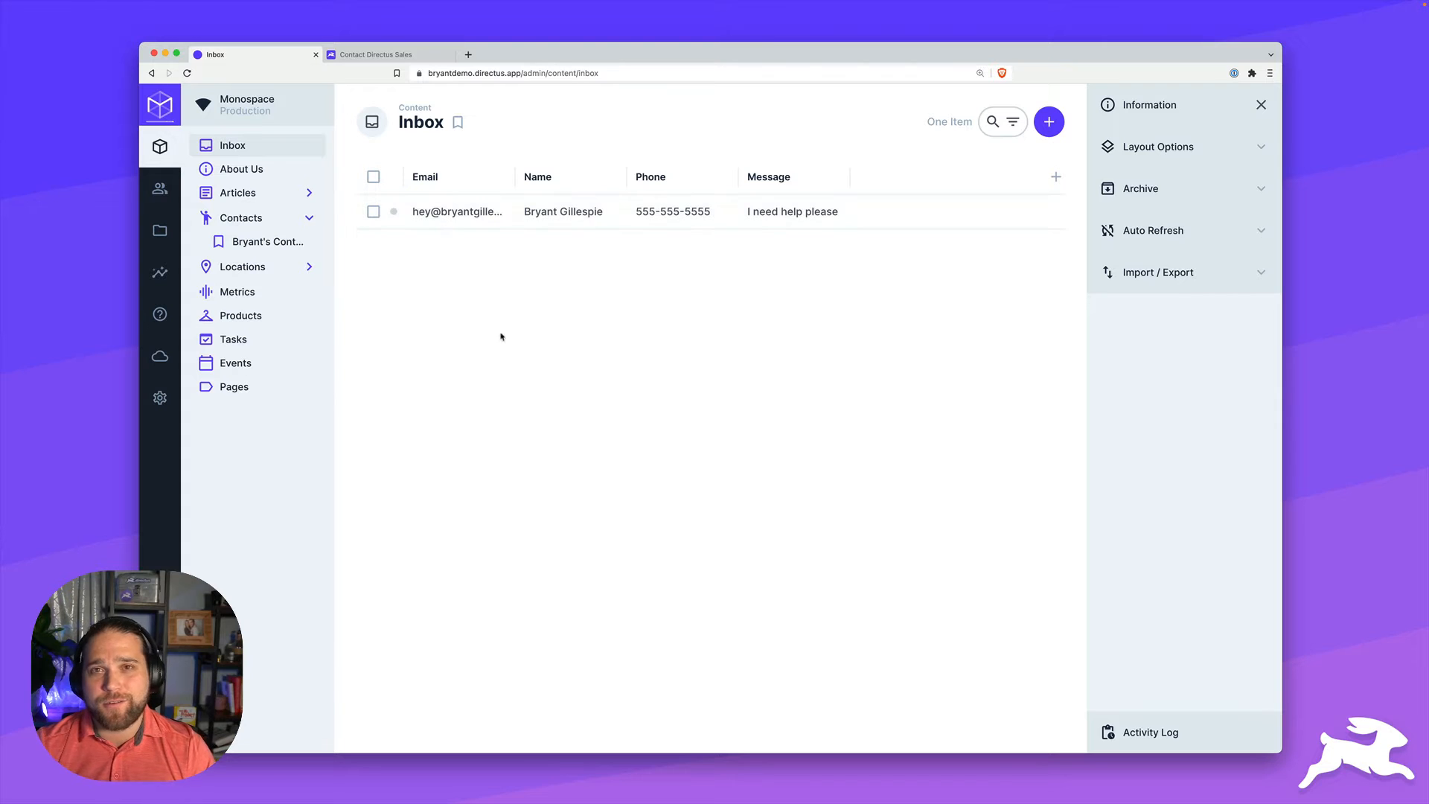
mouse_move(545, 315)
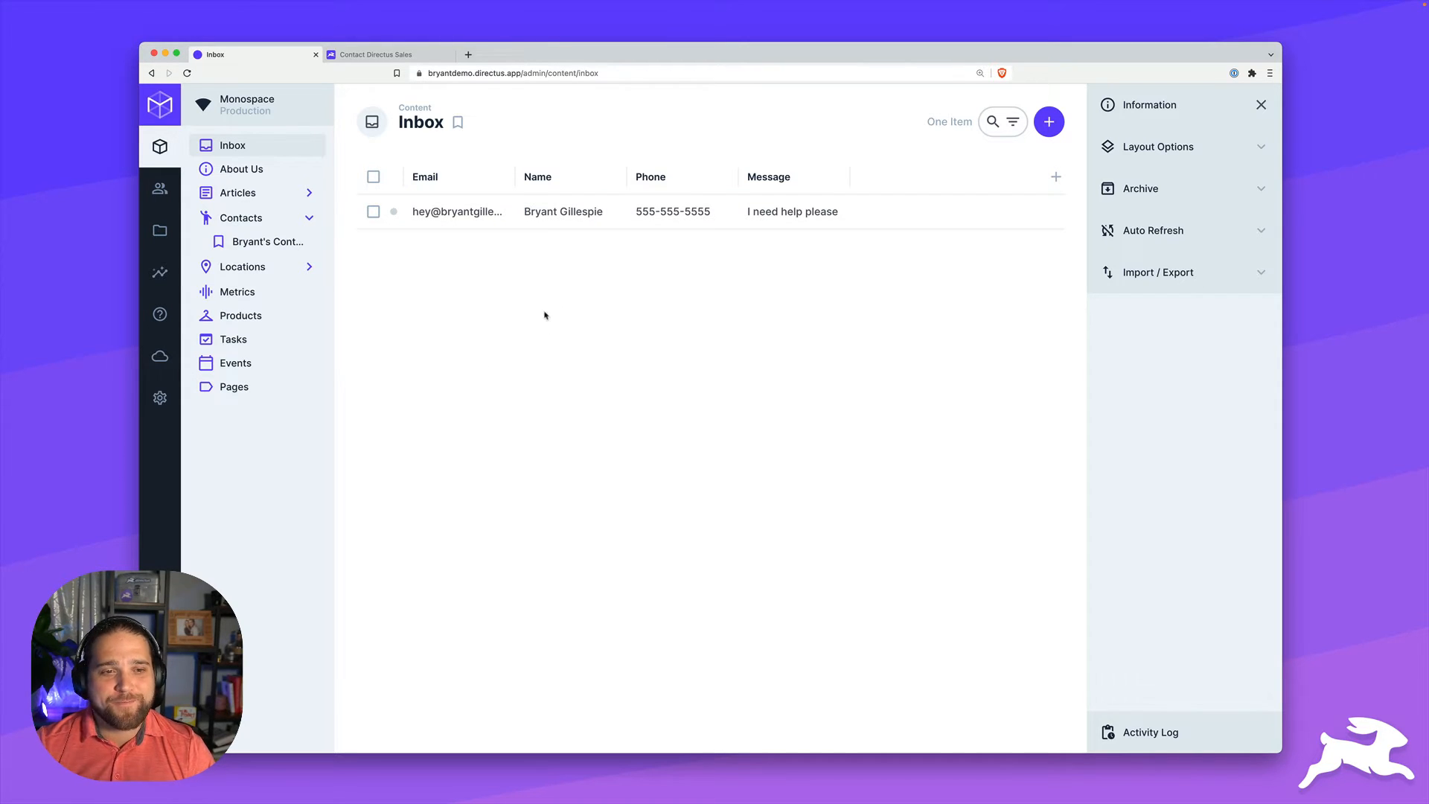
left_click(159, 397)
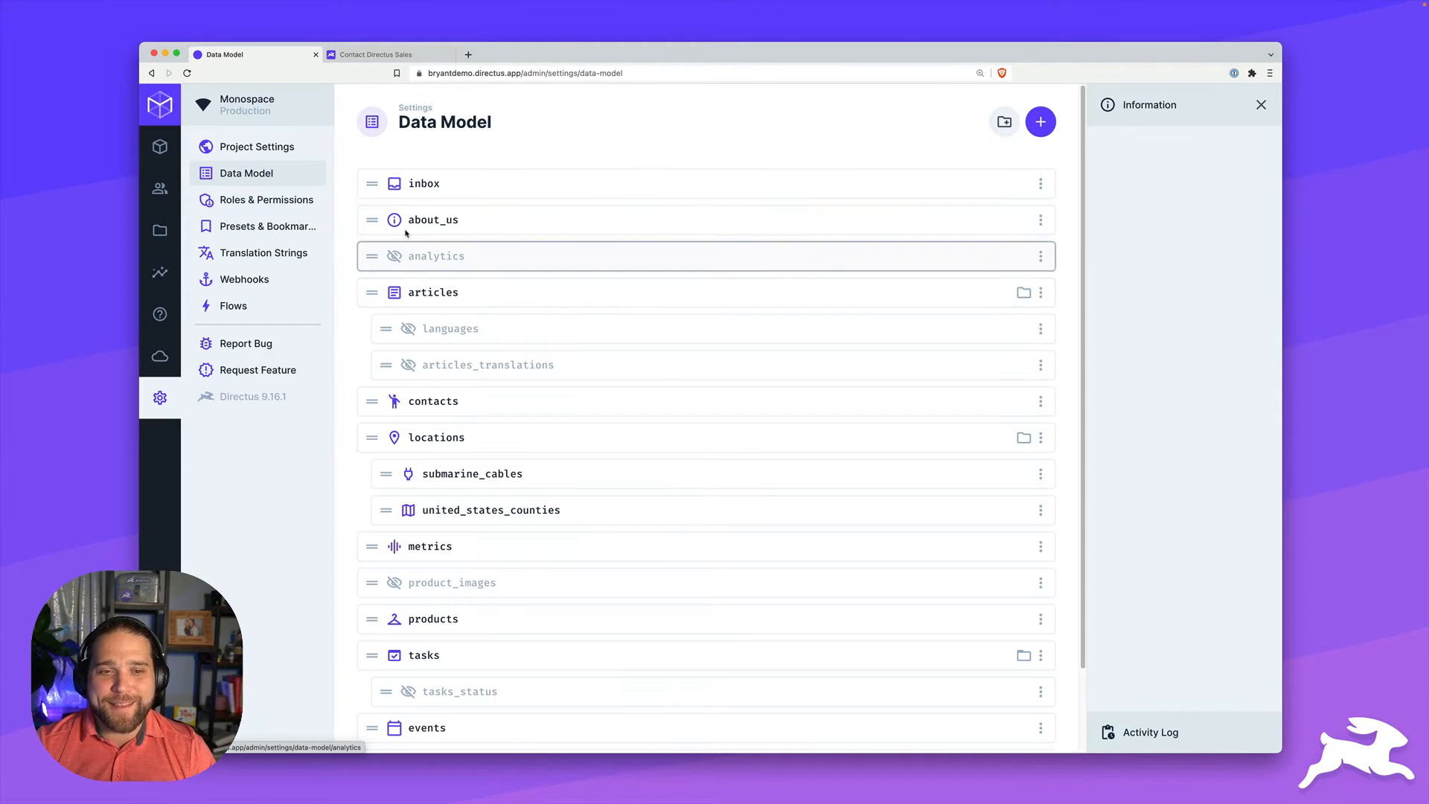
left_click(267, 199)
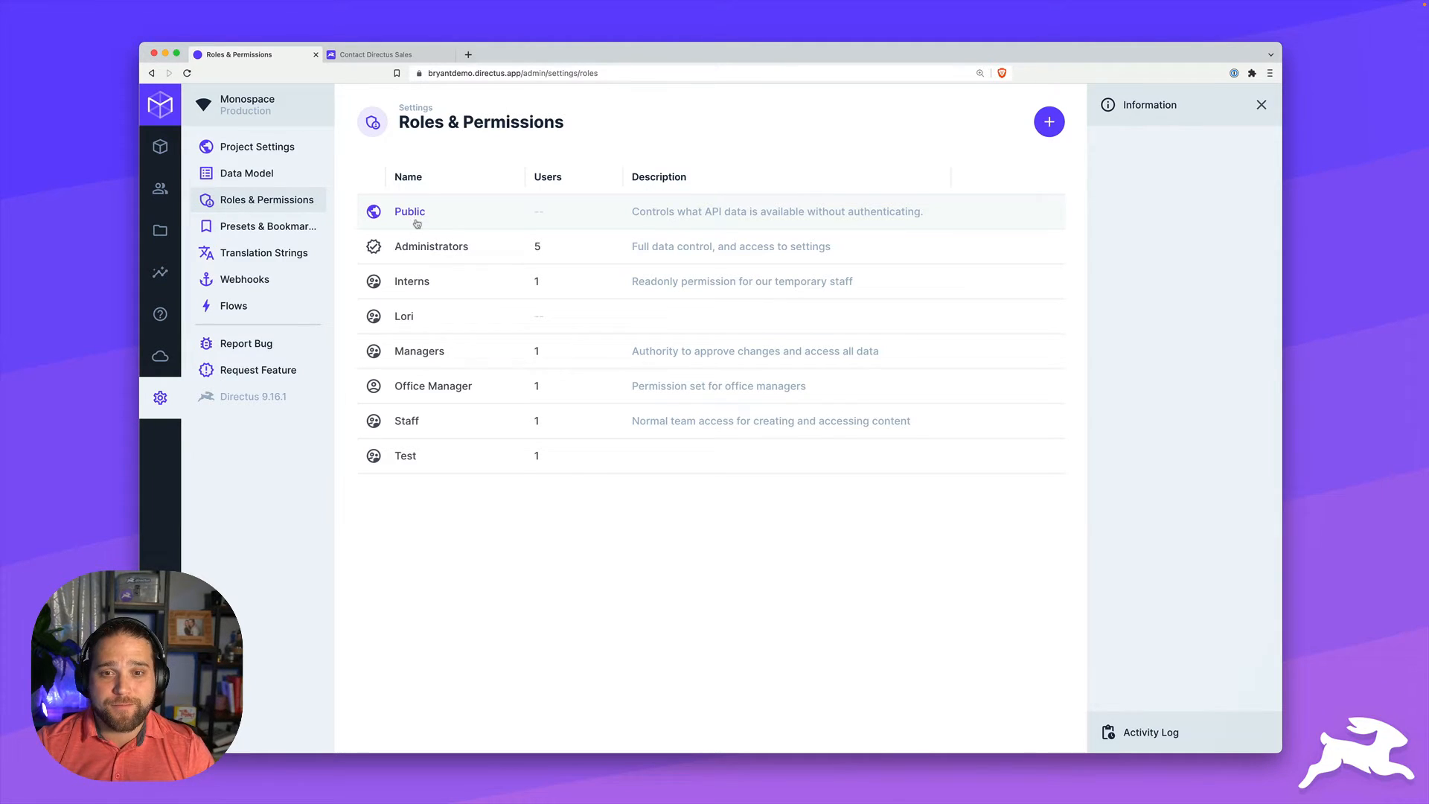
mouse_move(1050, 122)
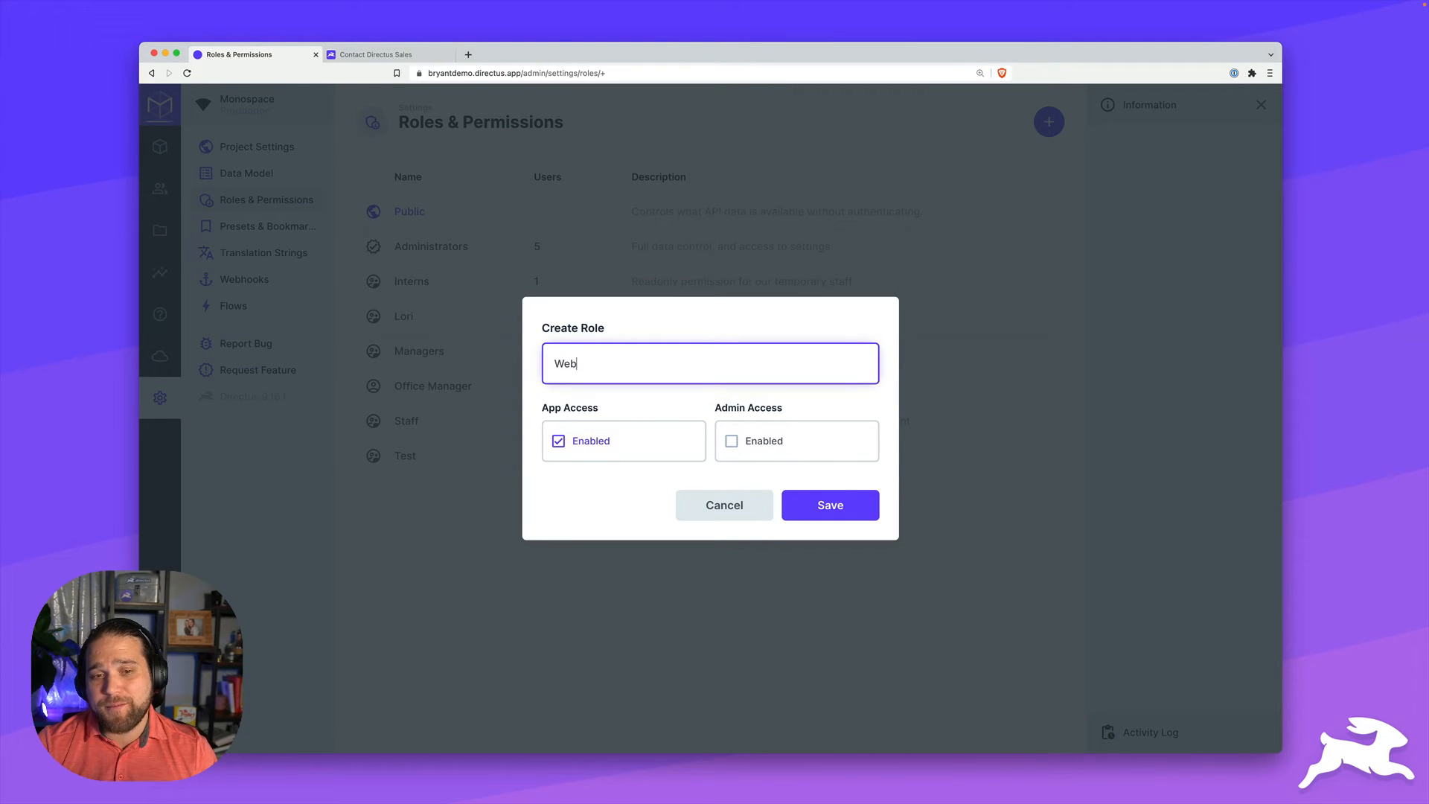
Name the new role Website, turn off App Access and save it.
type("site")
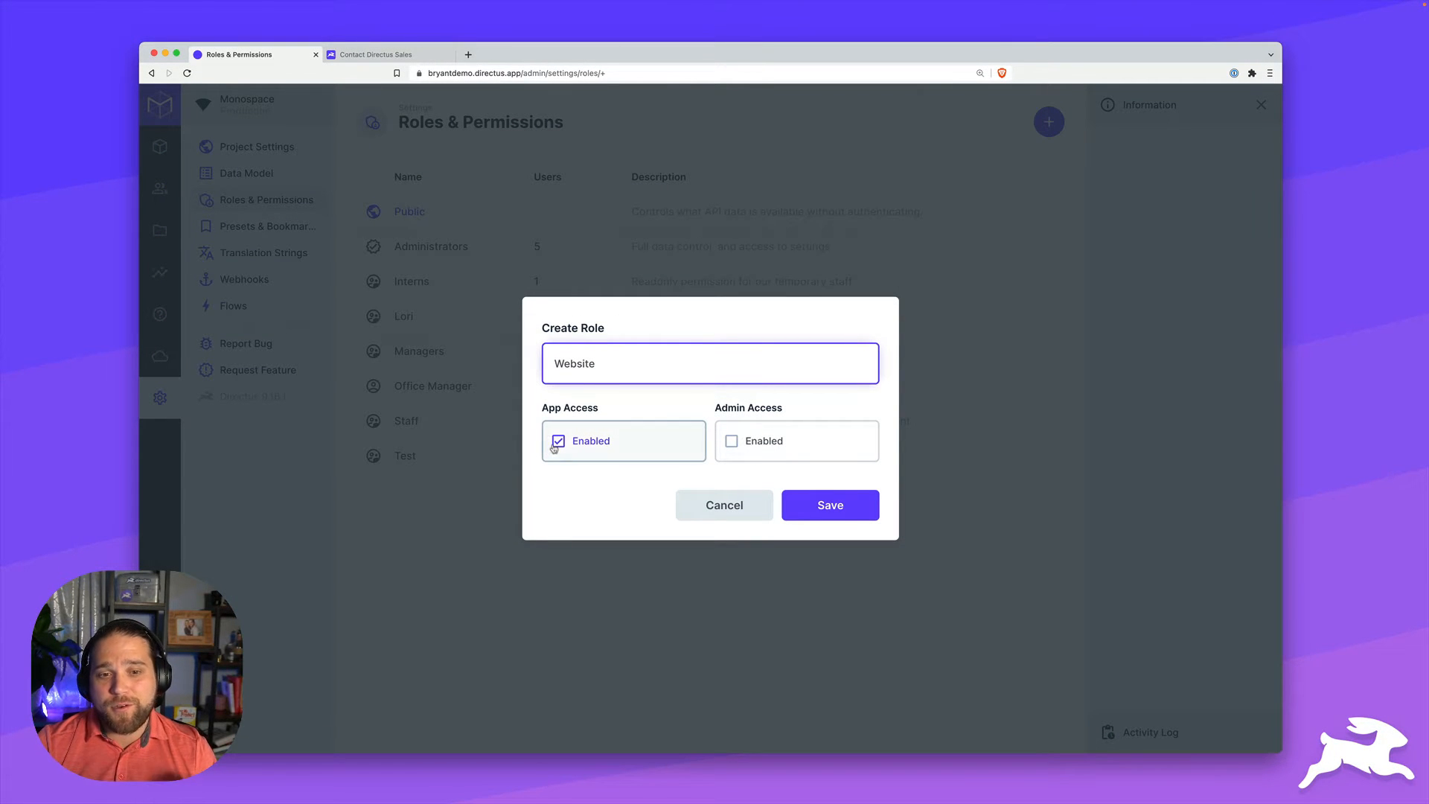
left_click(556, 440)
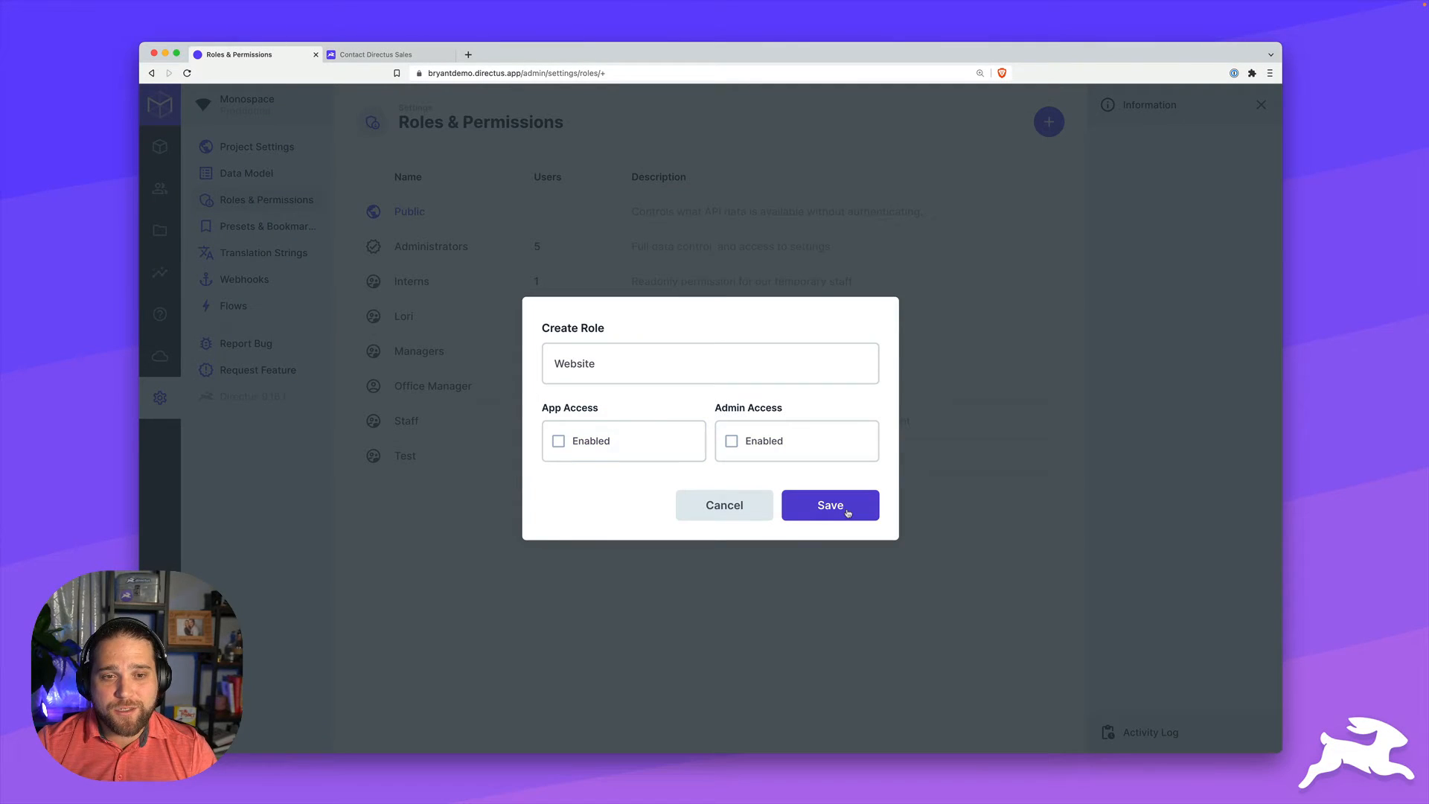
left_click(831, 504)
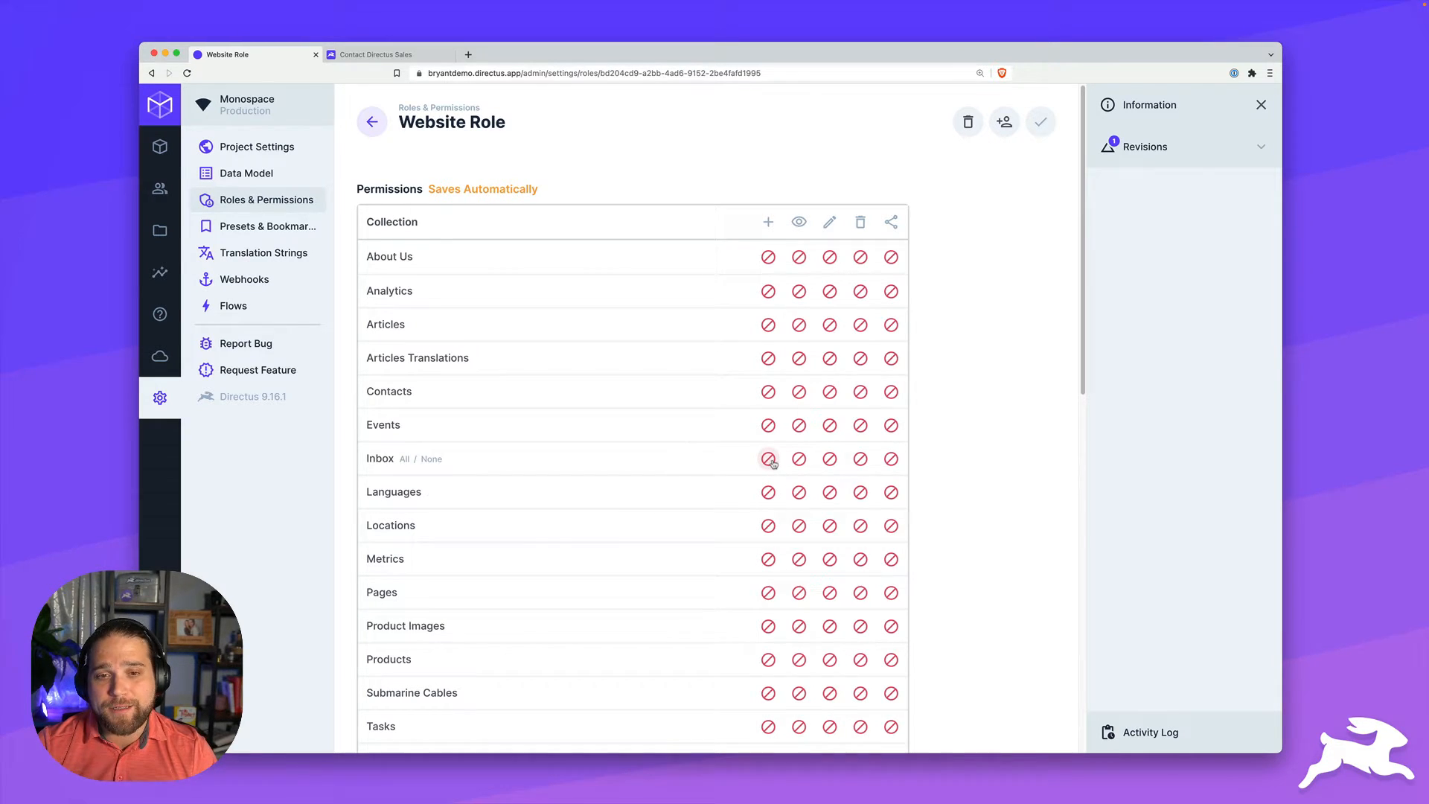
Set the Website role's Inbox create permission to All Access.
left_click(768, 459)
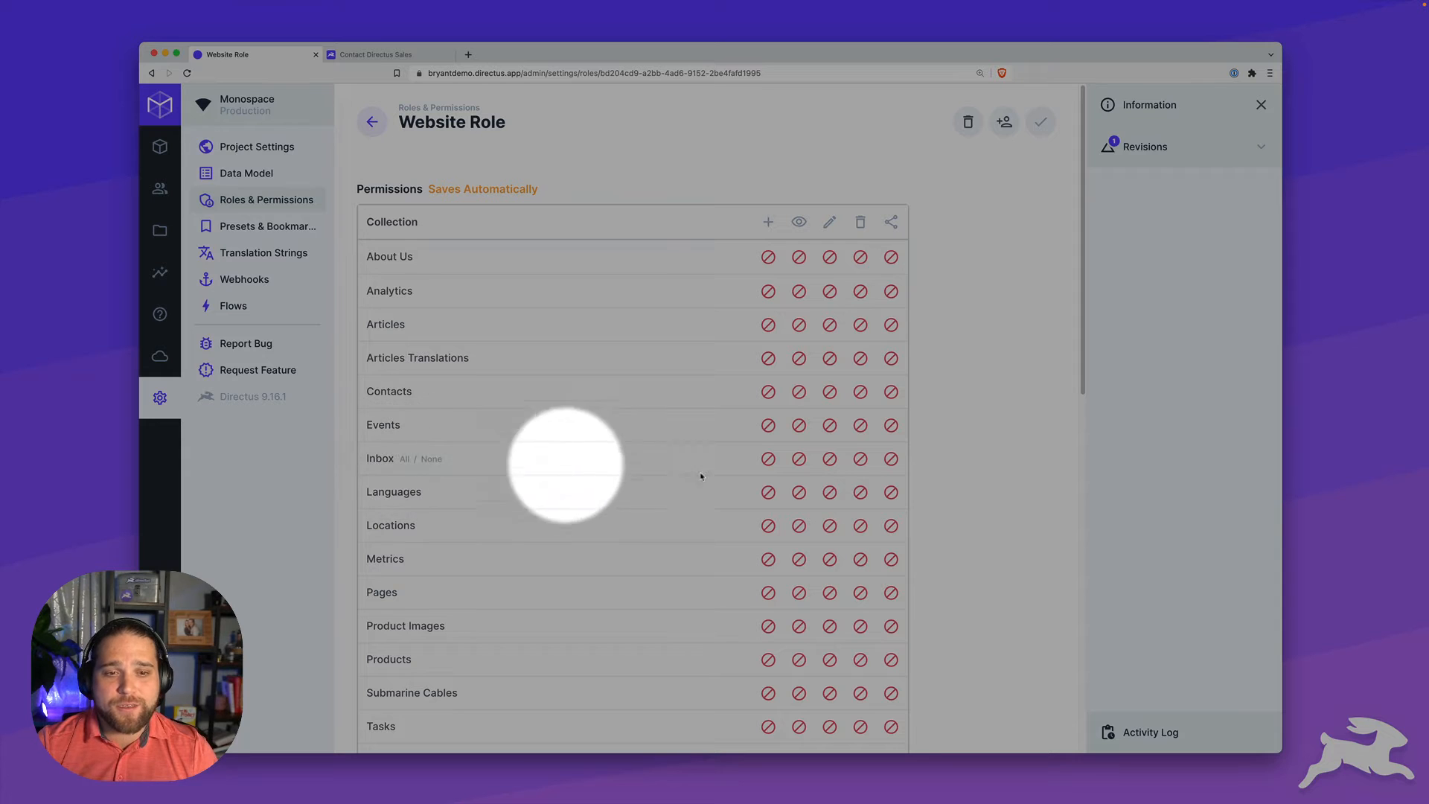
left_click(768, 458)
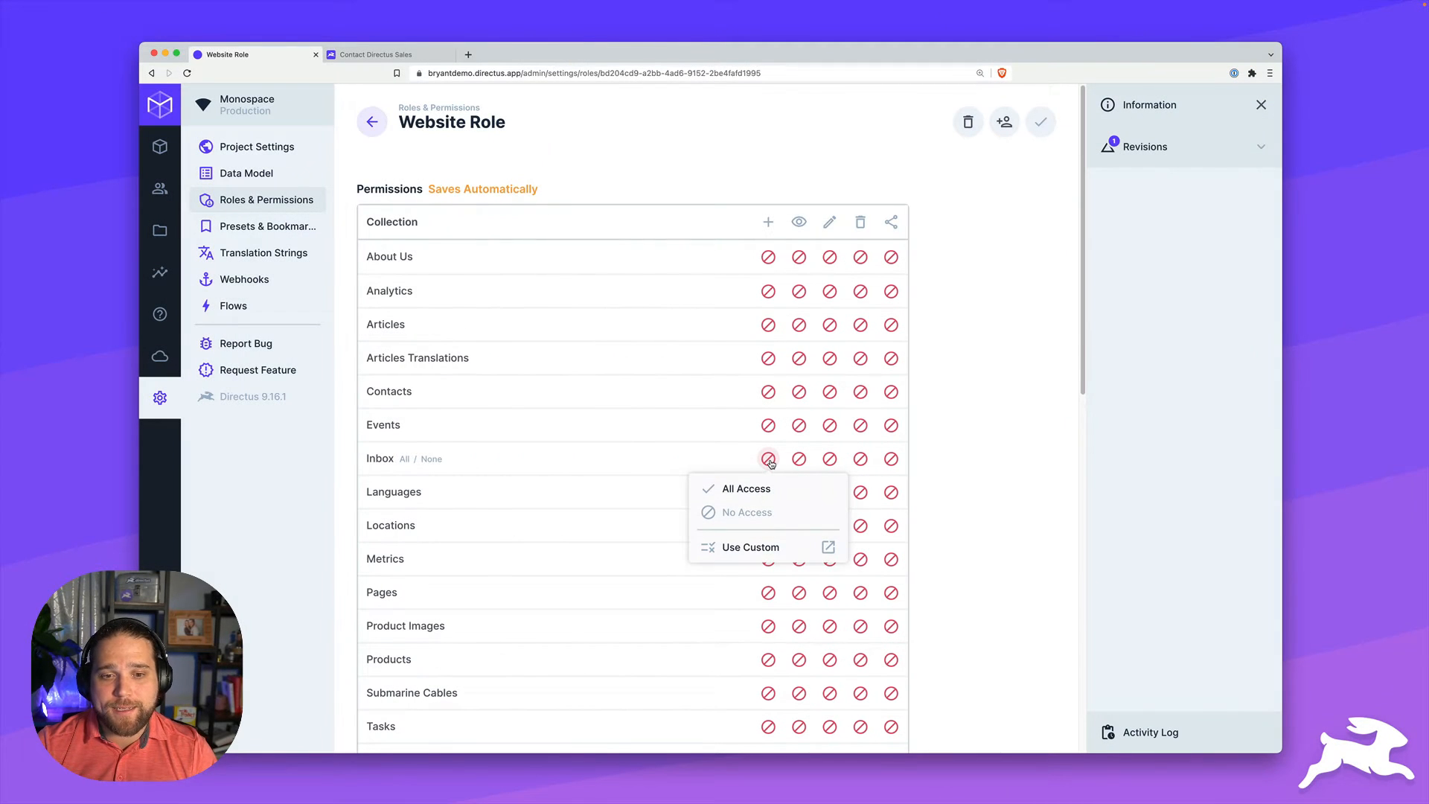
left_click(745, 488)
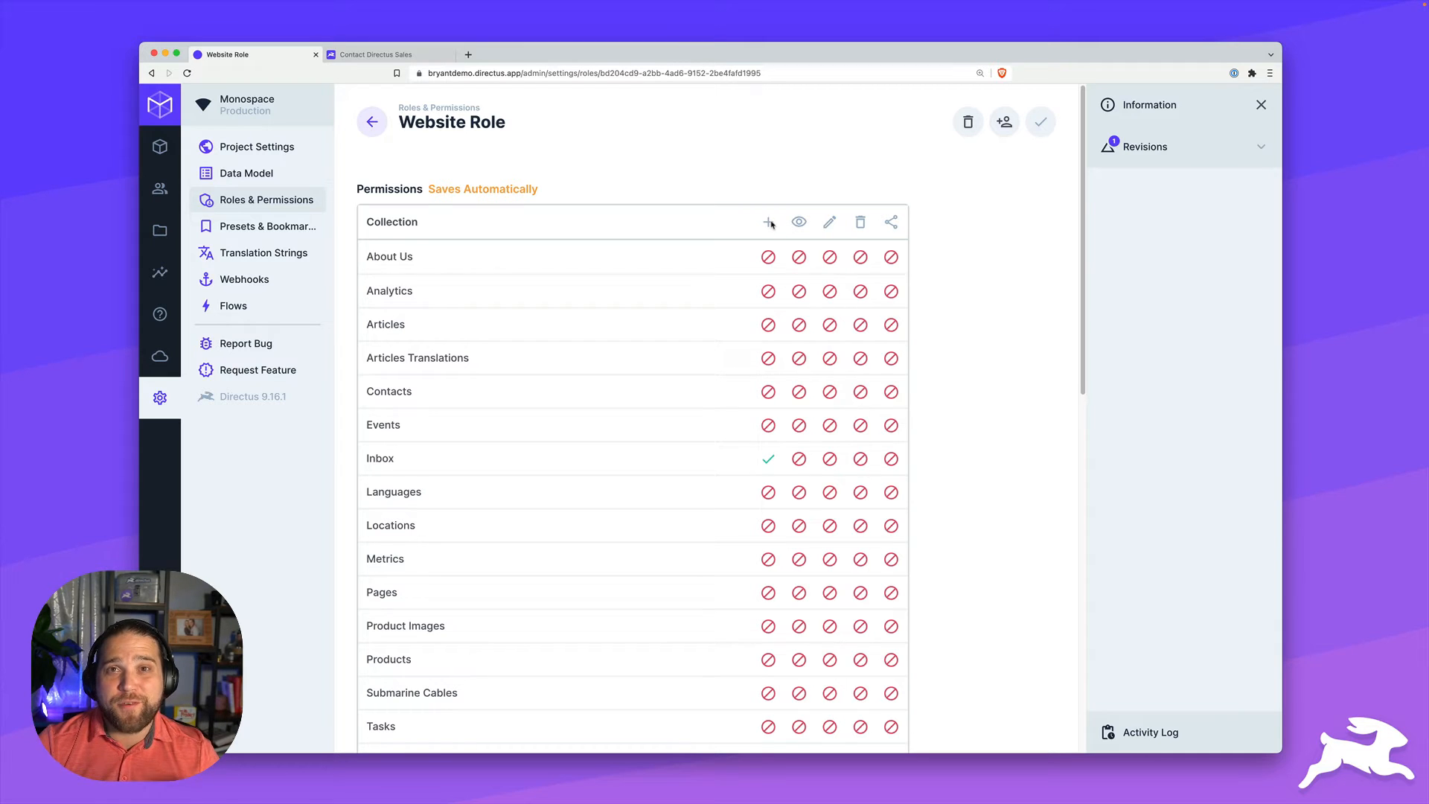
mouse_move(789, 378)
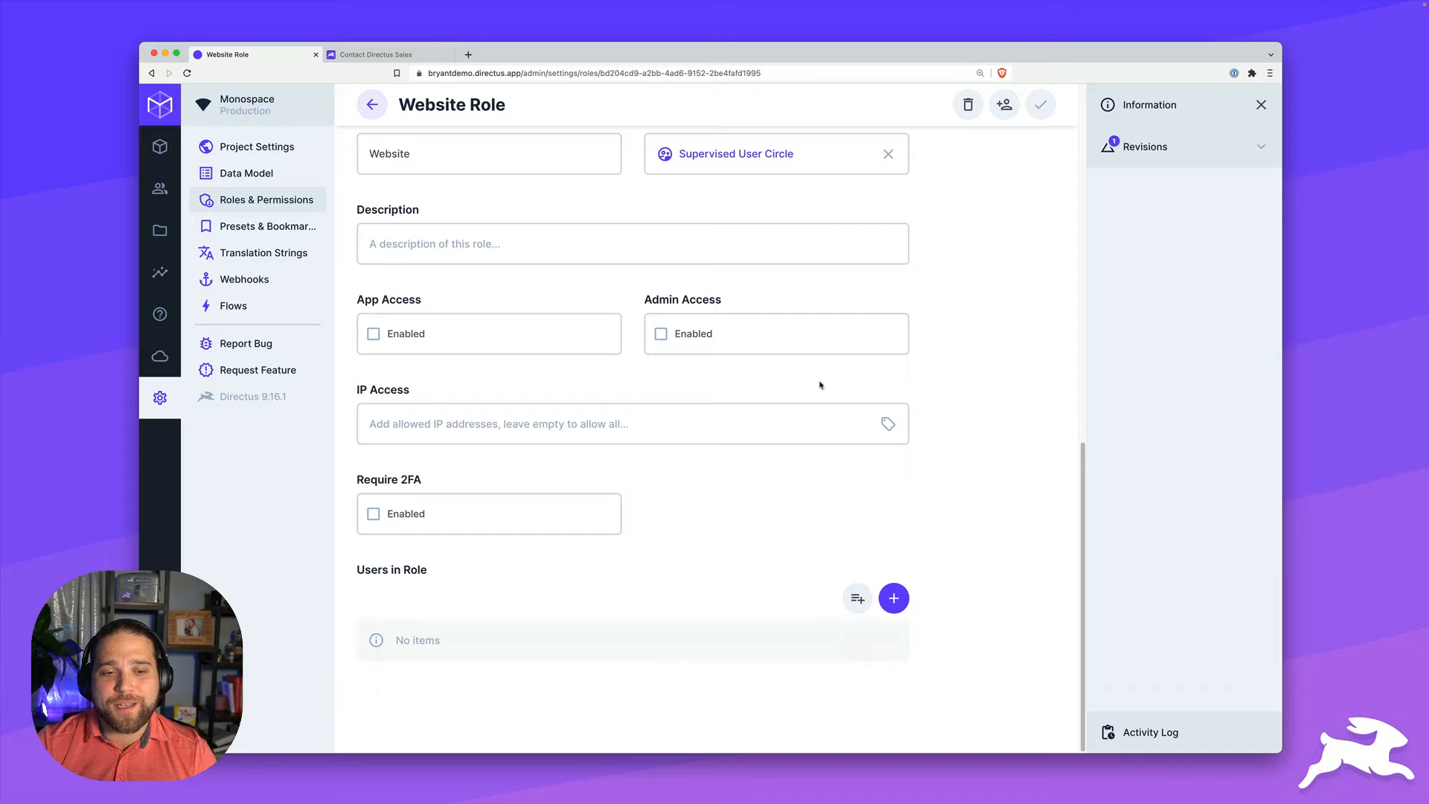
mouse_move(171, 204)
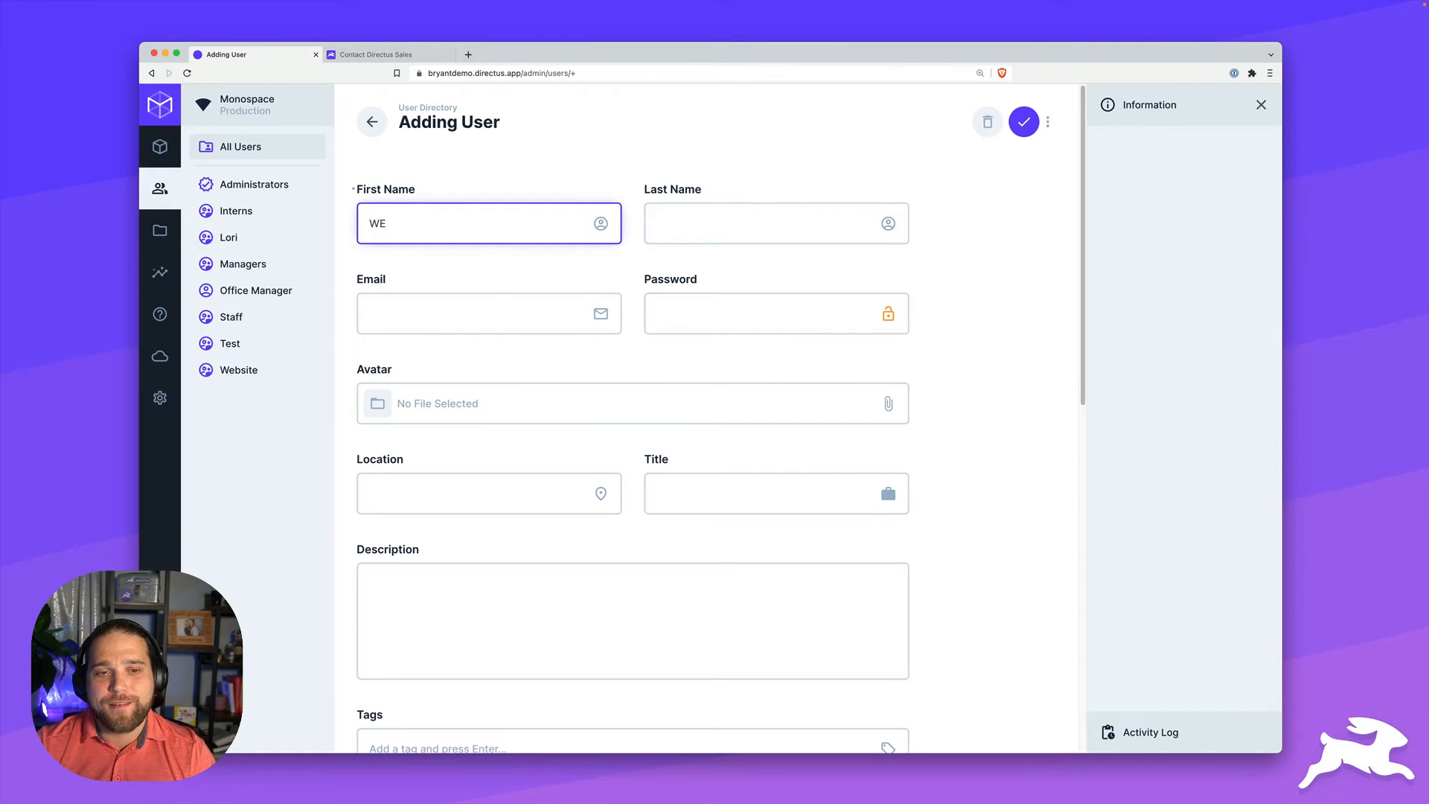
Enter the user name Website User and generate a static access token under Admin Options.
type("User")
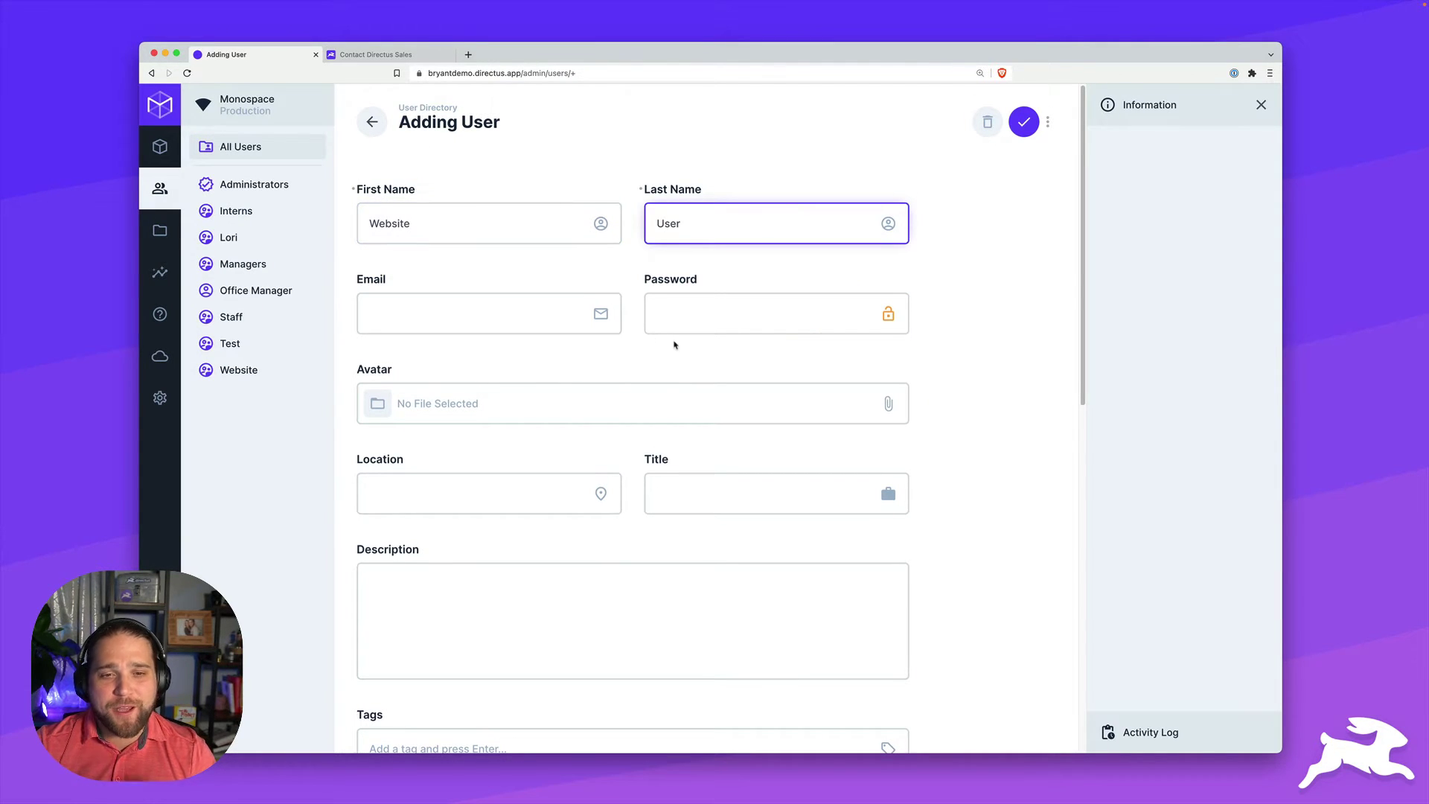
scroll("down", 3)
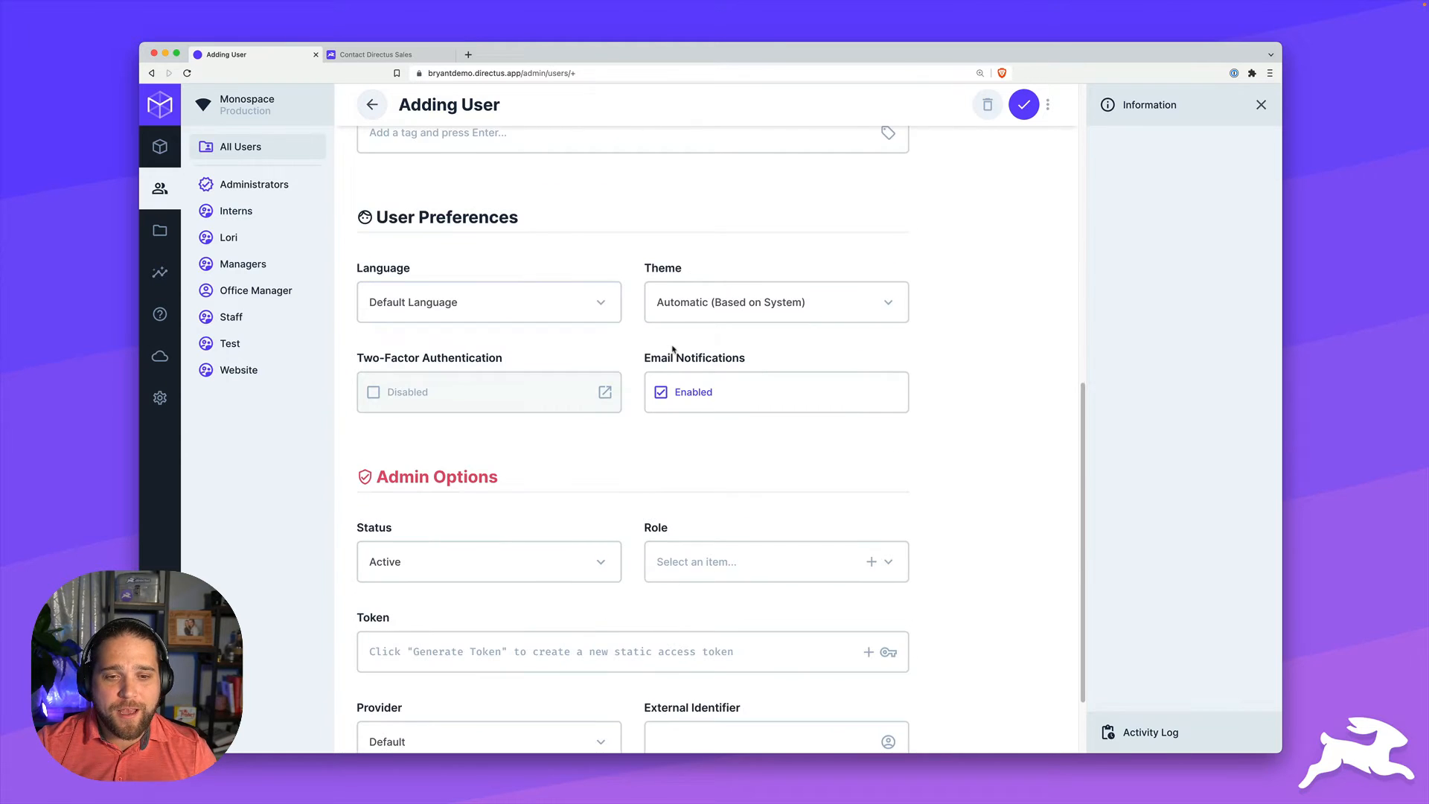
scroll("down", 3)
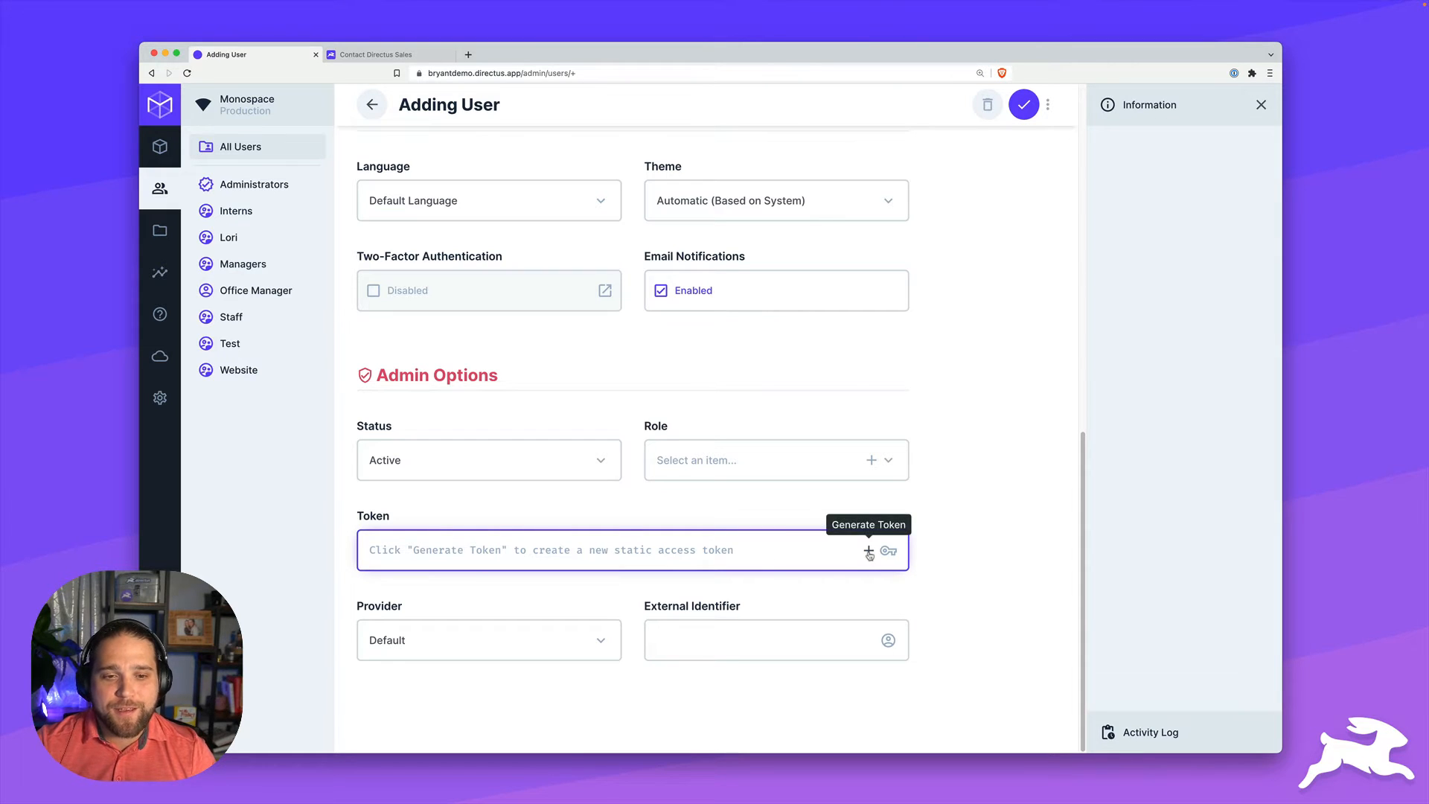
left_click(869, 551)
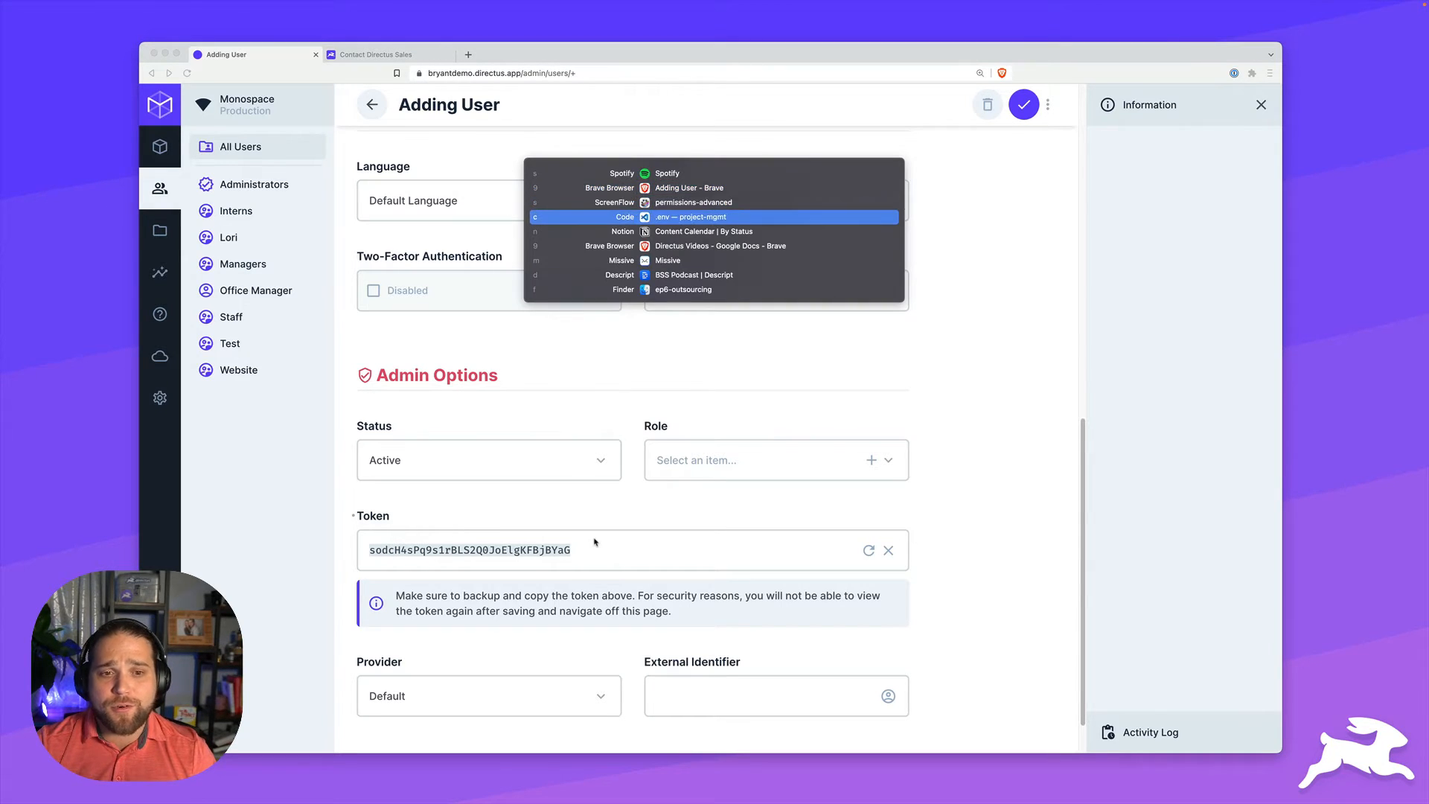
Paste the new static token into DIRECTUS_TOKEN in the app/.env file.
left_click(713, 217)
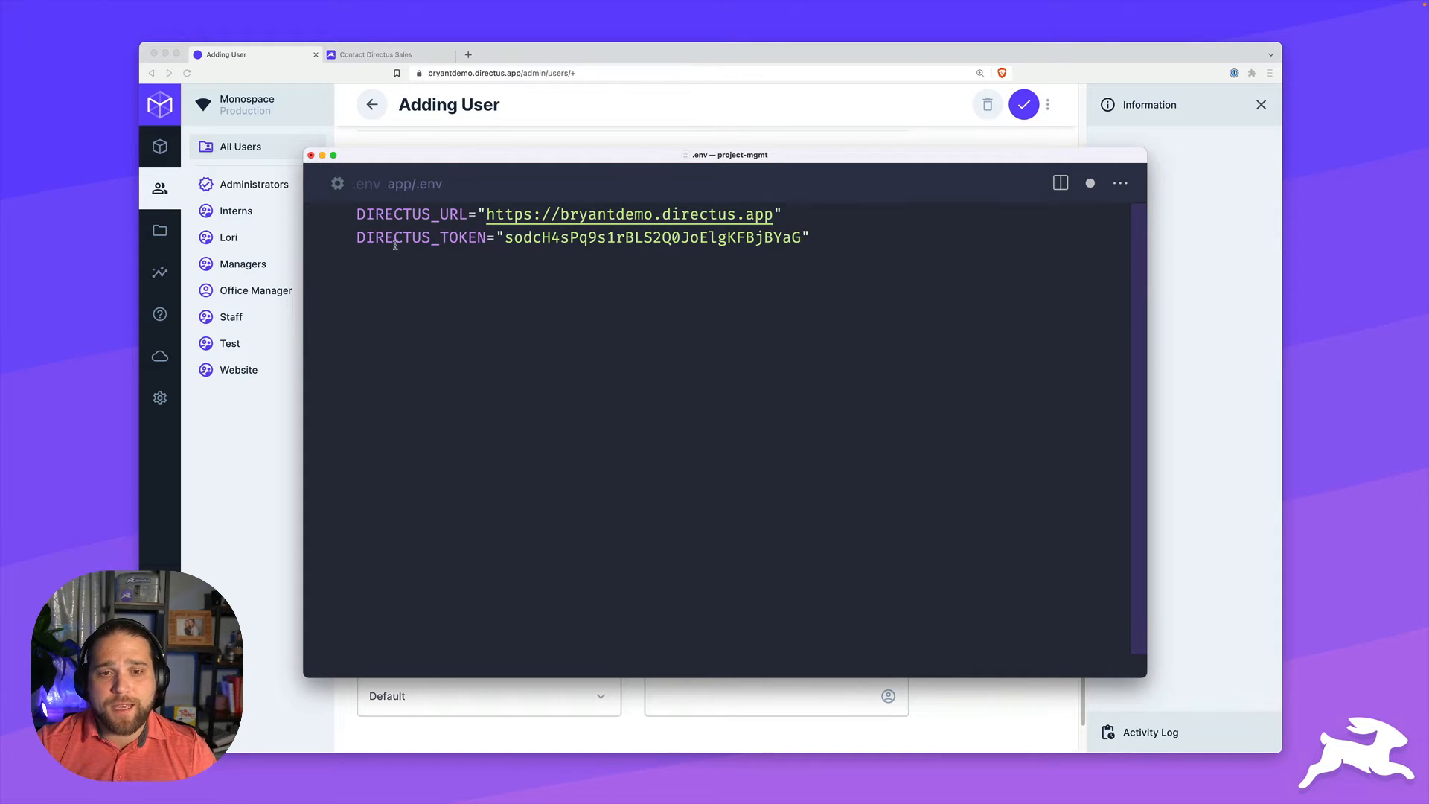
mouse_move(516, 268)
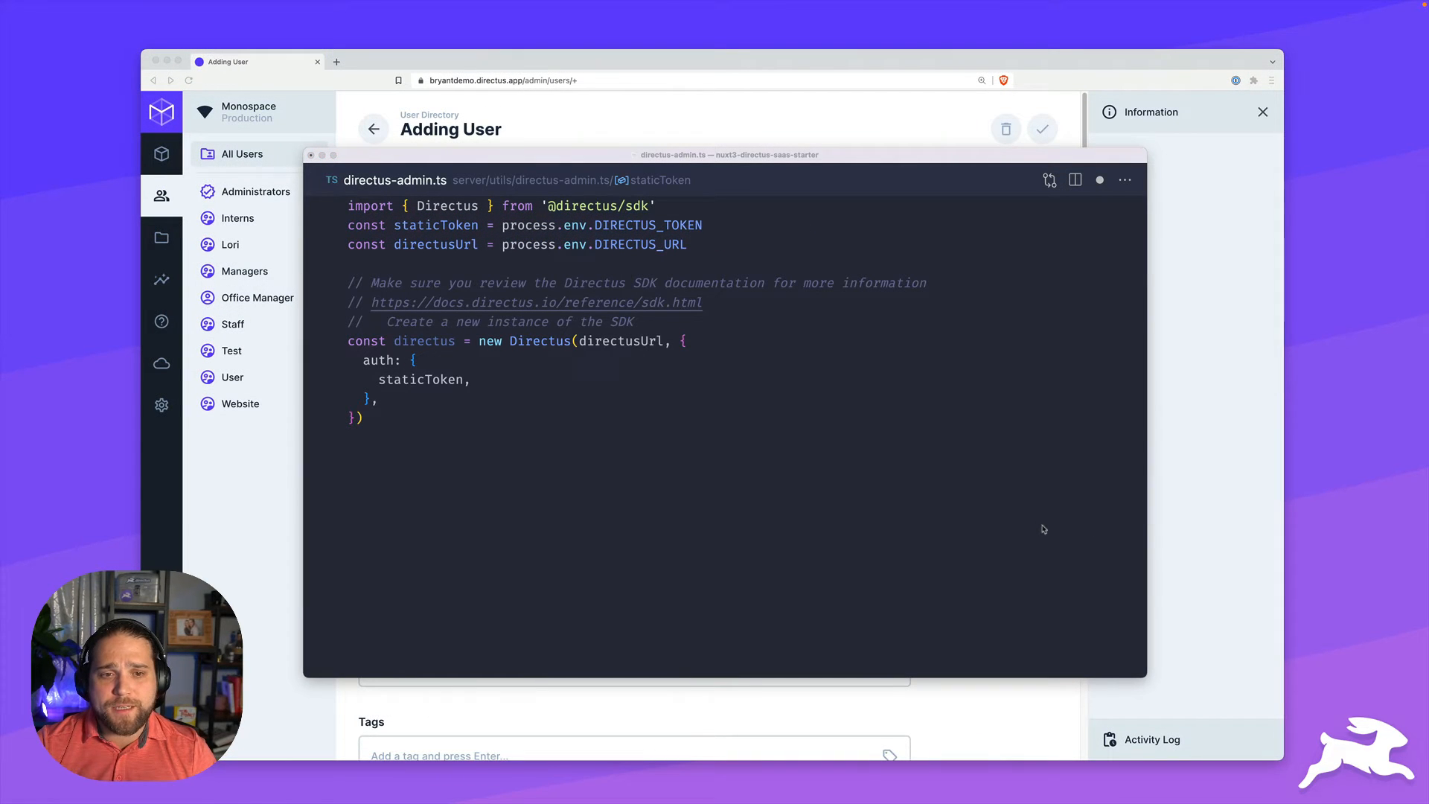
mouse_move(553, 252)
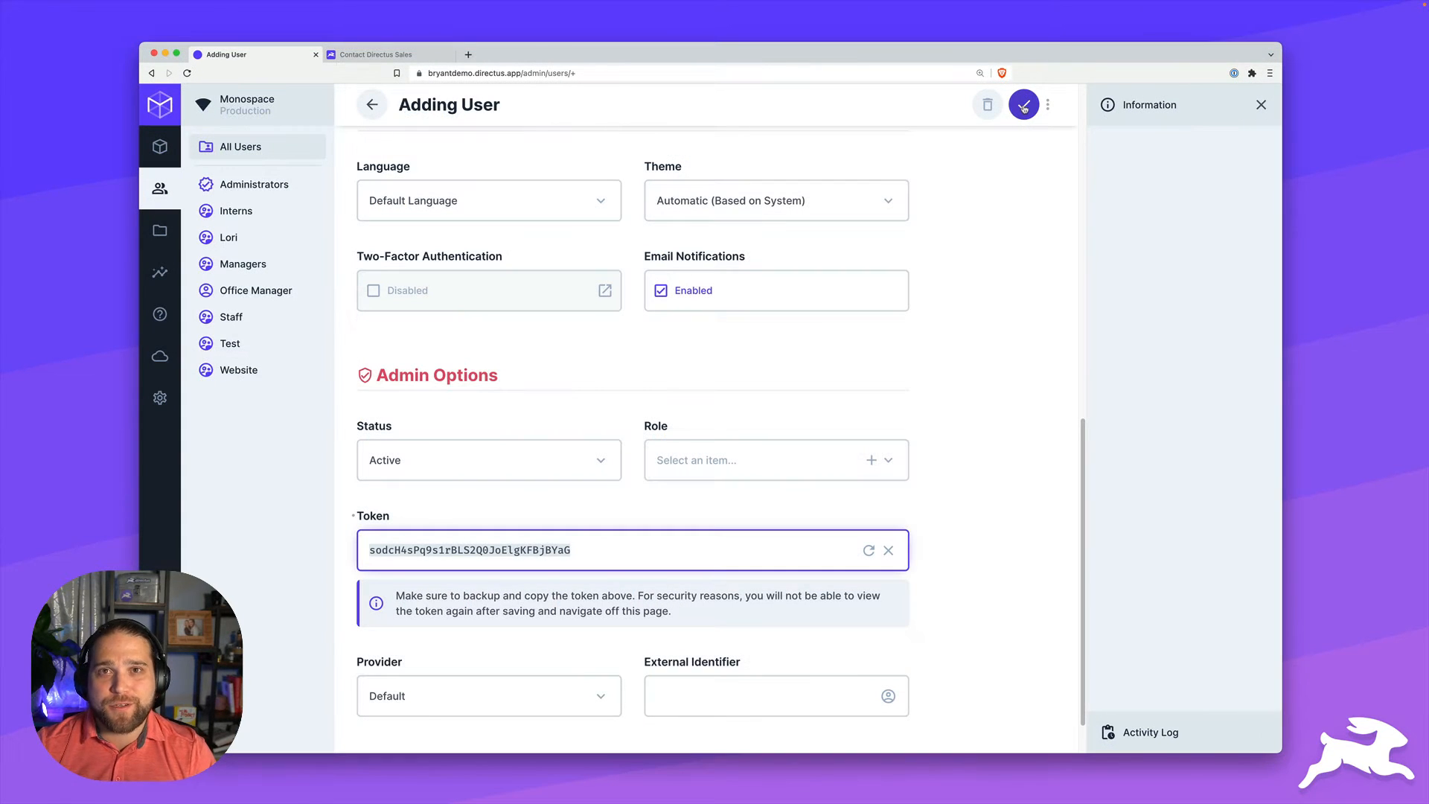
Save the Website User so it lists in the User Directory, then return to Roles & Permissions.
left_click(1024, 105)
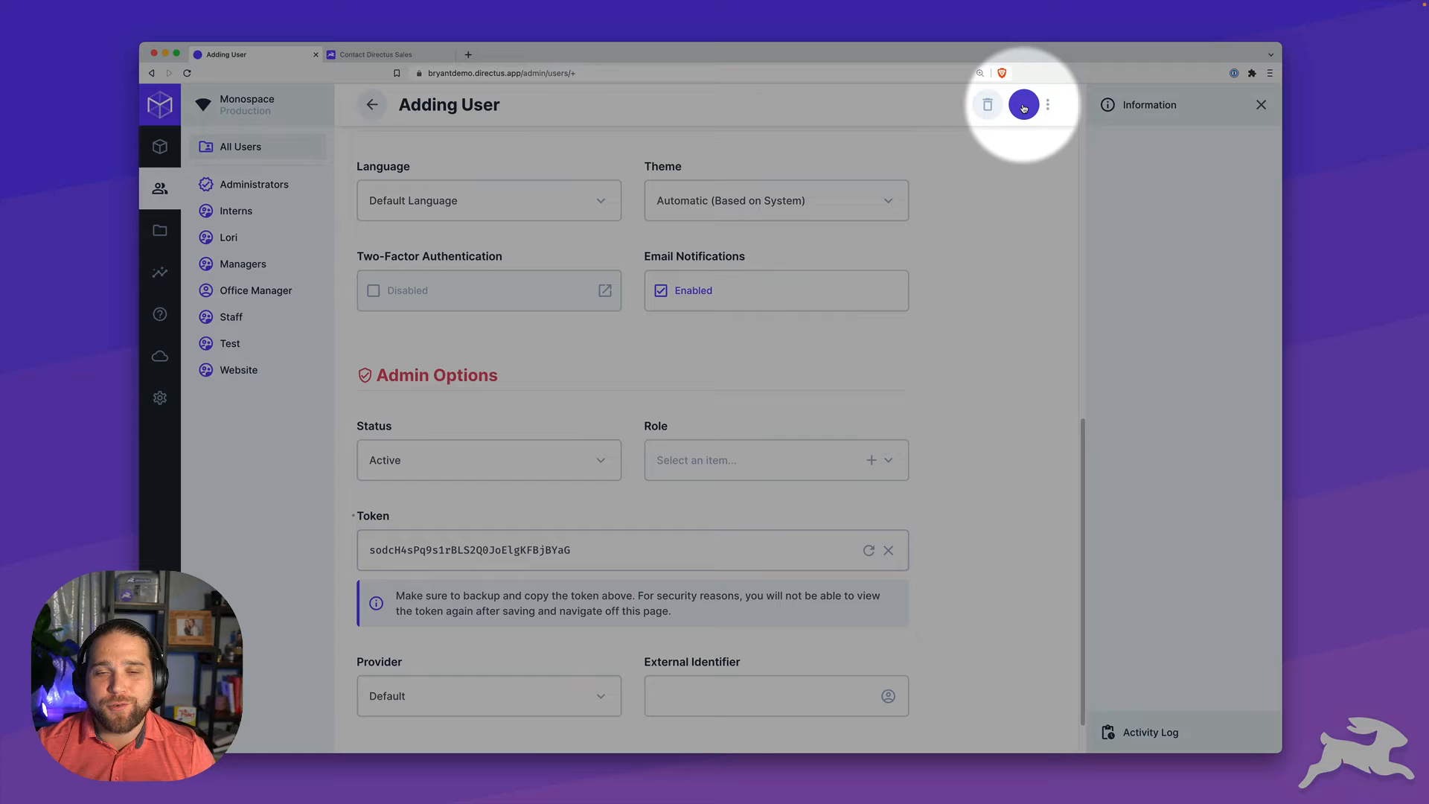
left_click(1022, 105)
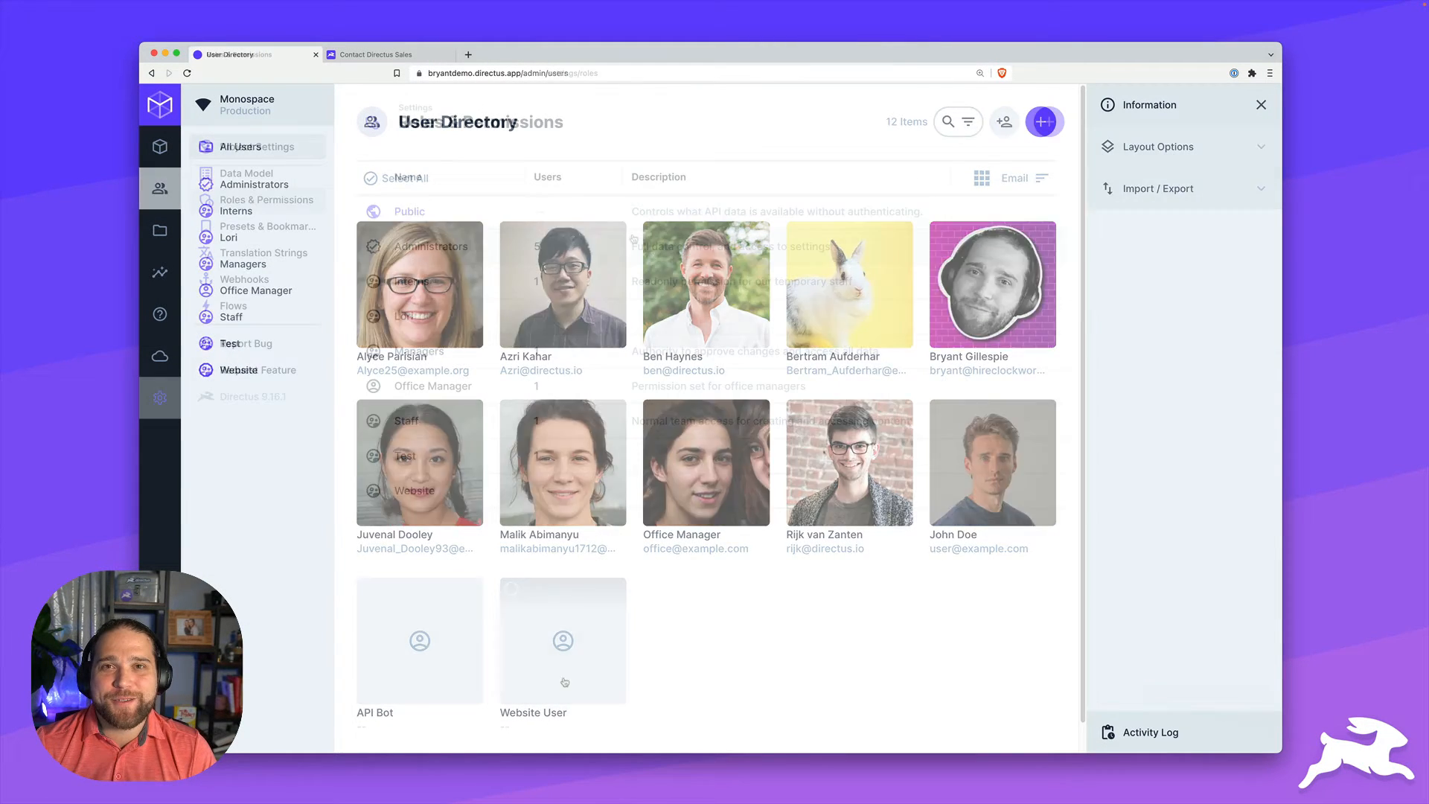
left_click(265, 199)
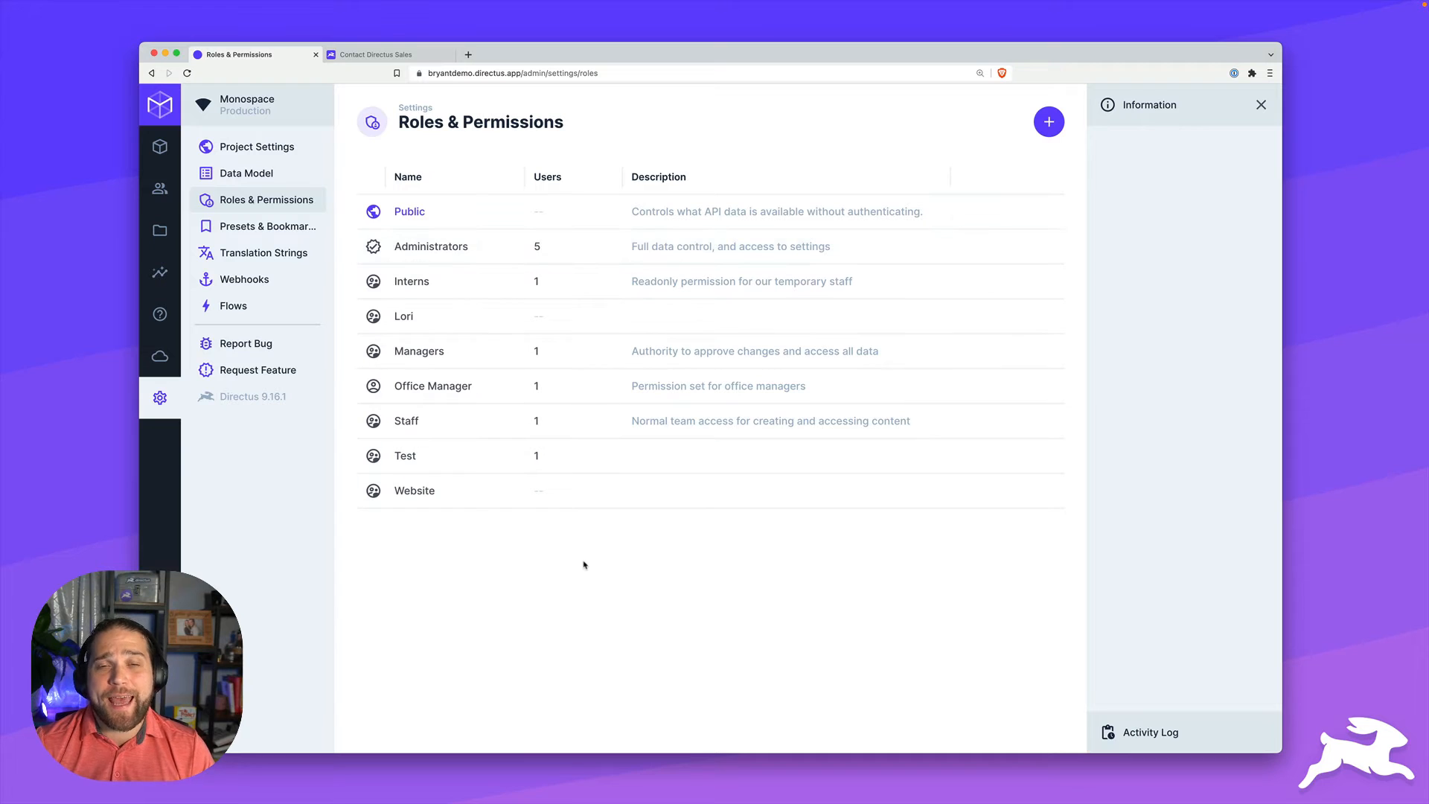
mouse_move(405, 426)
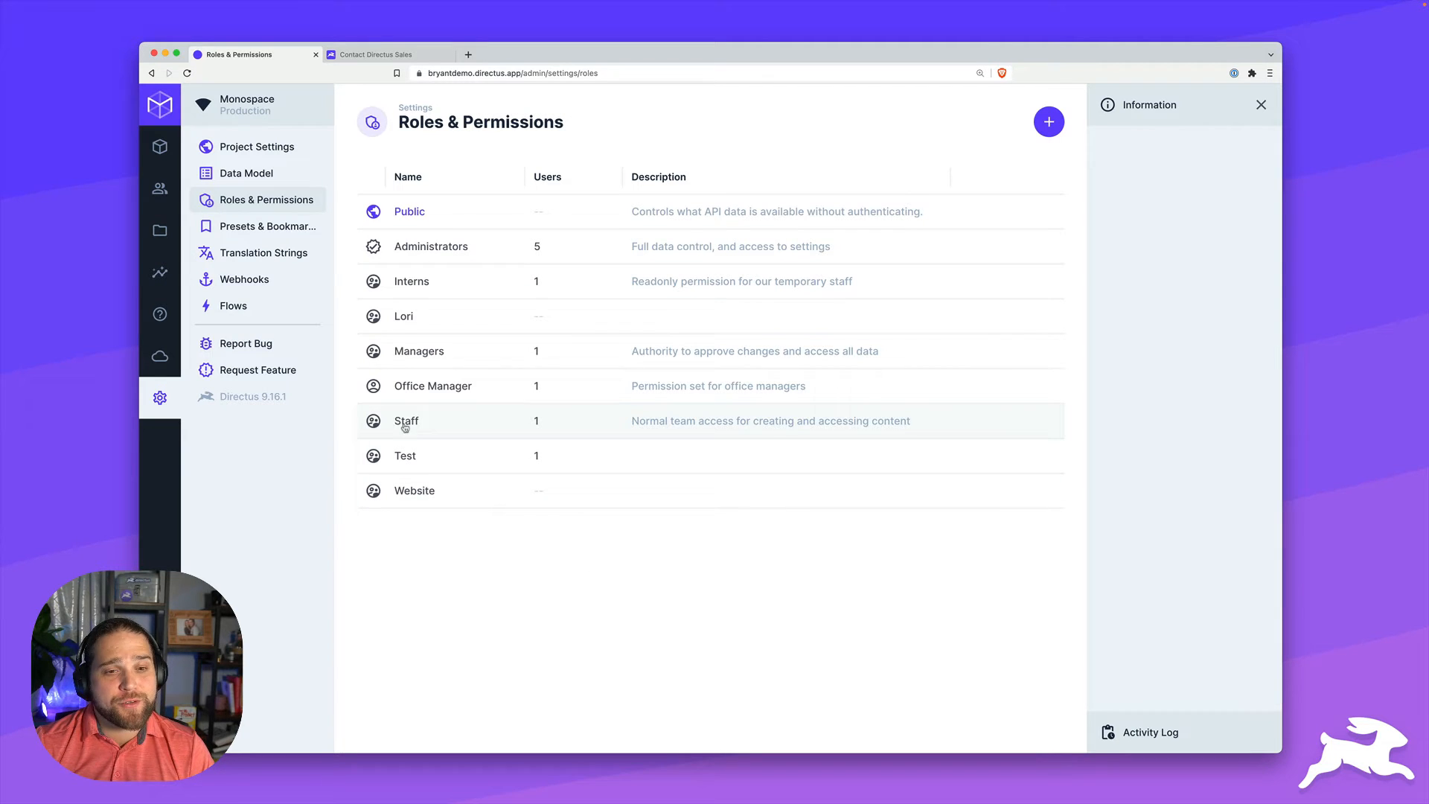
mouse_move(437, 426)
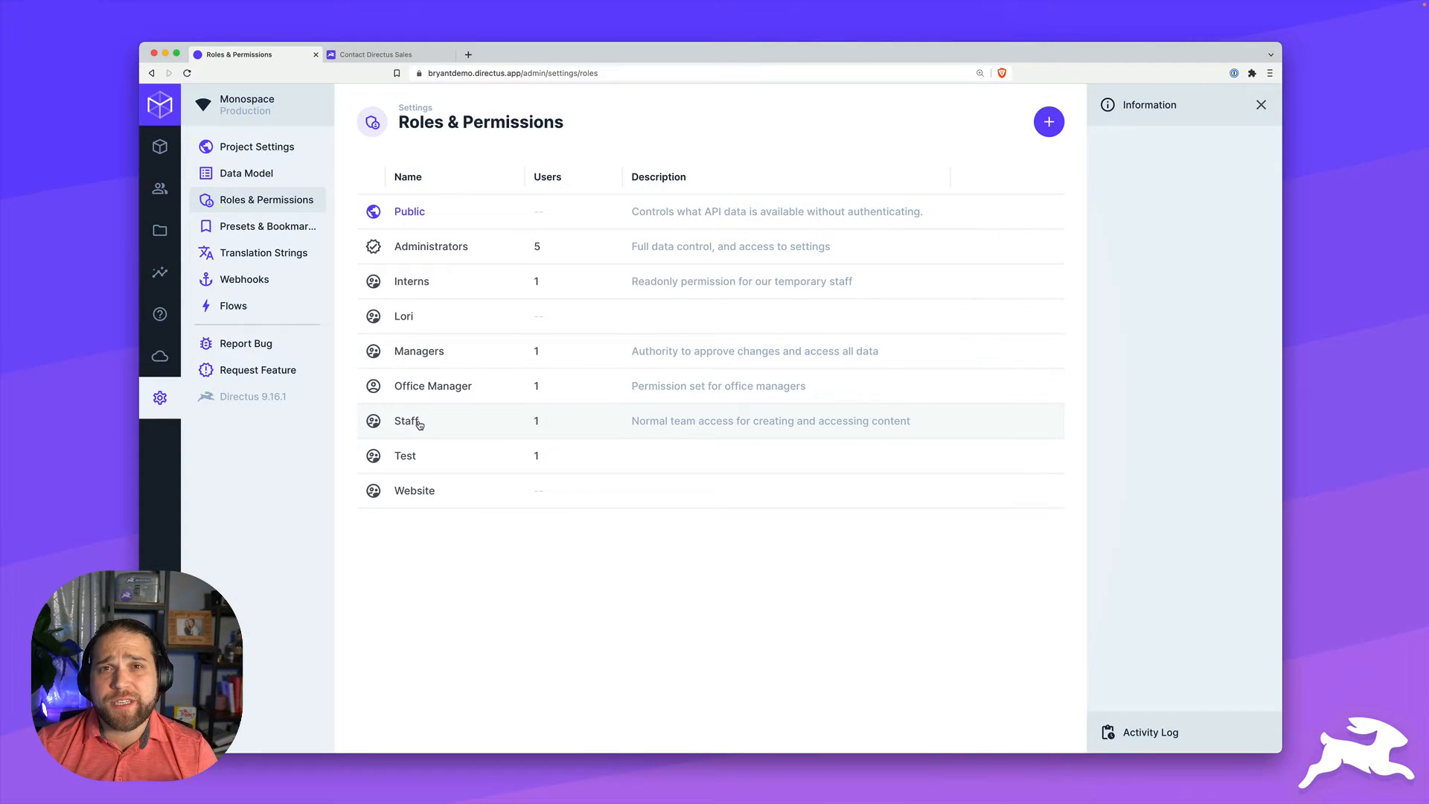
Give the Staff role All Access to create Tasks items.
left_click(406, 420)
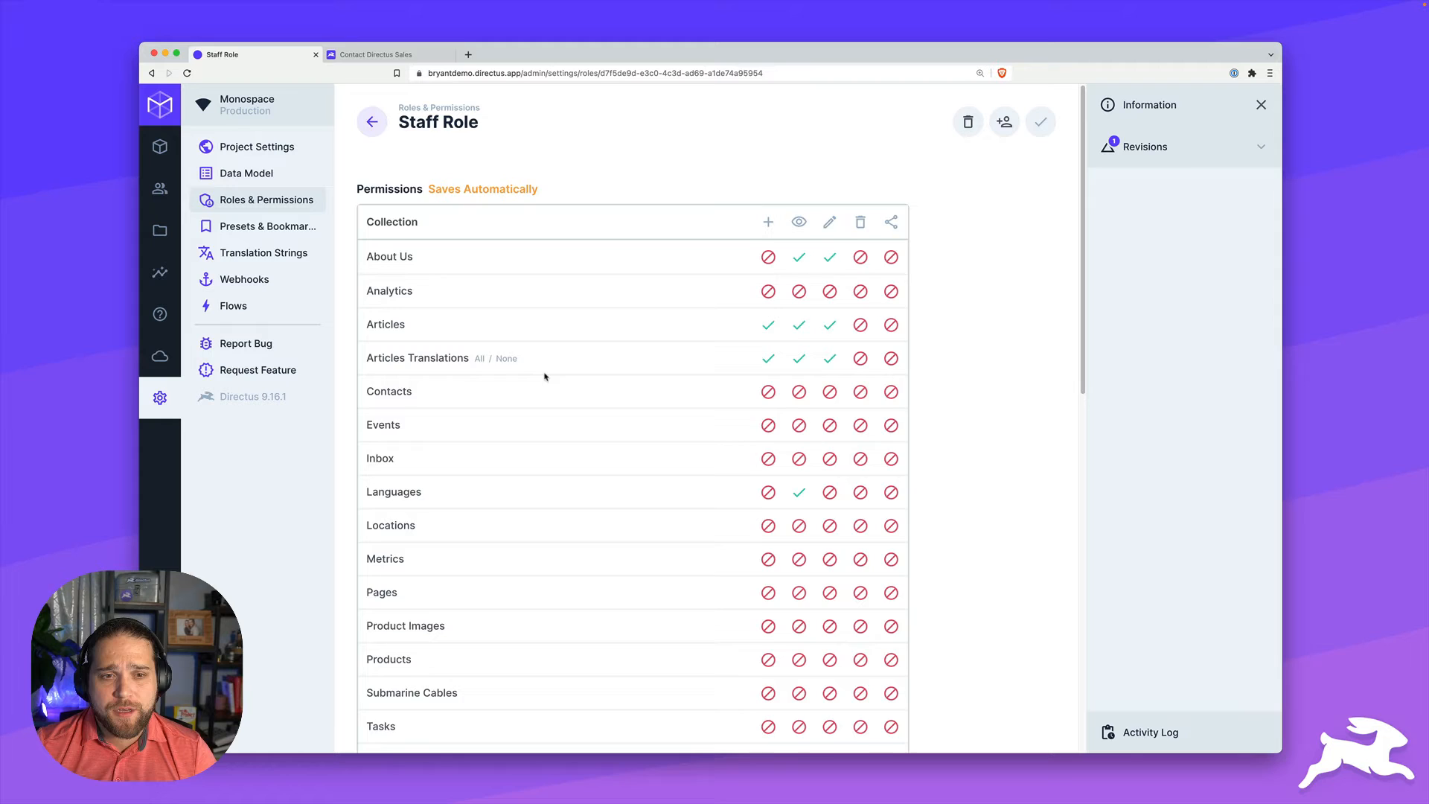
scroll("down", 3)
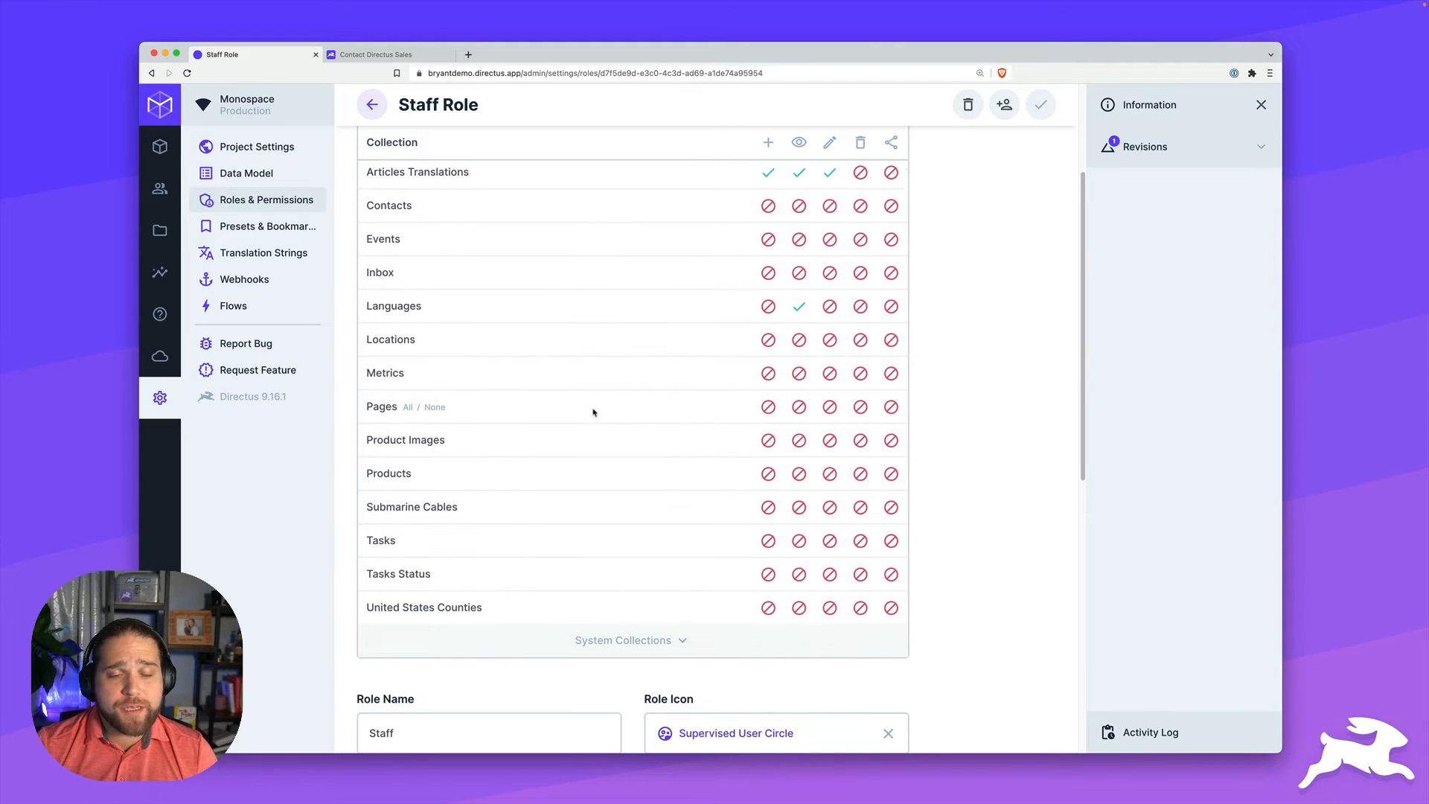
mouse_move(601, 375)
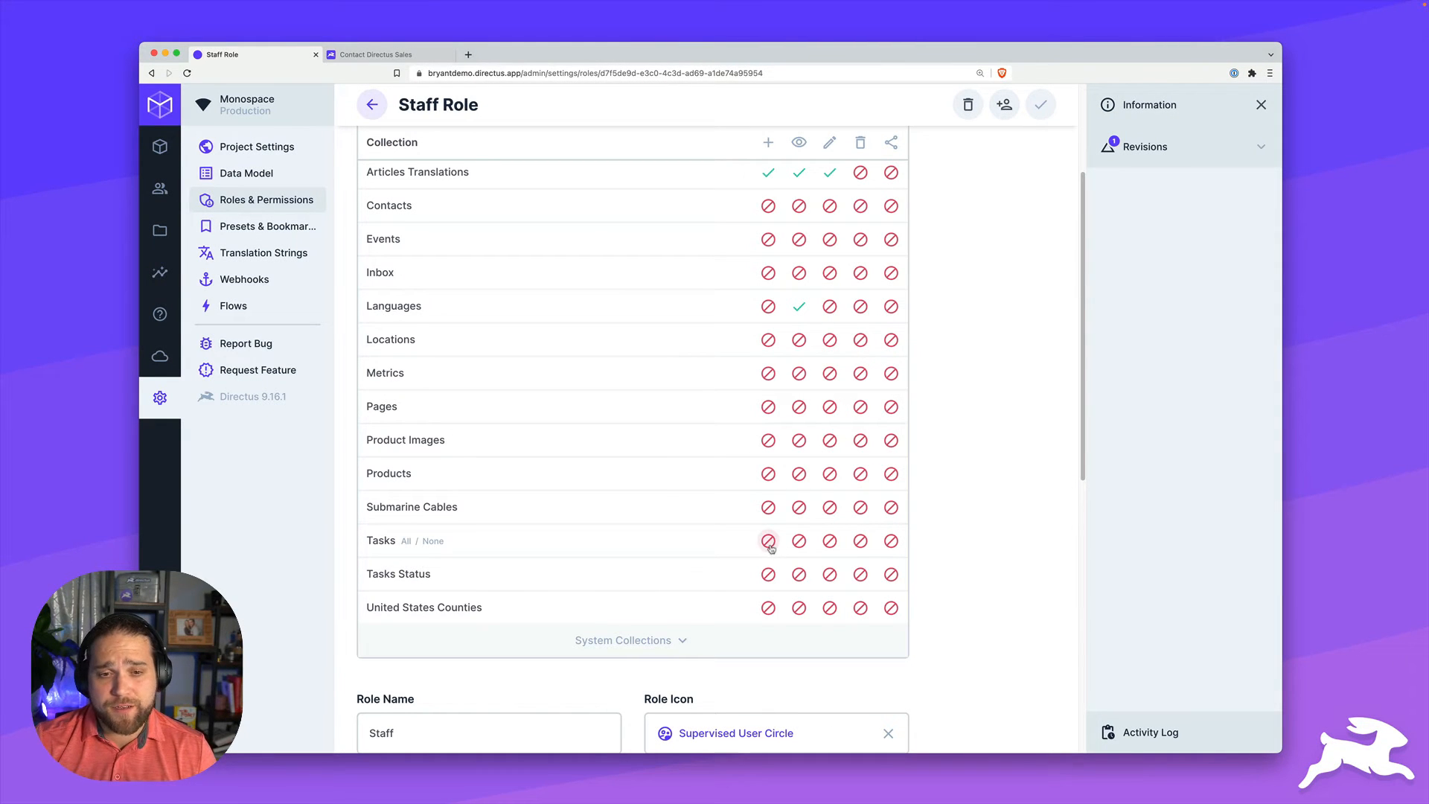
left_click(768, 541)
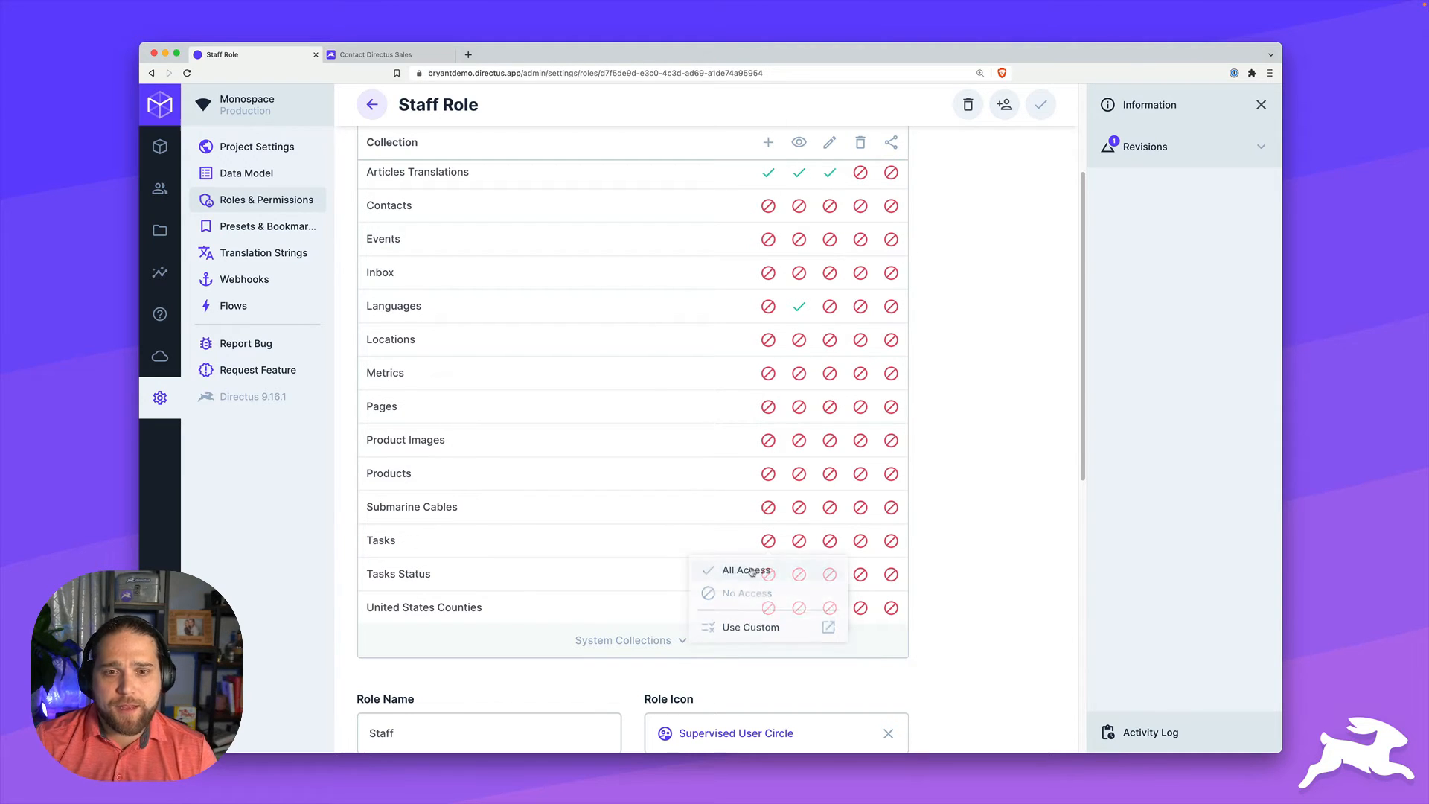
left_click(744, 568)
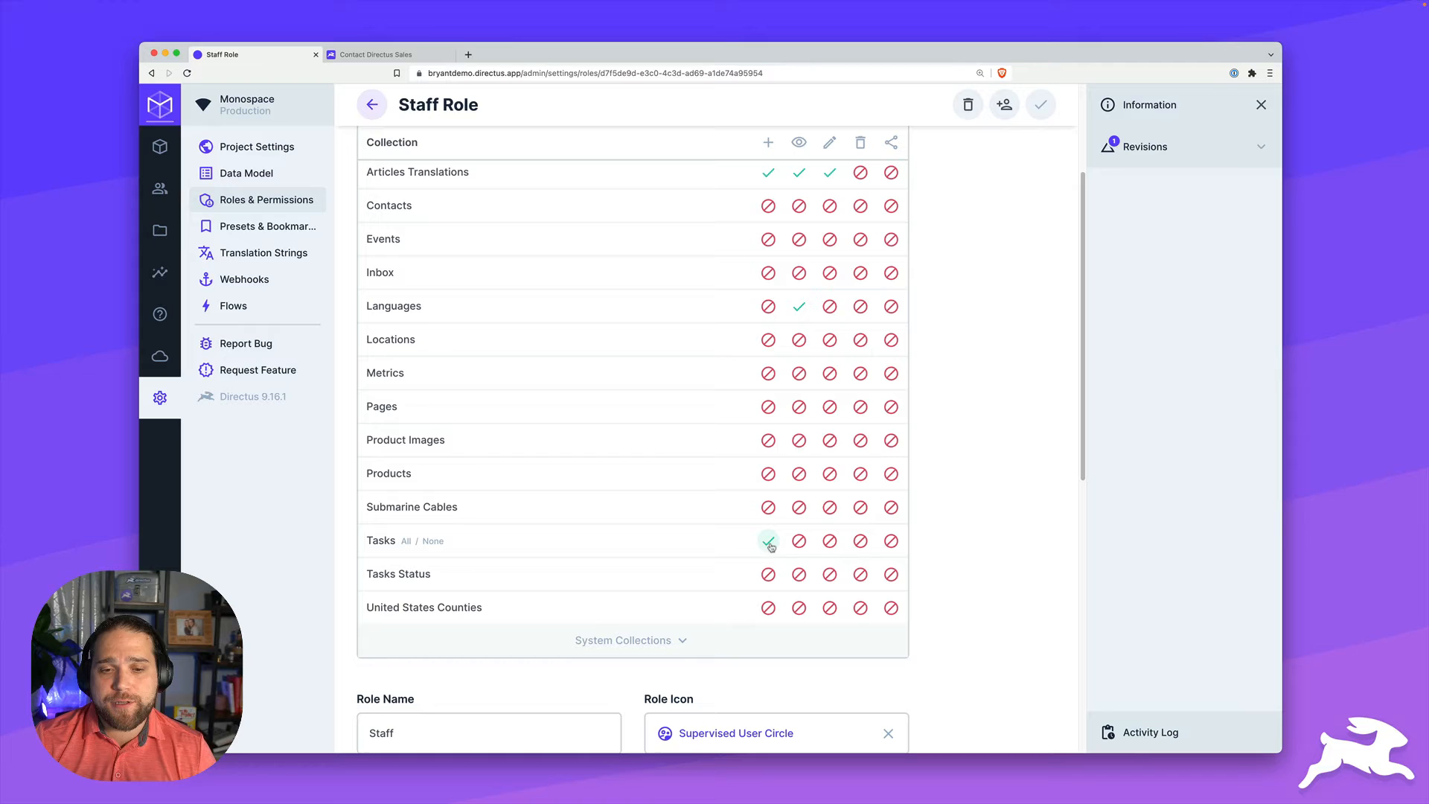
left_click(768, 541)
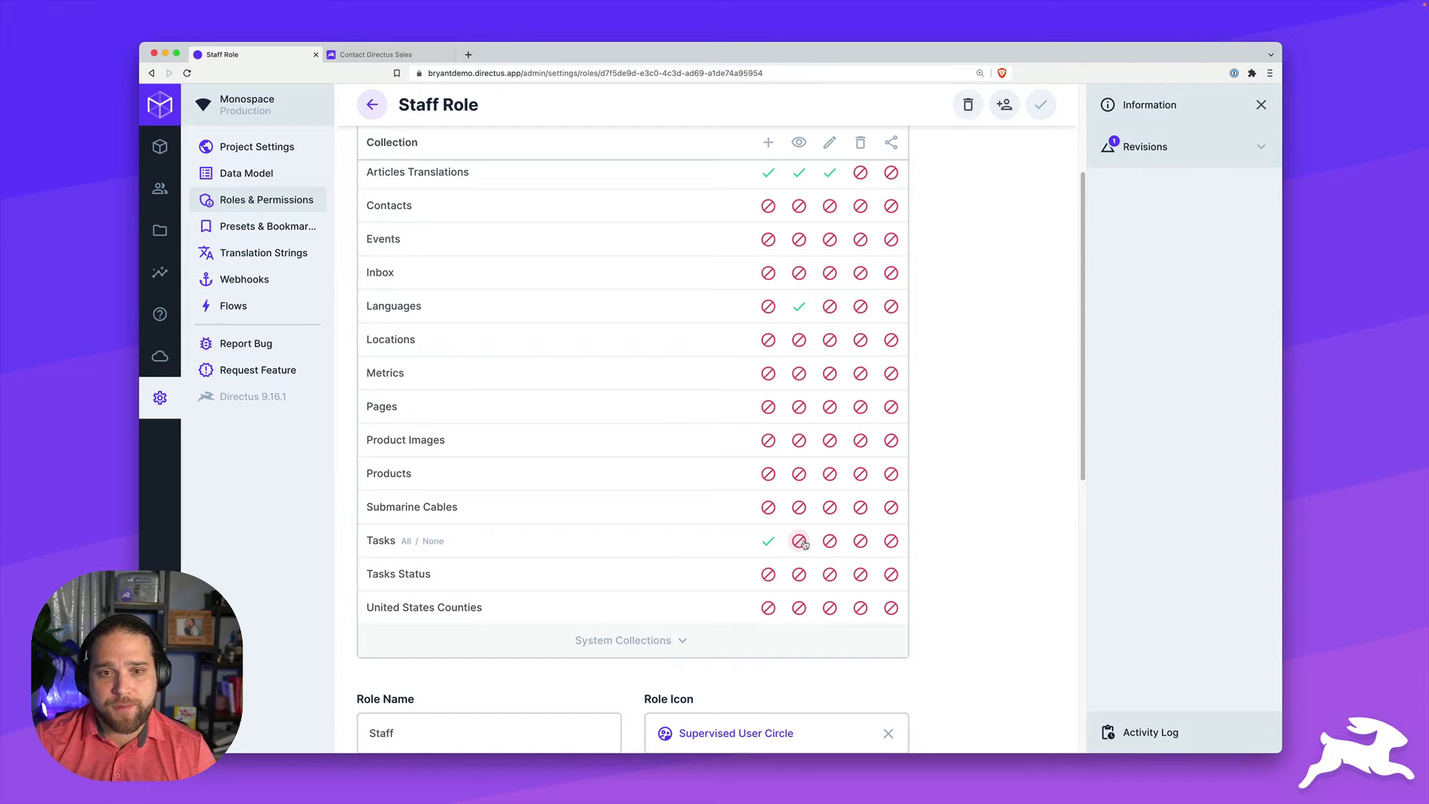
Choose Use Custom for the Staff role's Tasks read permission.
left_click(797, 541)
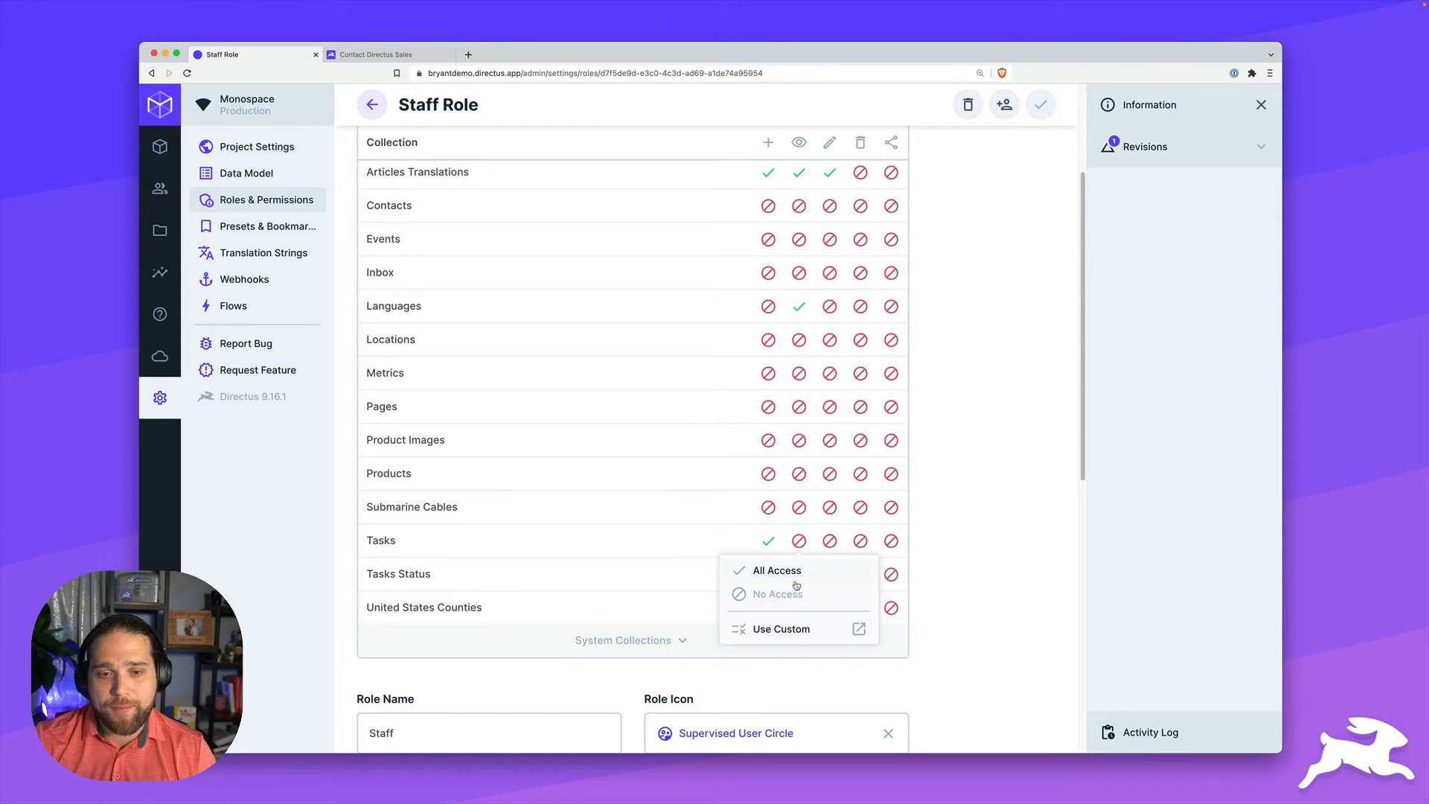
left_click(771, 570)
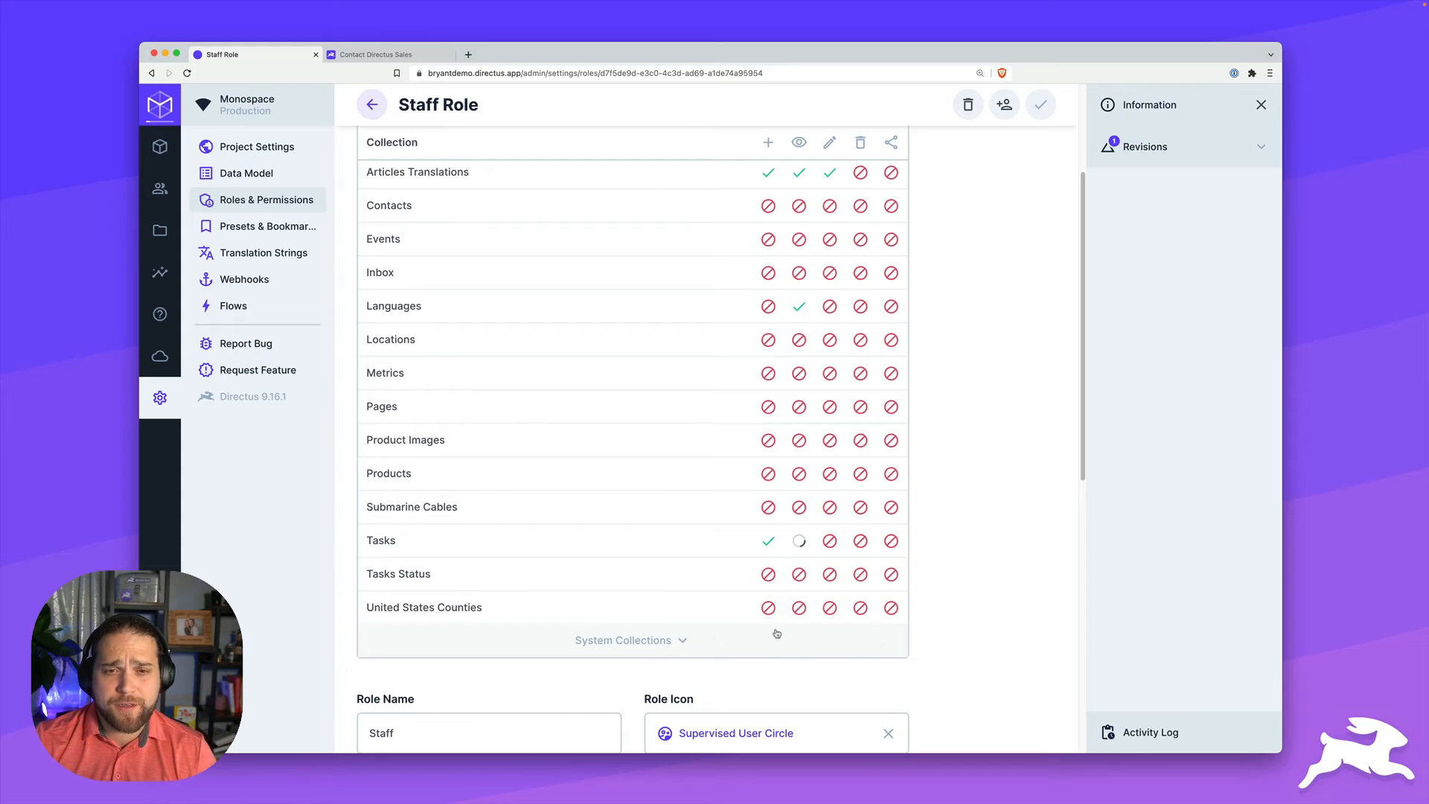
left_click(798, 540)
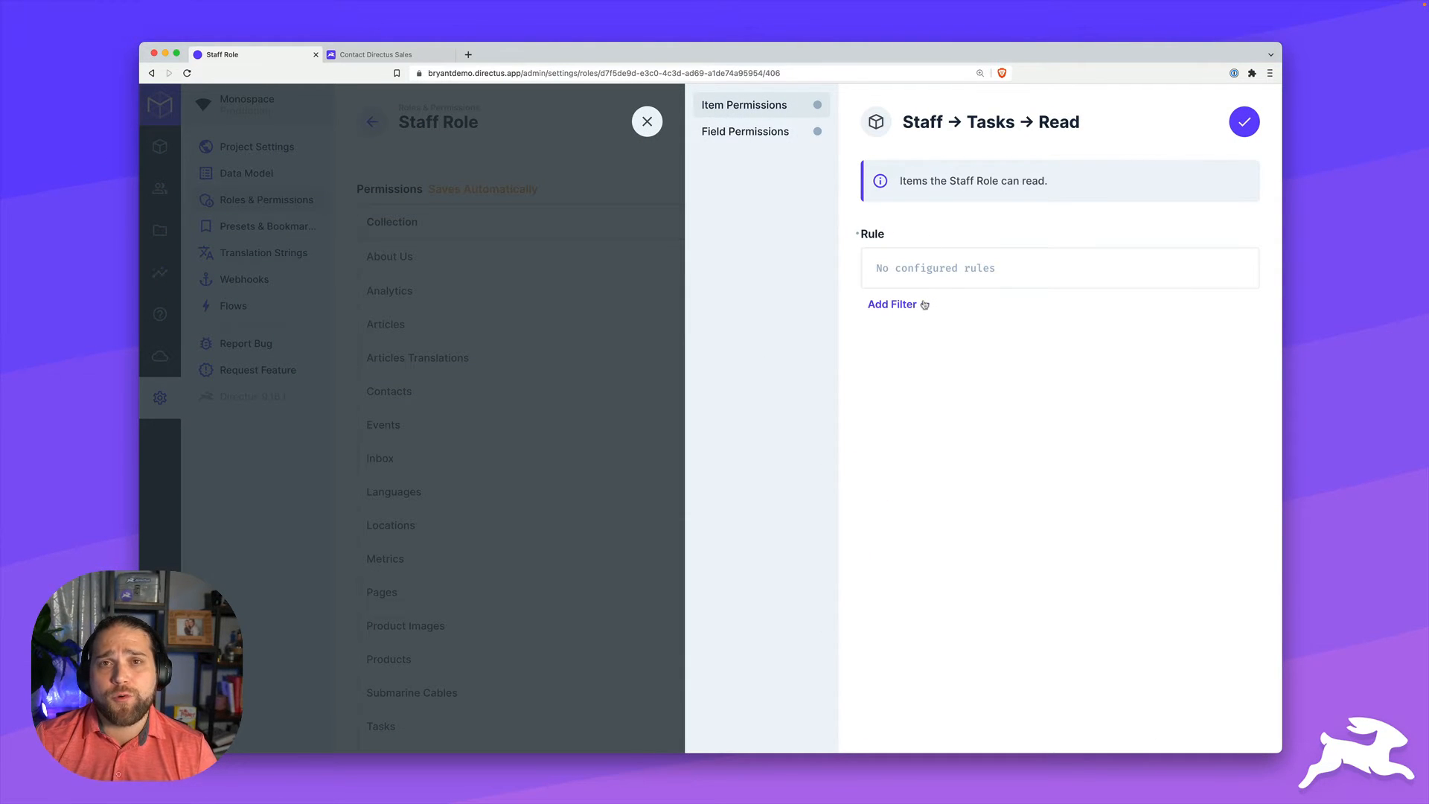
Build an OR group: Assigned To or User Created equals $CURRENT_USER.id.
left_click(891, 304)
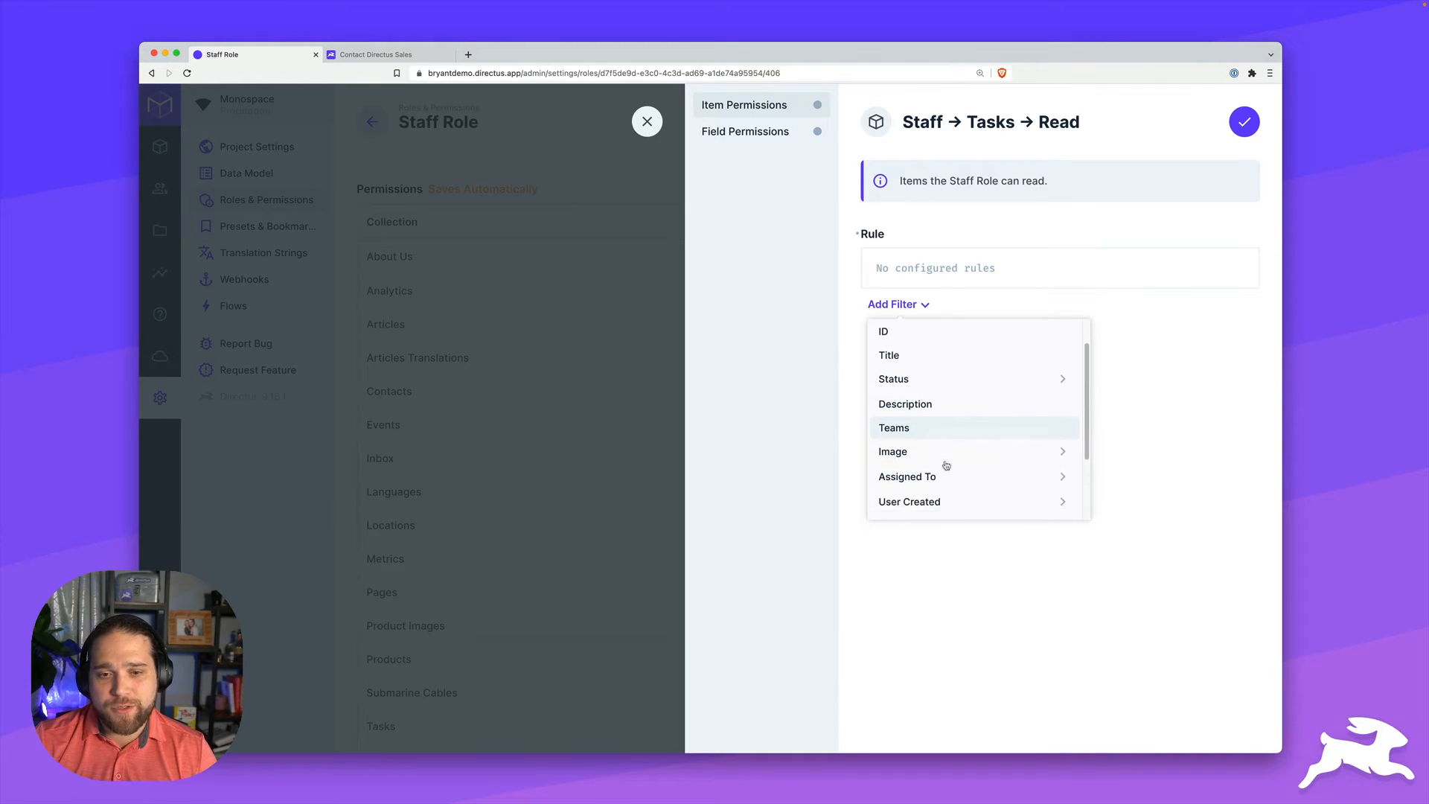
scroll("down", 3)
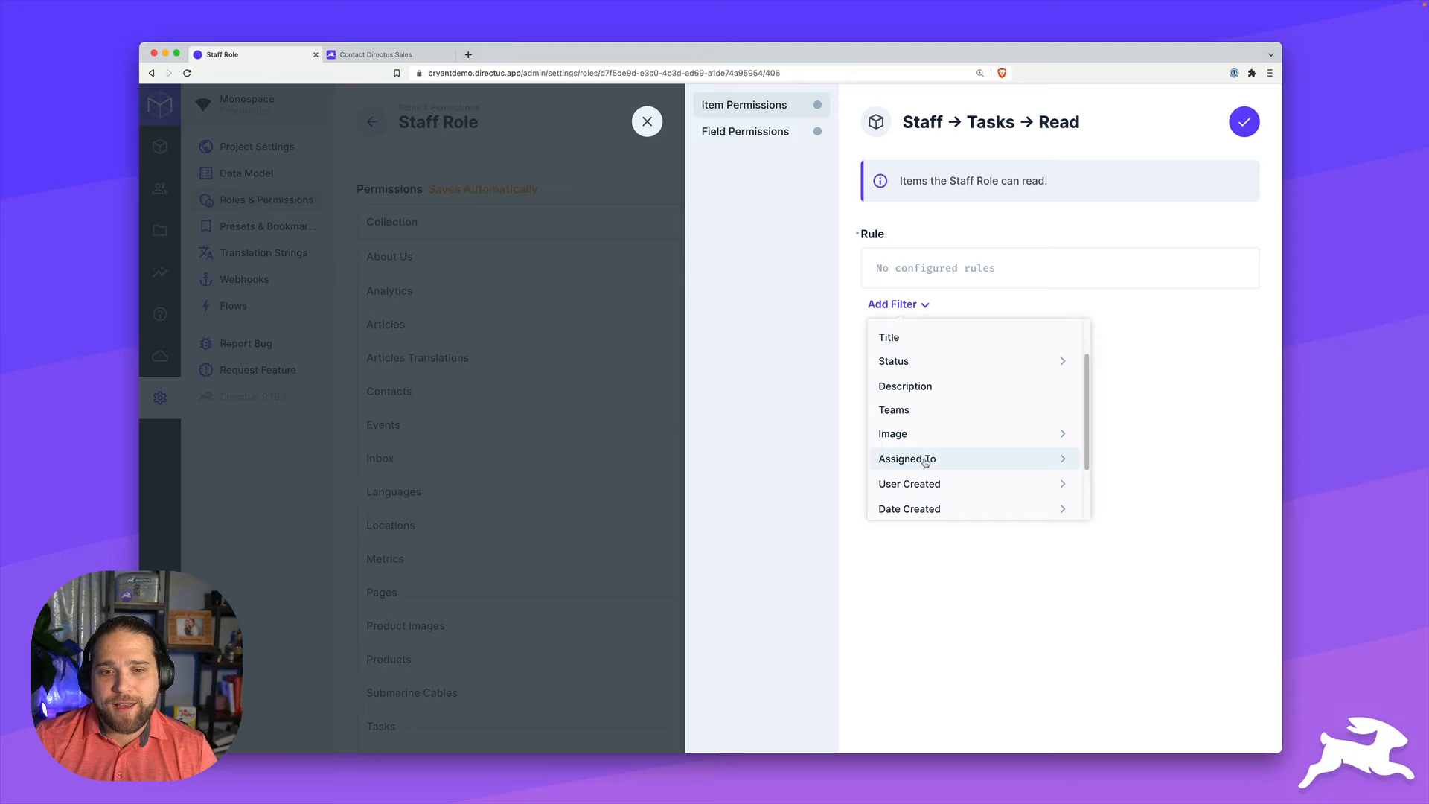
left_click(906, 458)
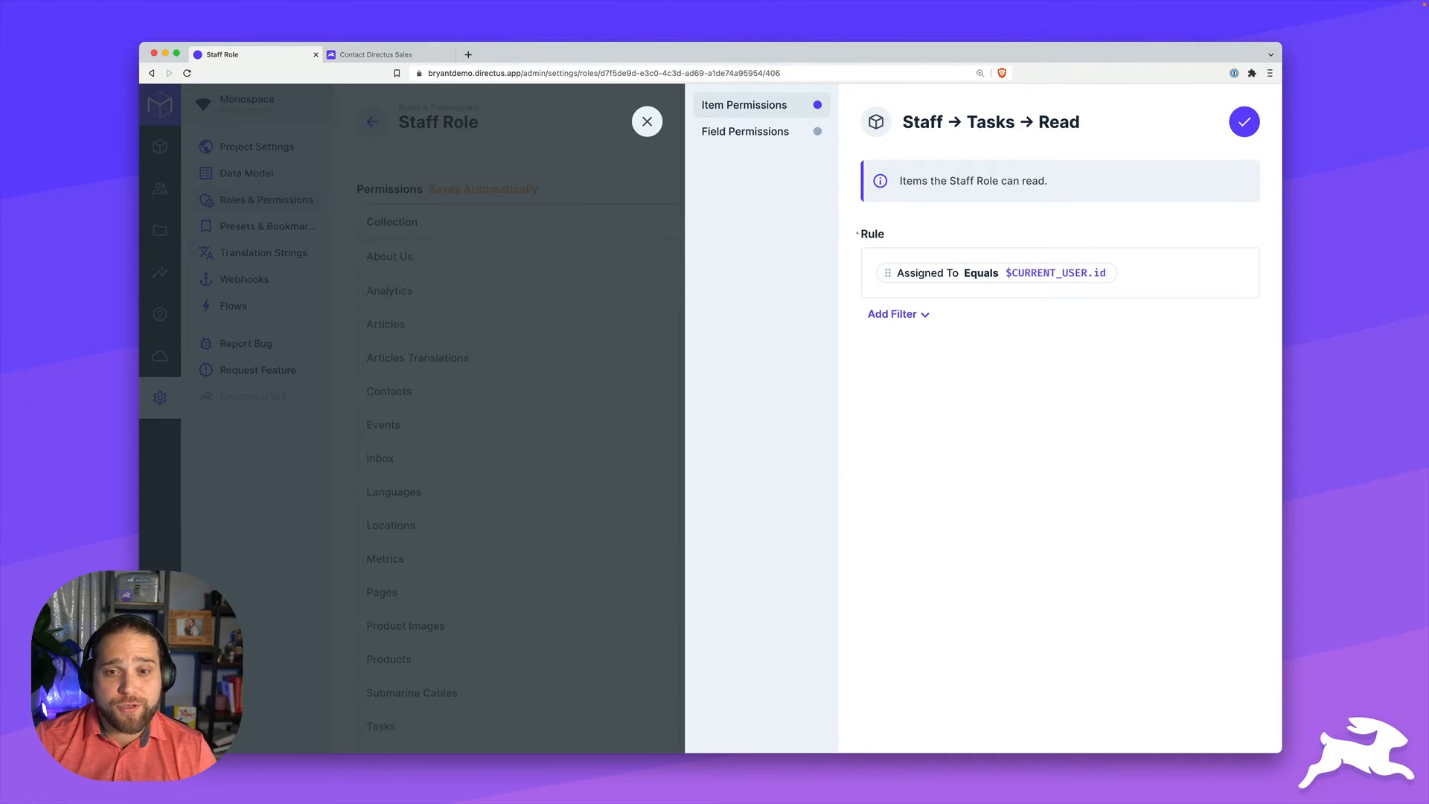
mouse_move(929, 314)
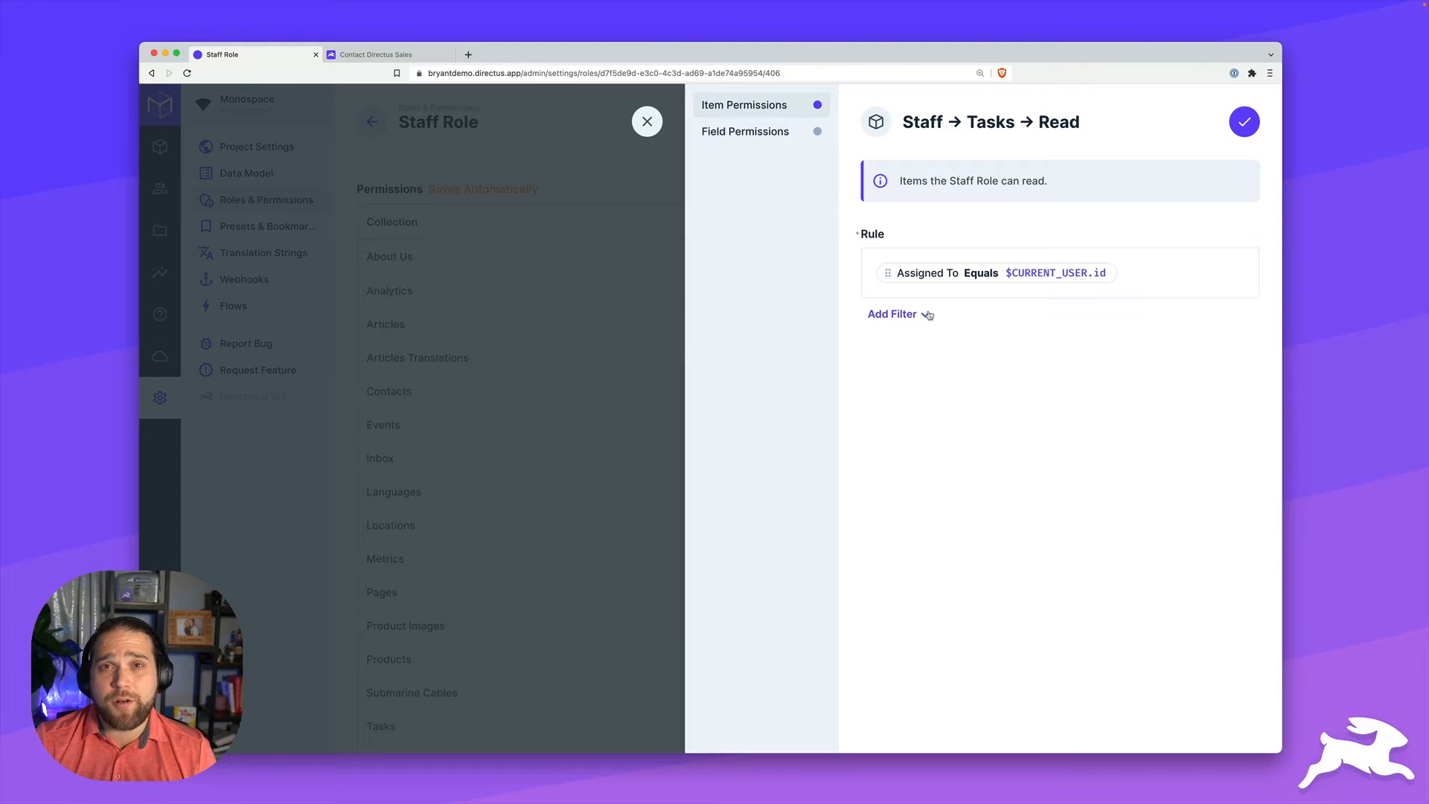
left_click(892, 314)
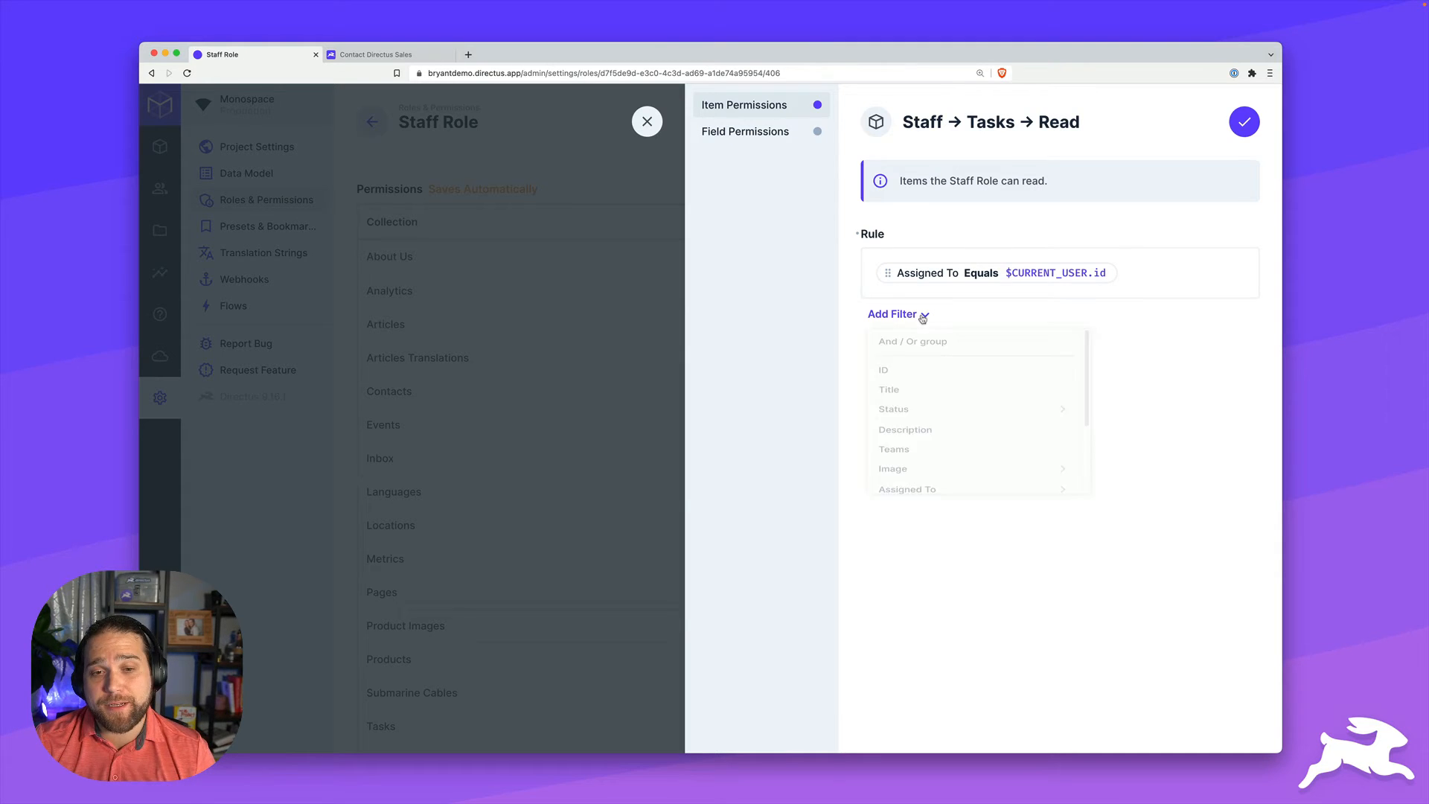
left_click(913, 341)
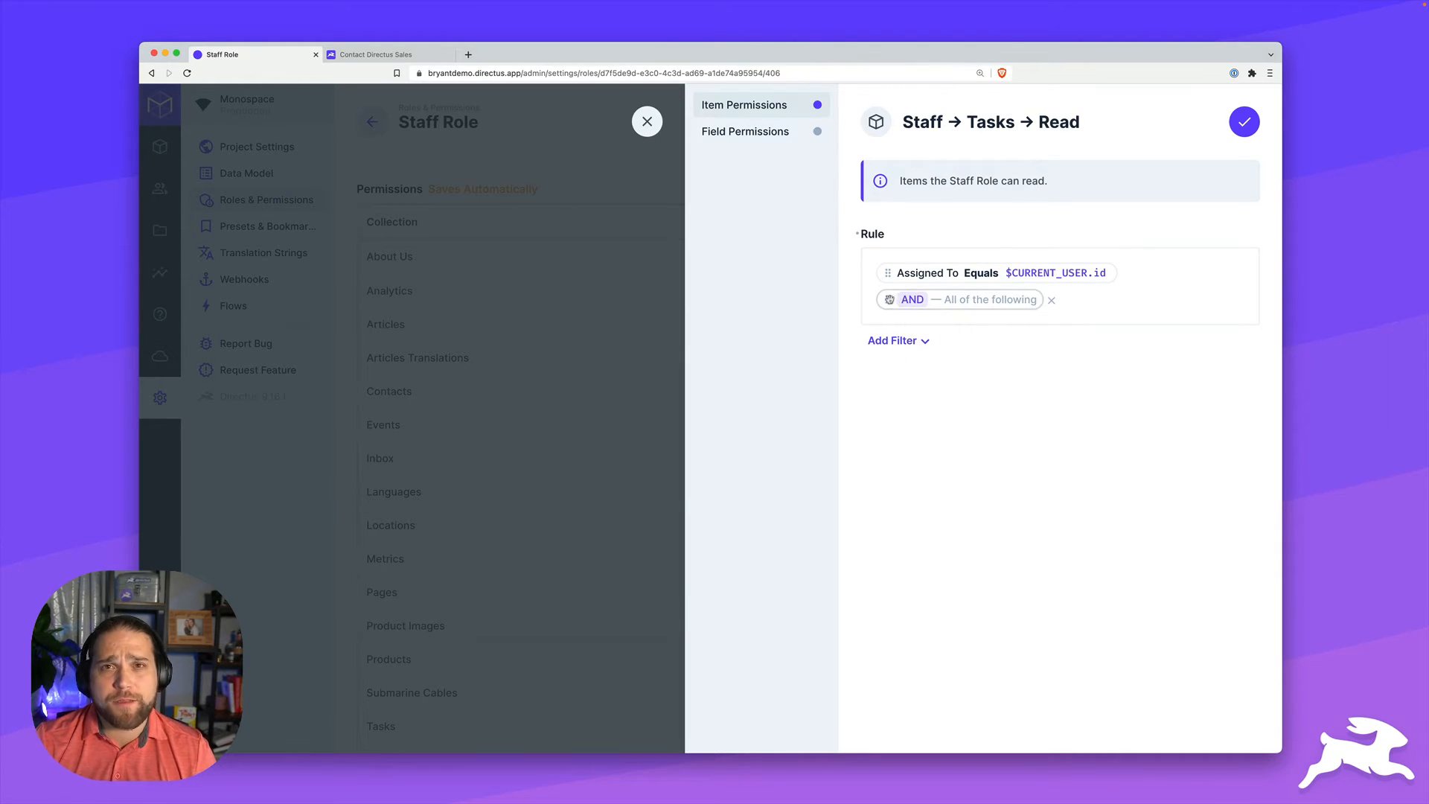
left_click_drag(888, 271, 888, 299)
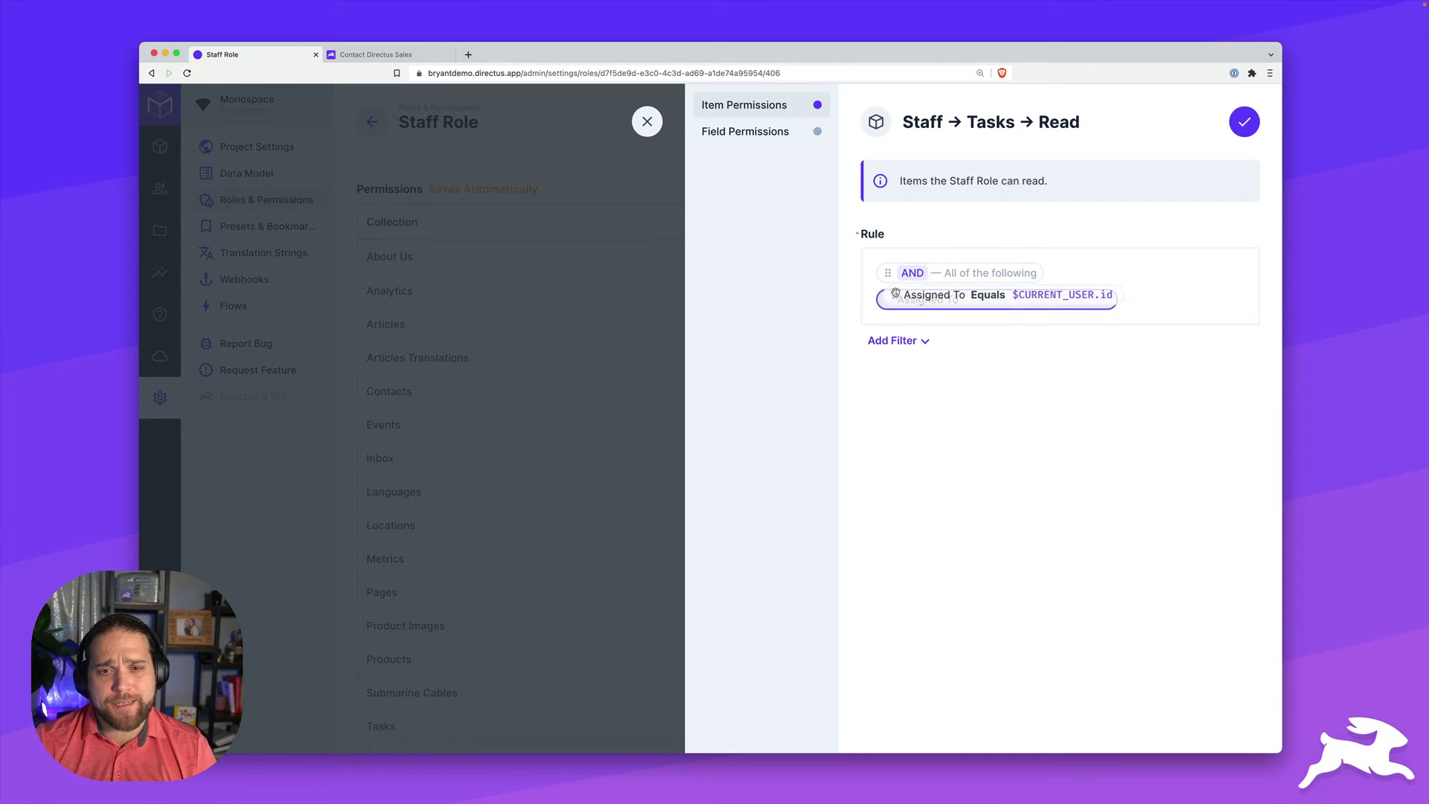
left_click(911, 273)
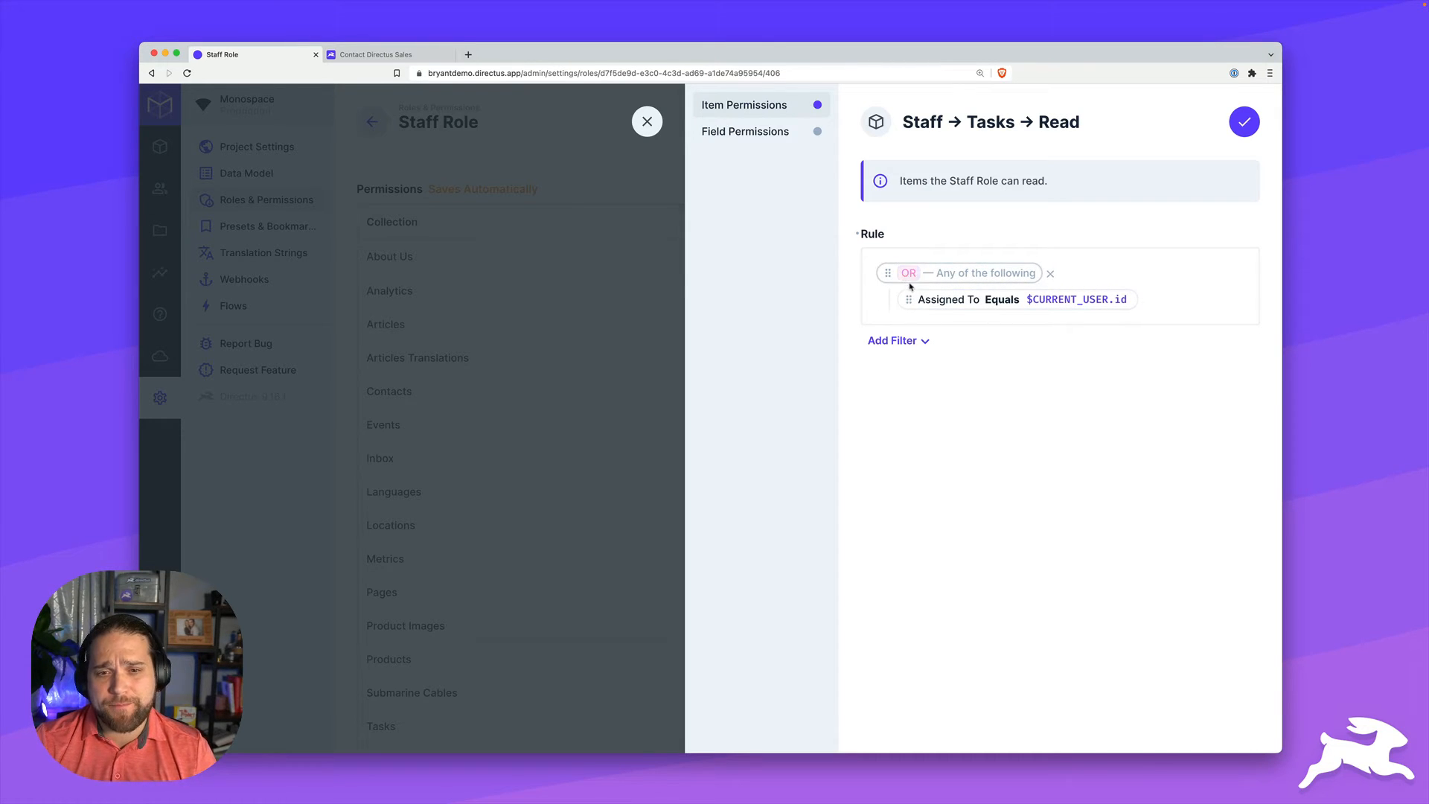
left_click(891, 339)
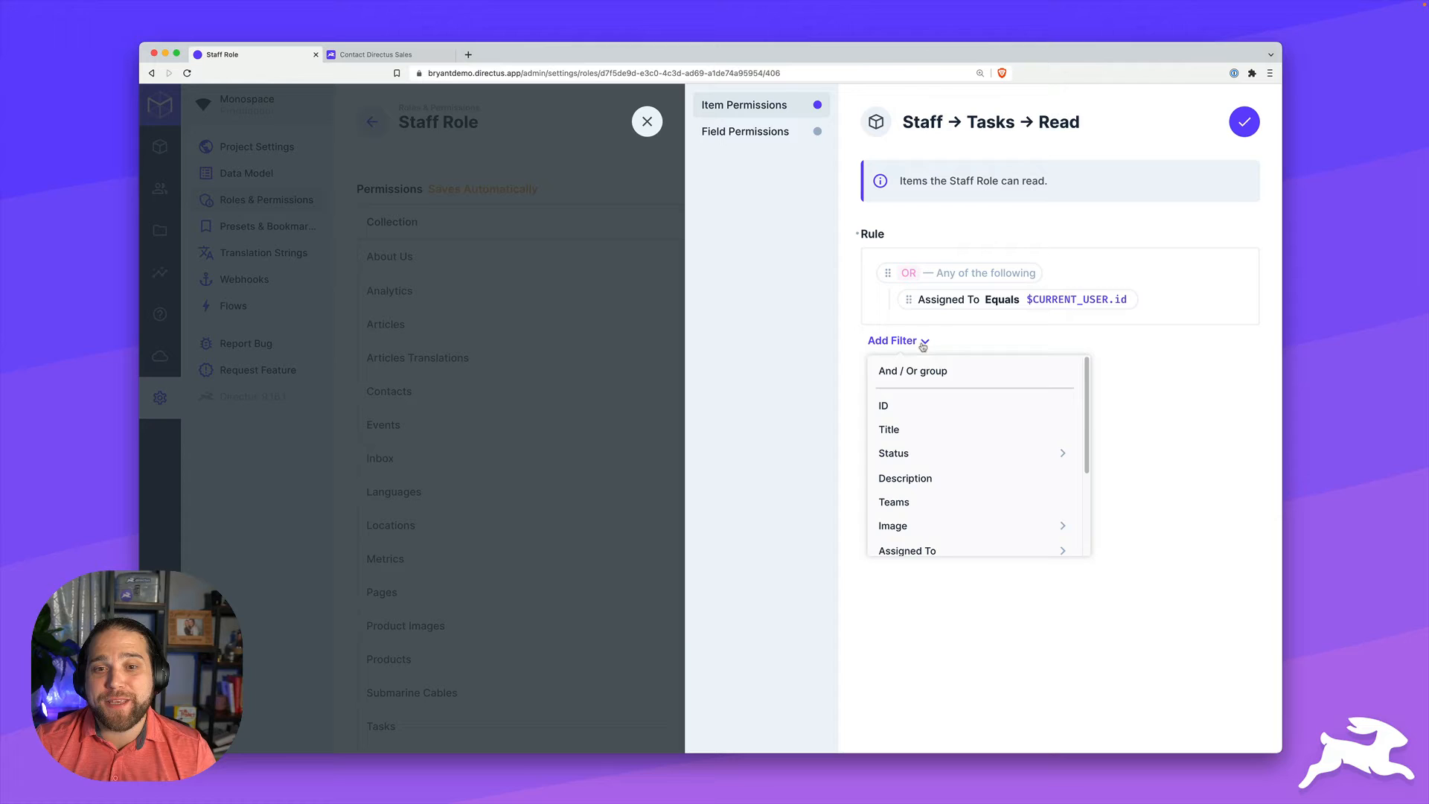
scroll("down", 3)
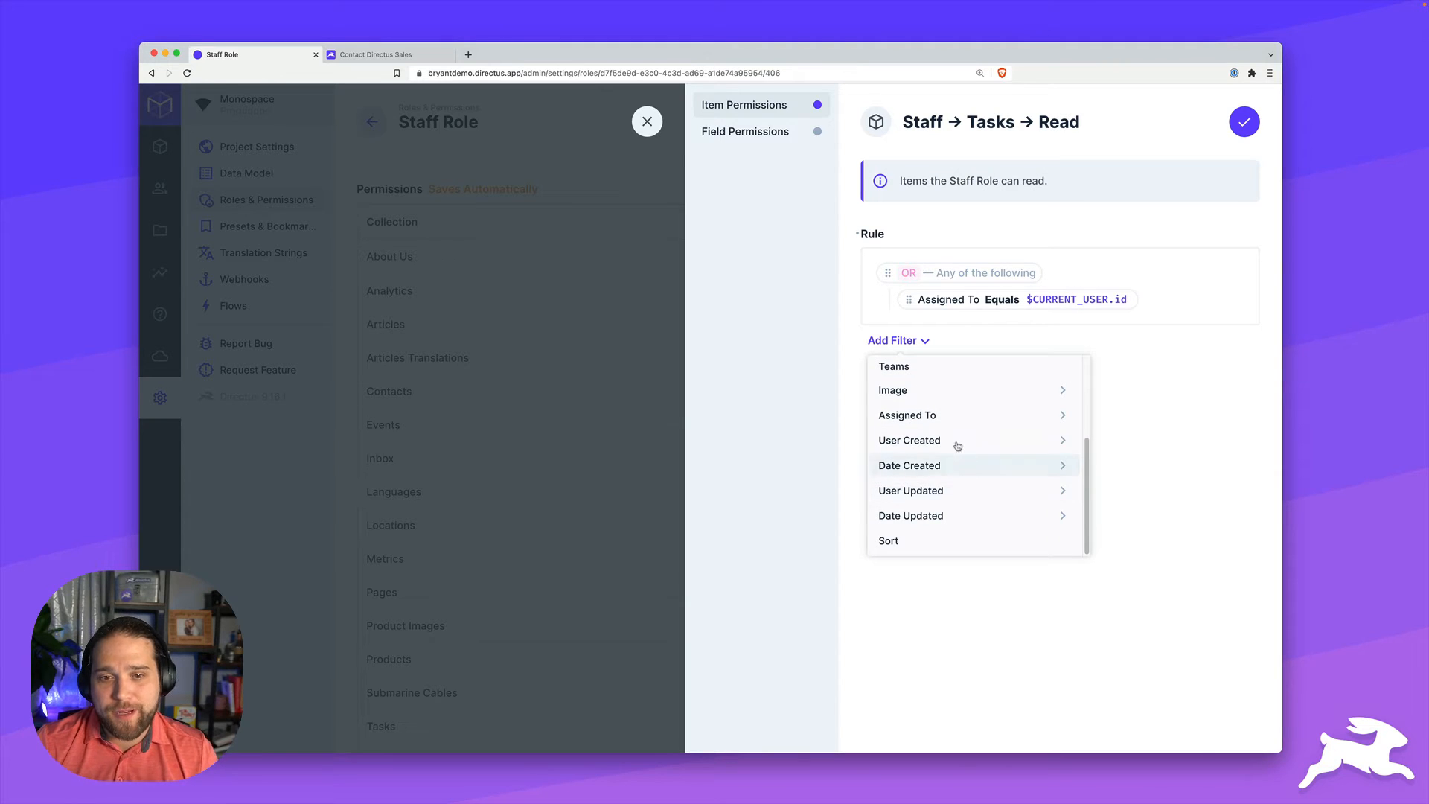
left_click(909, 439)
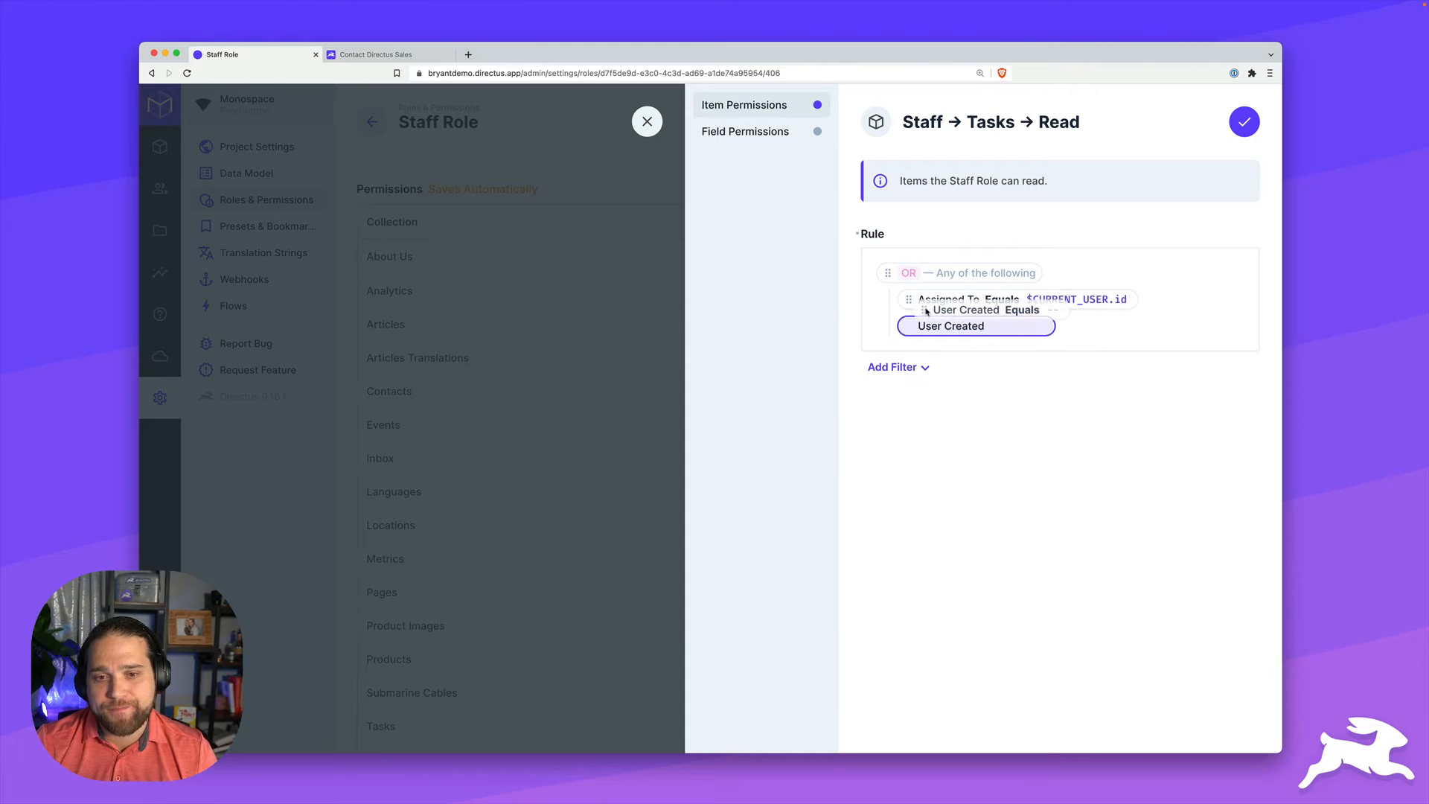
left_click(950, 326)
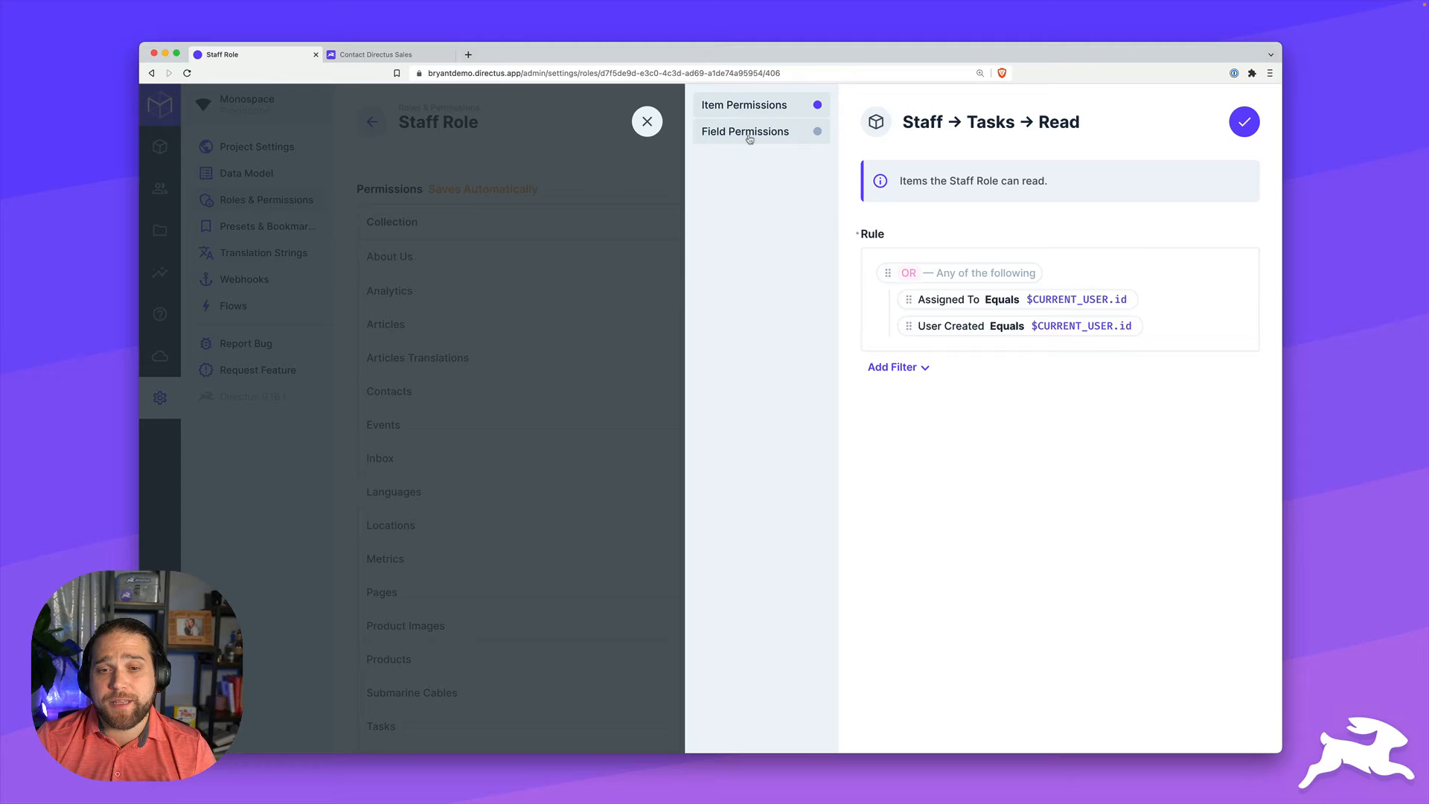
Make every Tasks field readable, including Sort, and save the read permission.
left_click(744, 131)
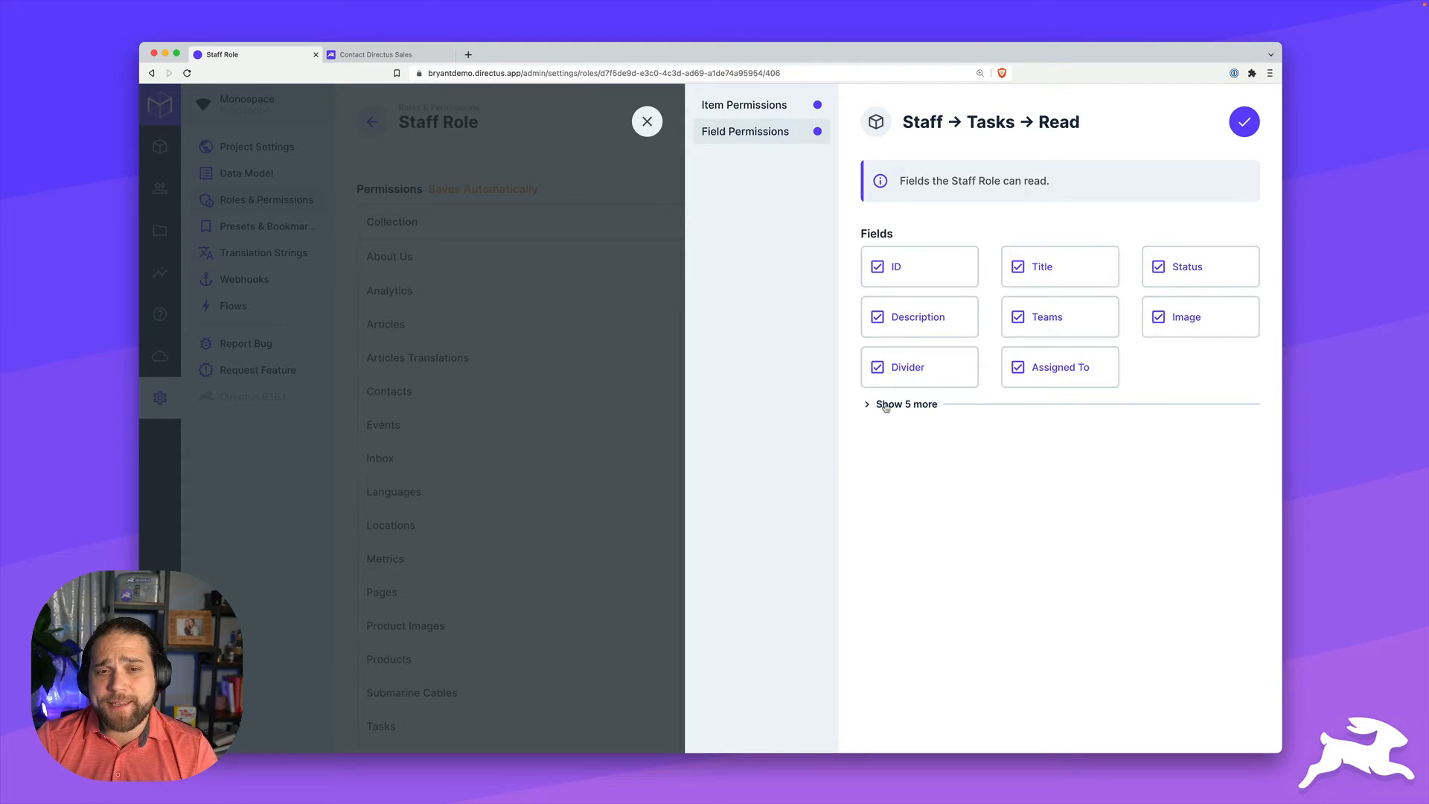
left_click(905, 405)
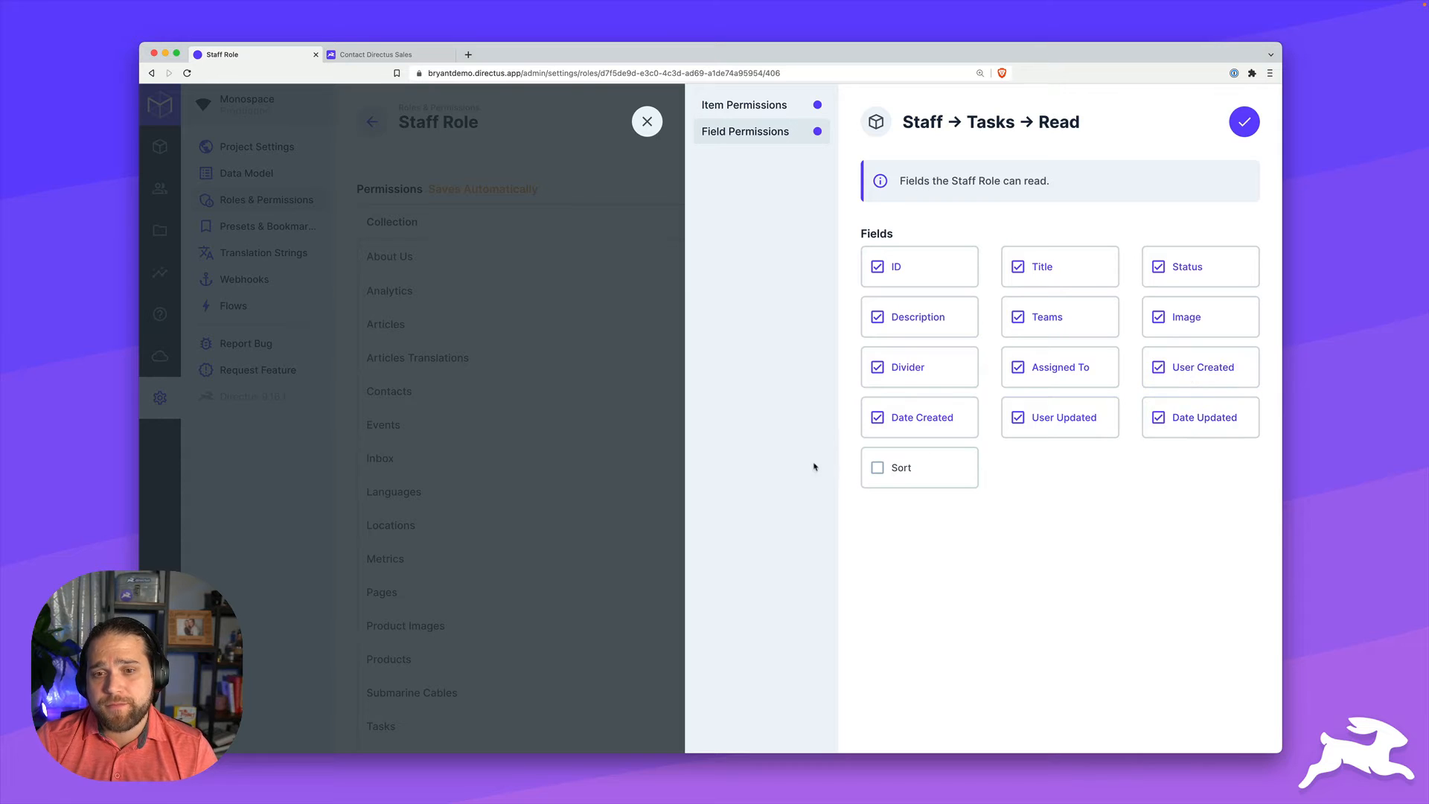
left_click(877, 467)
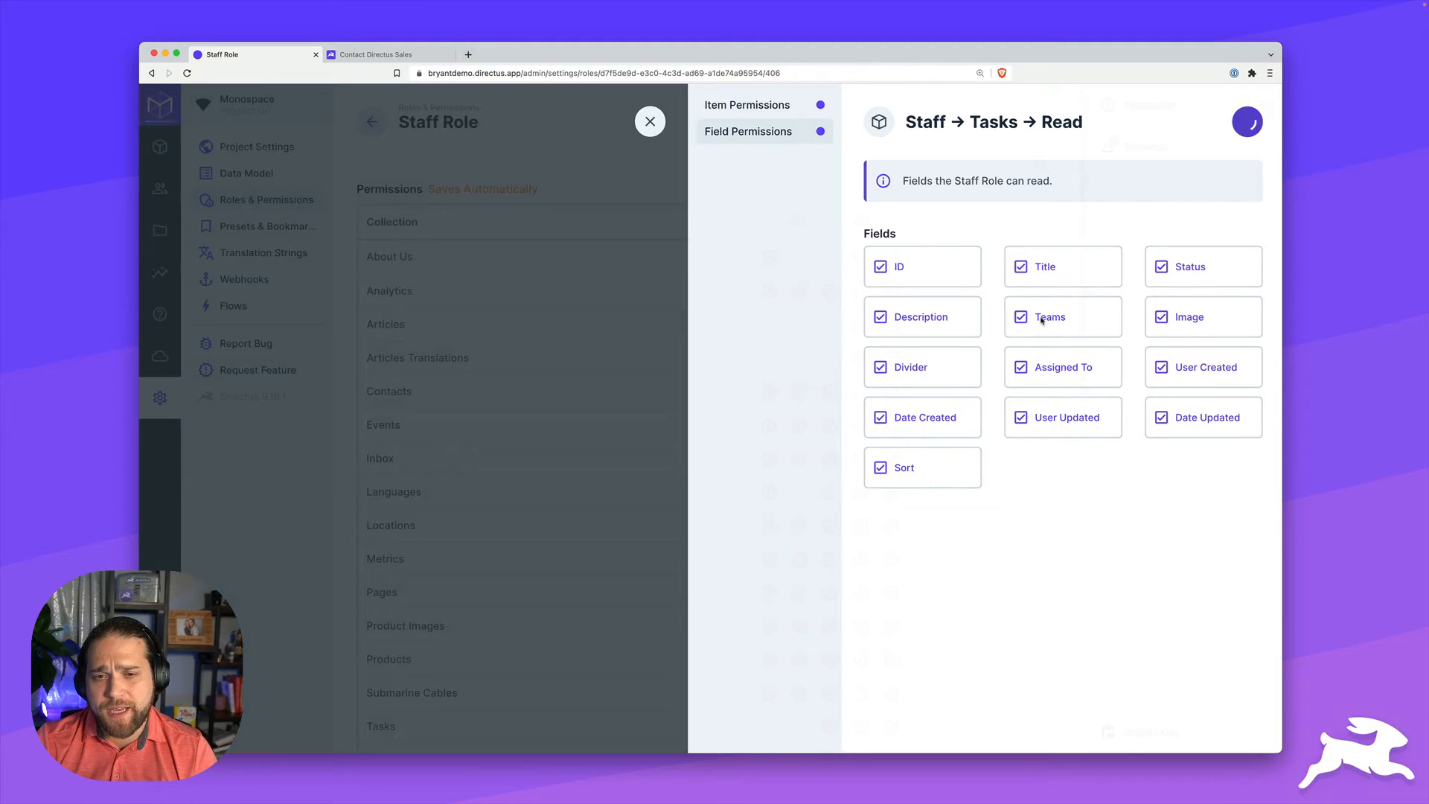
left_click(649, 121)
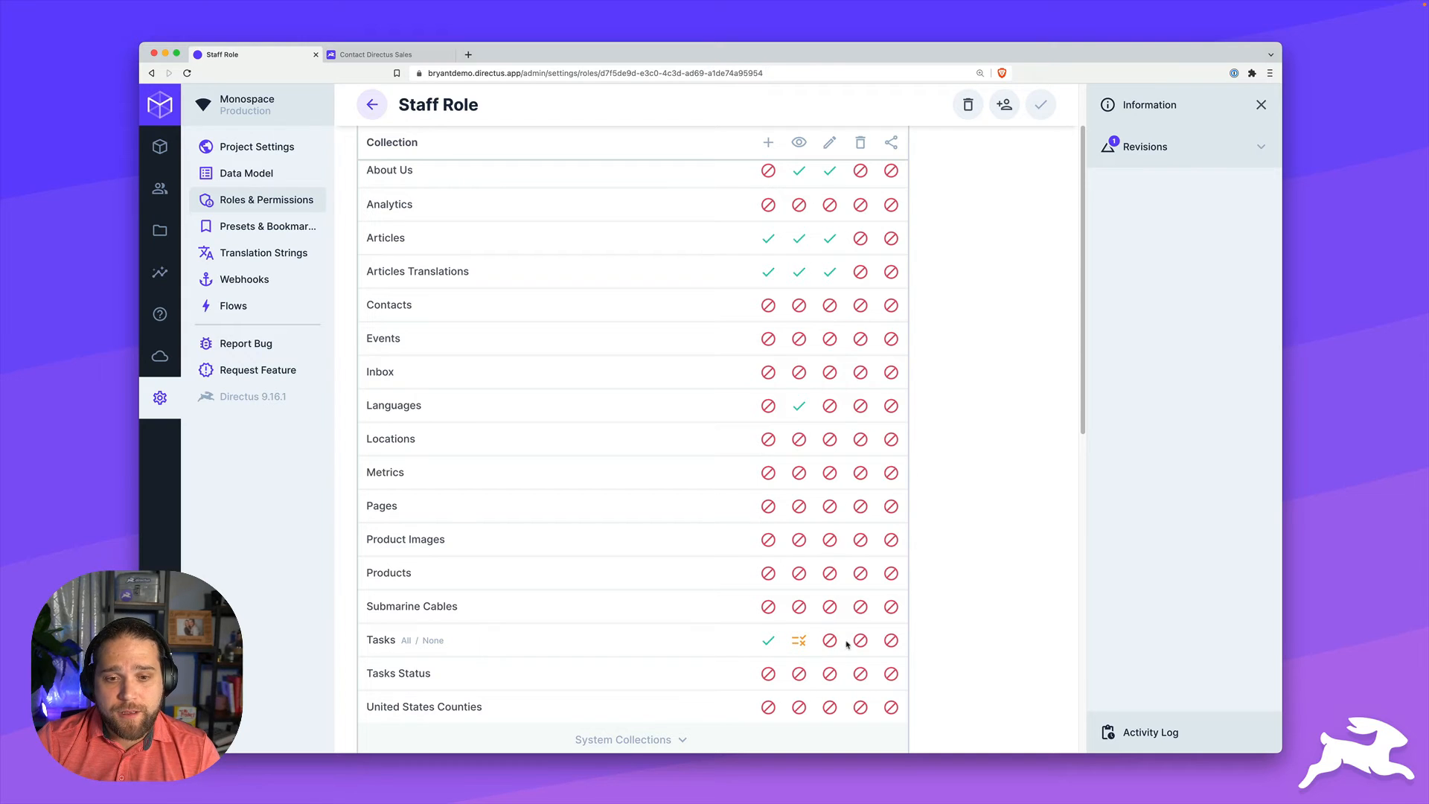
left_click(798, 640)
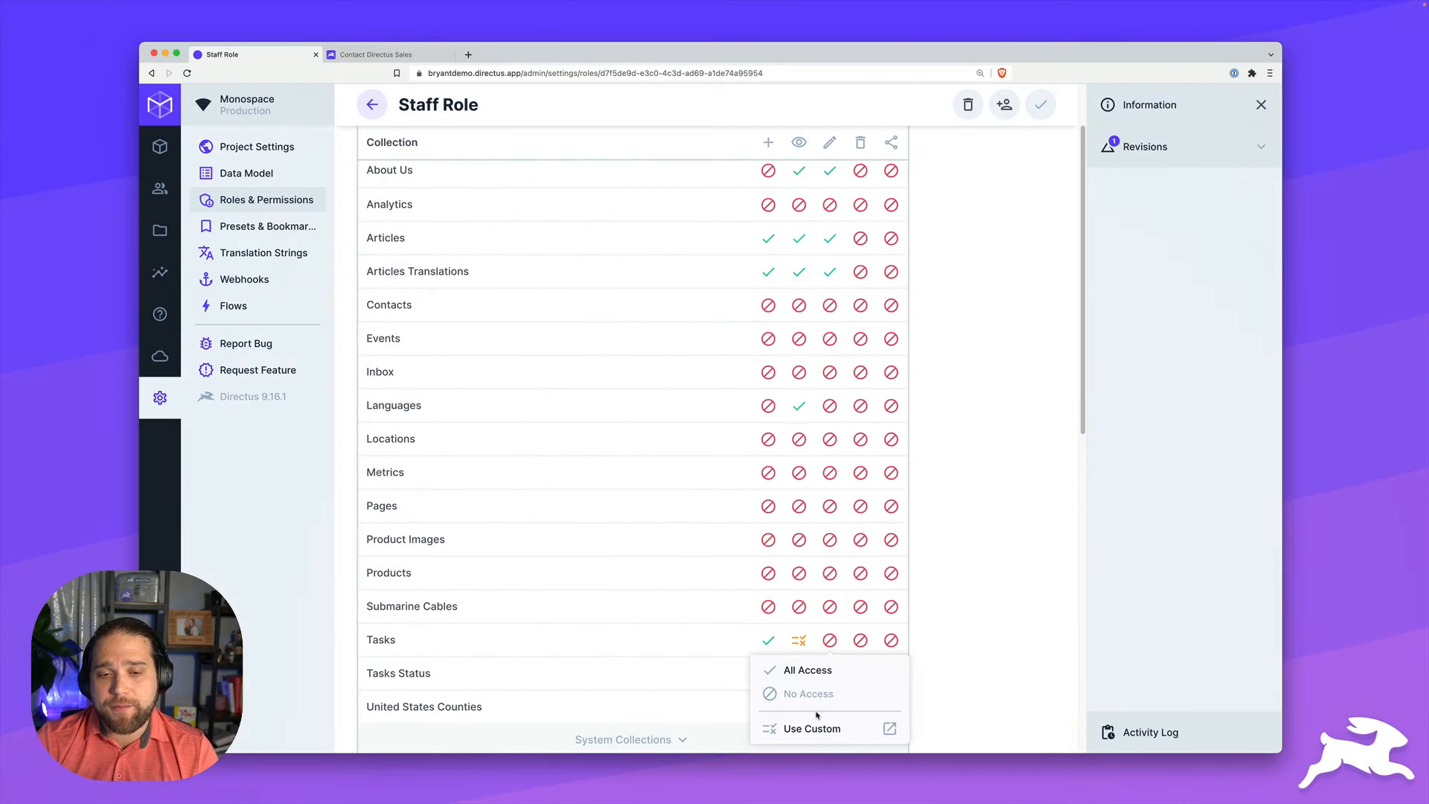
Set custom Tasks update rule adding User Created equals $CURRENT_USER.id as another condition.
left_click(811, 729)
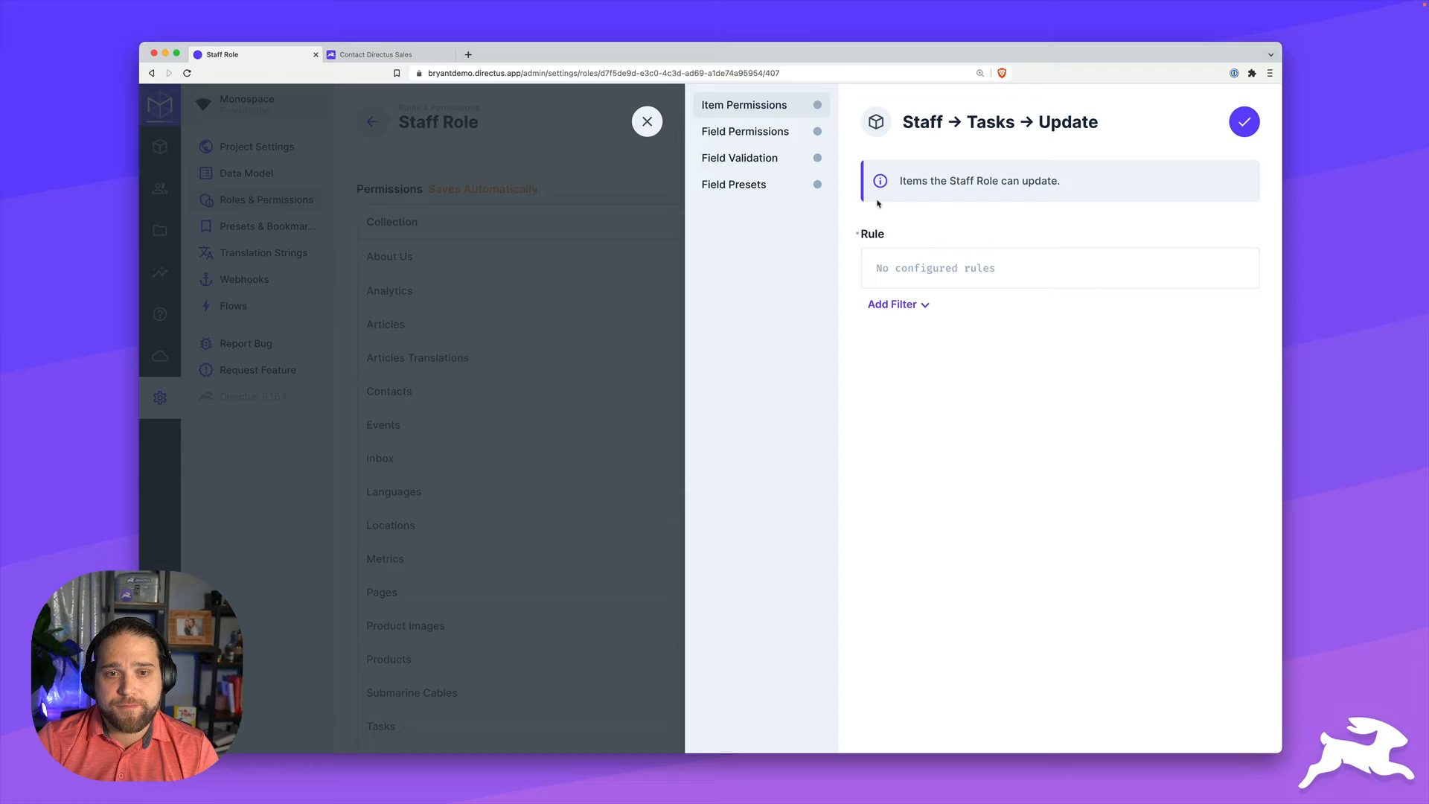
left_click(891, 304)
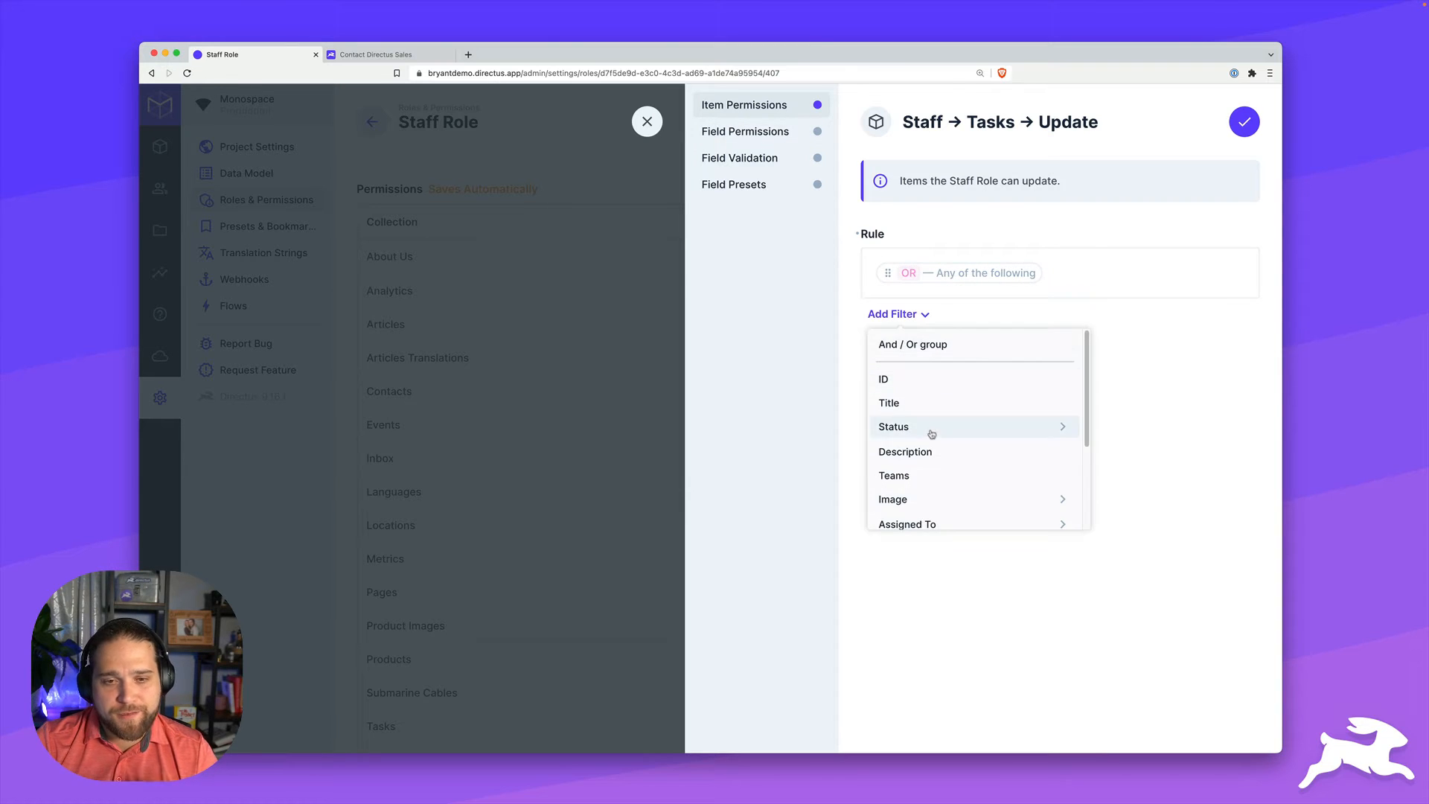
left_click(906, 524)
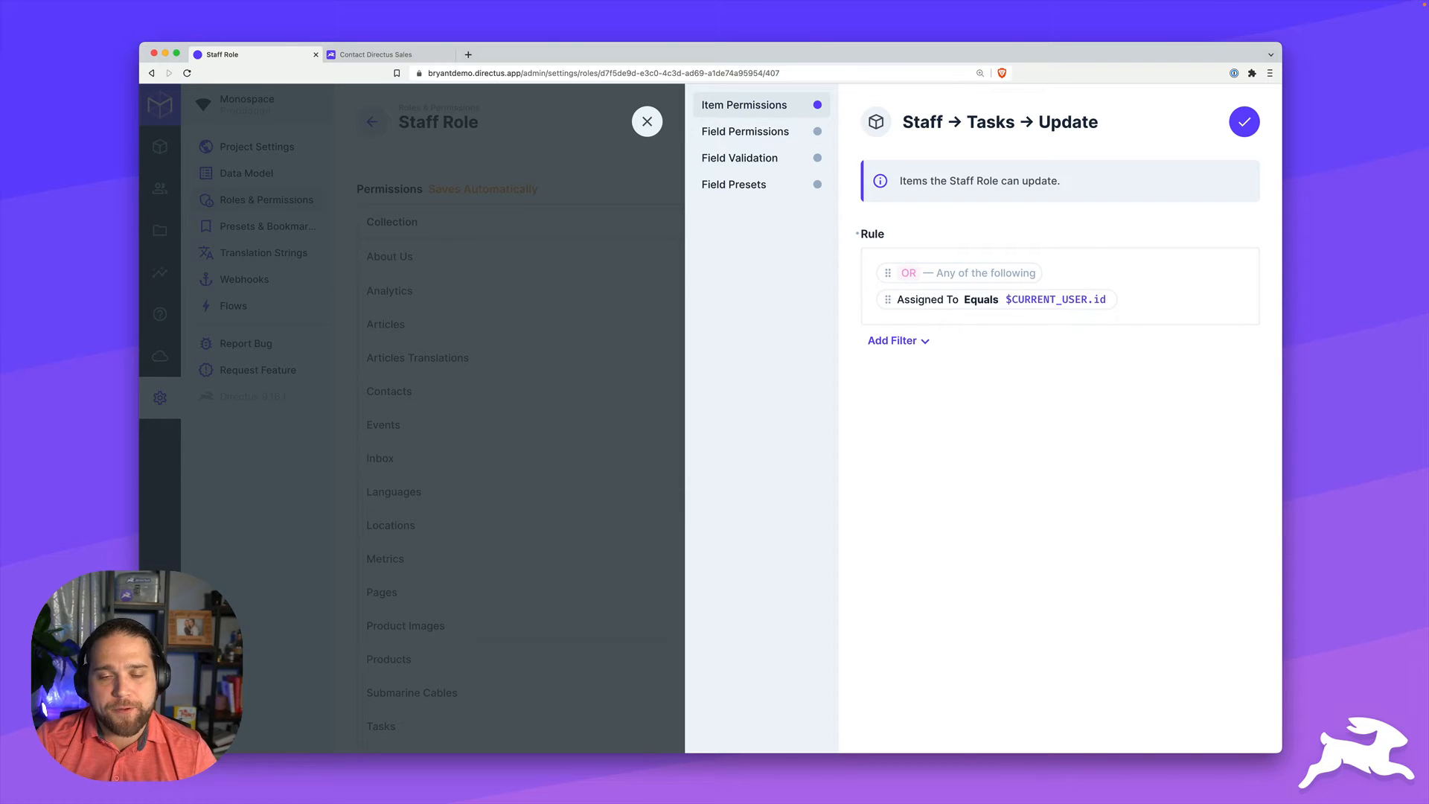
left_click(908, 437)
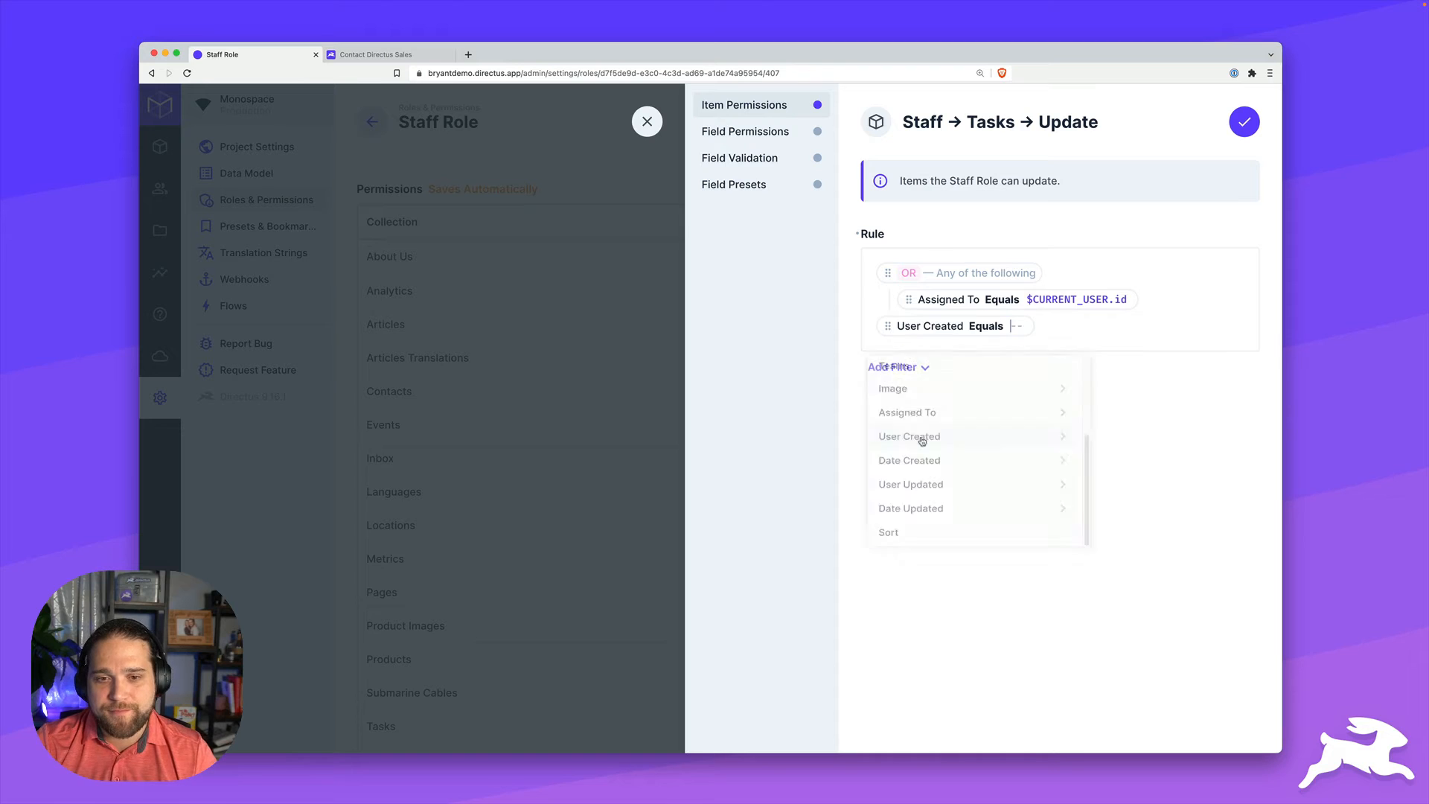
left_click(909, 436)
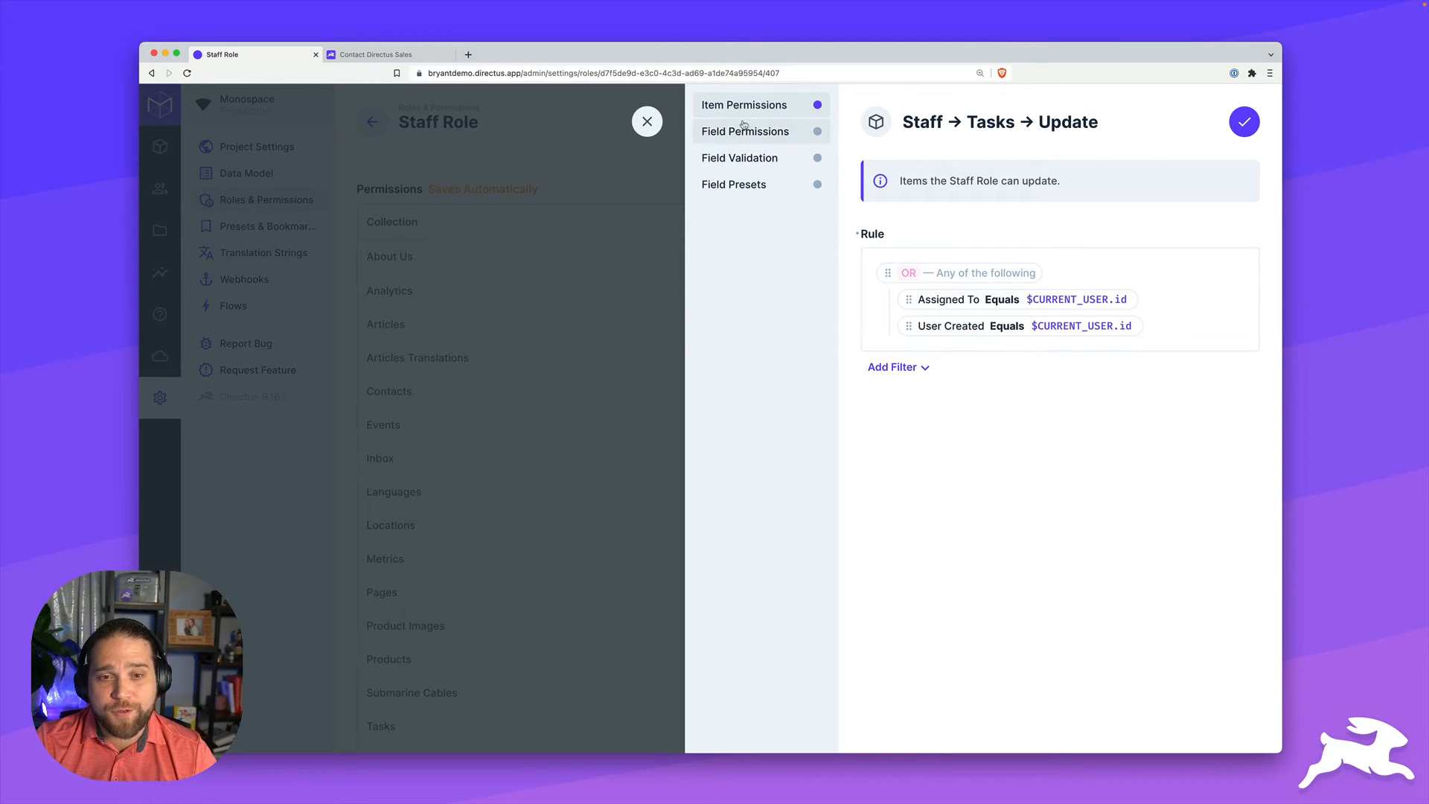
Review the Field Permissions and Field Presets for Staff task updates.
left_click(744, 131)
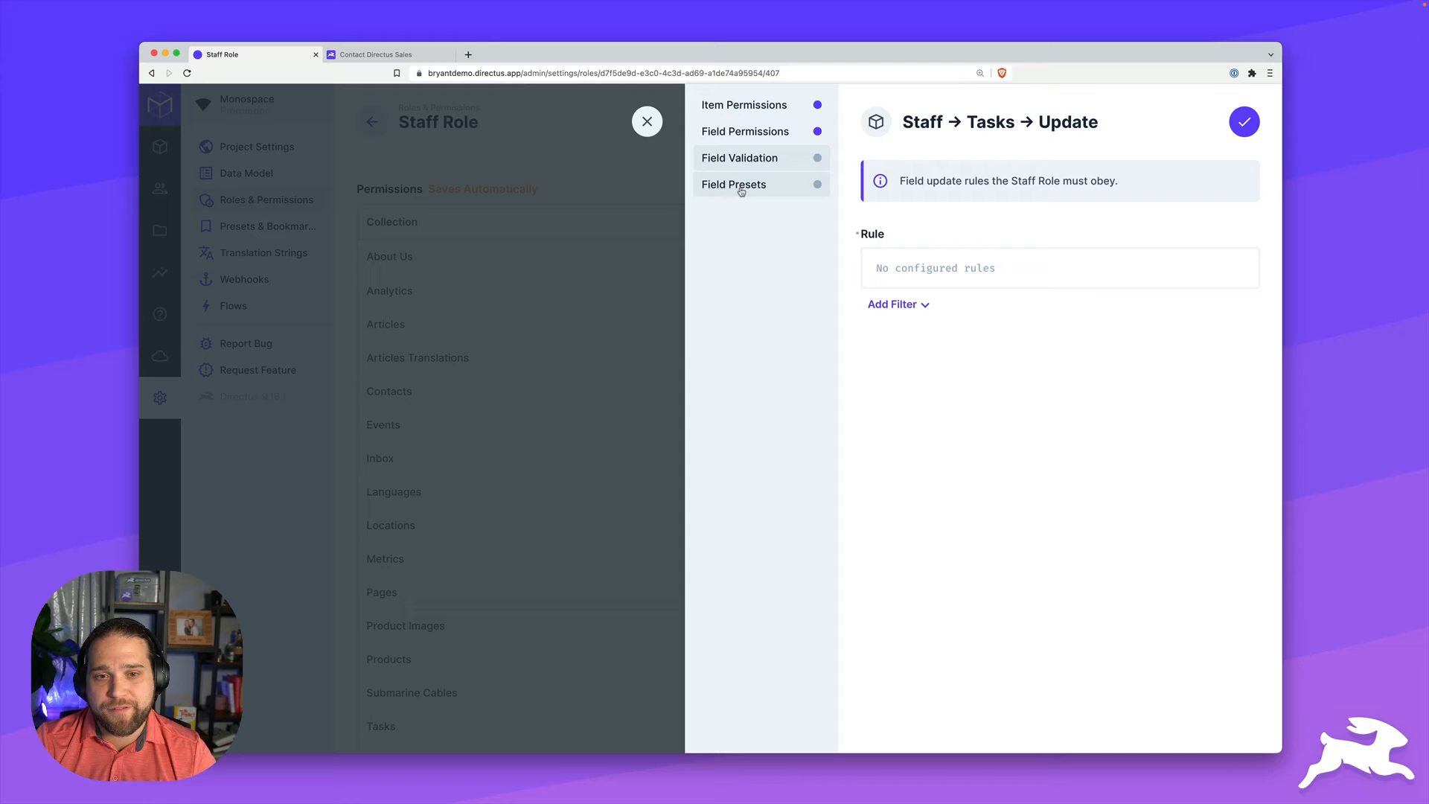
left_click(734, 185)
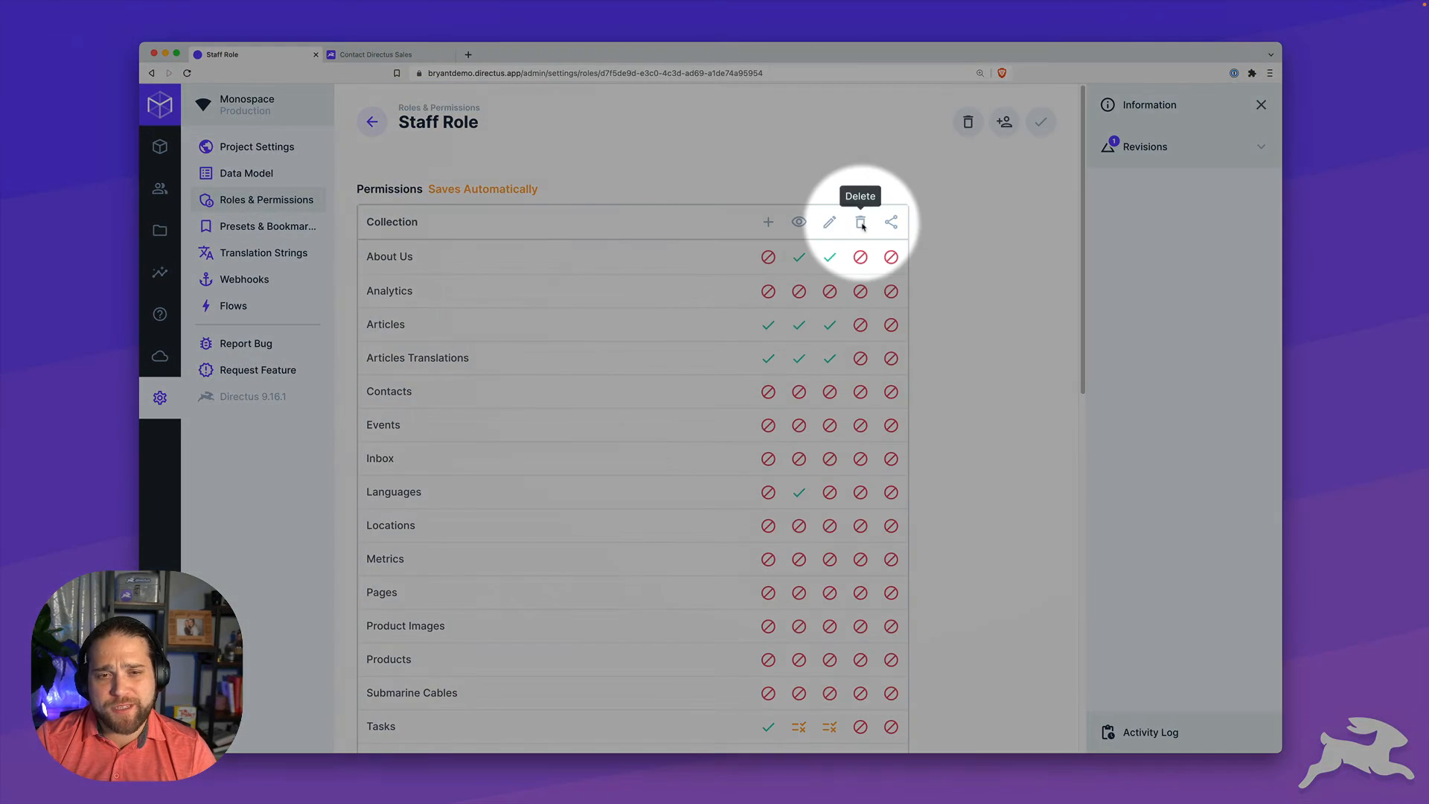
mouse_move(965, 550)
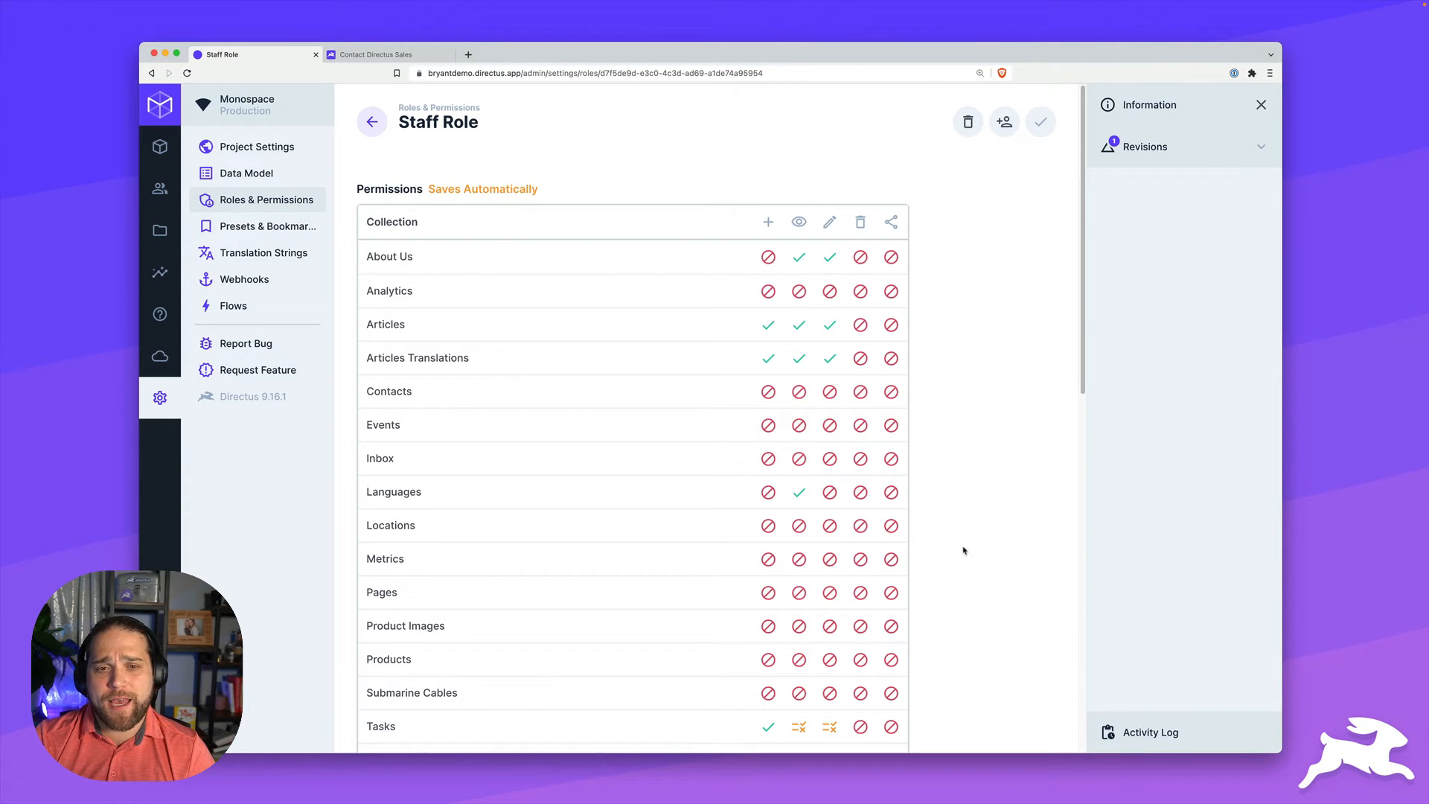
mouse_move(975, 544)
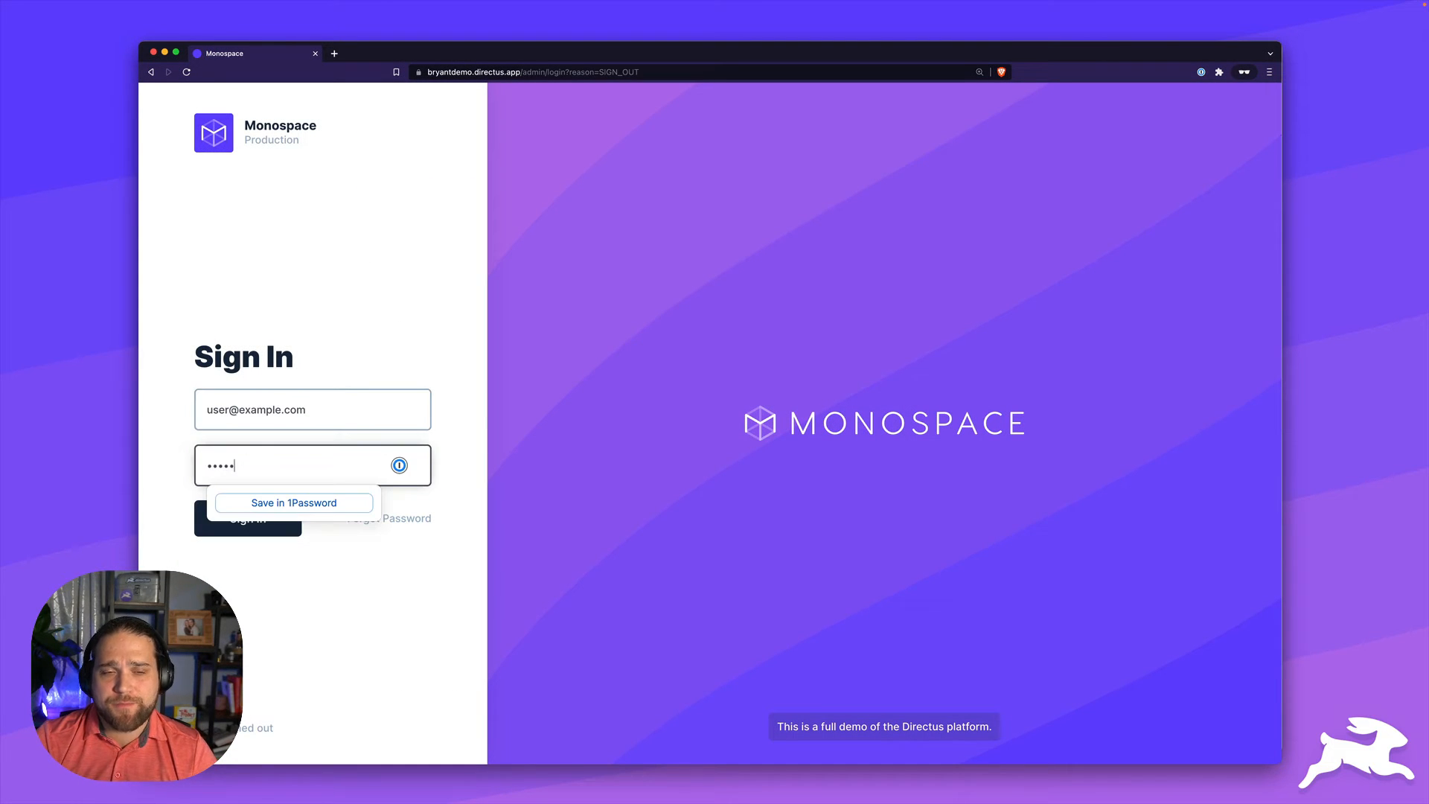
Sign in as the test user, compare the two-task board with the admin's, and start a new task.
left_click(247, 518)
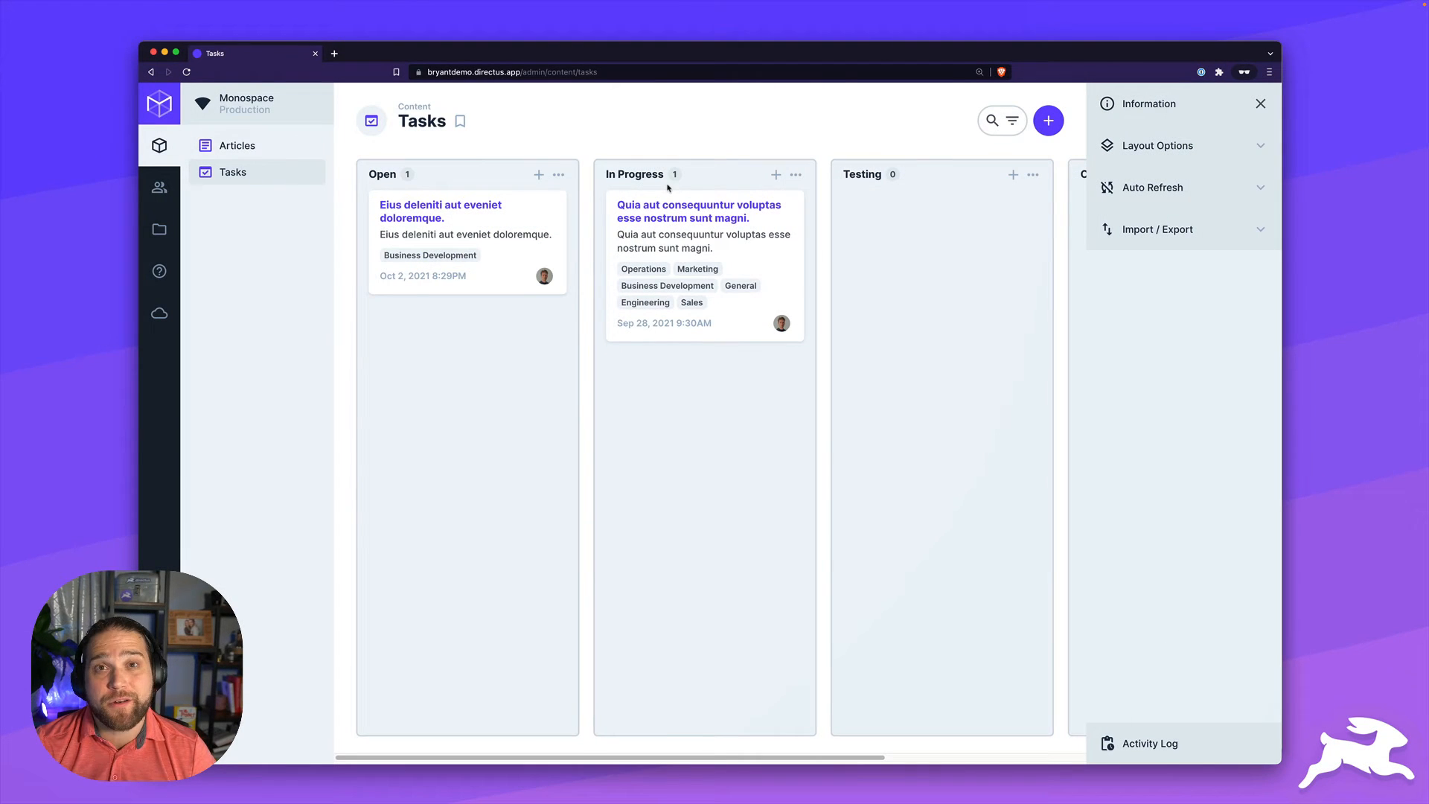
key("Cmd+Tab")
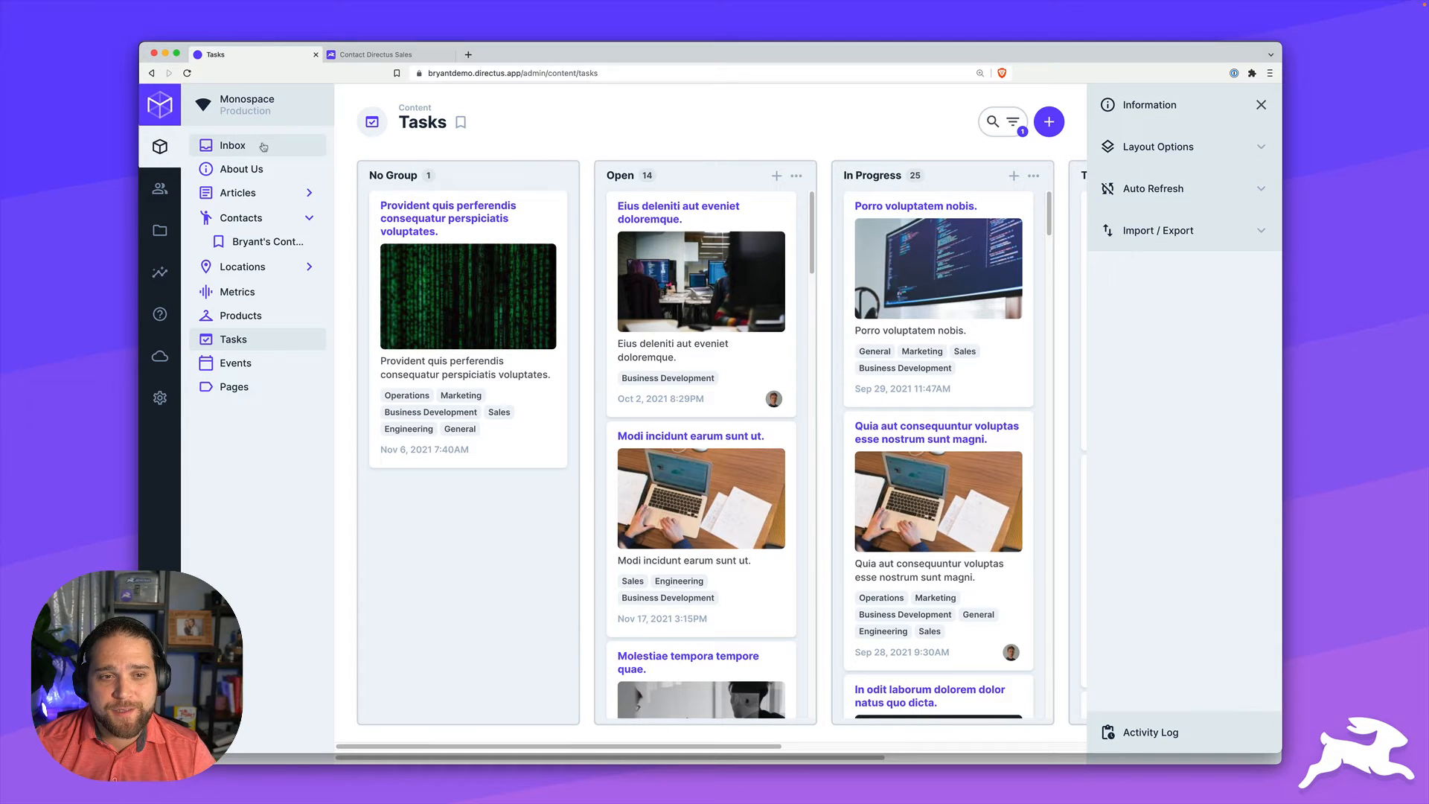
mouse_move(554, 214)
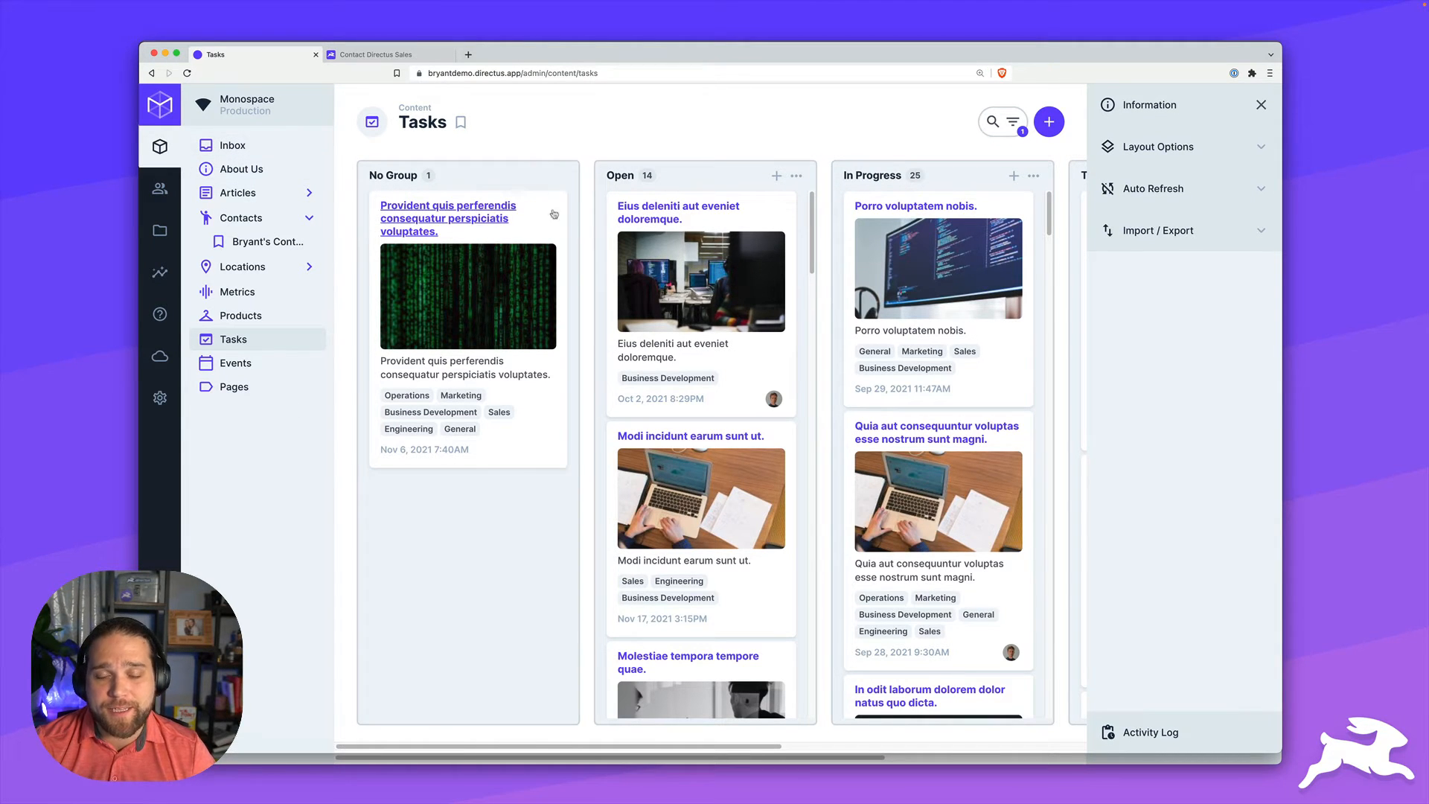
key("cmd+tab")
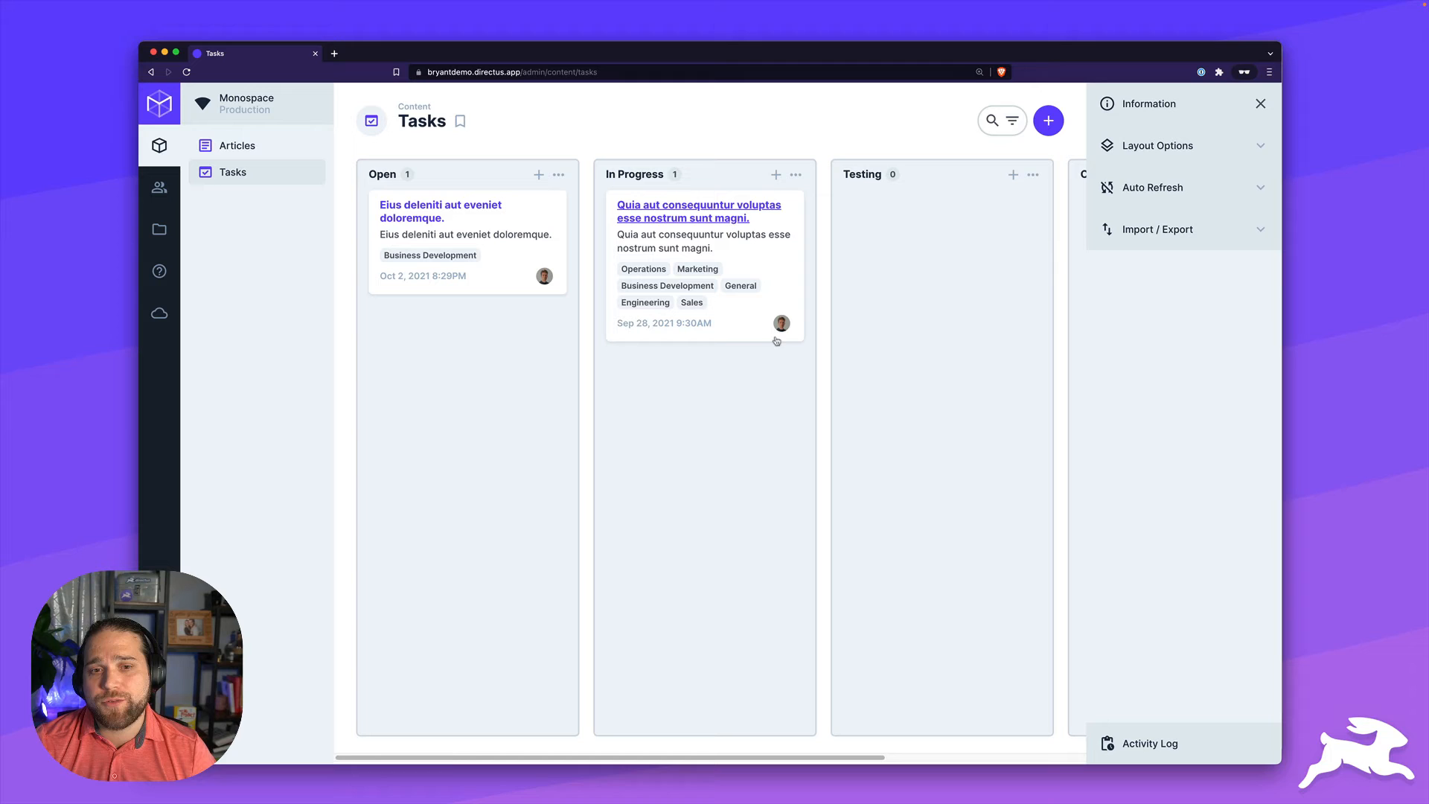
left_click(1048, 119)
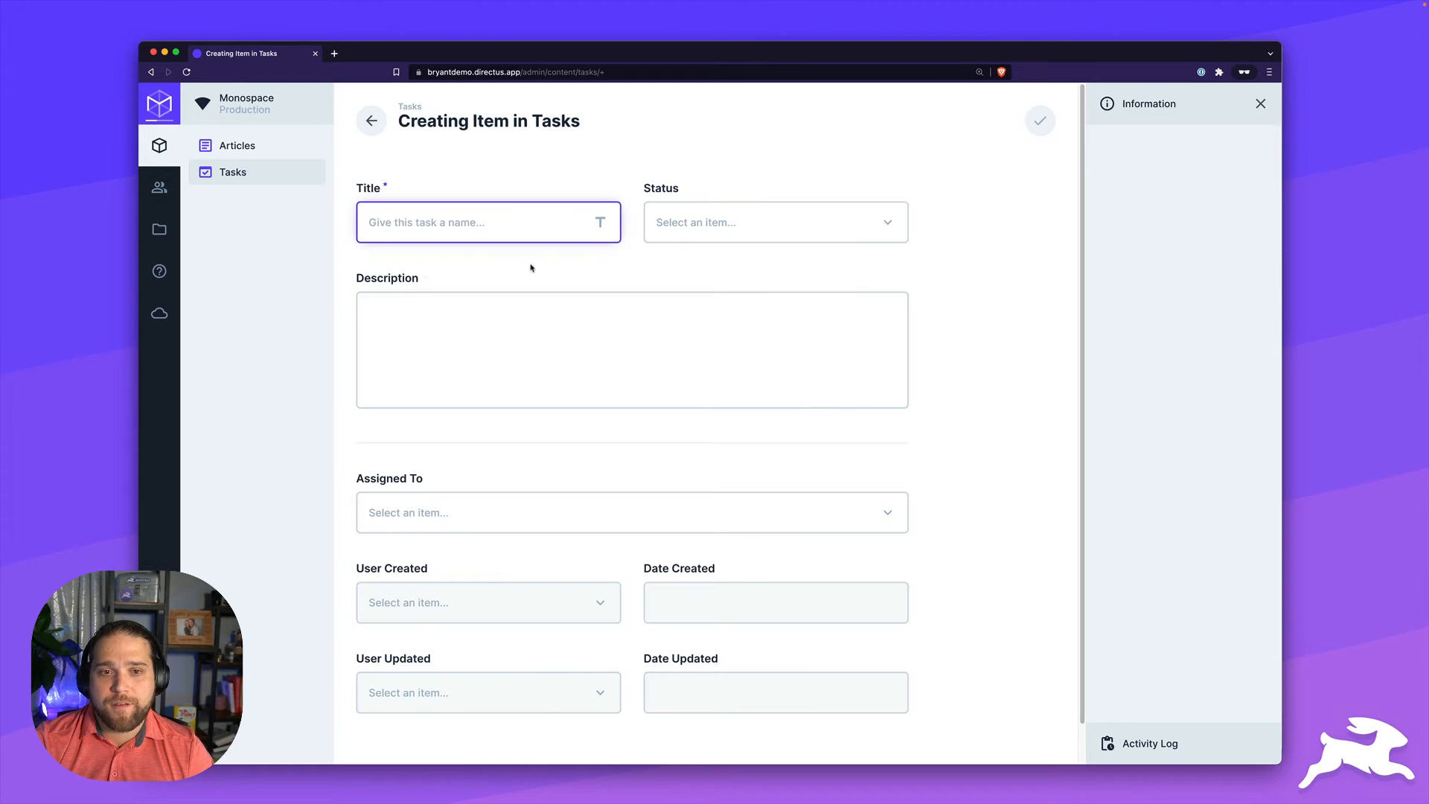
Create a task titled New Task with status Open and save it to the board.
type("New tak")
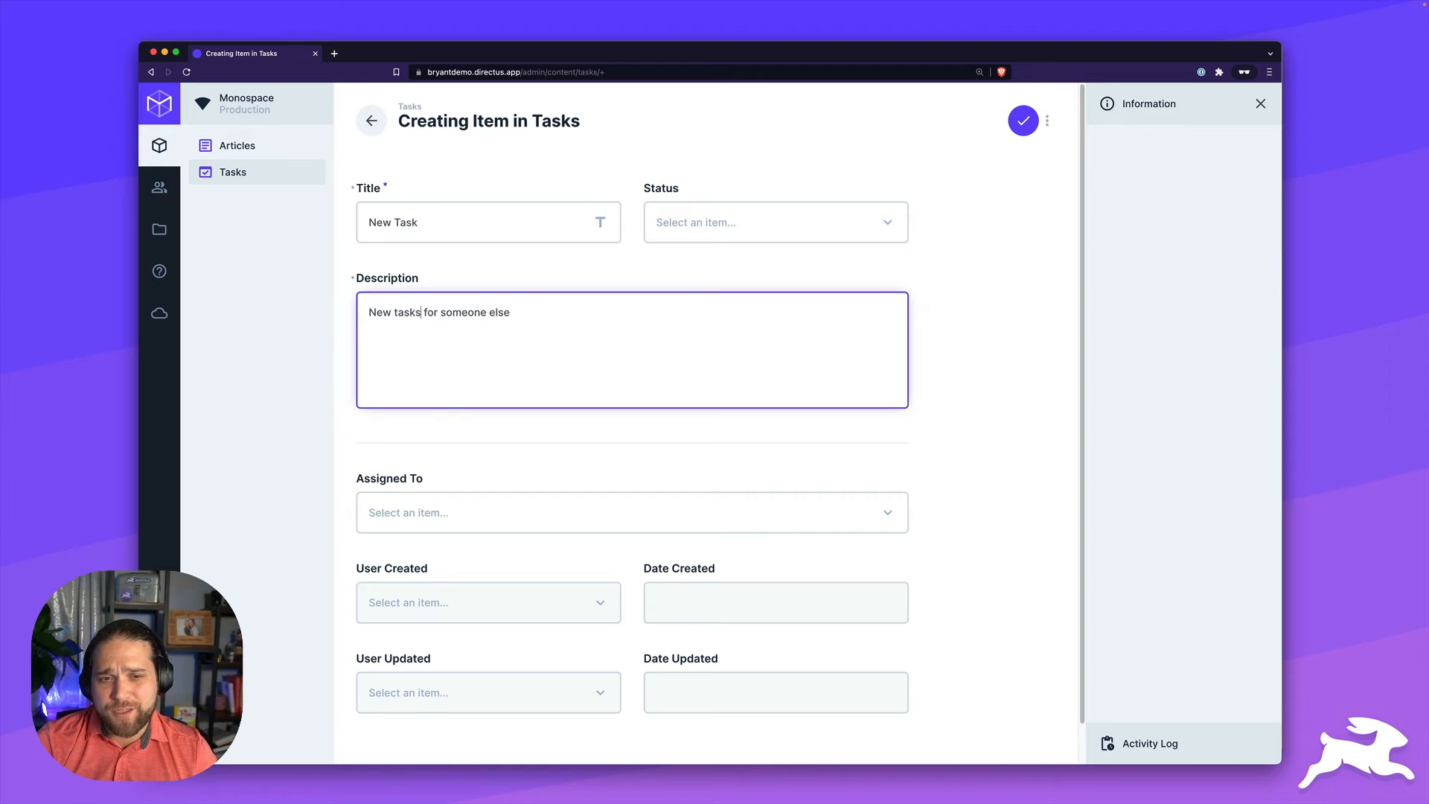
left_click(776, 222)
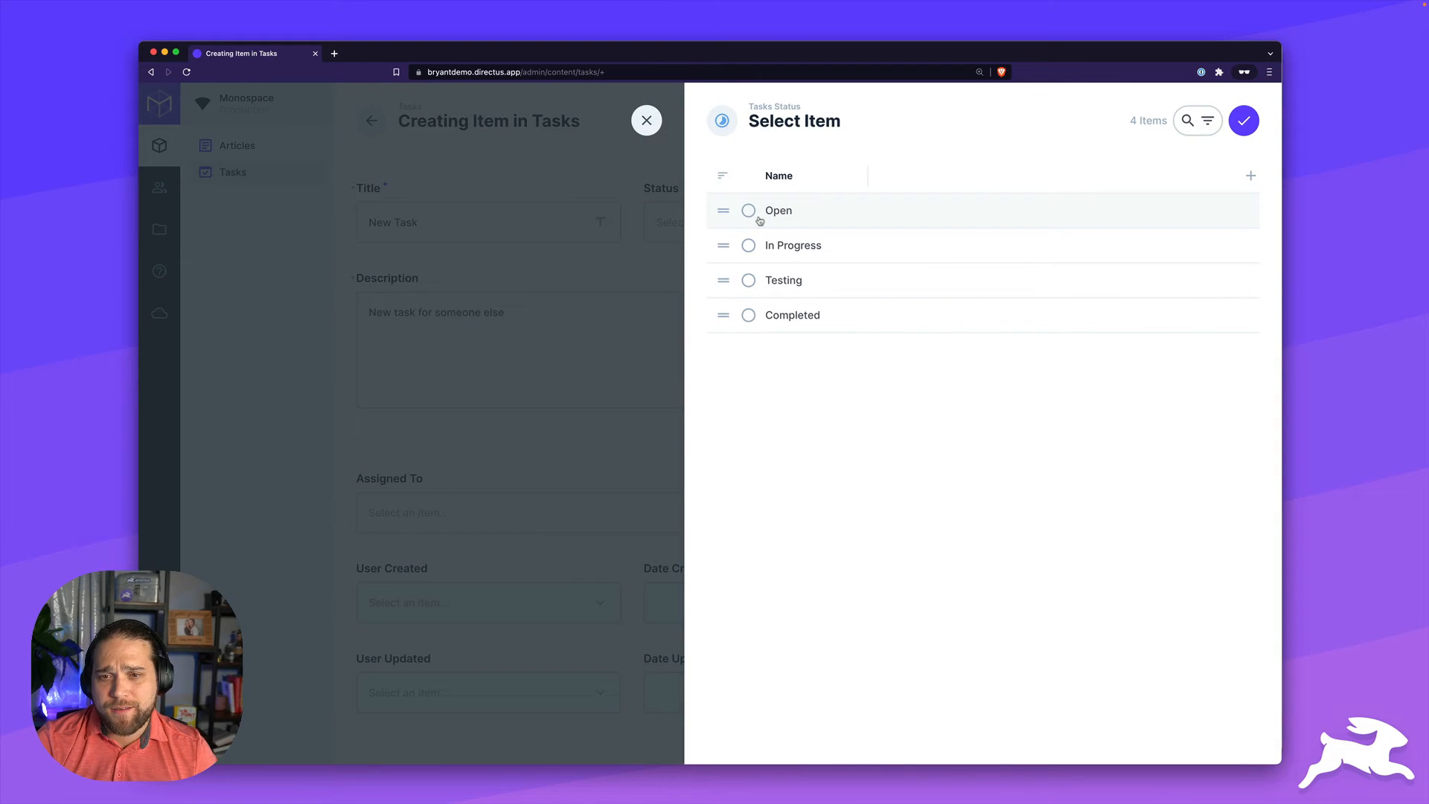
left_click(748, 211)
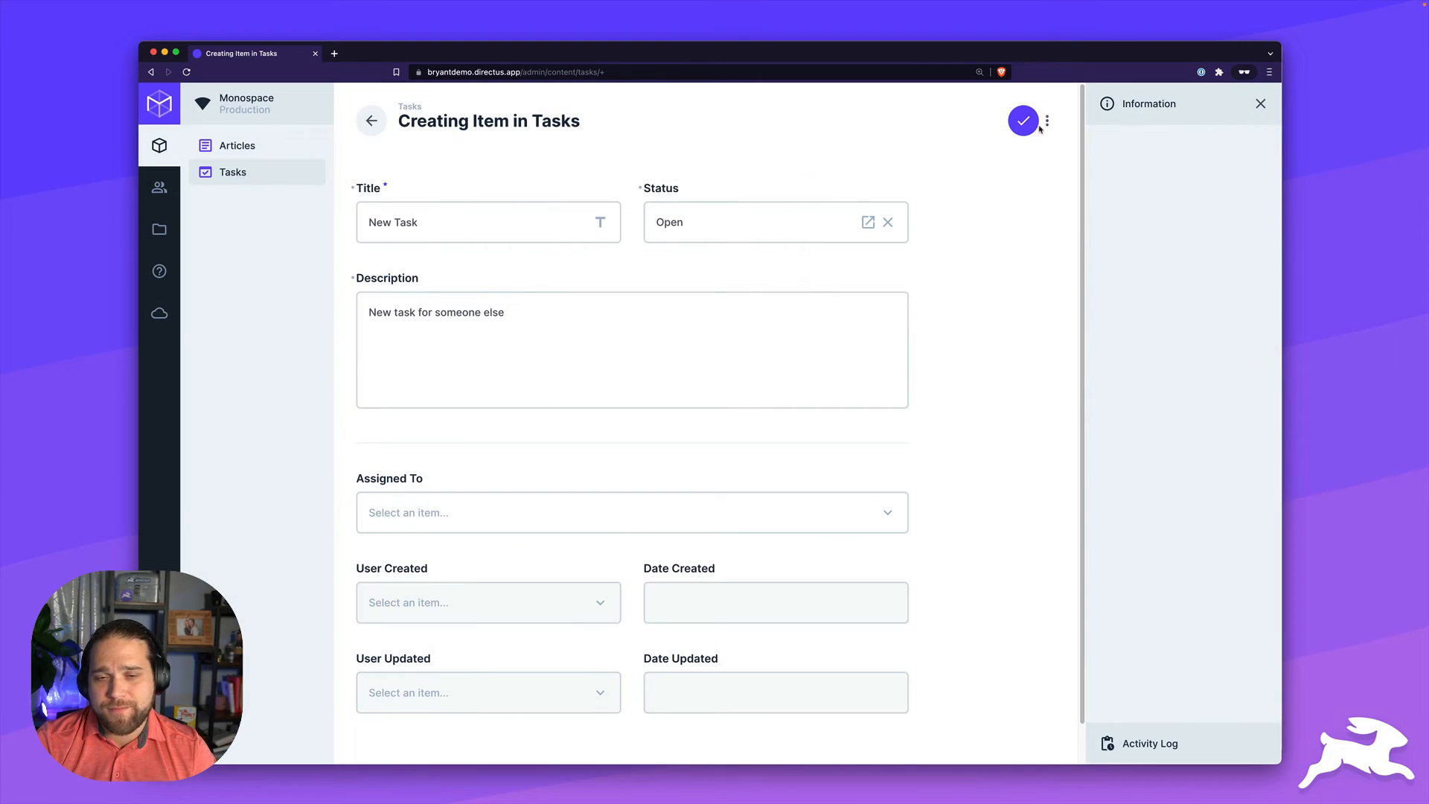
left_click(1025, 120)
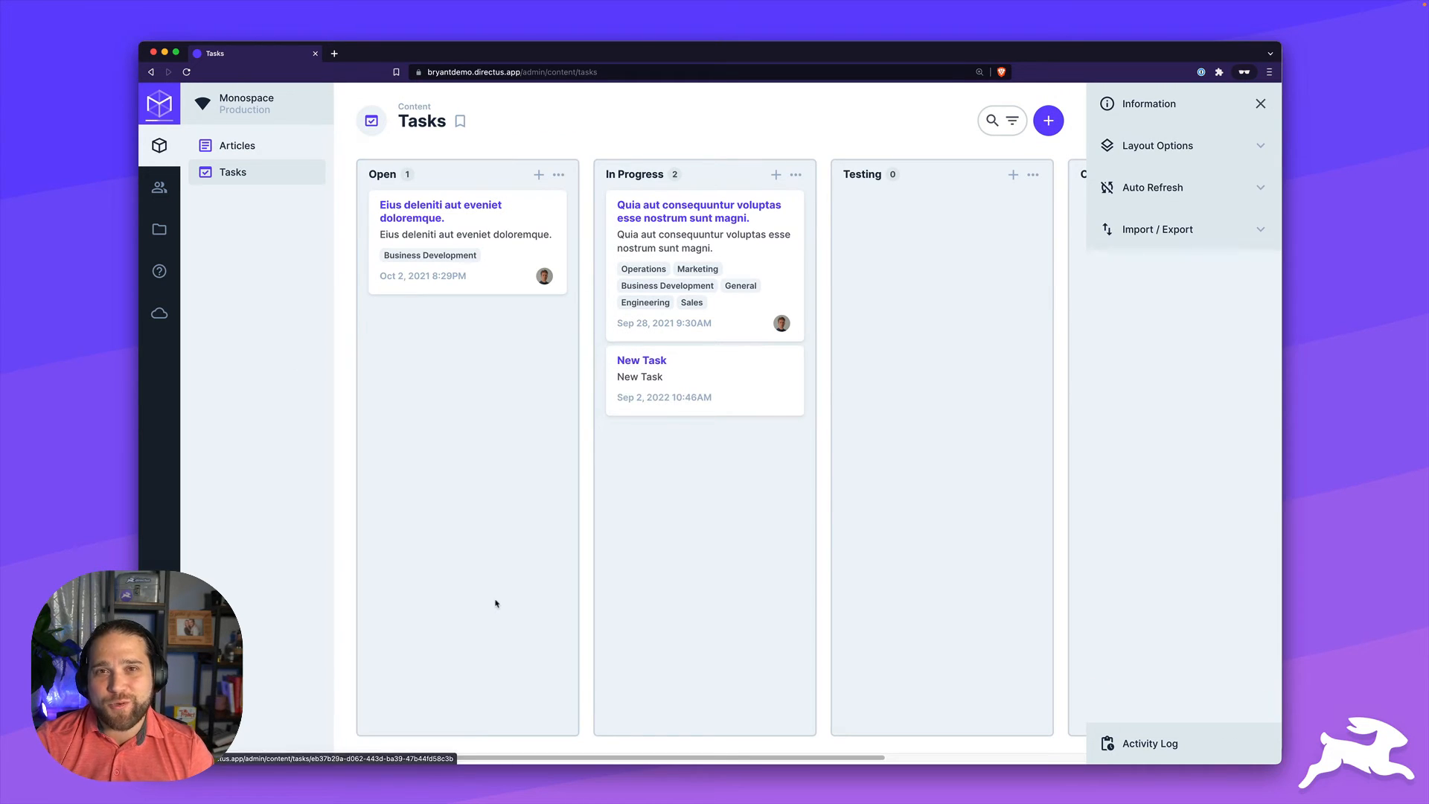
mouse_move(726, 441)
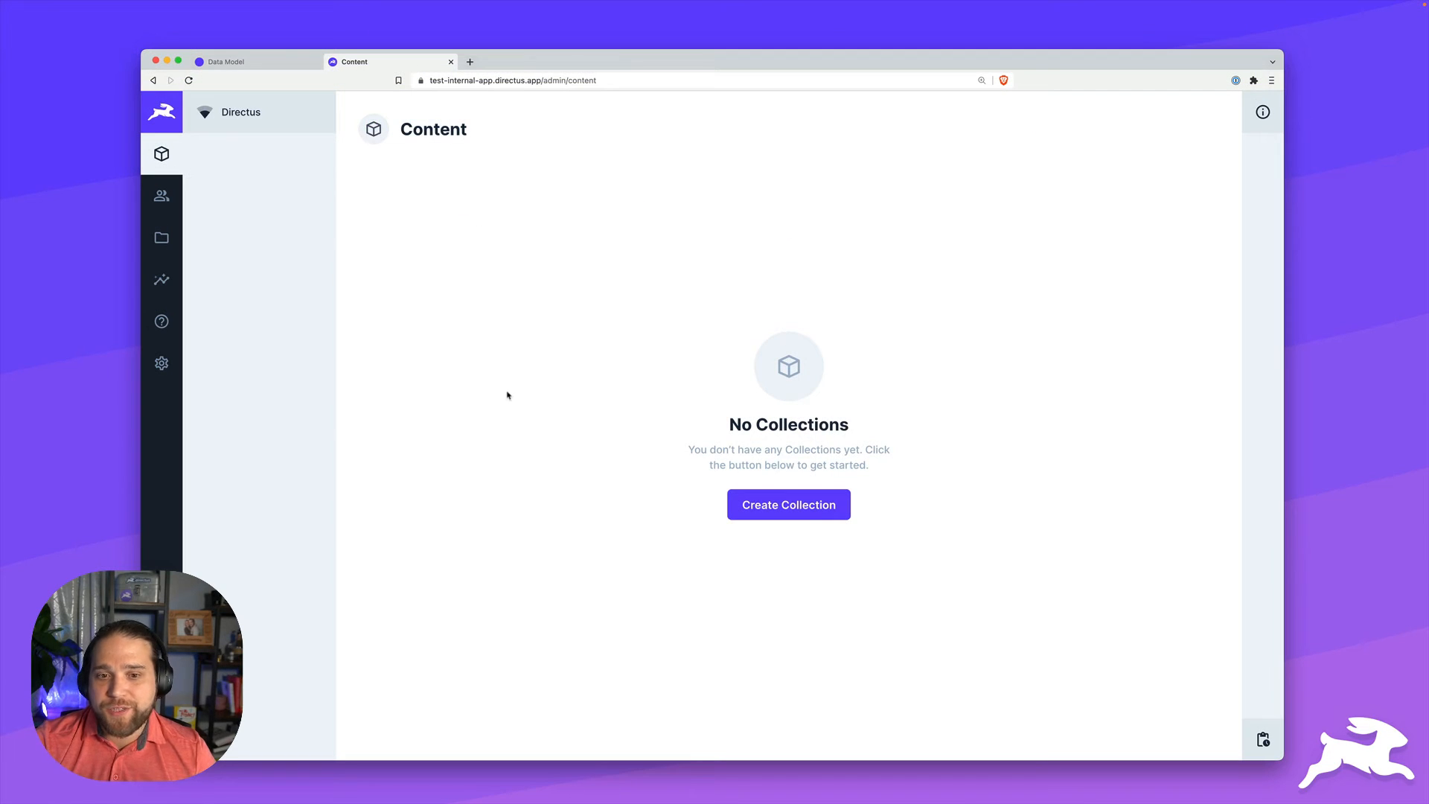
mouse_move(160, 153)
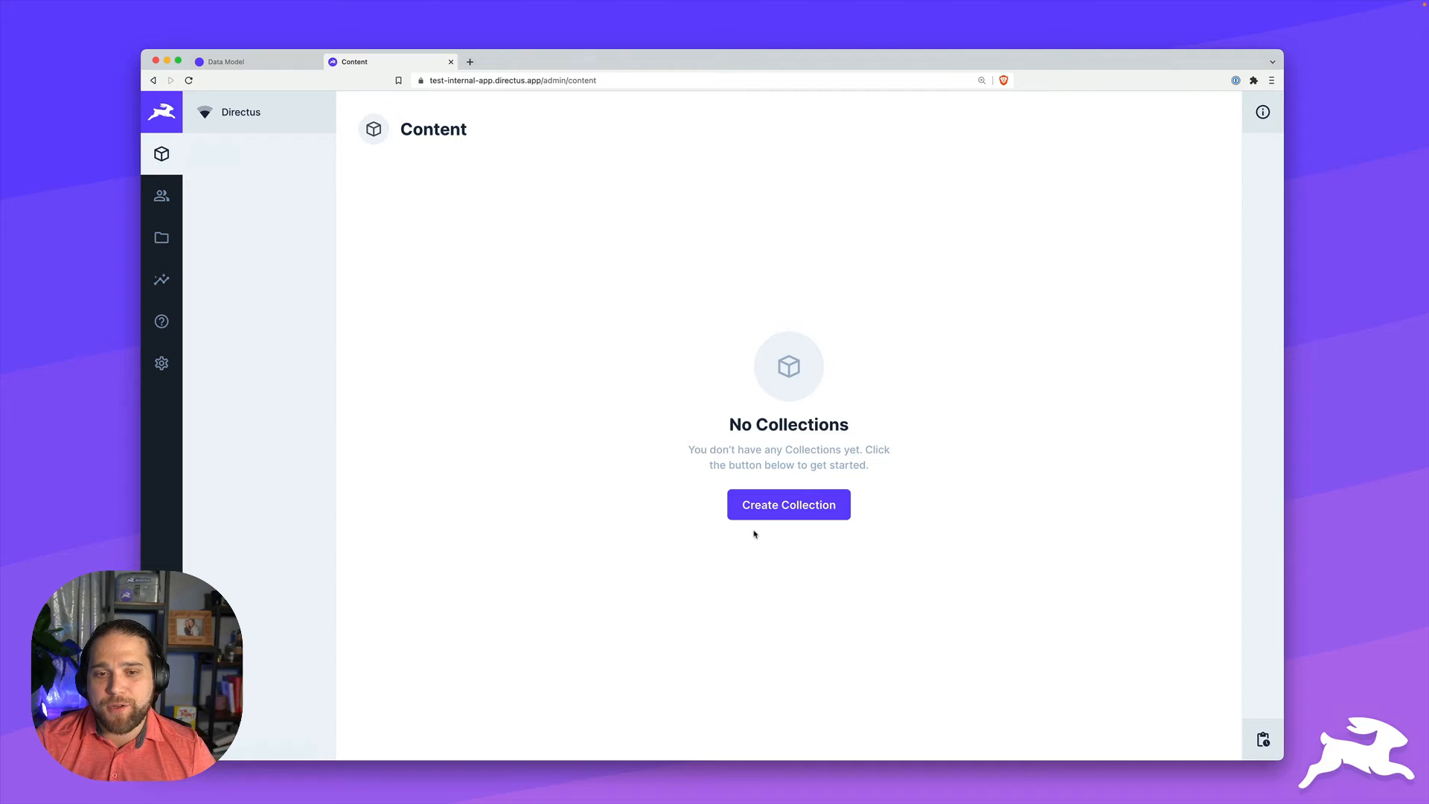
Create an accounts collection keeping the optional status, created and updated system fields.
left_click(789, 504)
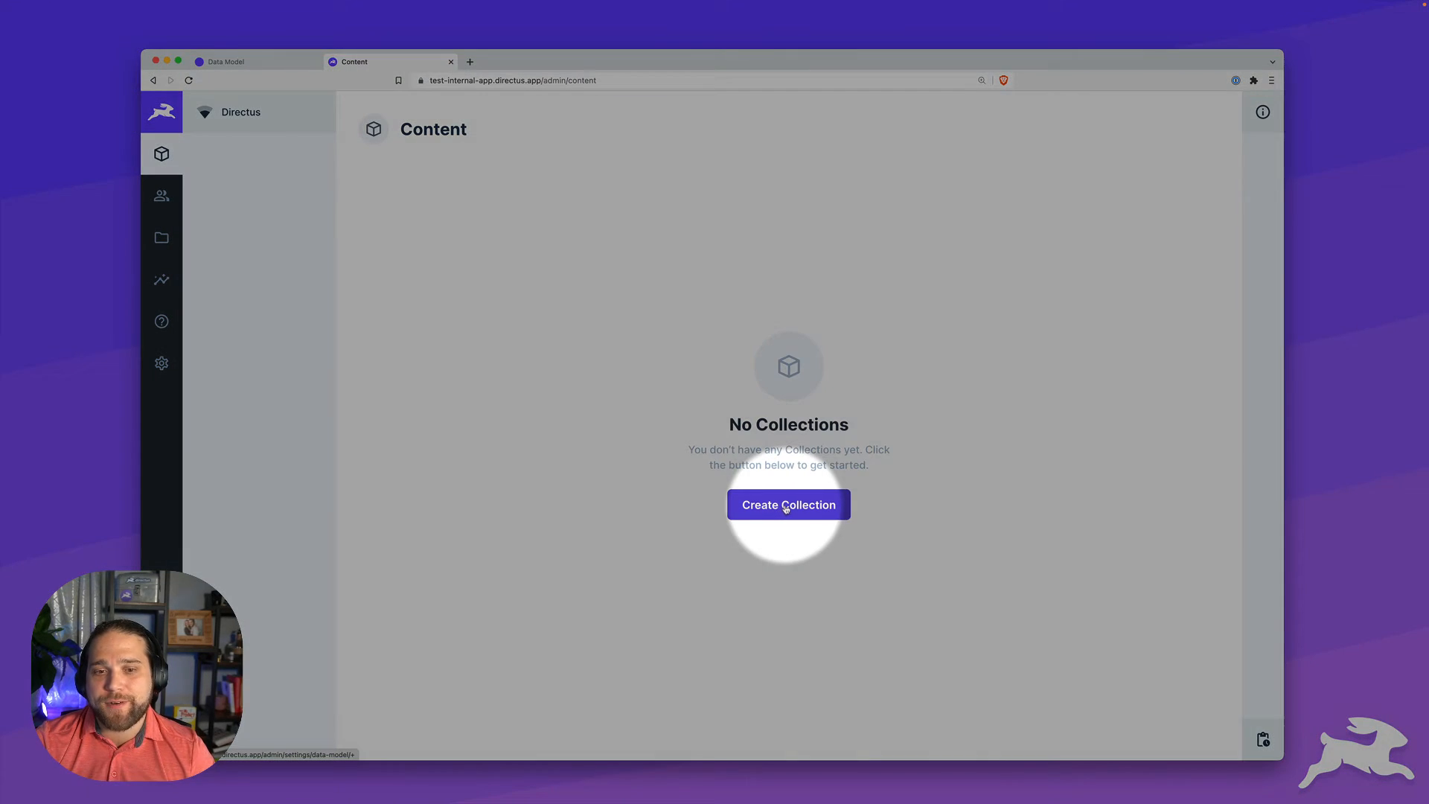
left_click(789, 505)
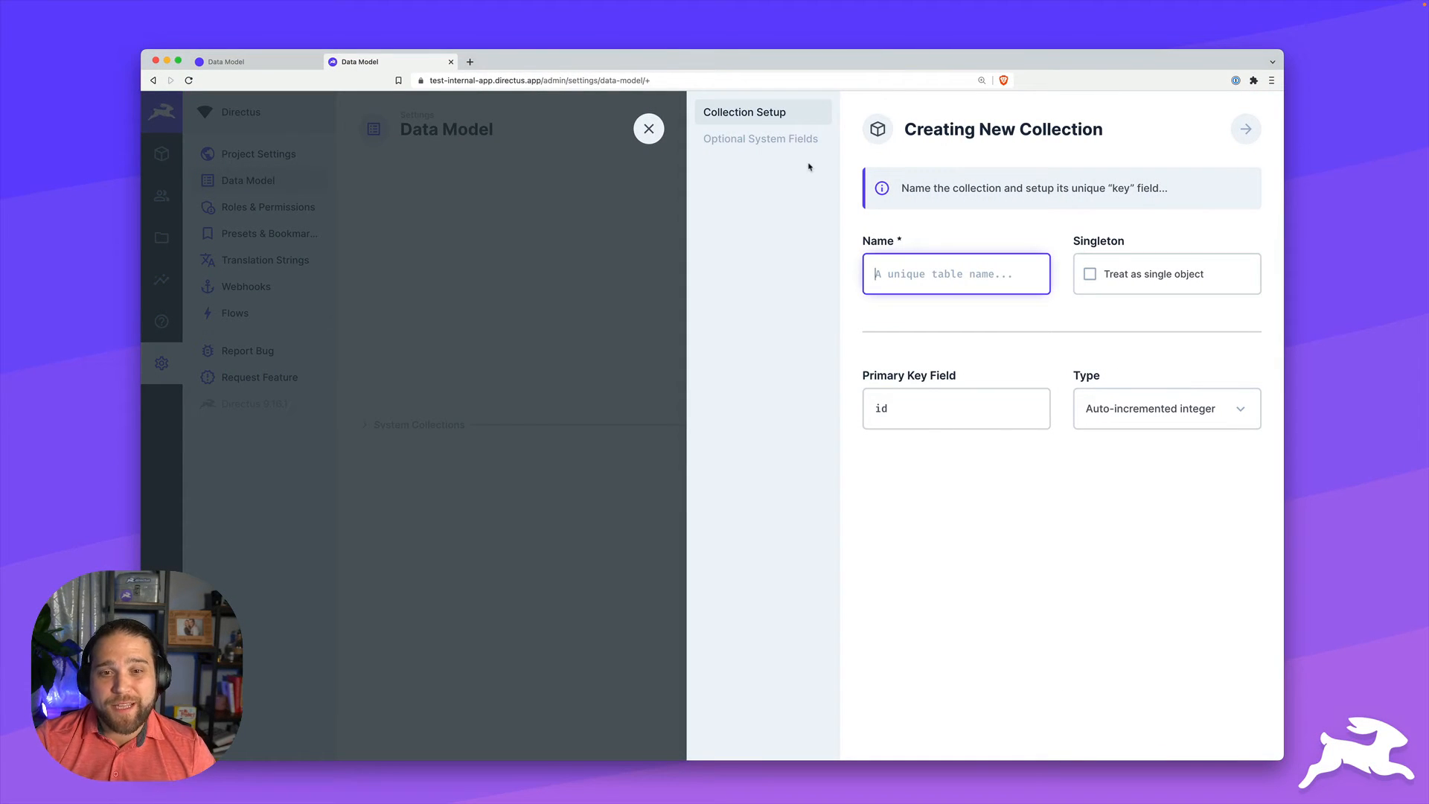
type("tenants")
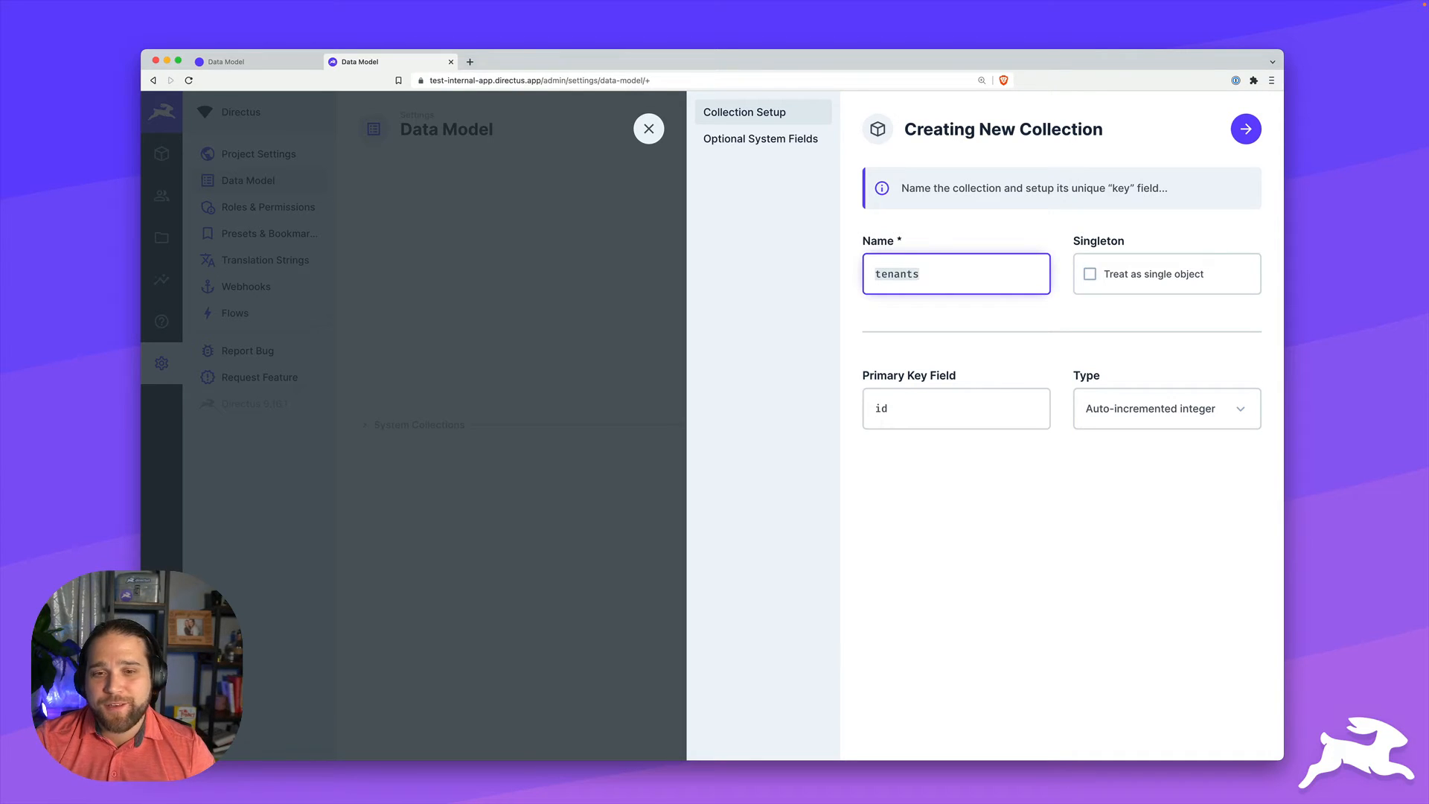
type("accounts")
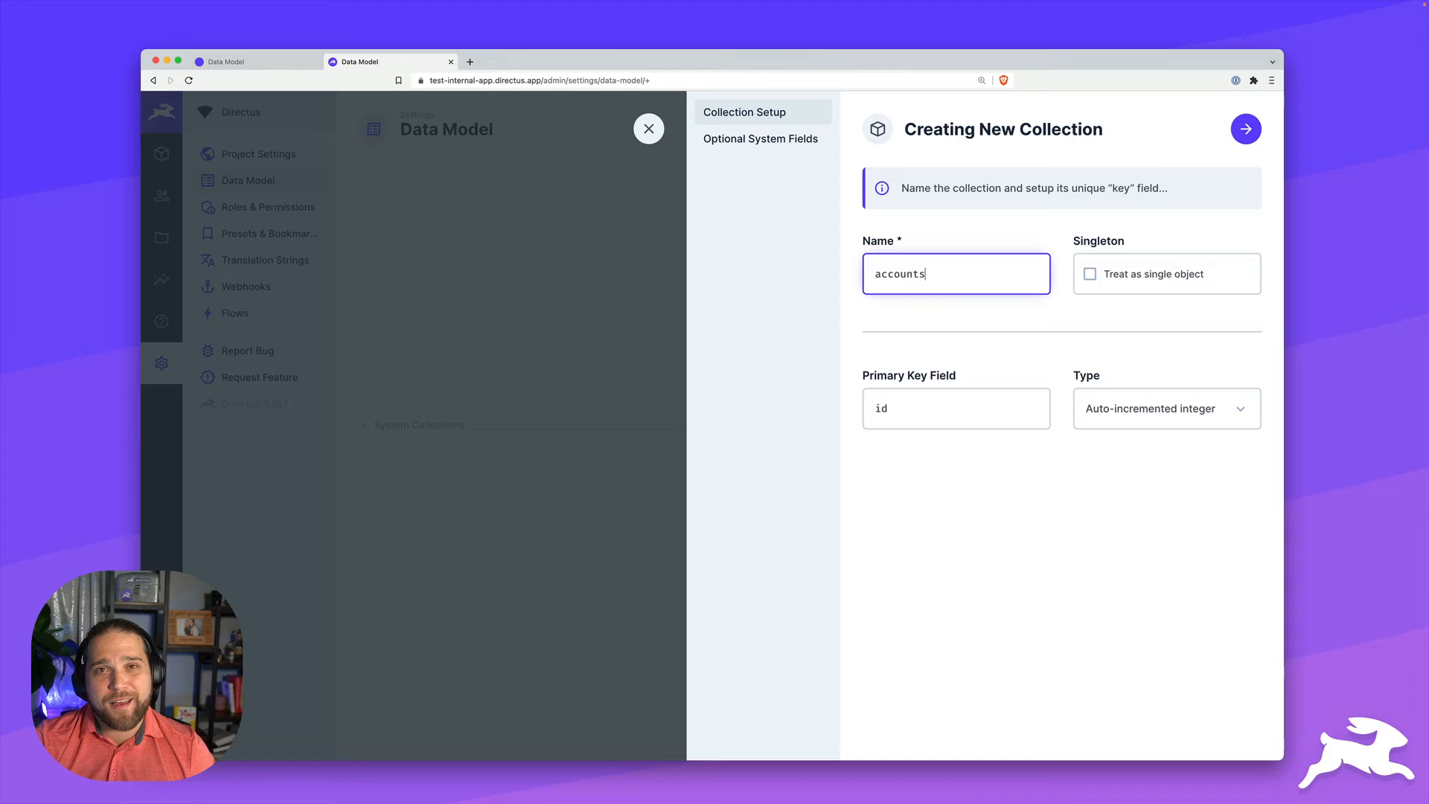
left_click(1166, 408)
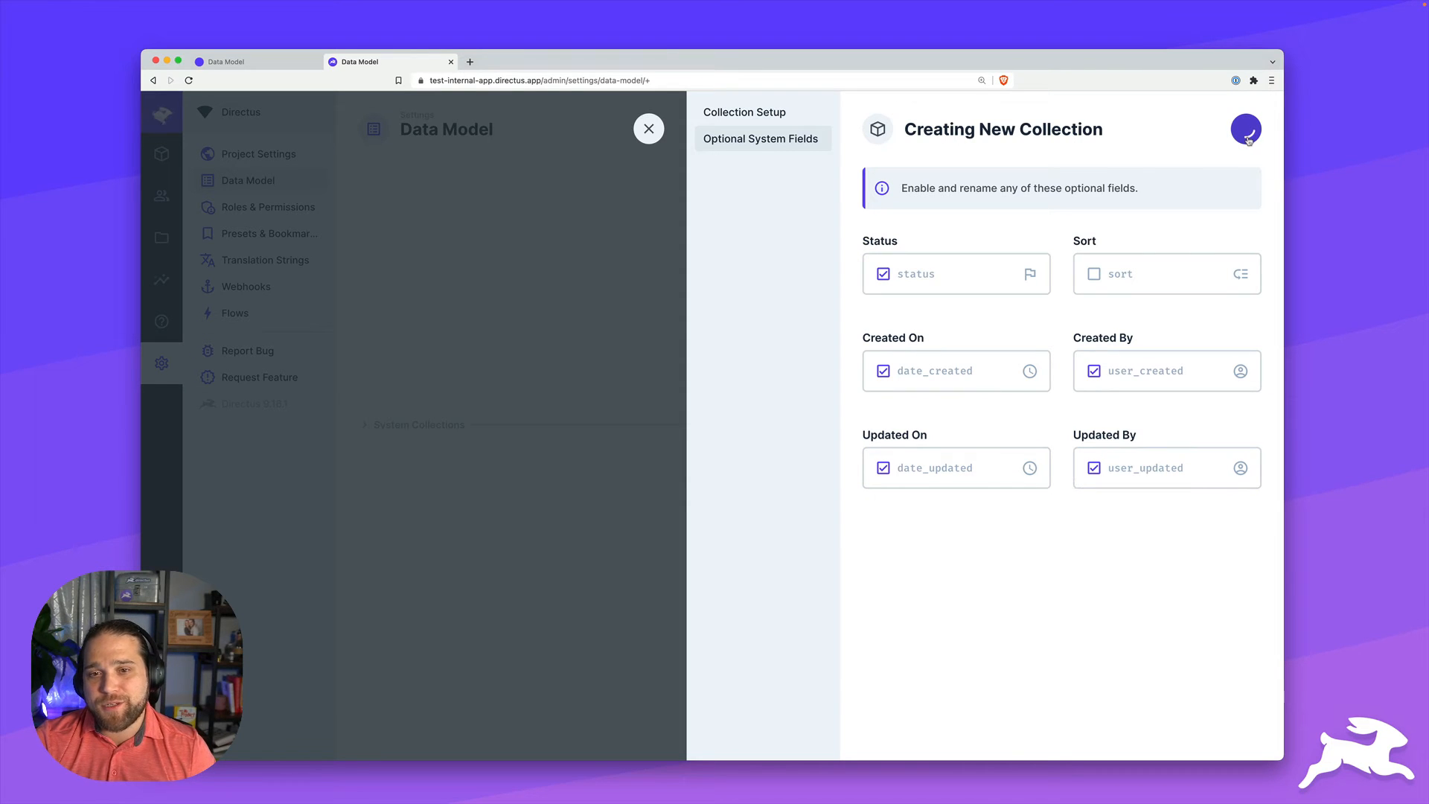
left_click(1245, 128)
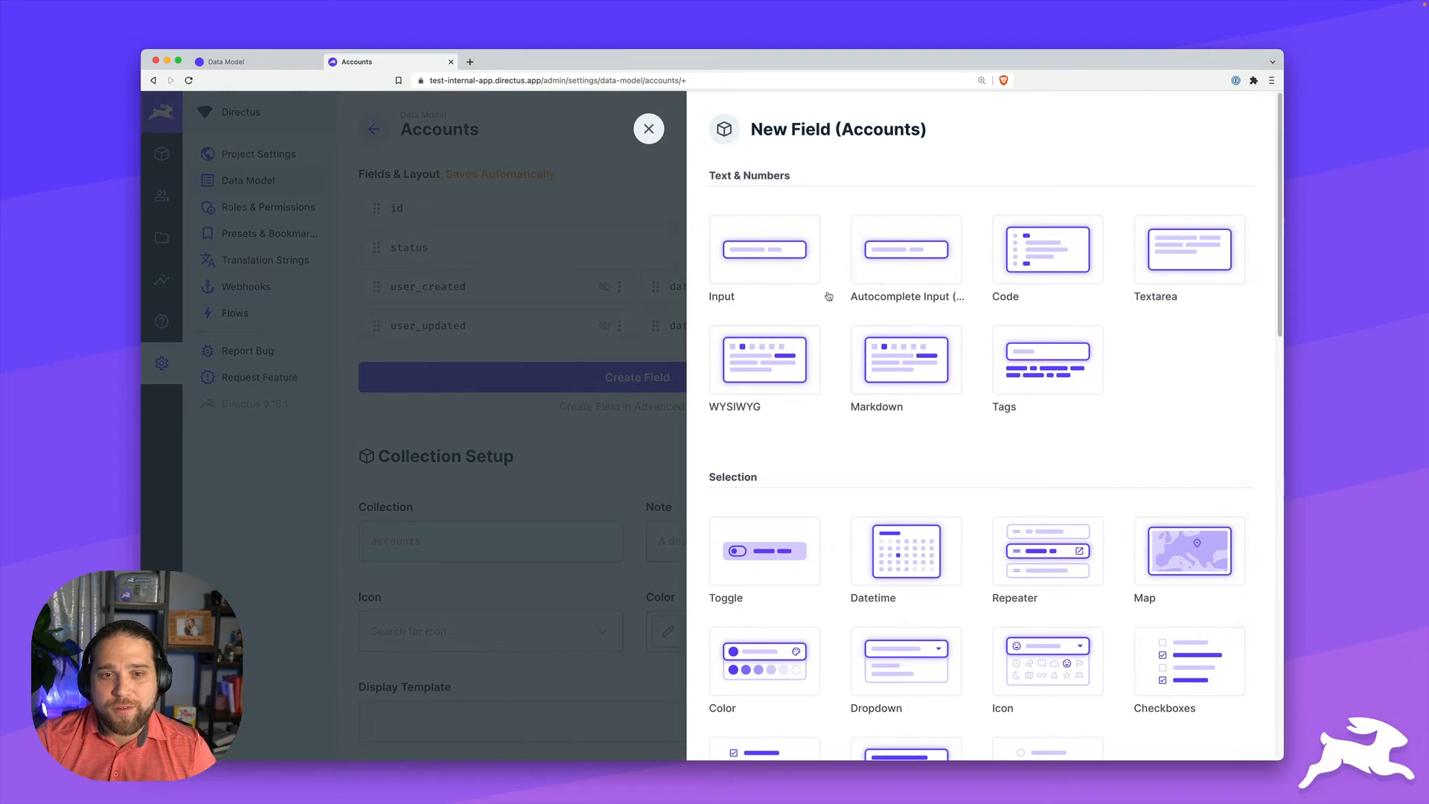
Add an Input field keyed name, required on creation, and save it.
left_click(765, 250)
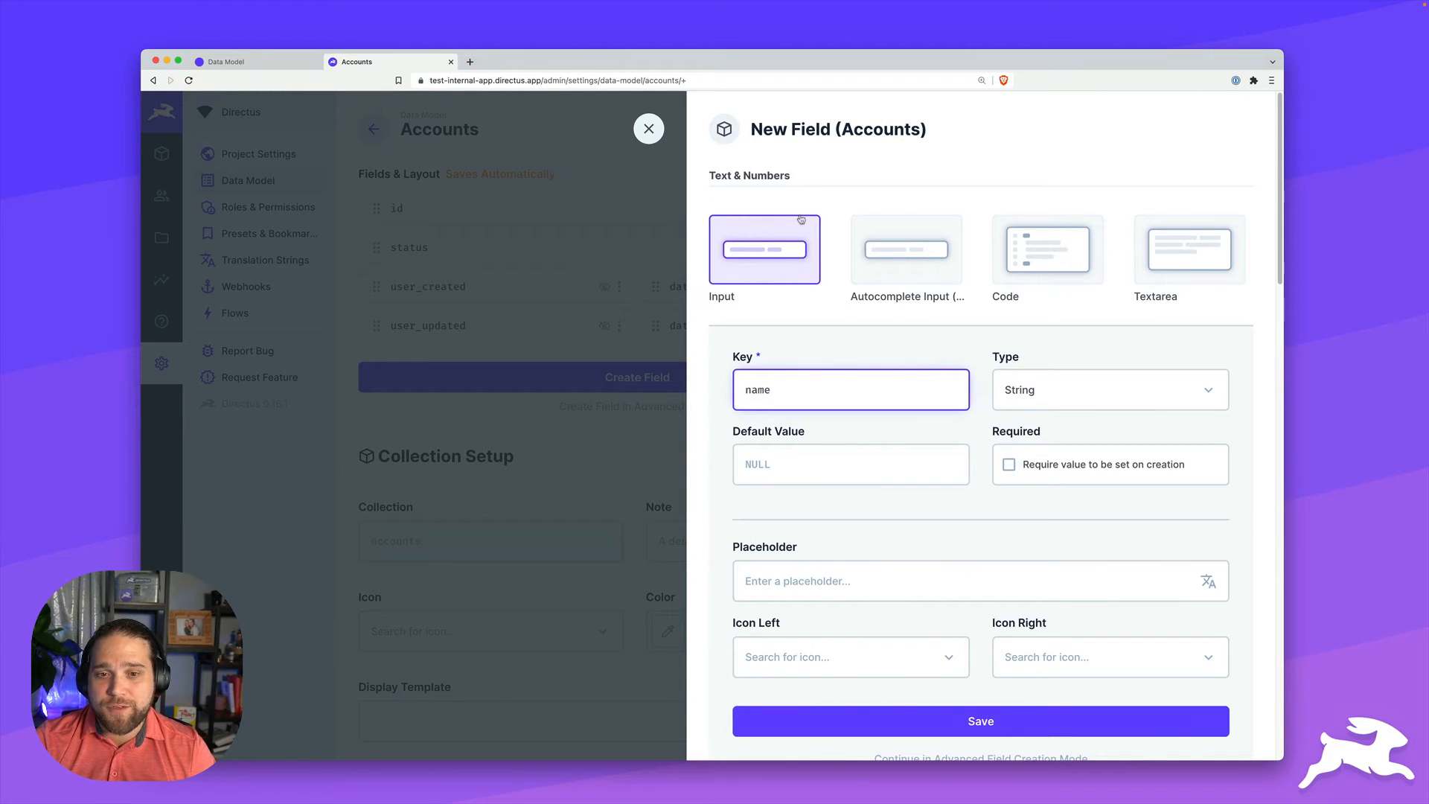
left_click(1008, 464)
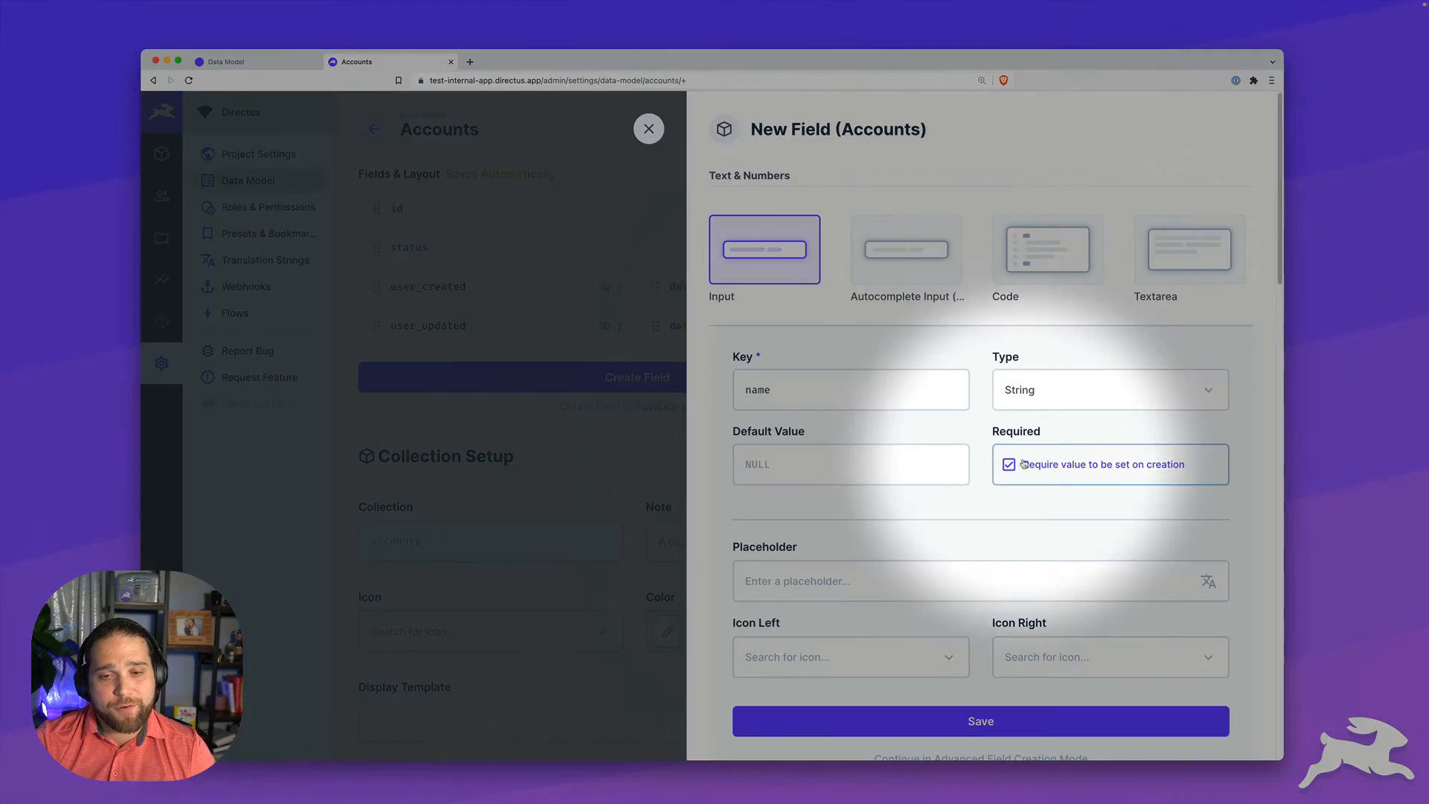
scroll("down", 3)
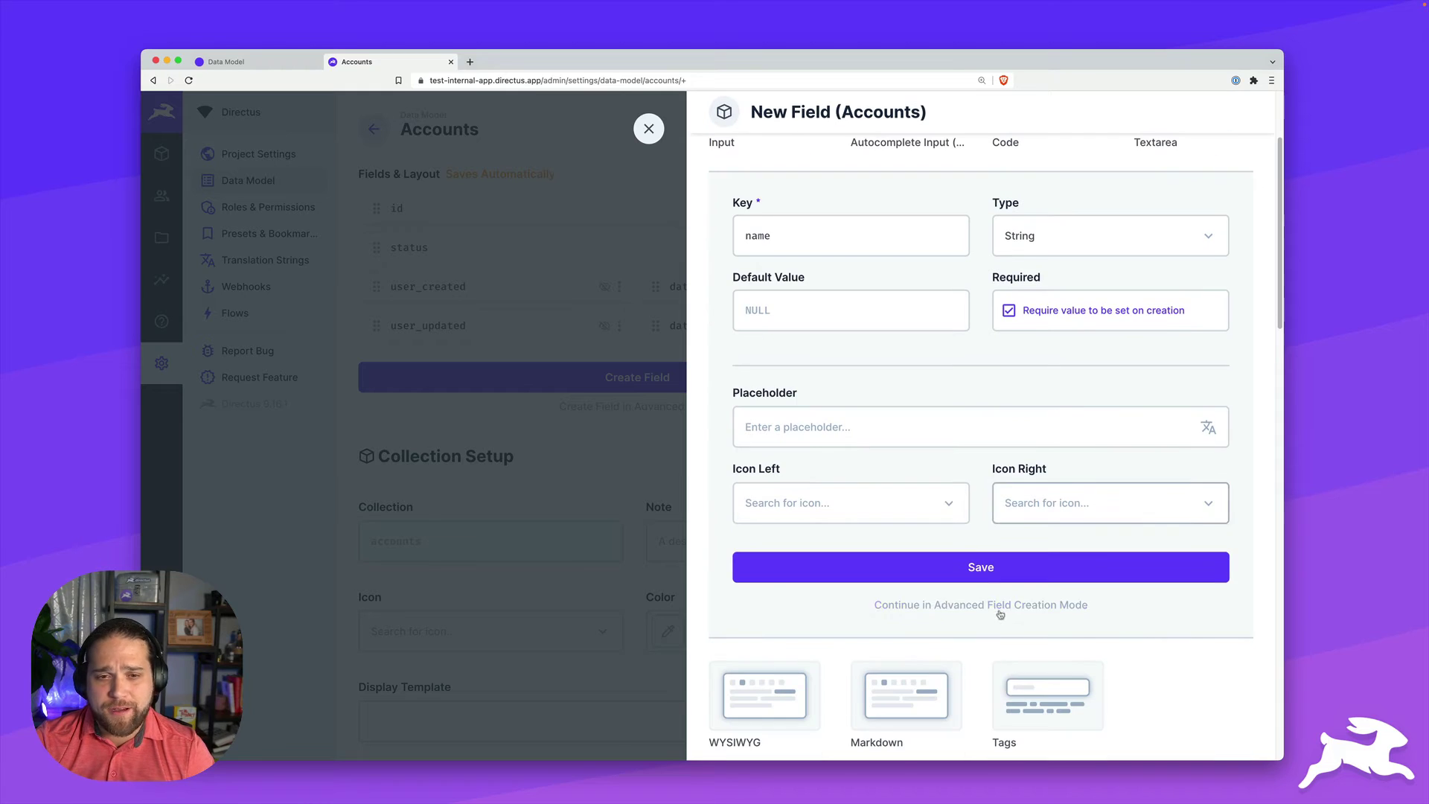
left_click(979, 567)
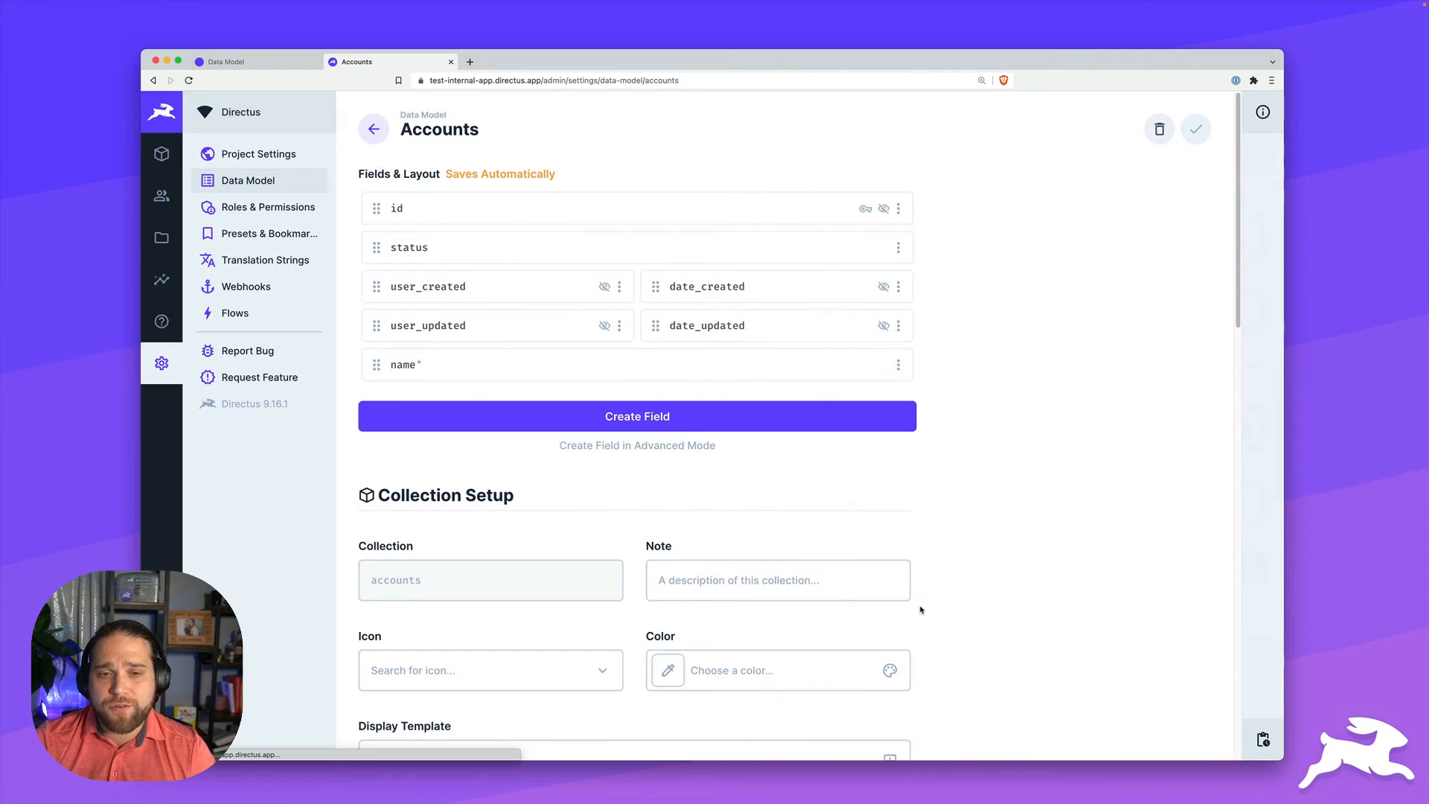
Add a unique text field slug with the Slugify interface option enabled and save it.
left_click(637, 417)
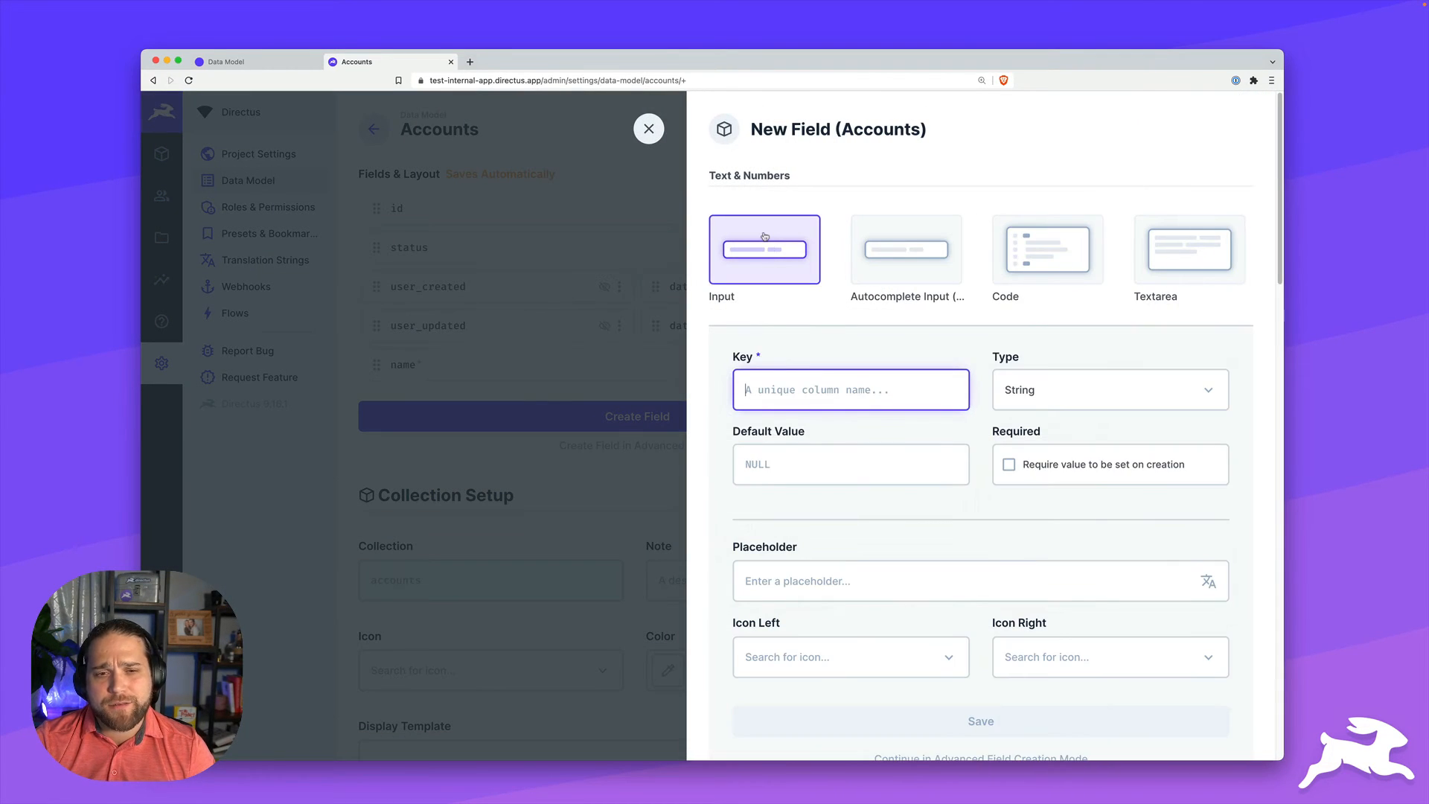
type("slug")
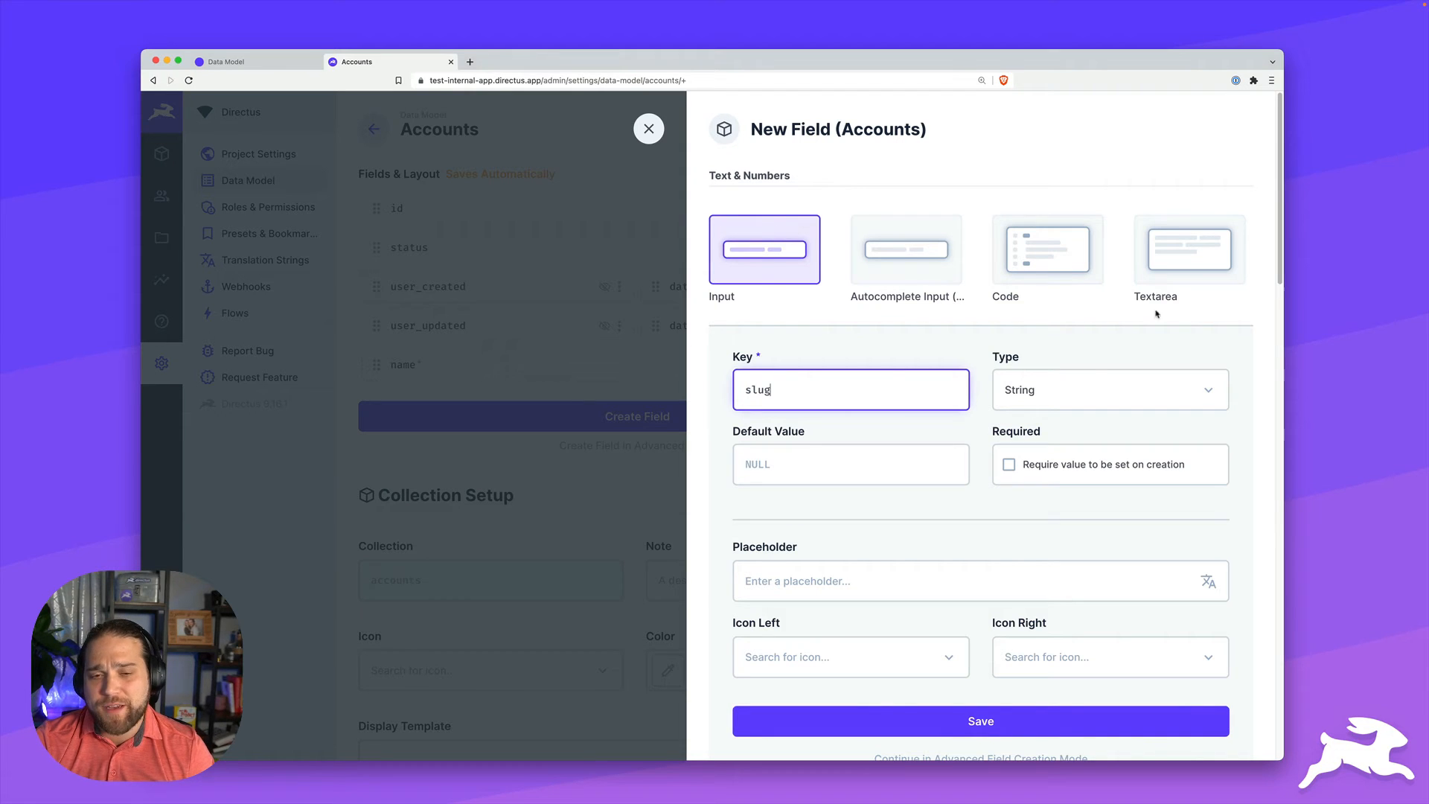
left_click(1007, 464)
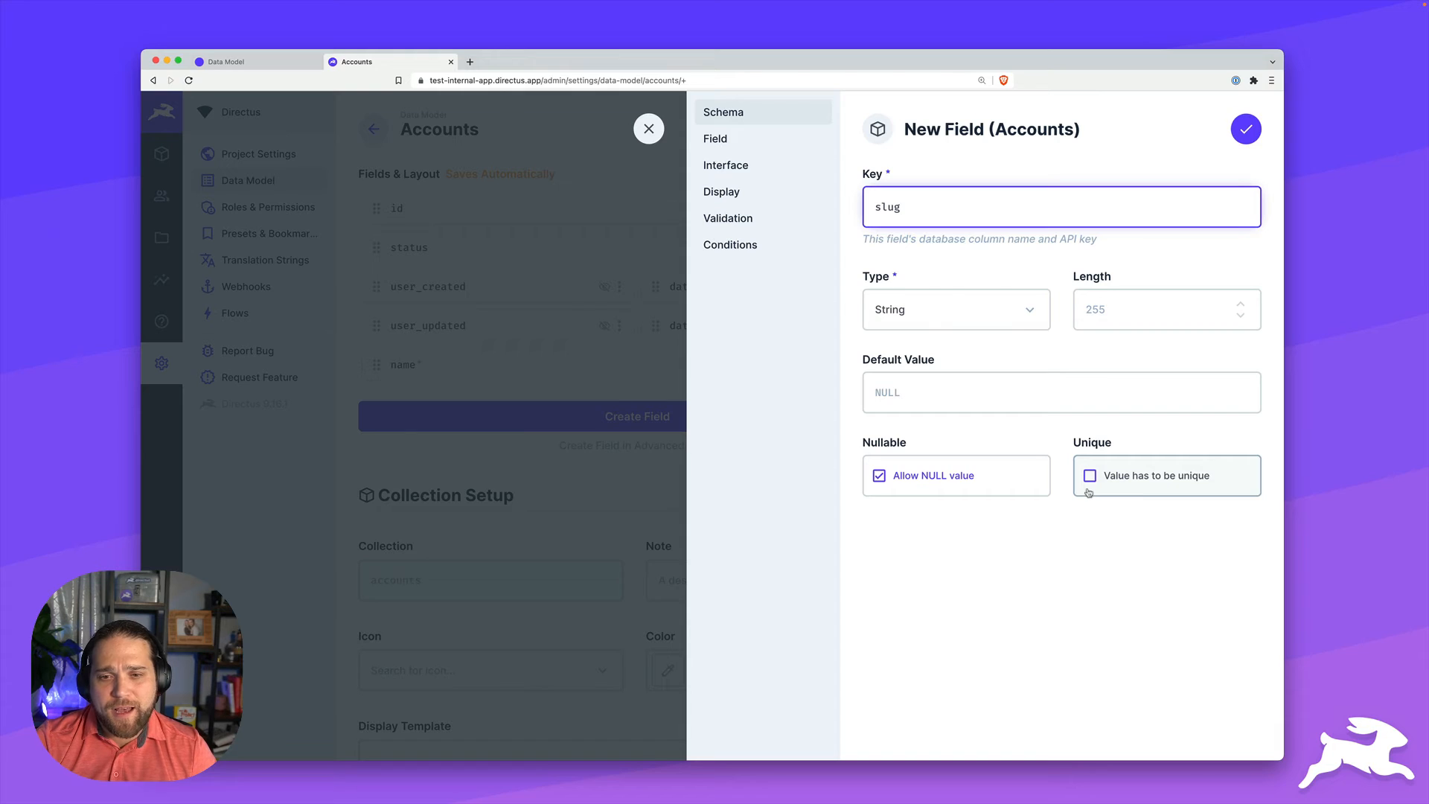
left_click(1090, 476)
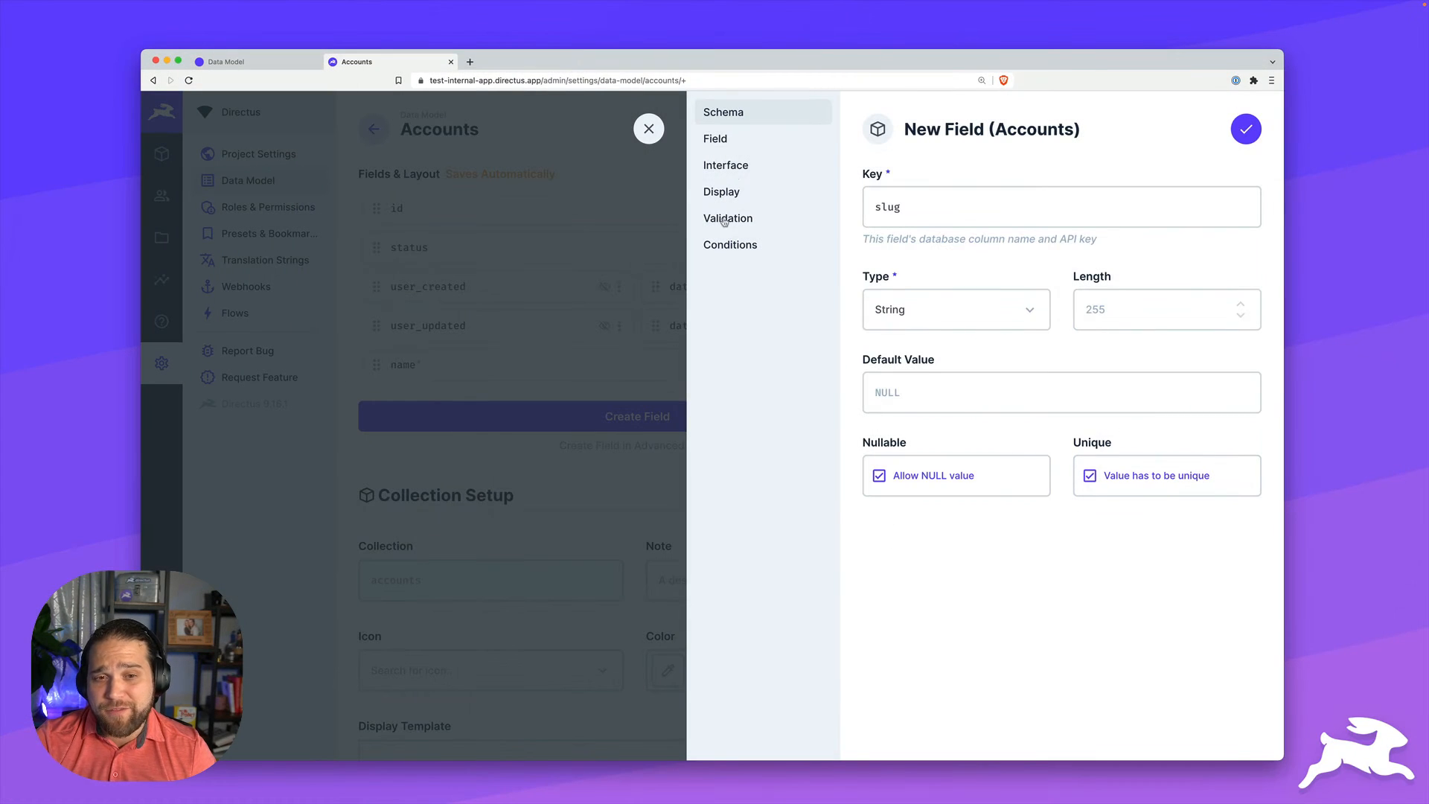
left_click(726, 165)
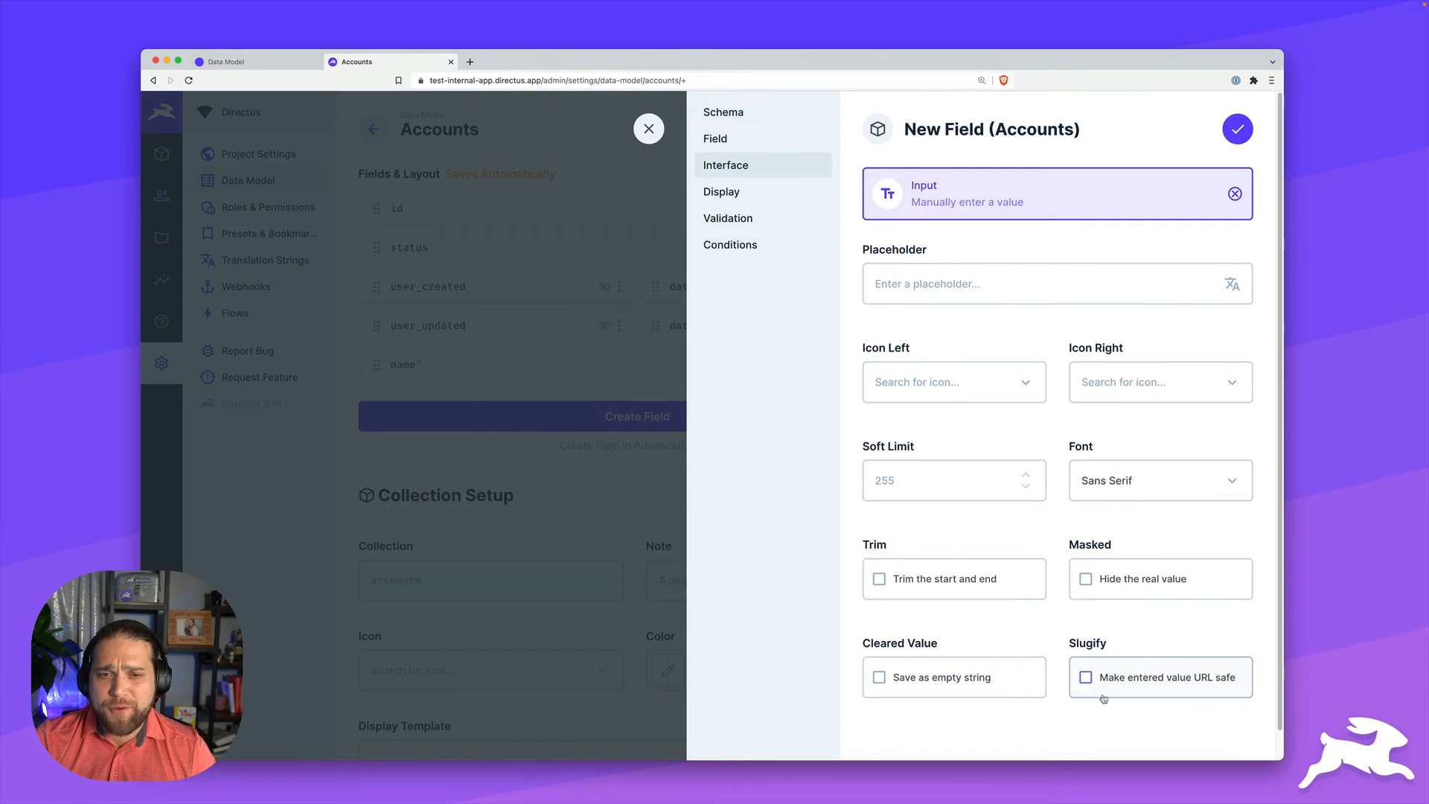
left_click(1083, 677)
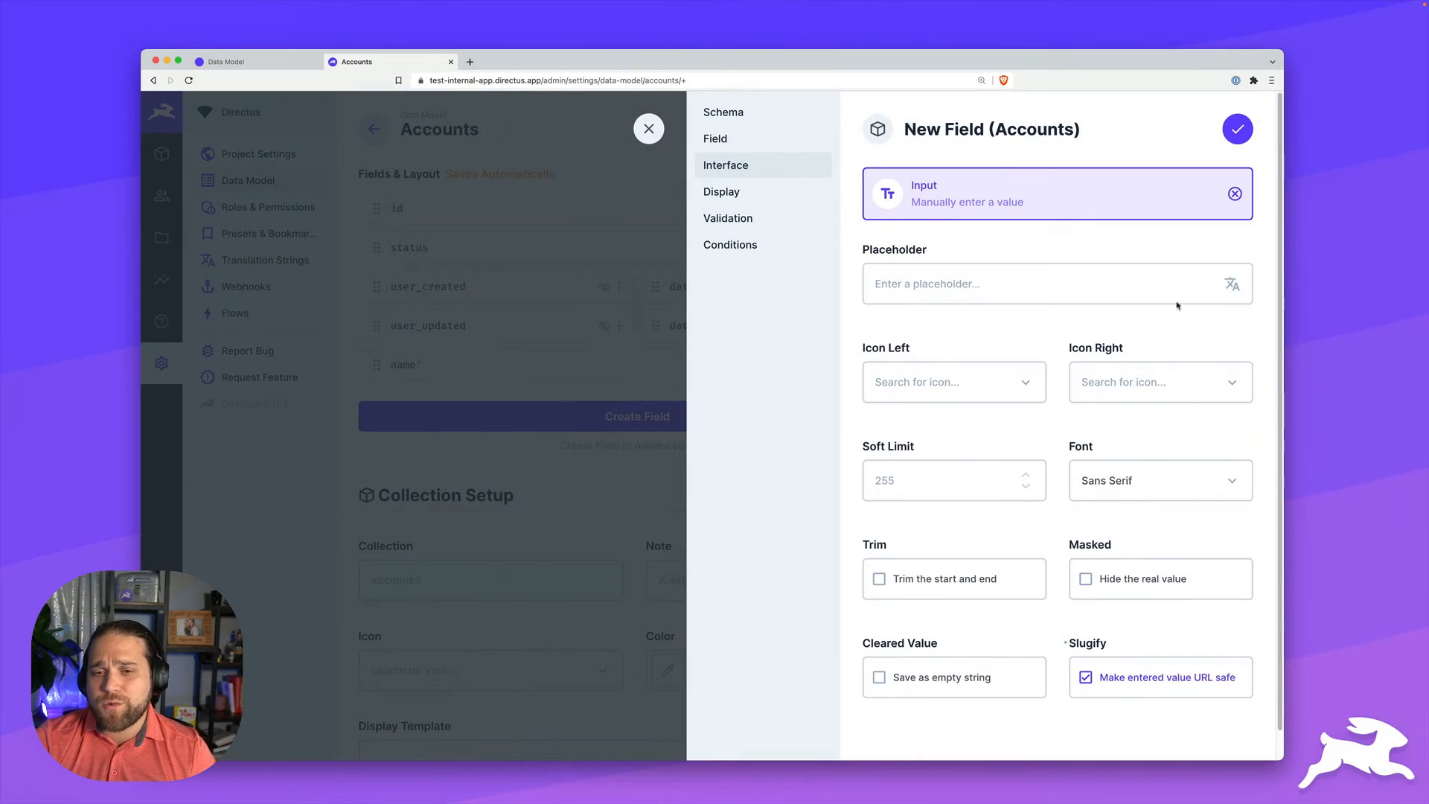
left_click(1237, 128)
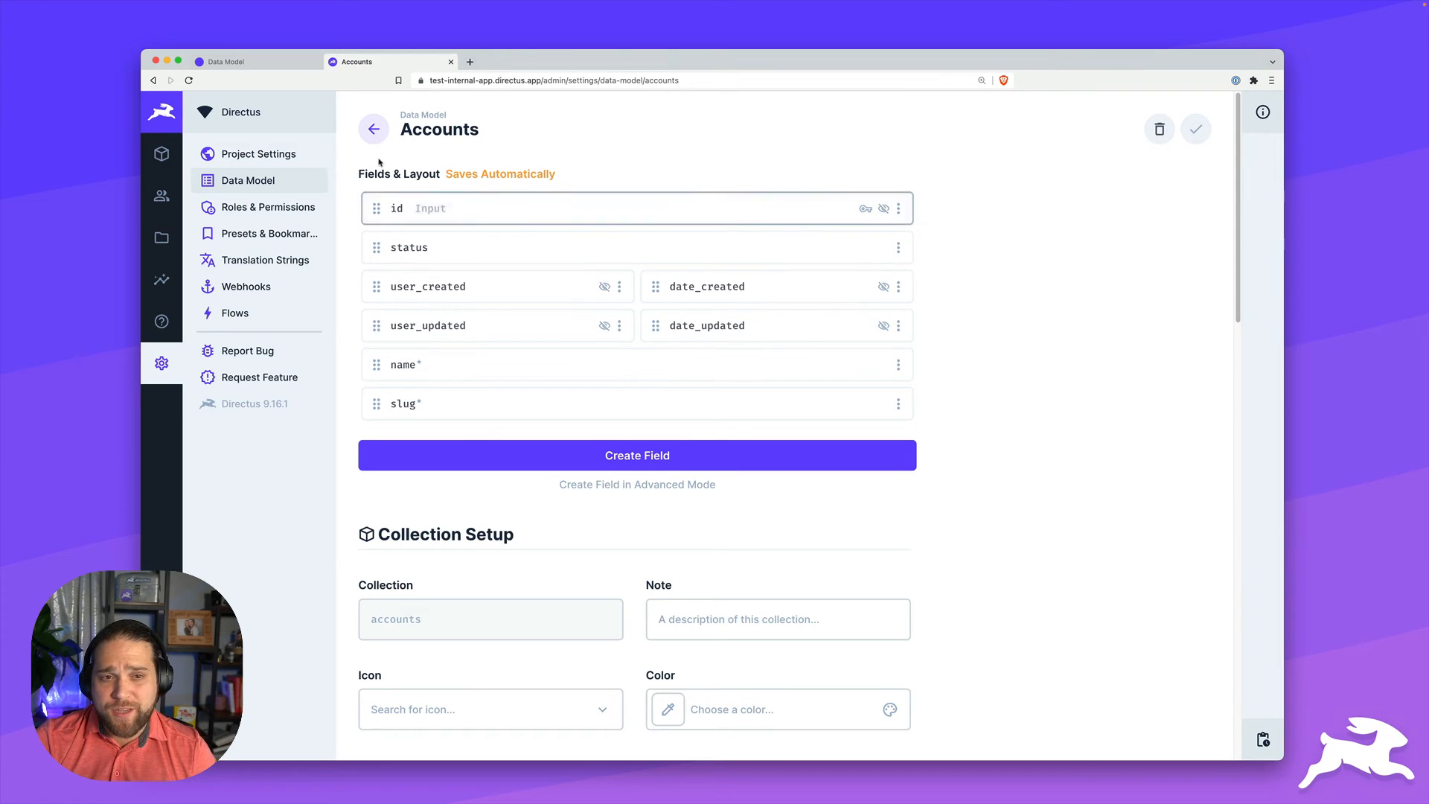
Return to the Data Model list of collections.
left_click(374, 128)
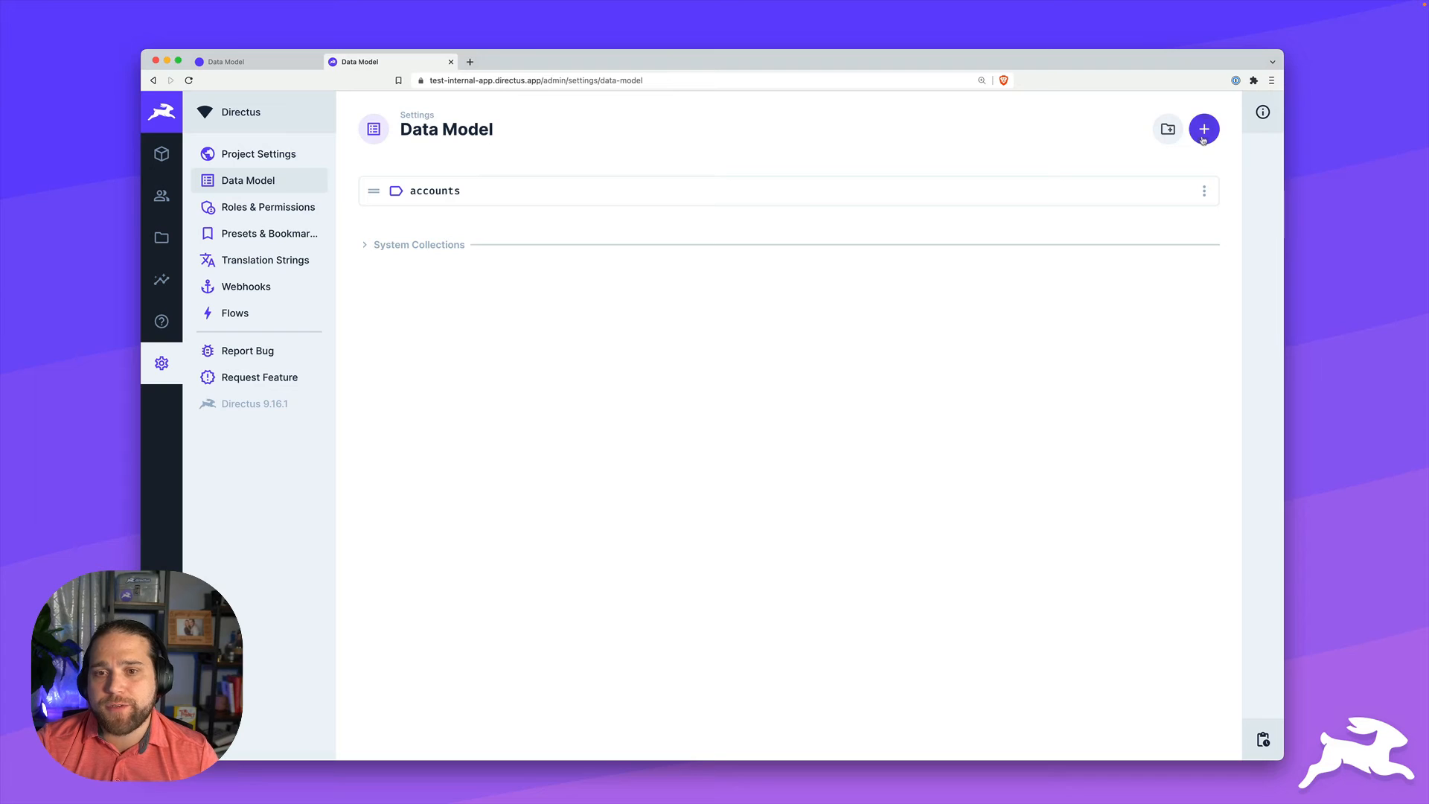
Create the task collection with the created/updated system fields enabled.
left_click(1204, 128)
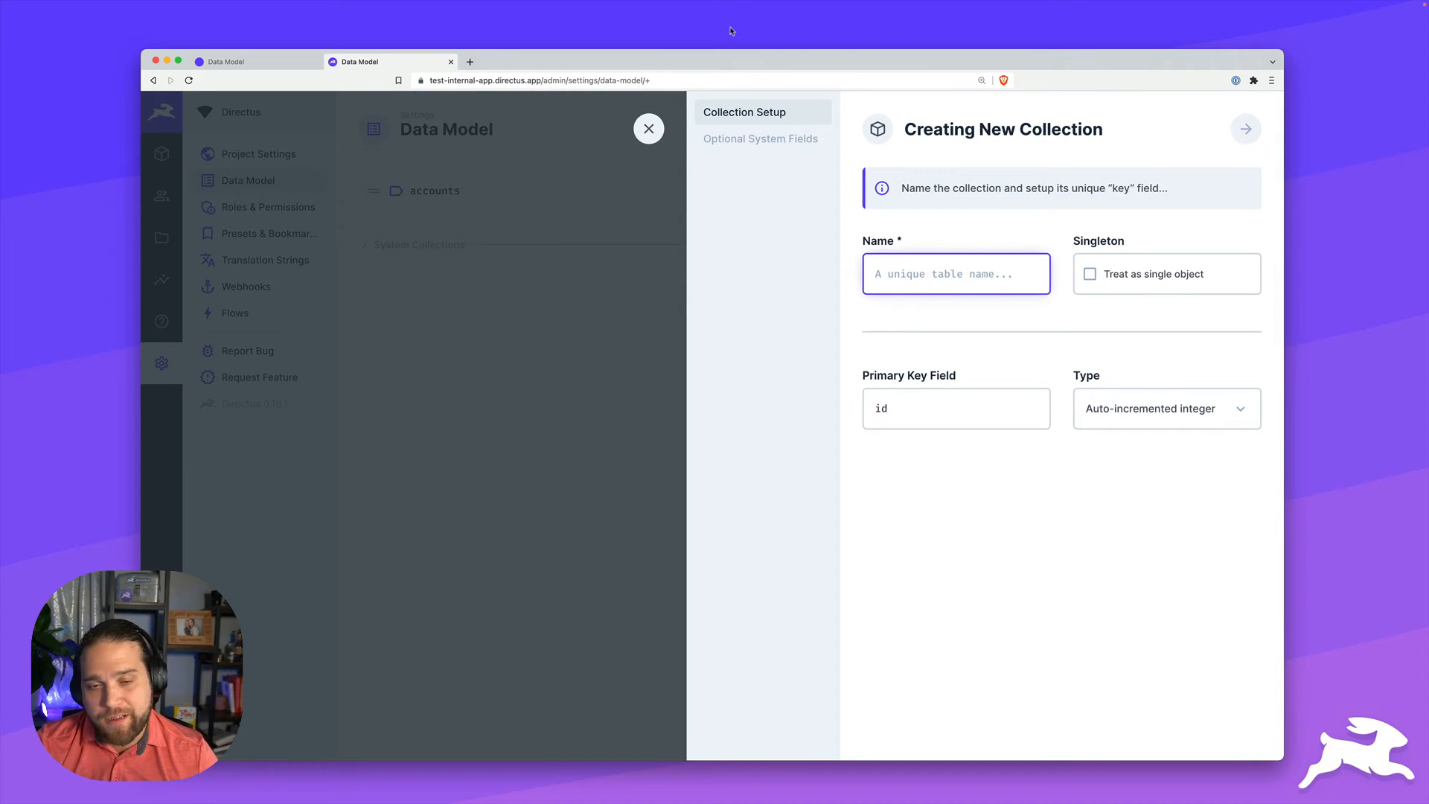
type("task")
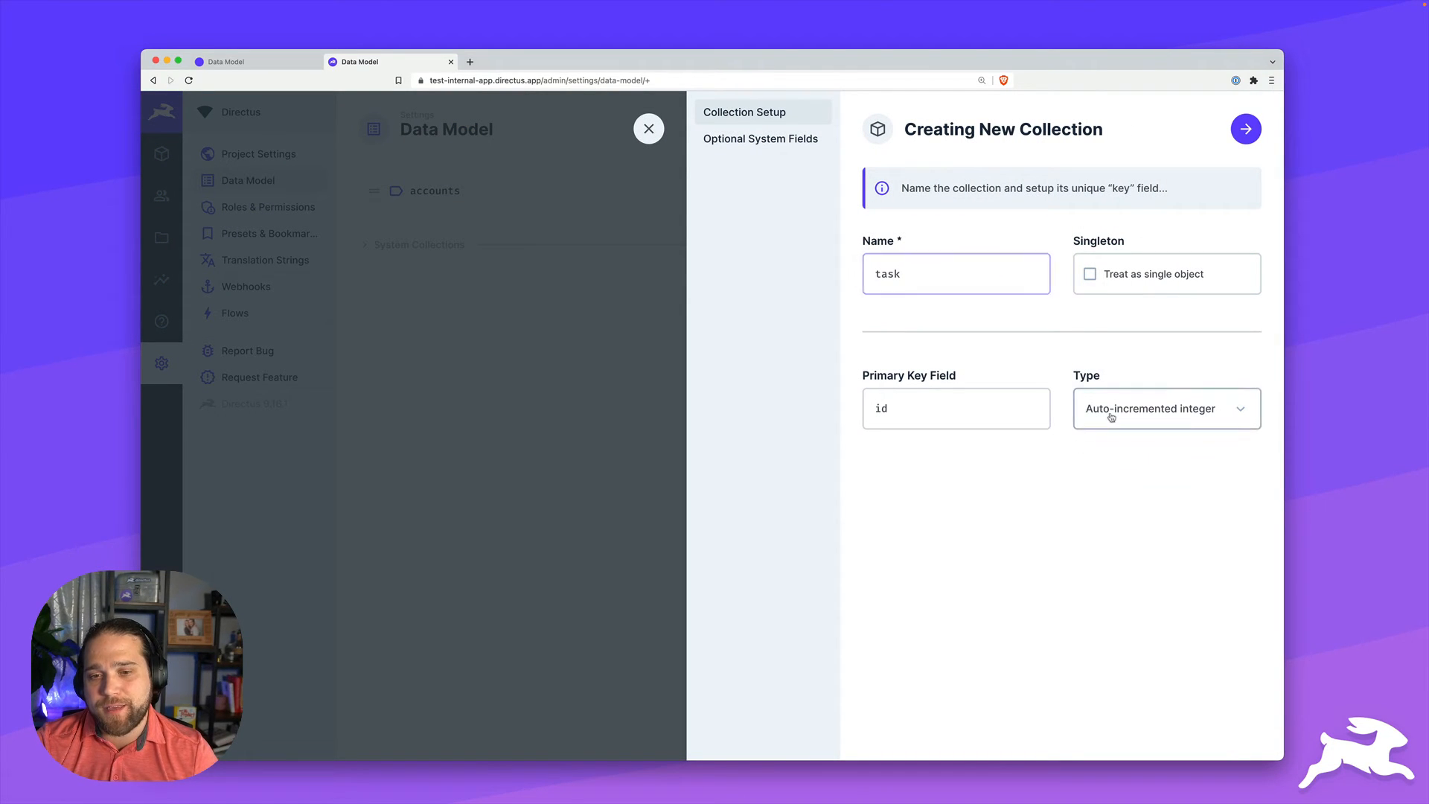
left_click(1167, 408)
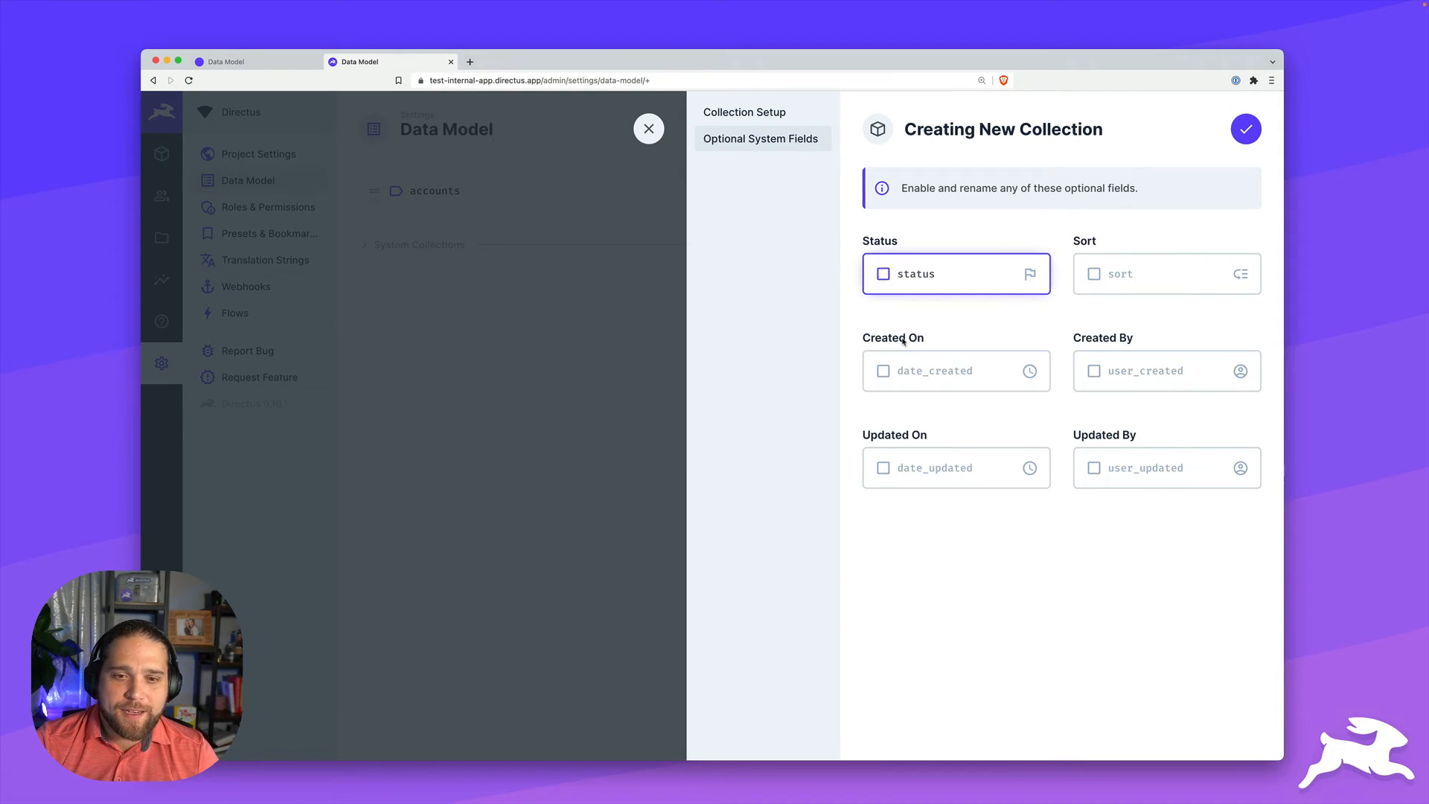
left_click(1246, 128)
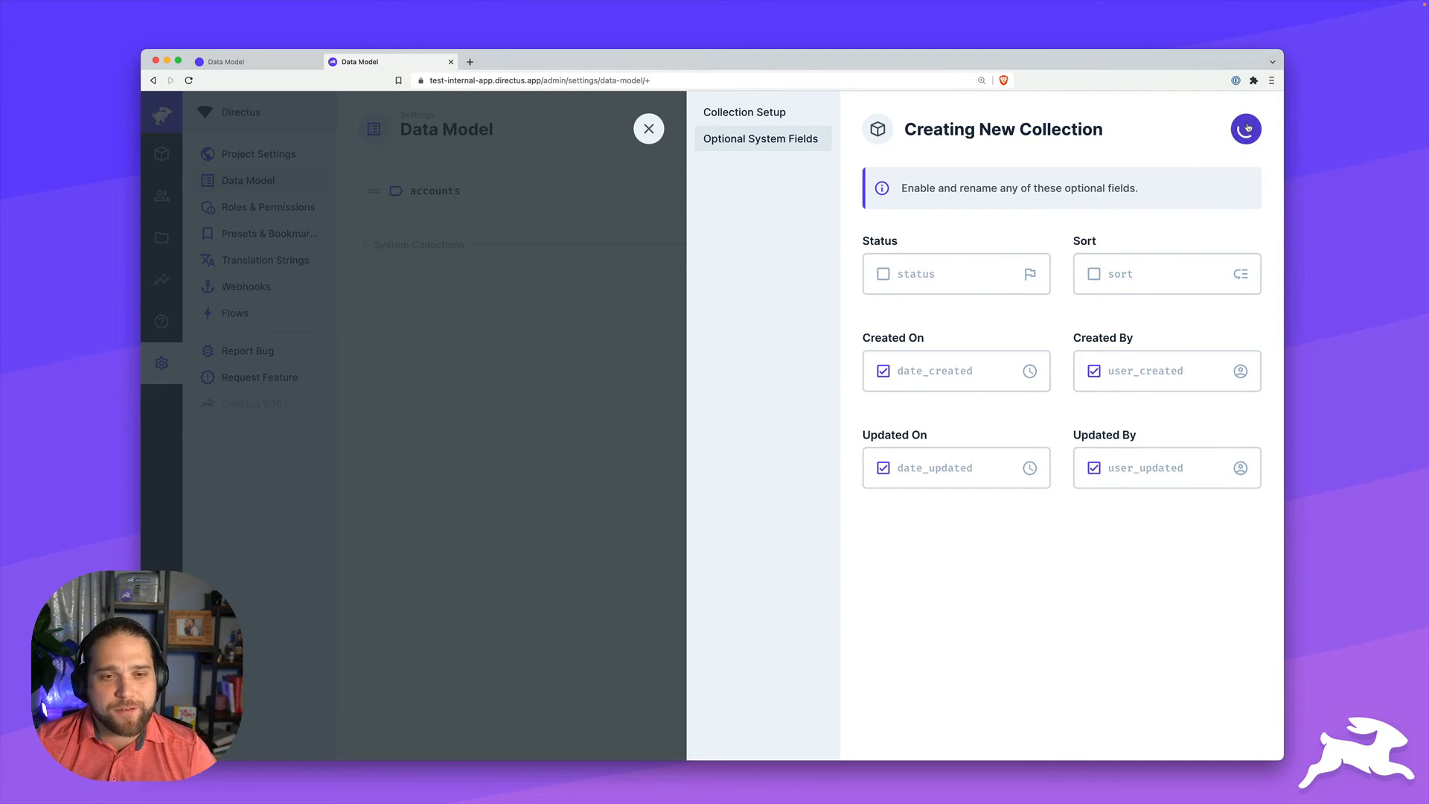
left_click(1246, 128)
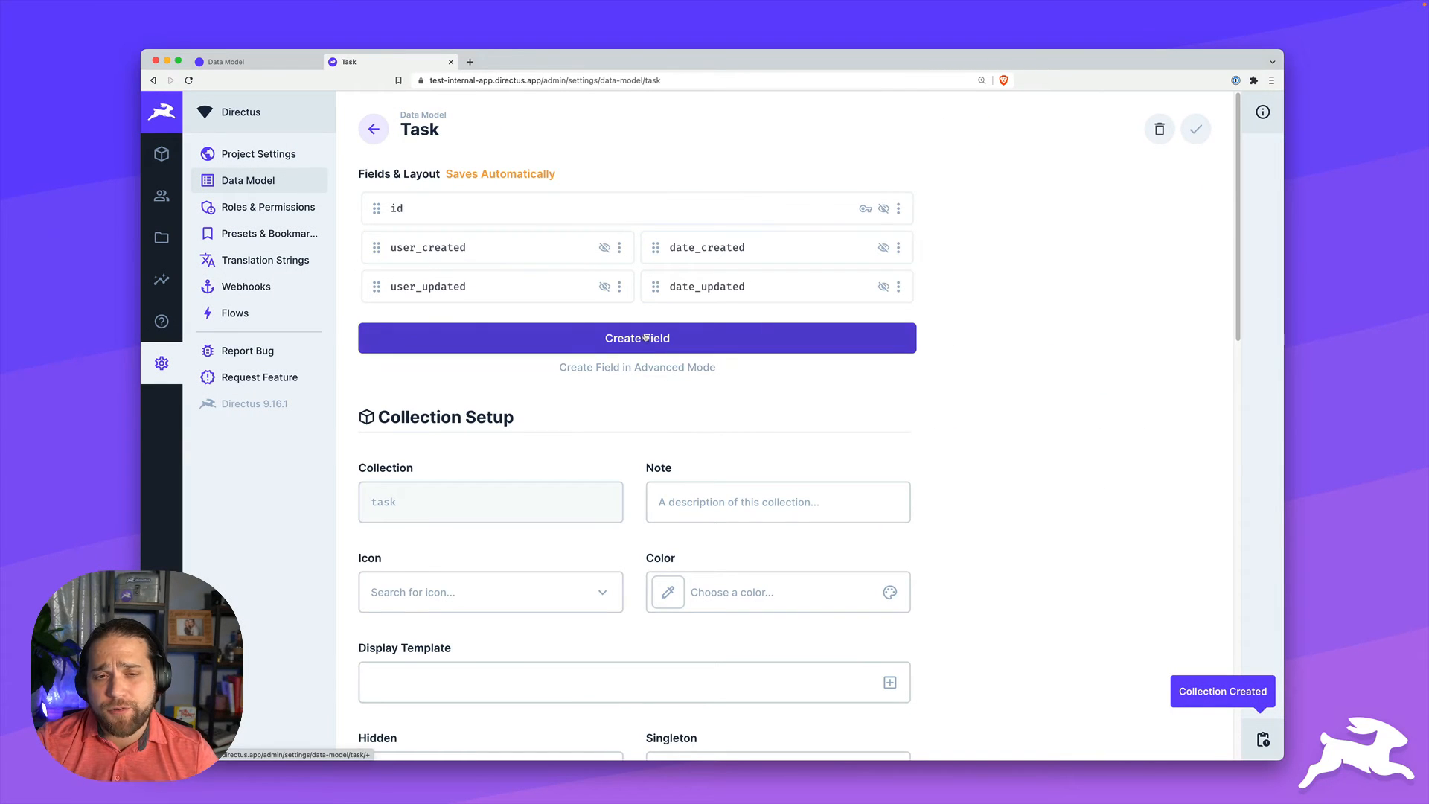
Start a Many to One field on task keyed account.
left_click(637, 338)
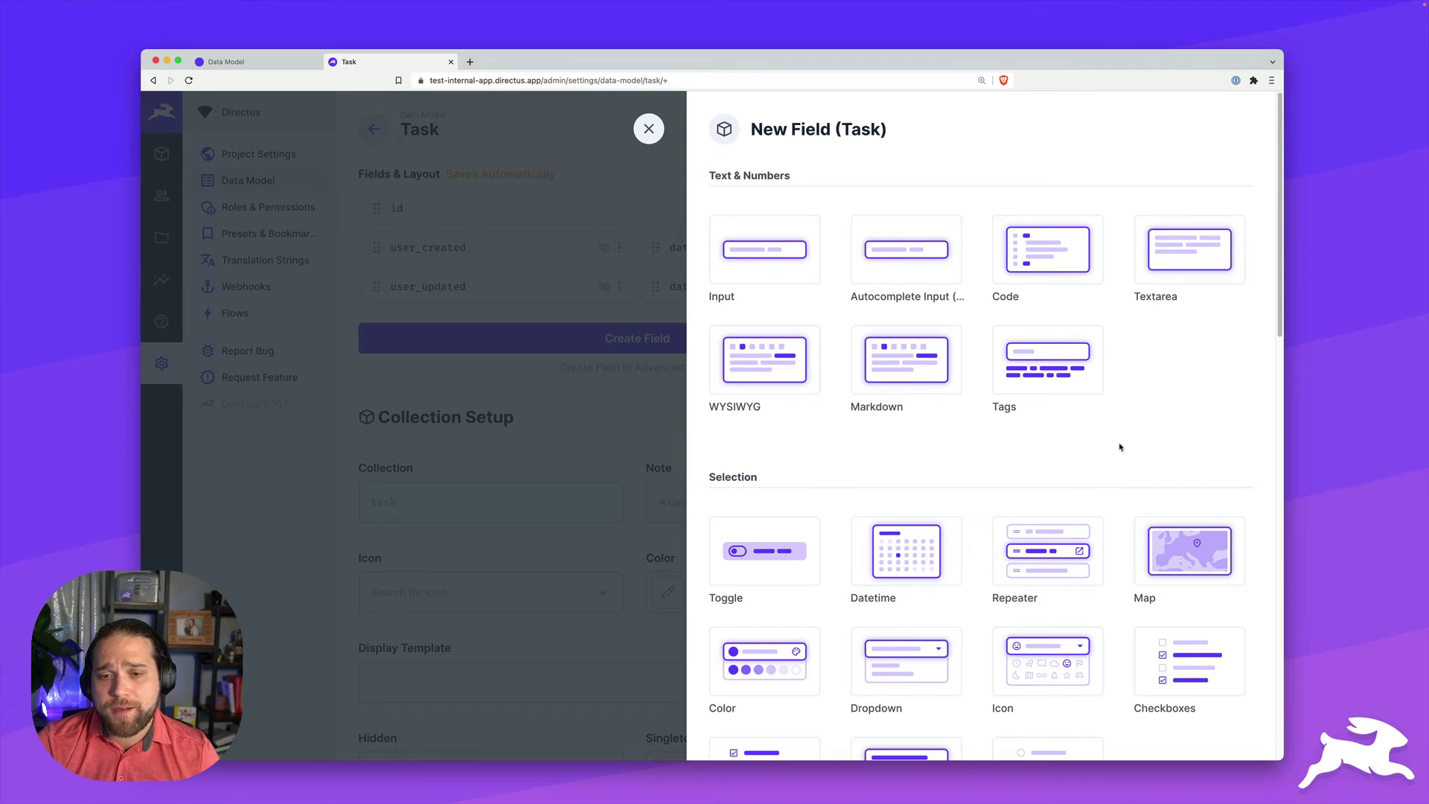
scroll("down", 3)
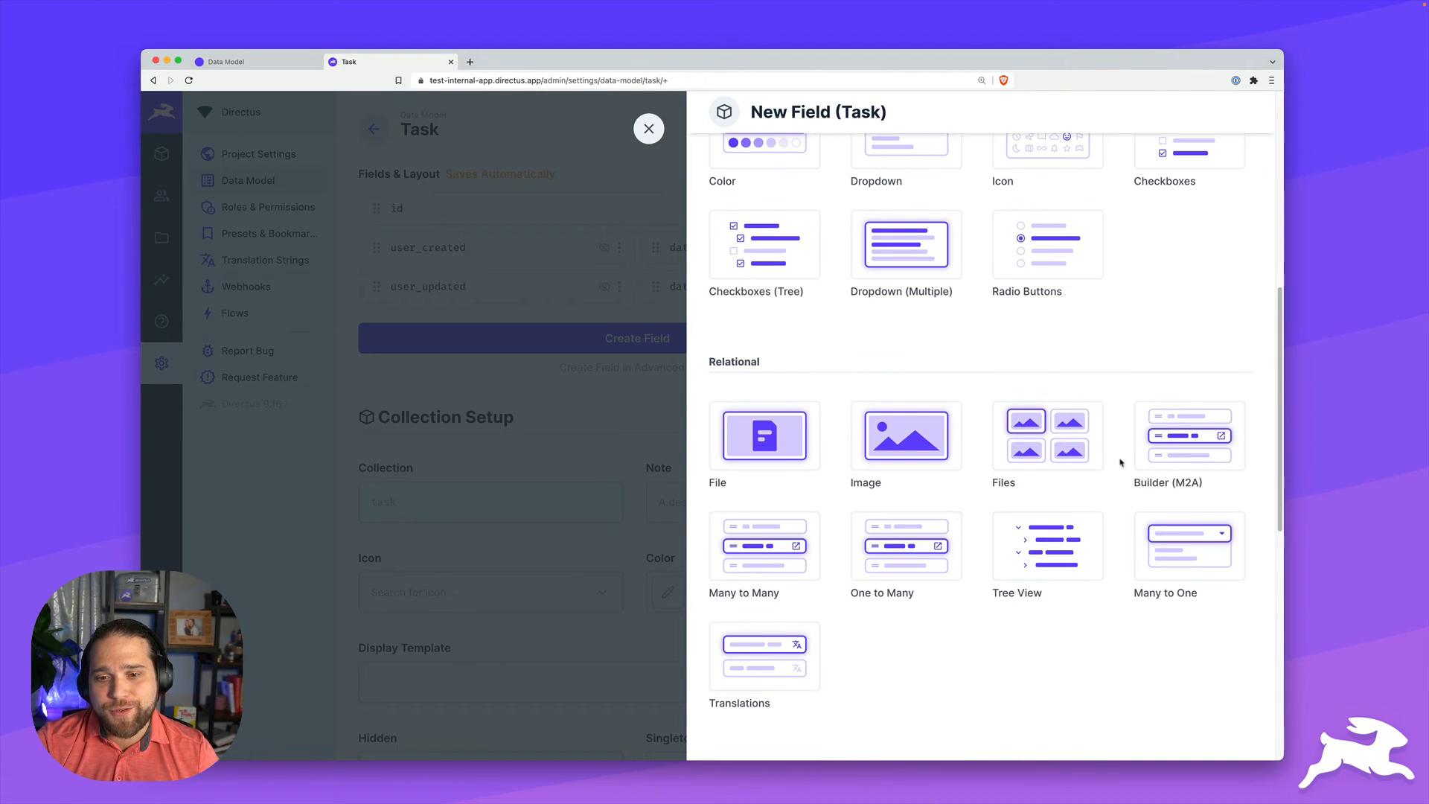
mouse_move(1189, 542)
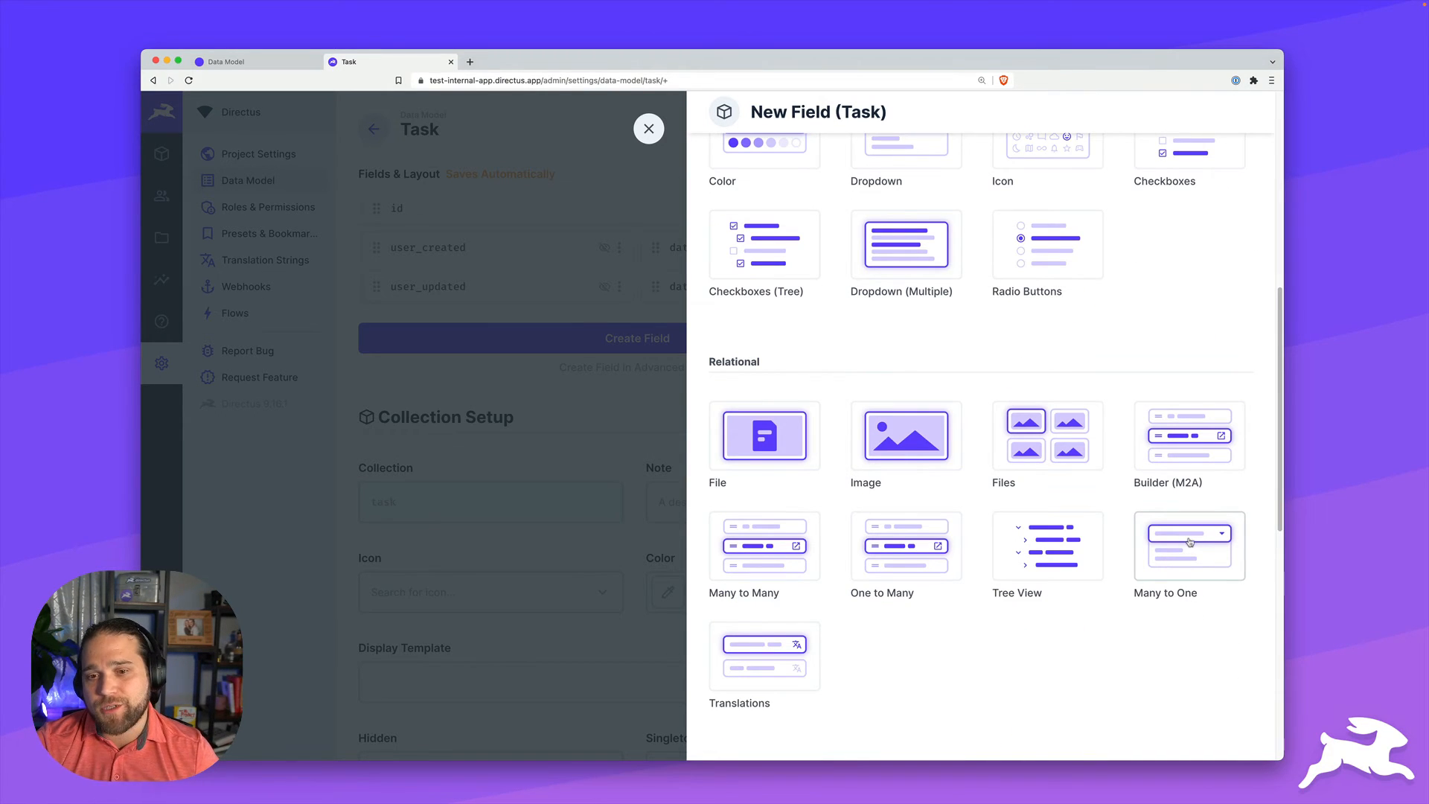
left_click(1189, 544)
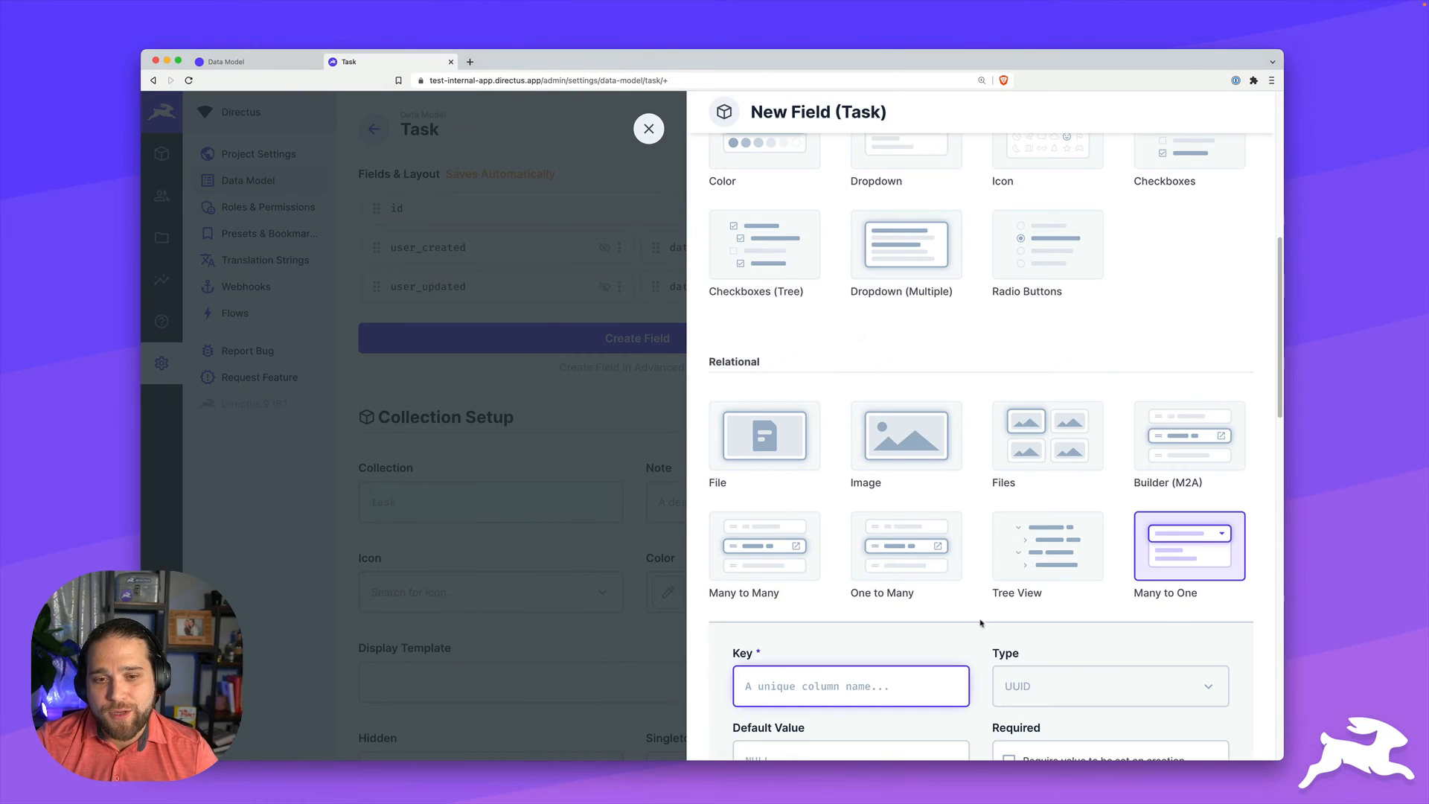
type("account")
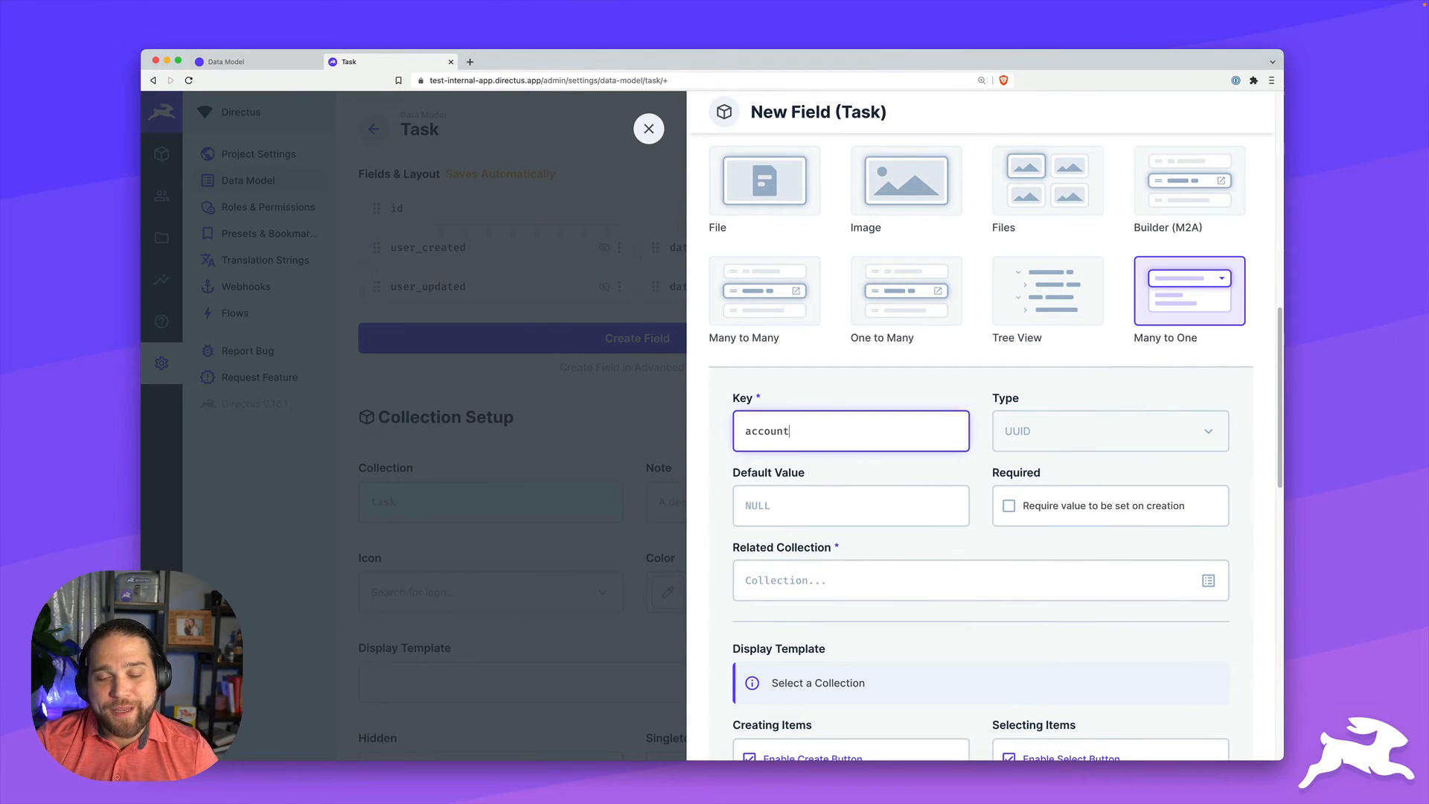
Relate the account field to the accounts collection and save it.
left_click(972, 579)
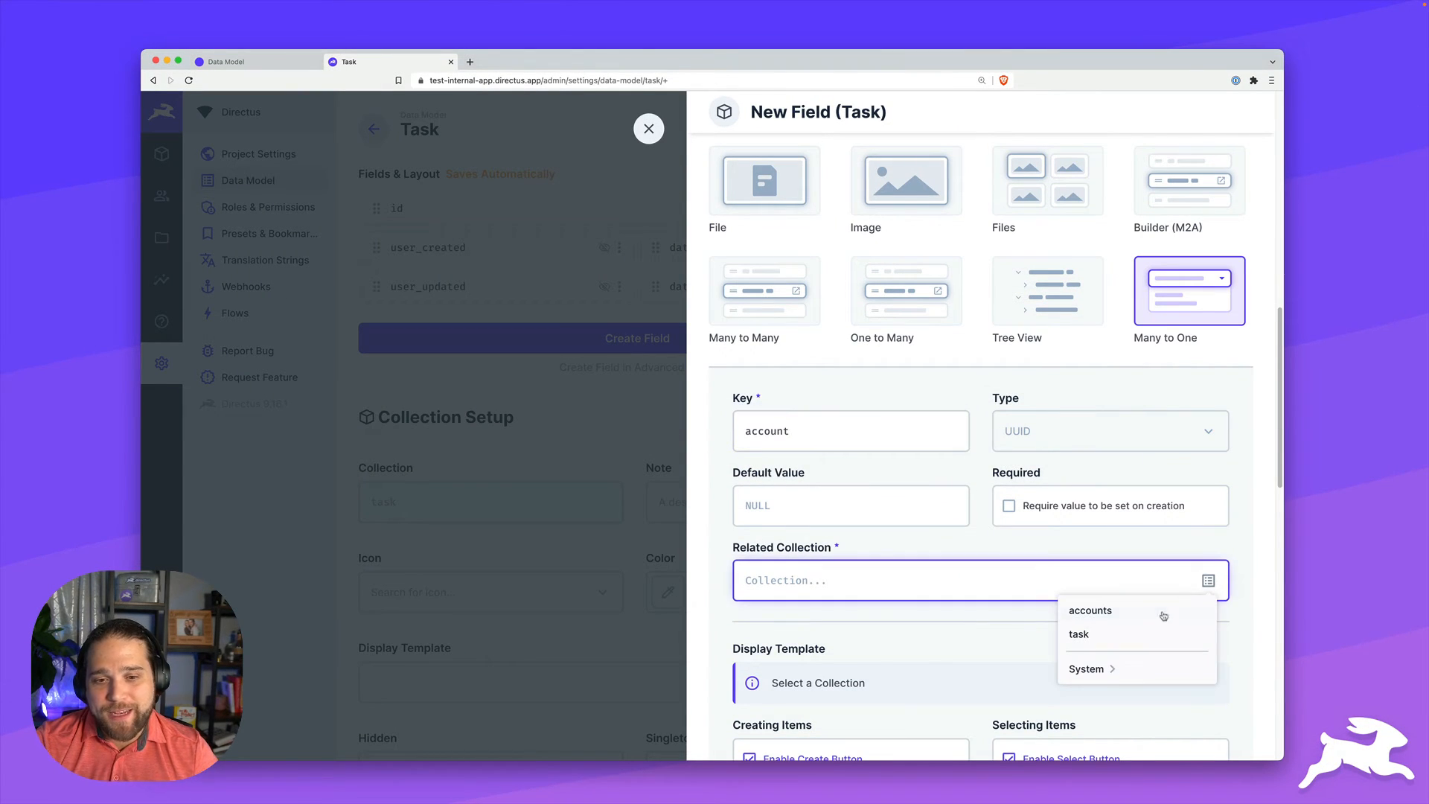
left_click(1089, 610)
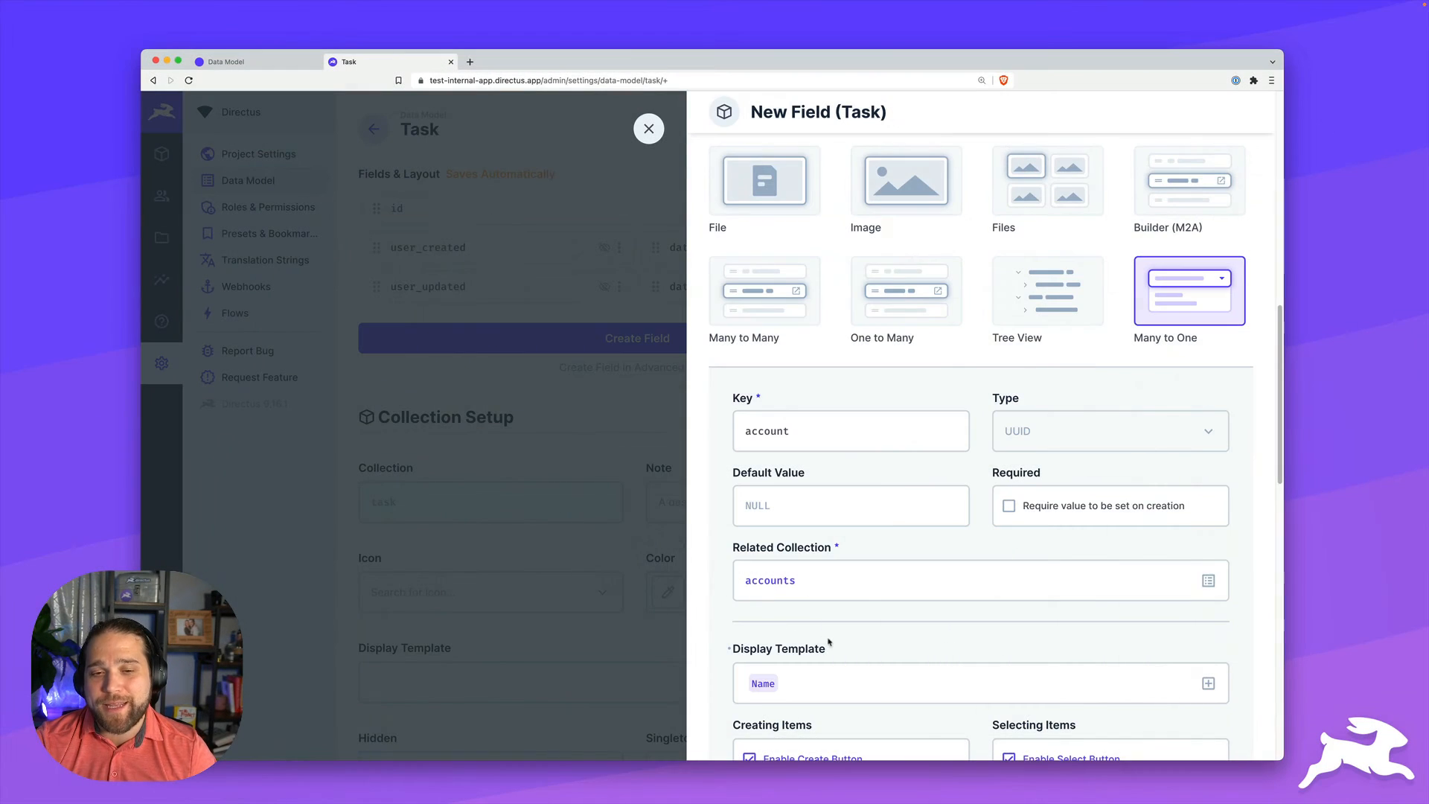
scroll("down", 3)
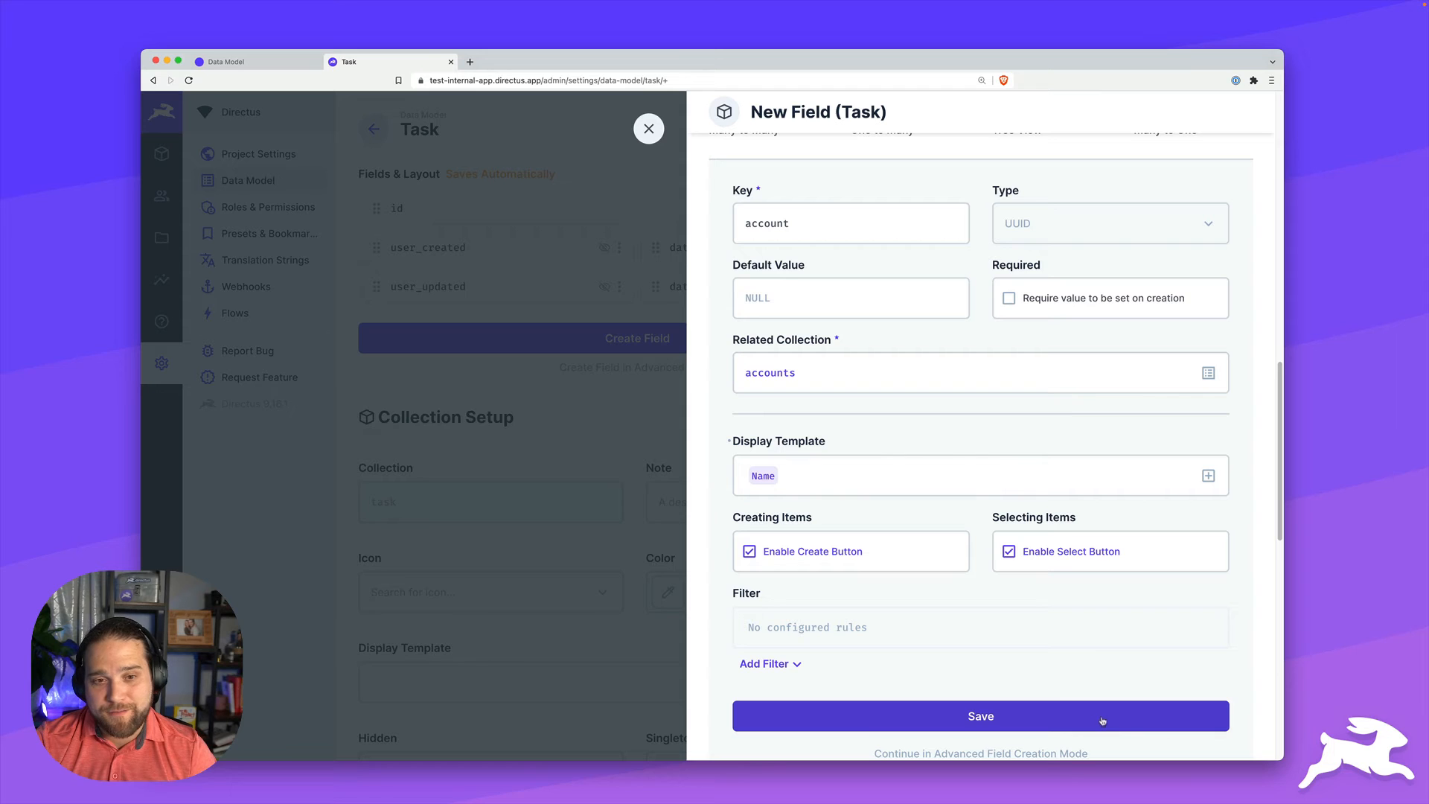
left_click(981, 716)
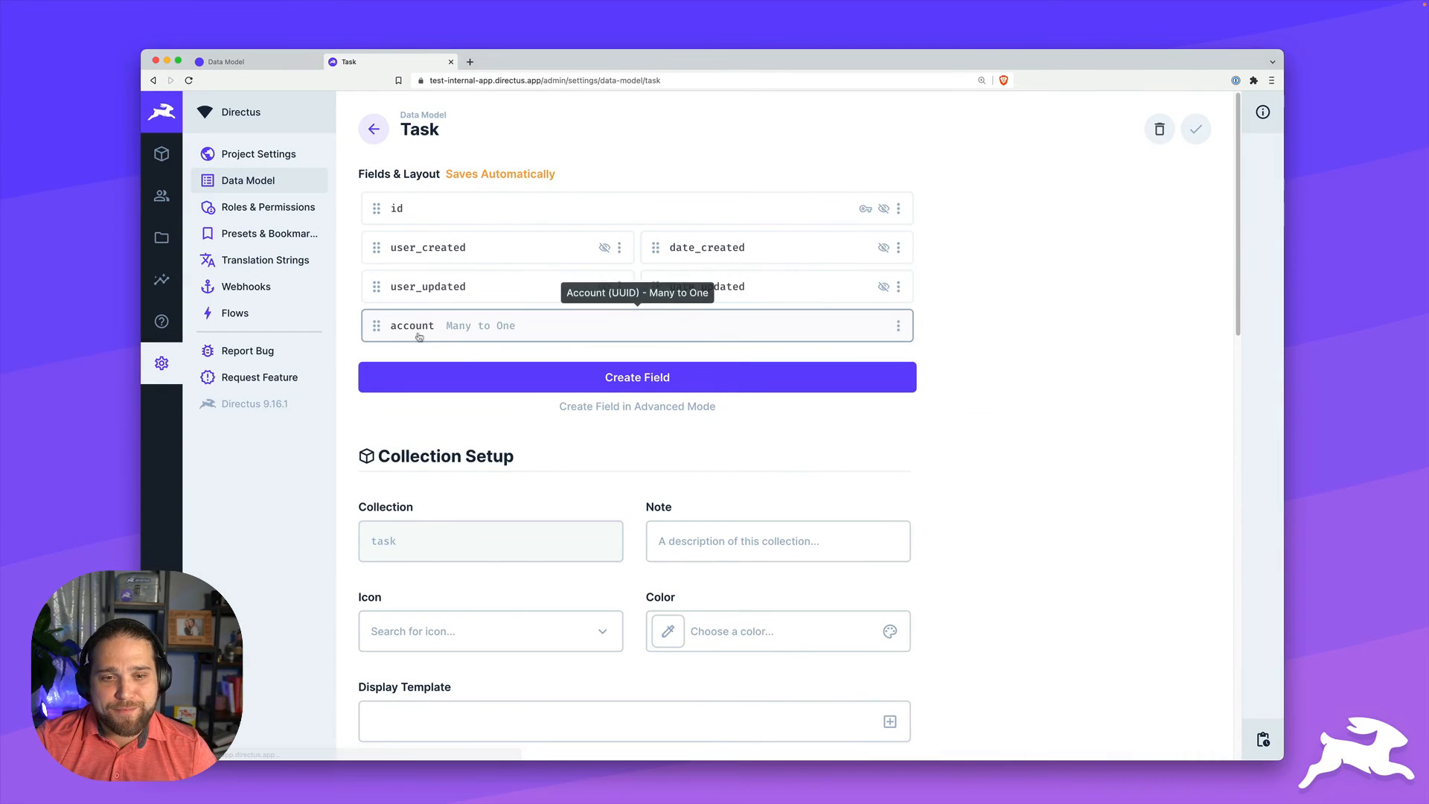
Add an Input field keyed title, save it, and start a Toggle field keyed completed.
left_click(637, 378)
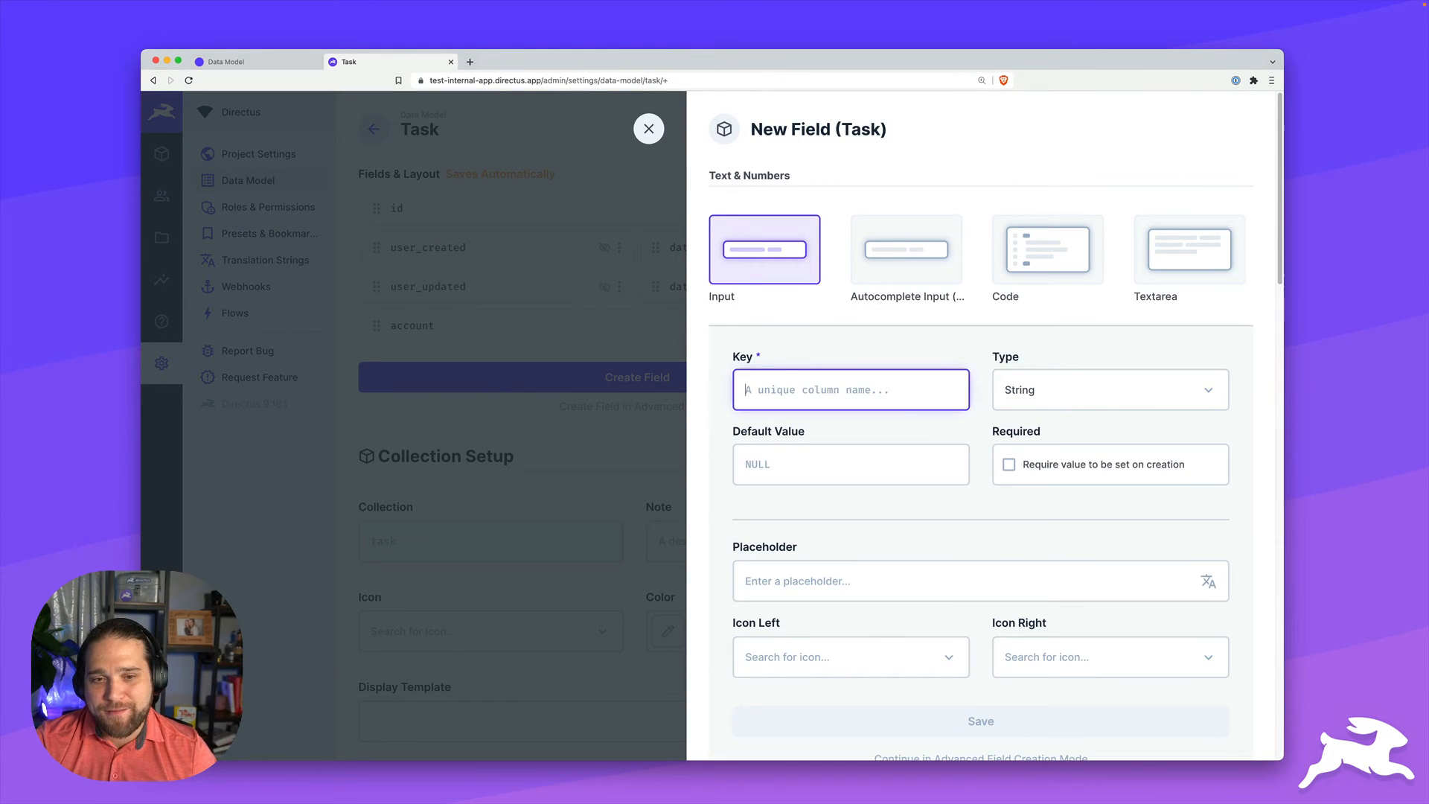
type("title")
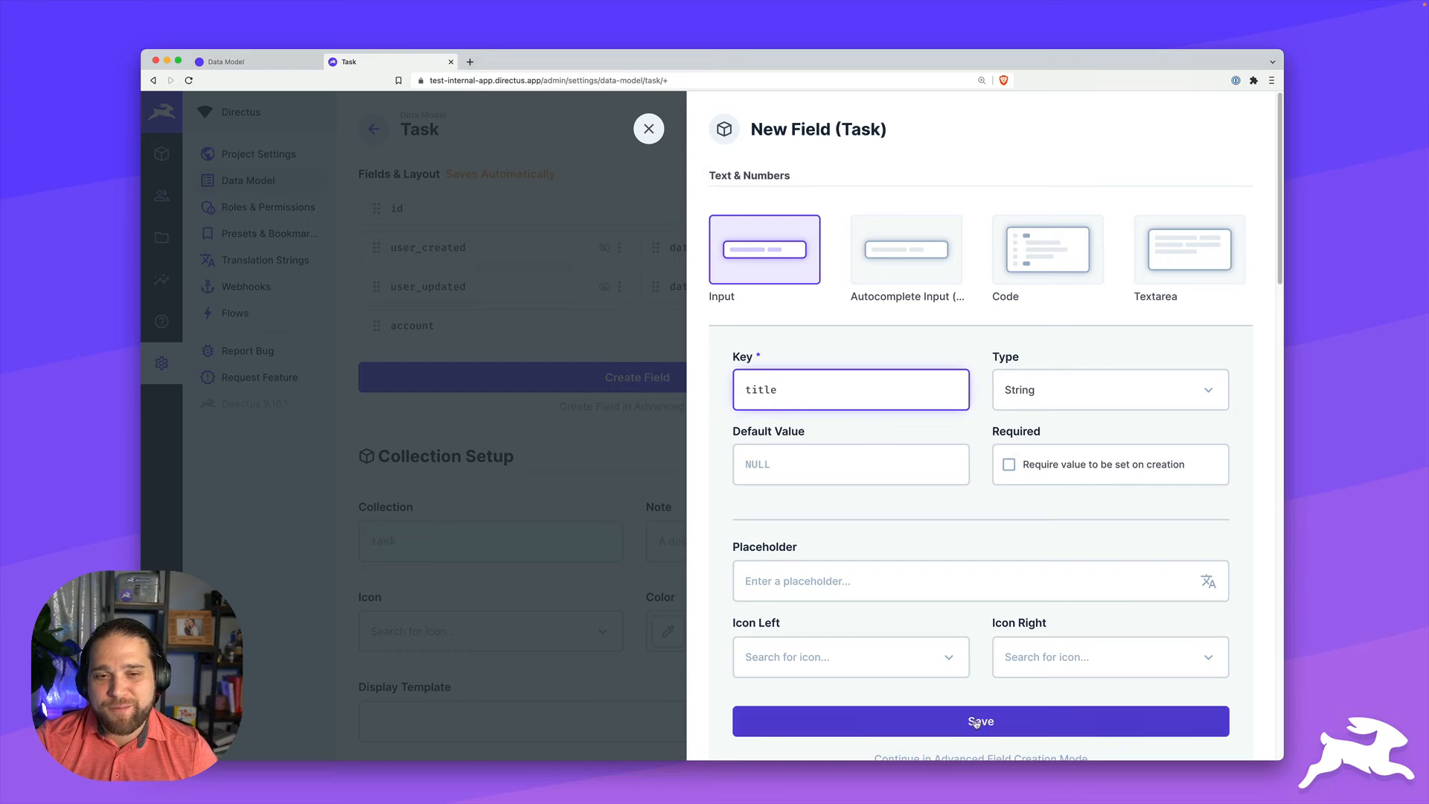
left_click(980, 720)
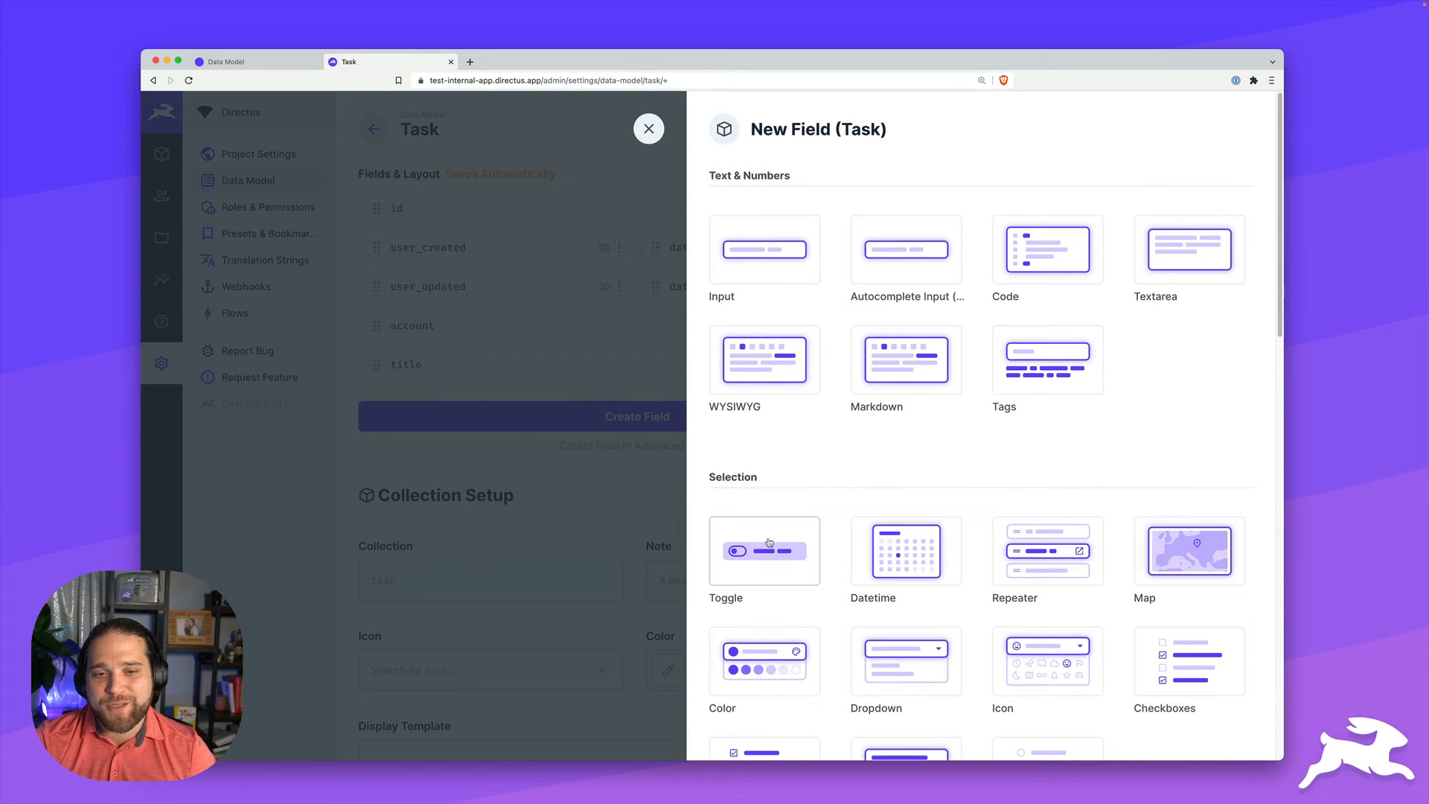
left_click(765, 551)
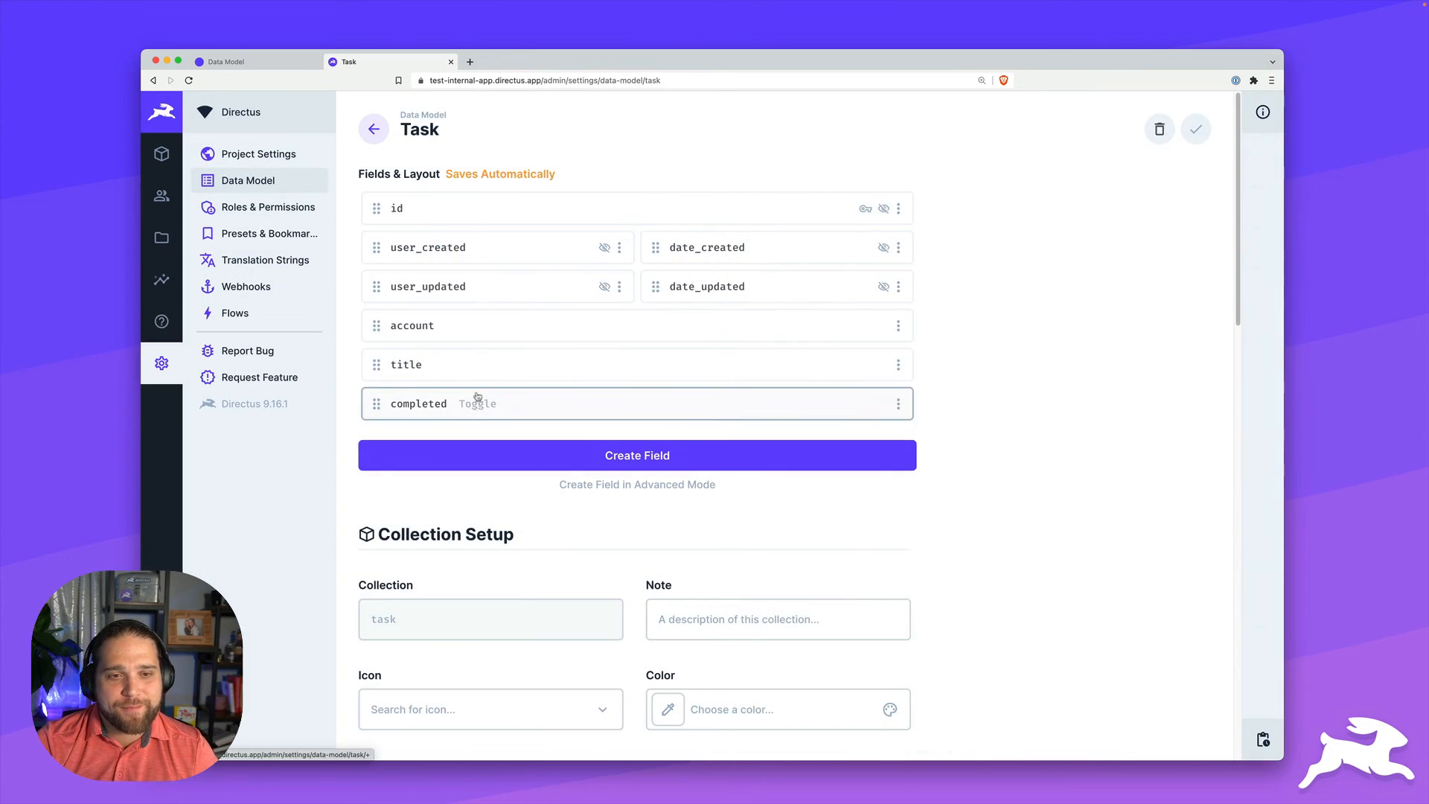
Return to the Data Model list and open the directus_users collection's fields.
left_click(373, 128)
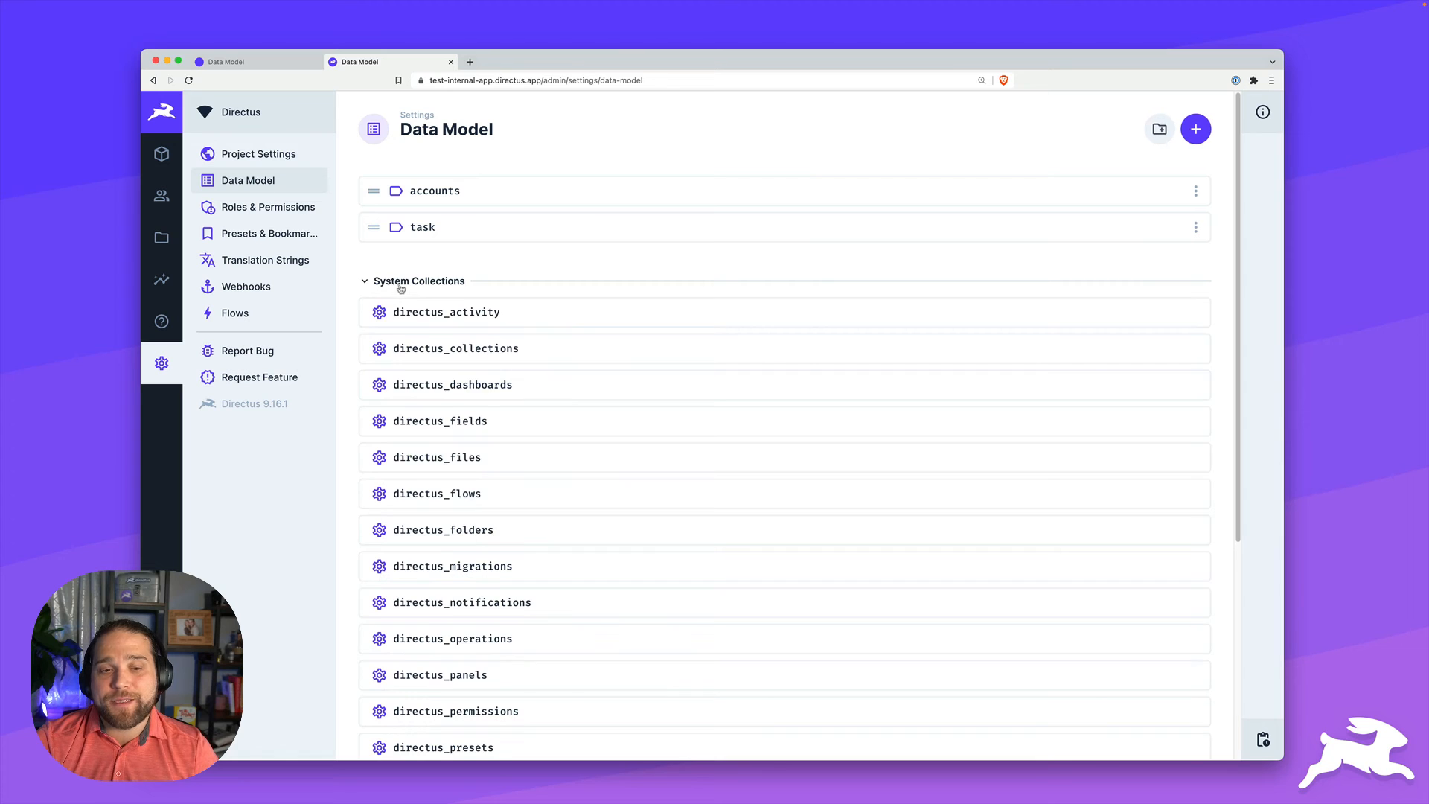
scroll("down", 3)
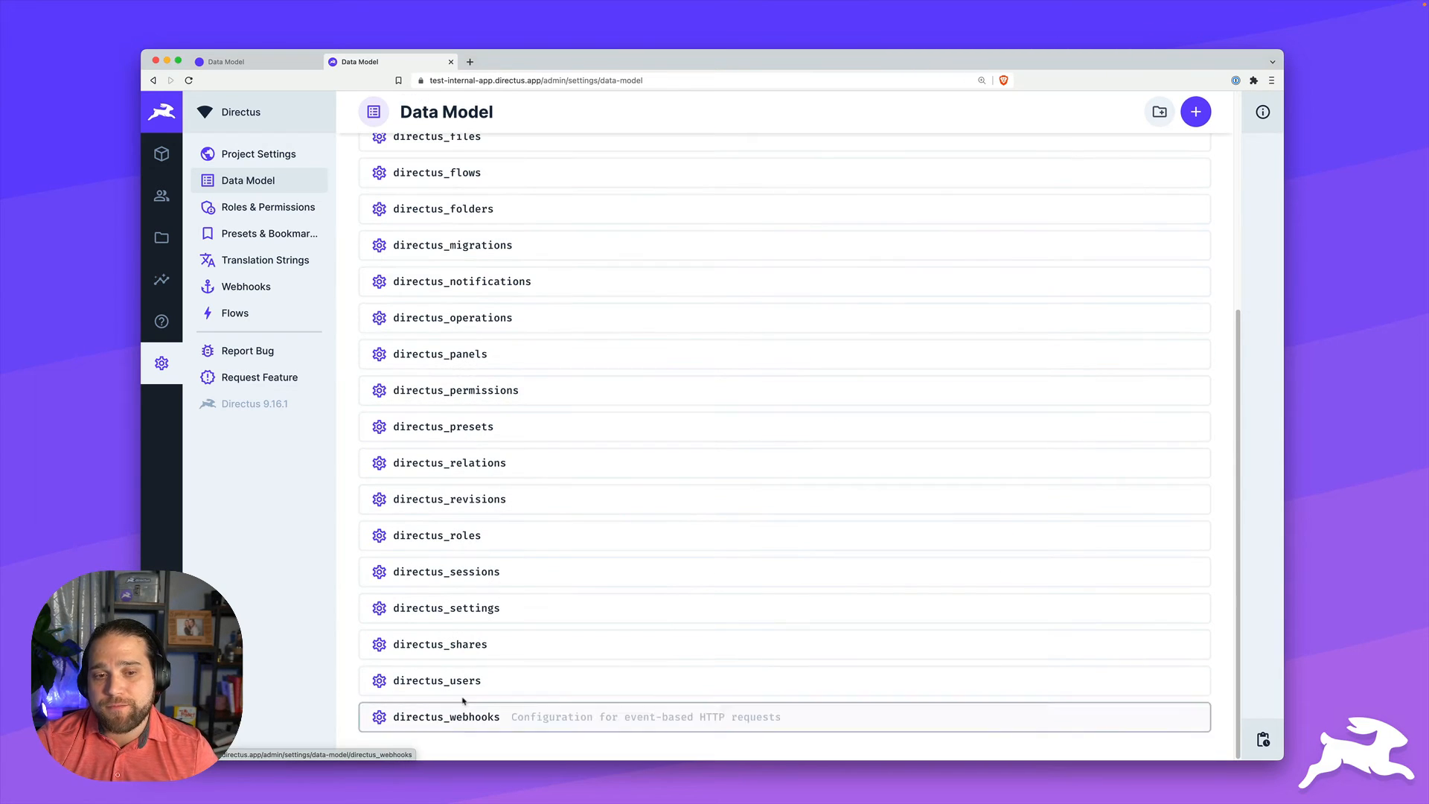
mouse_move(459, 683)
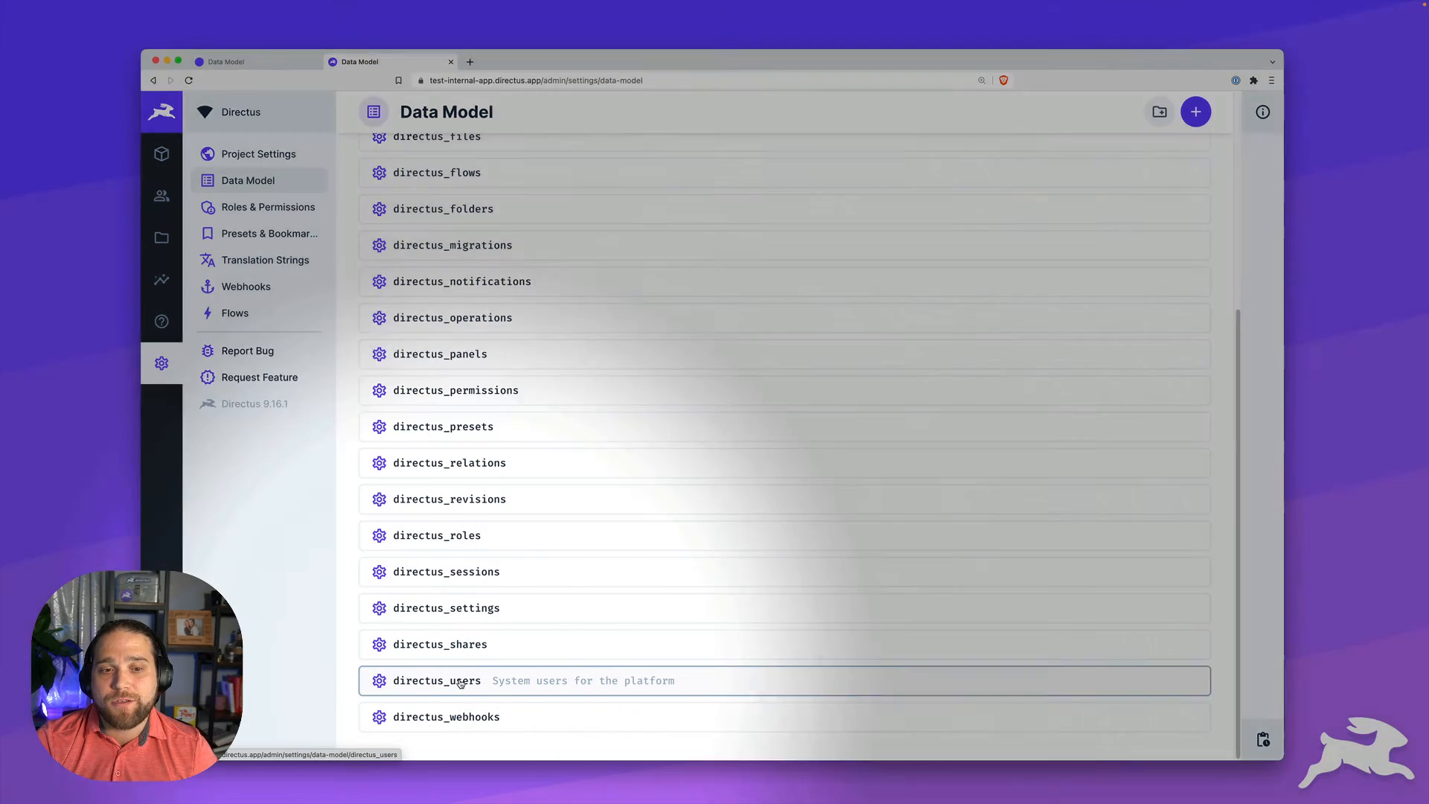
left_click(455, 680)
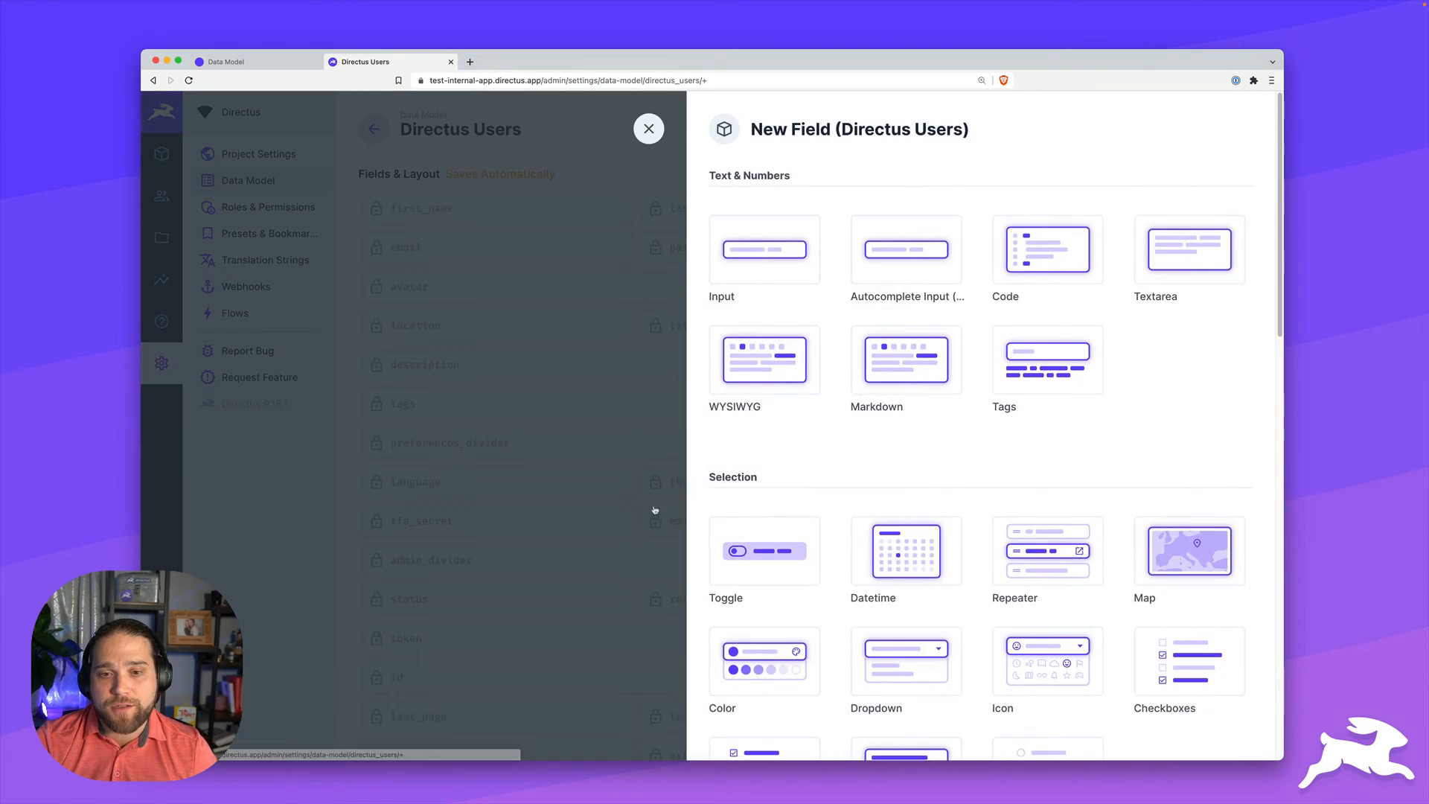
scroll("down", 3)
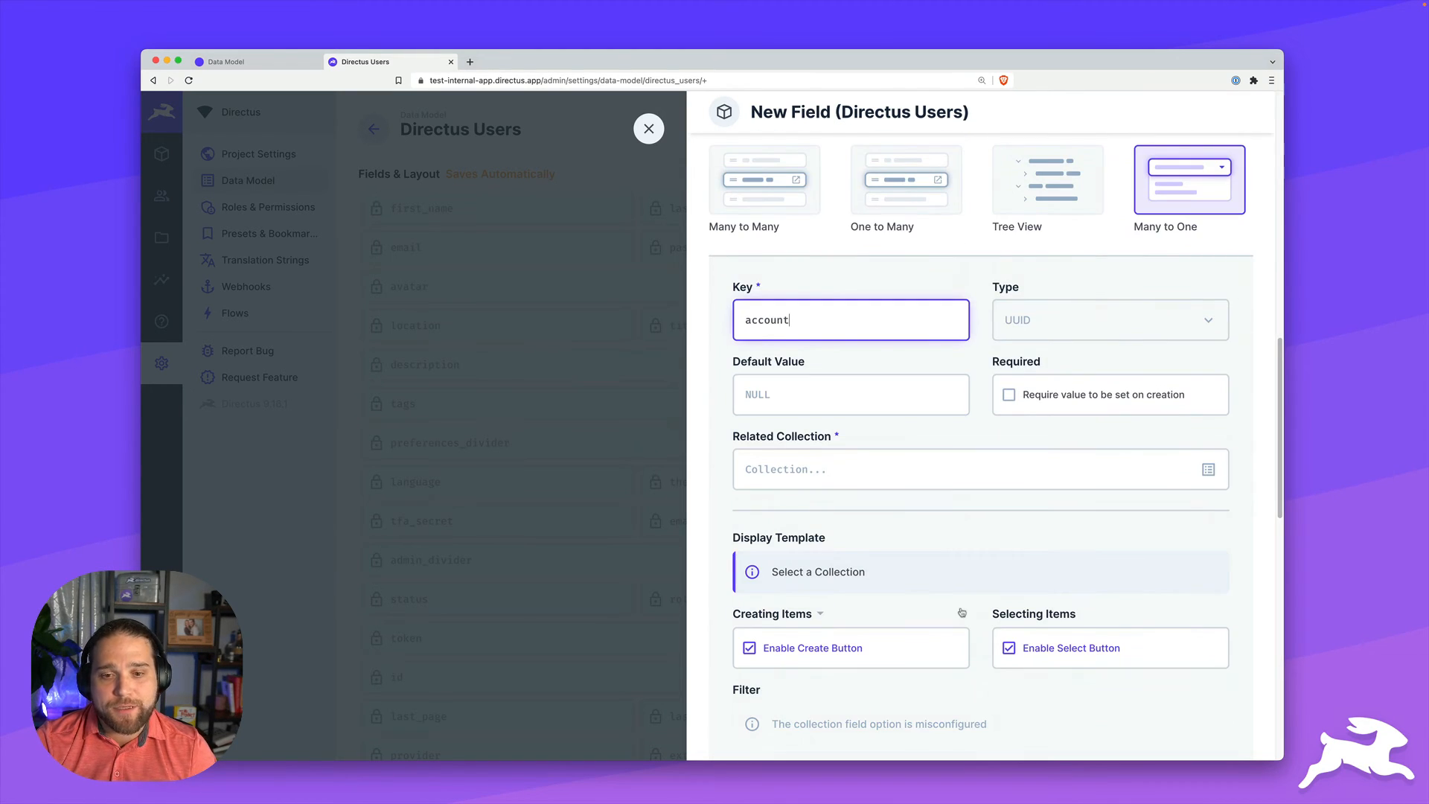
Relate the new user account field to the accounts collection.
left_click(972, 469)
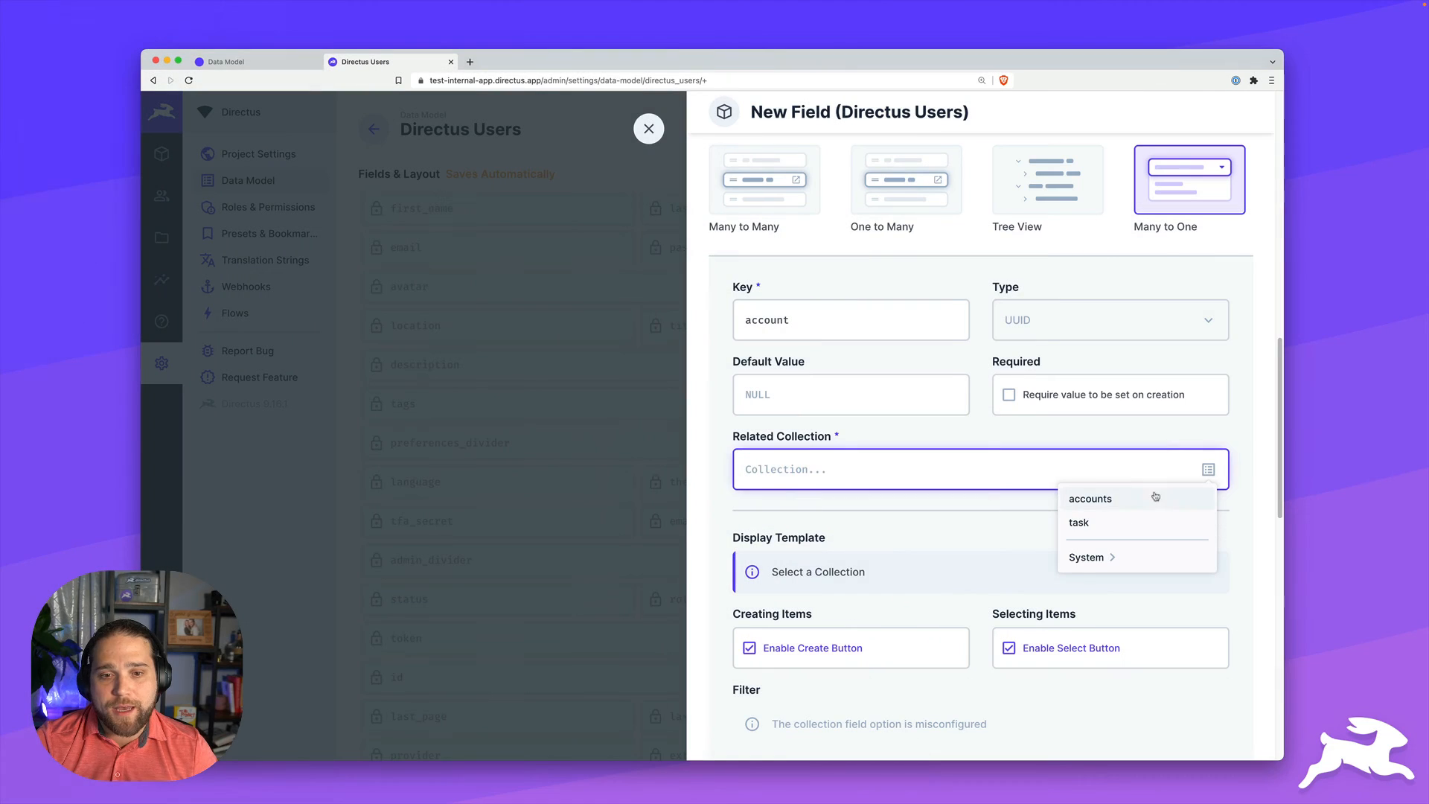
left_click(1089, 497)
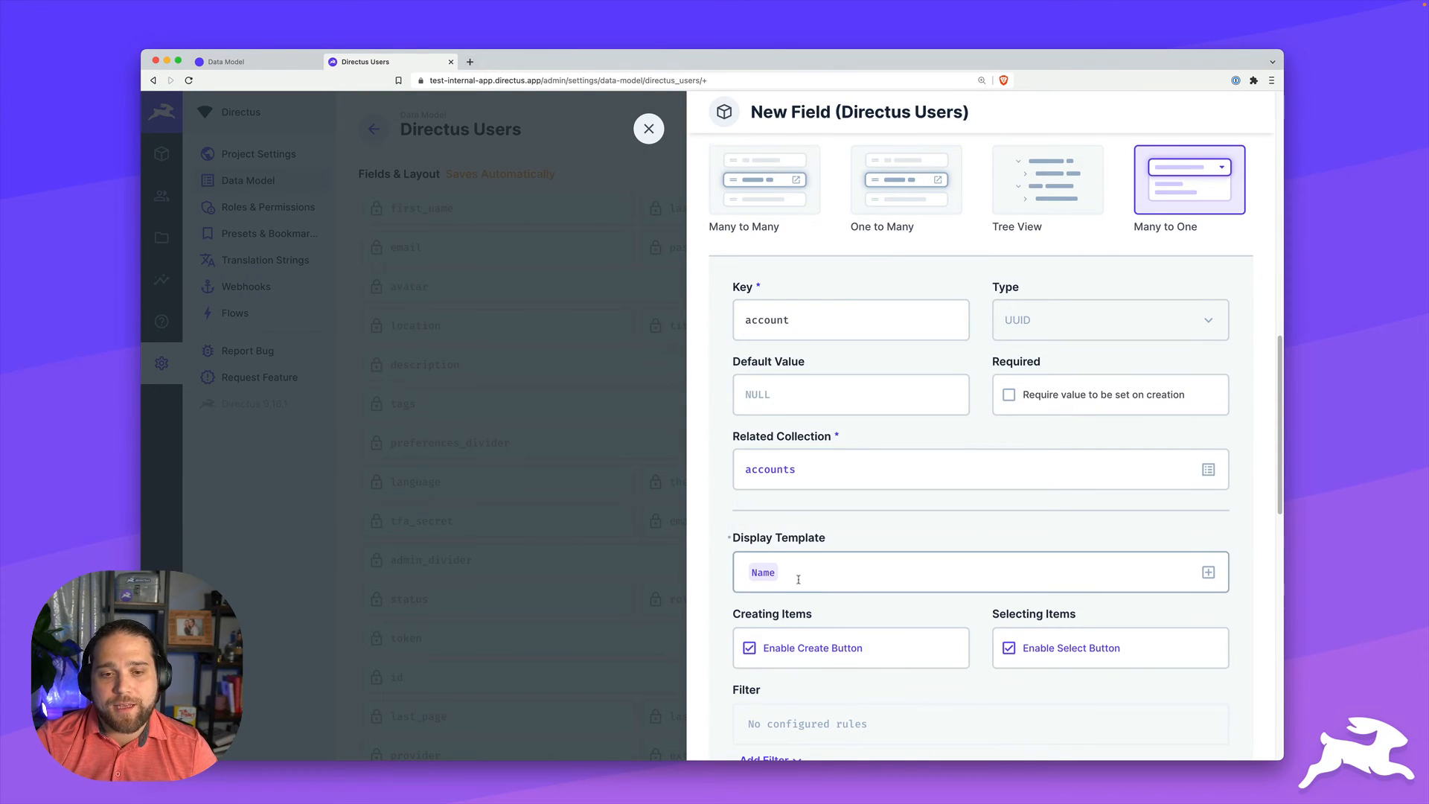
scroll("down", 3)
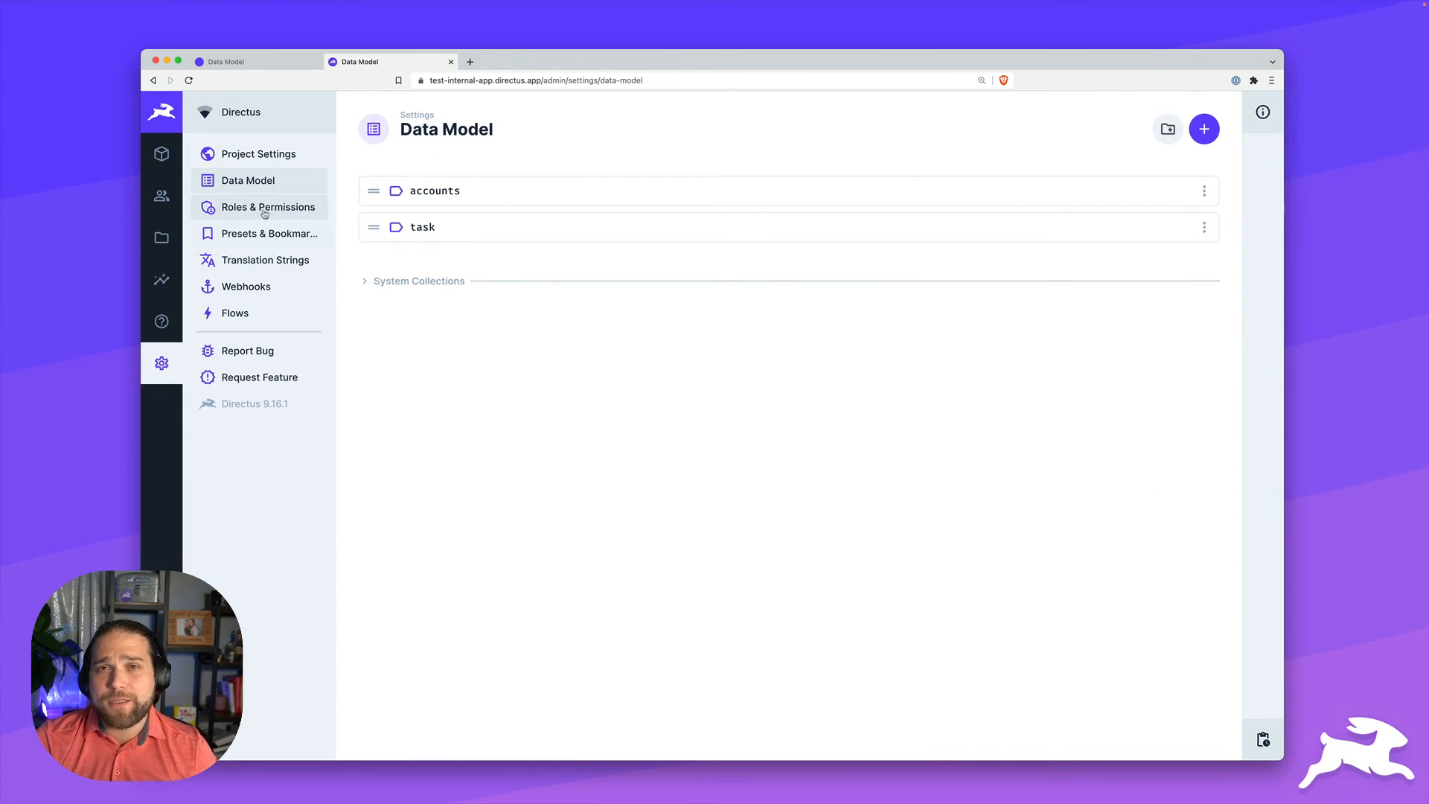
Create the User role in Roles & Permissions with App Access enabled and save it.
left_click(259, 207)
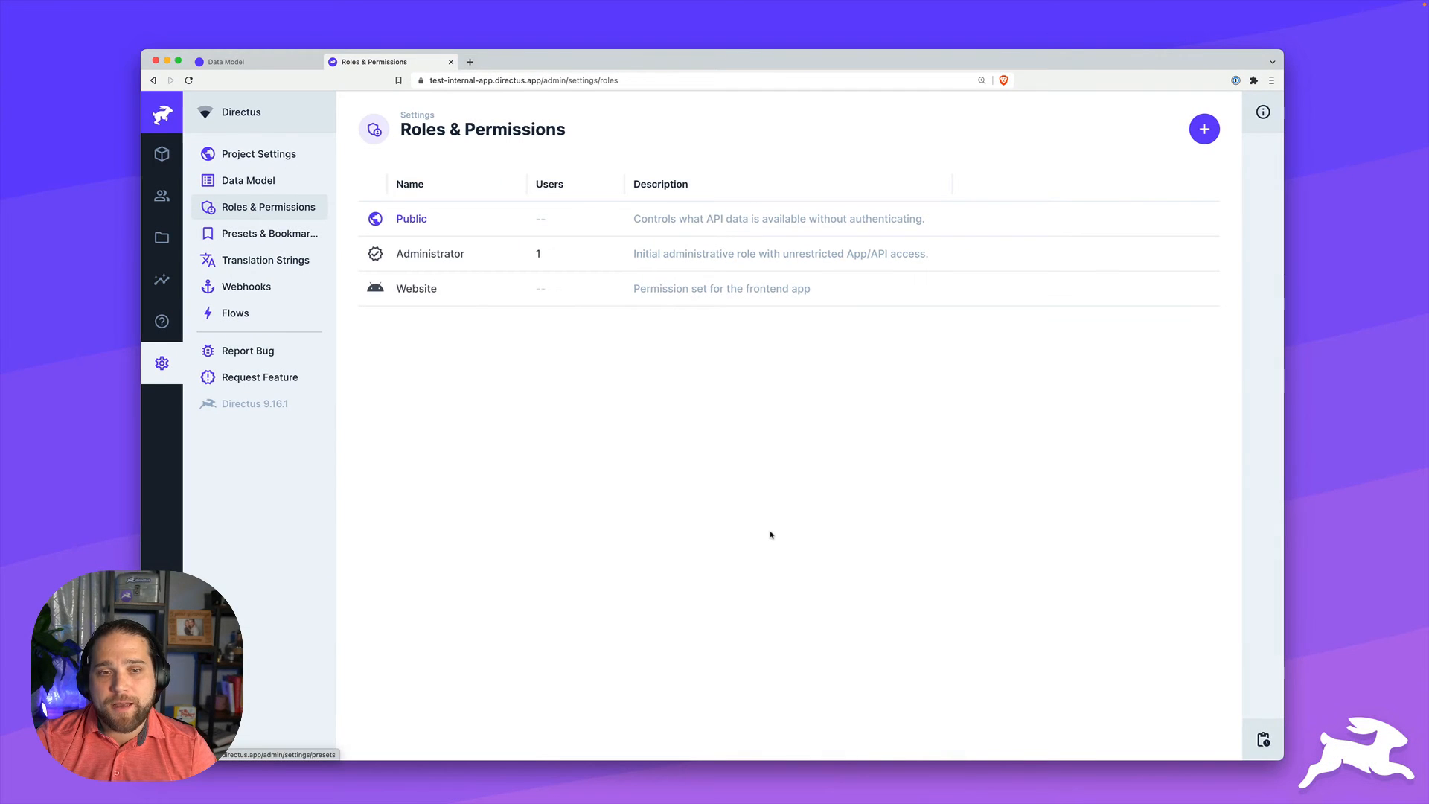
mouse_move(1205, 128)
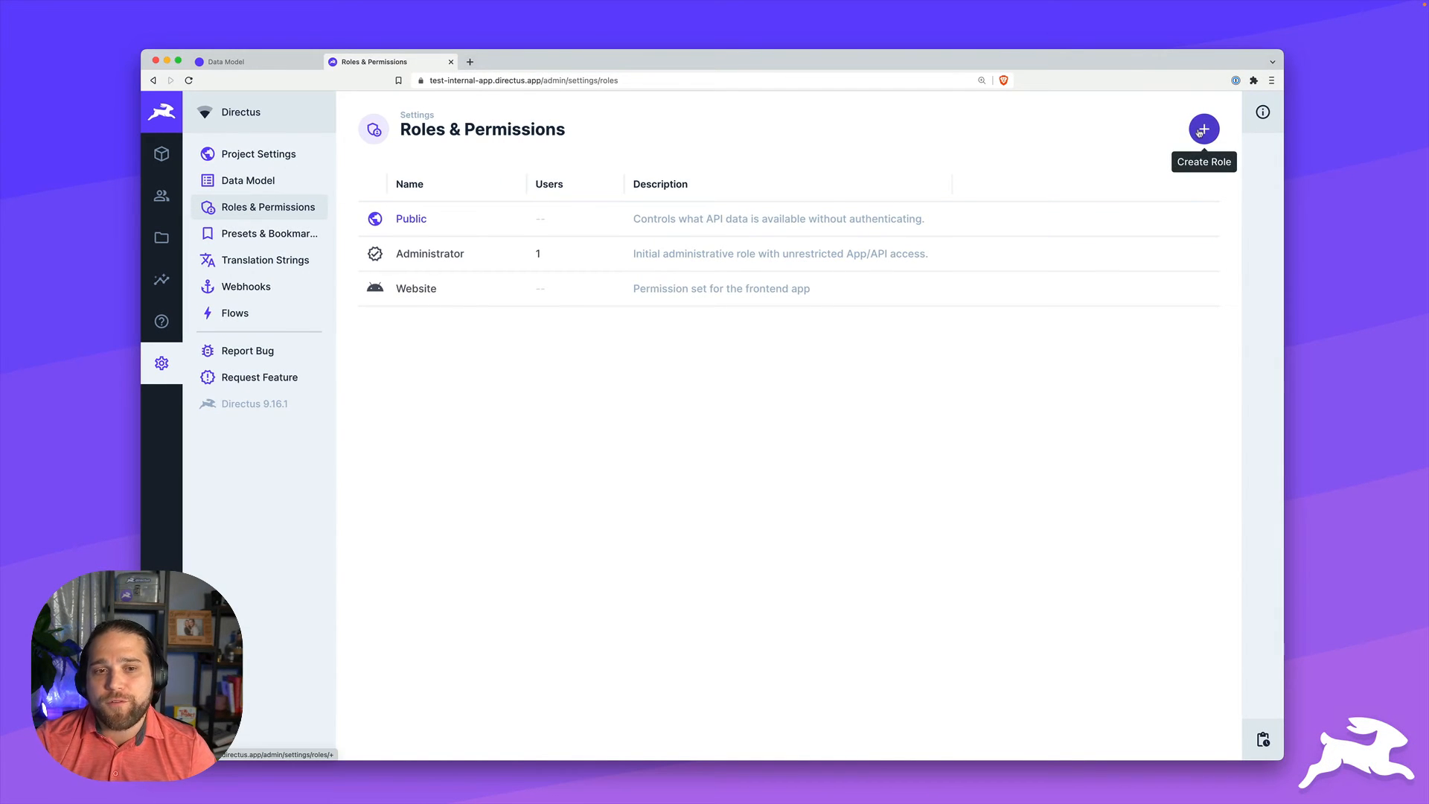
left_click(1203, 128)
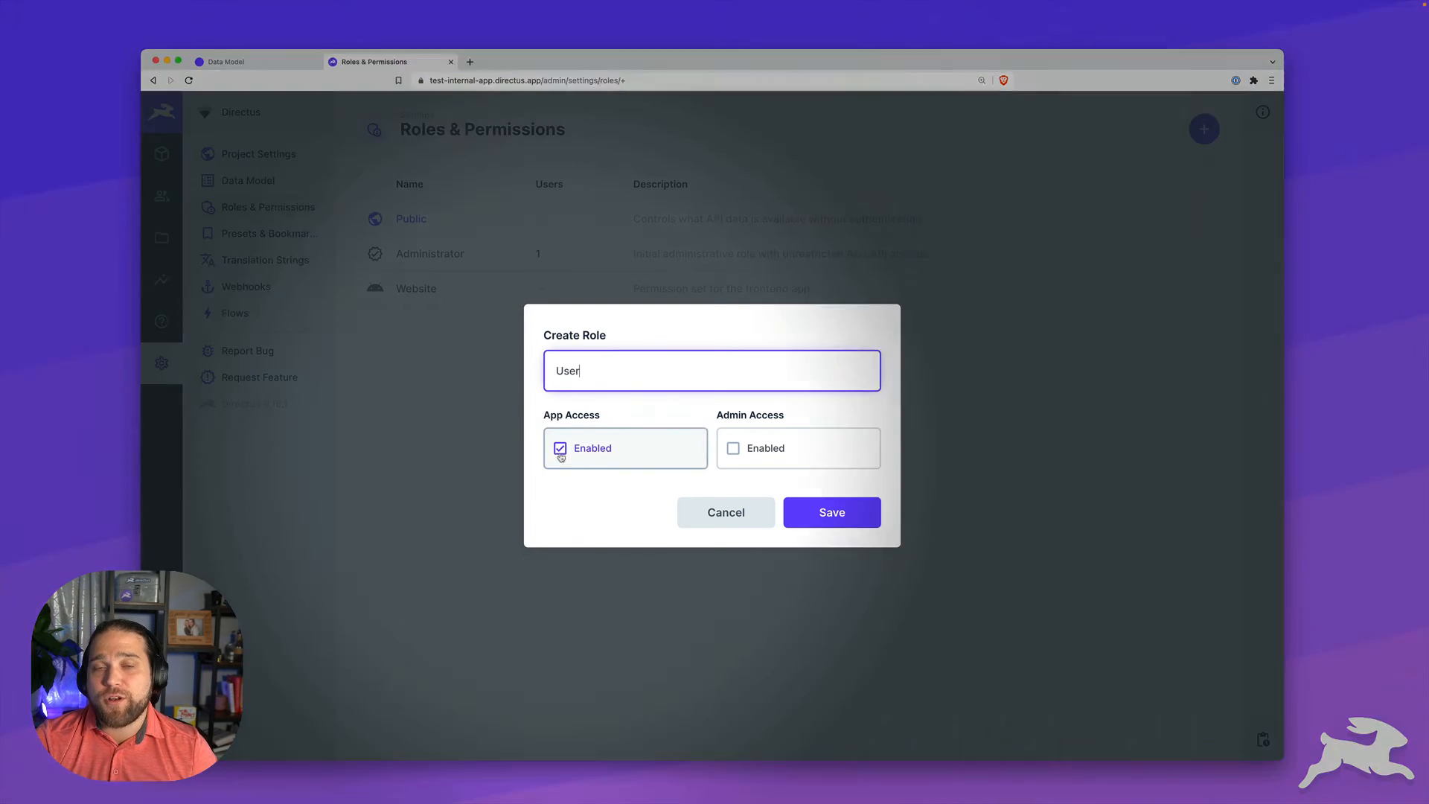
left_click(560, 448)
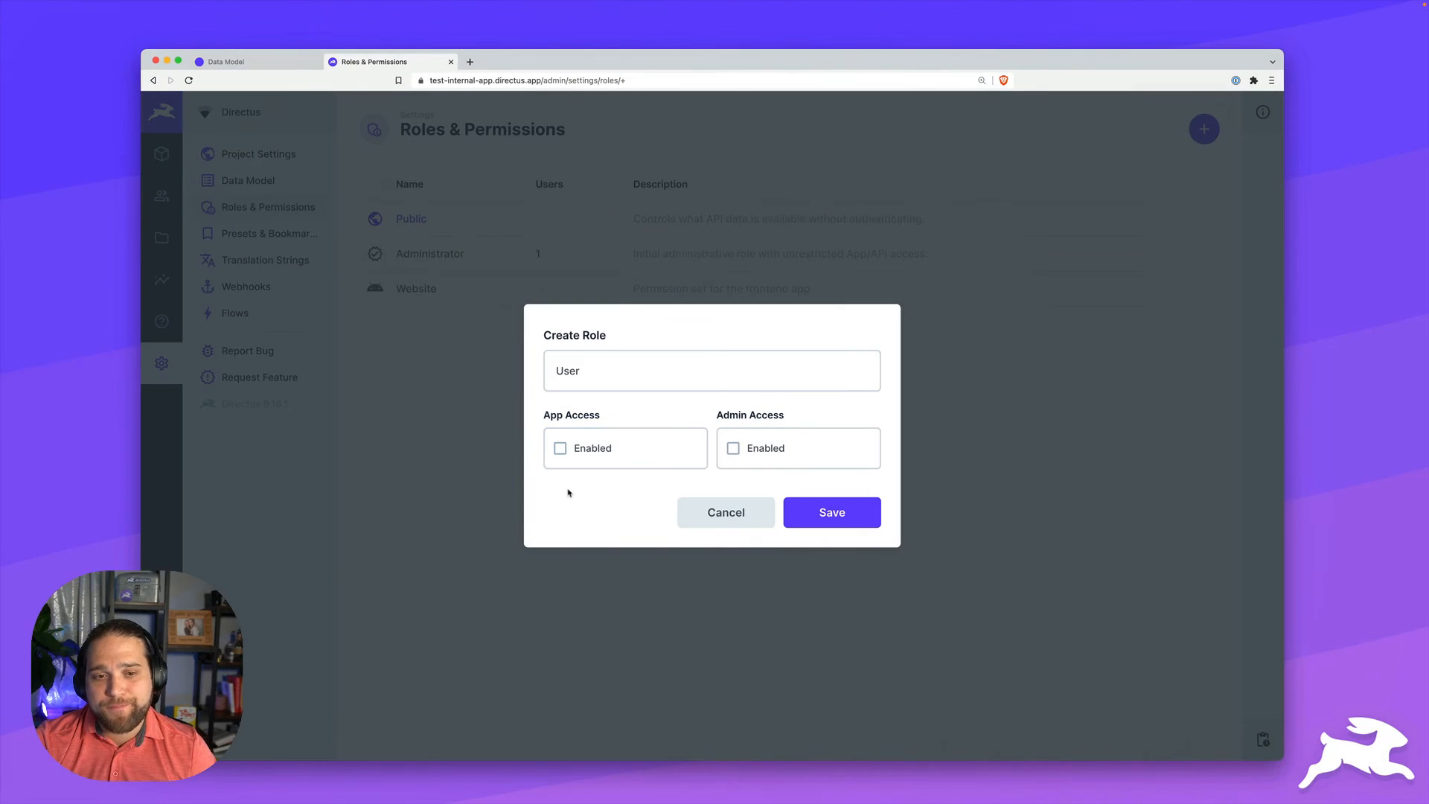
mouse_move(586, 498)
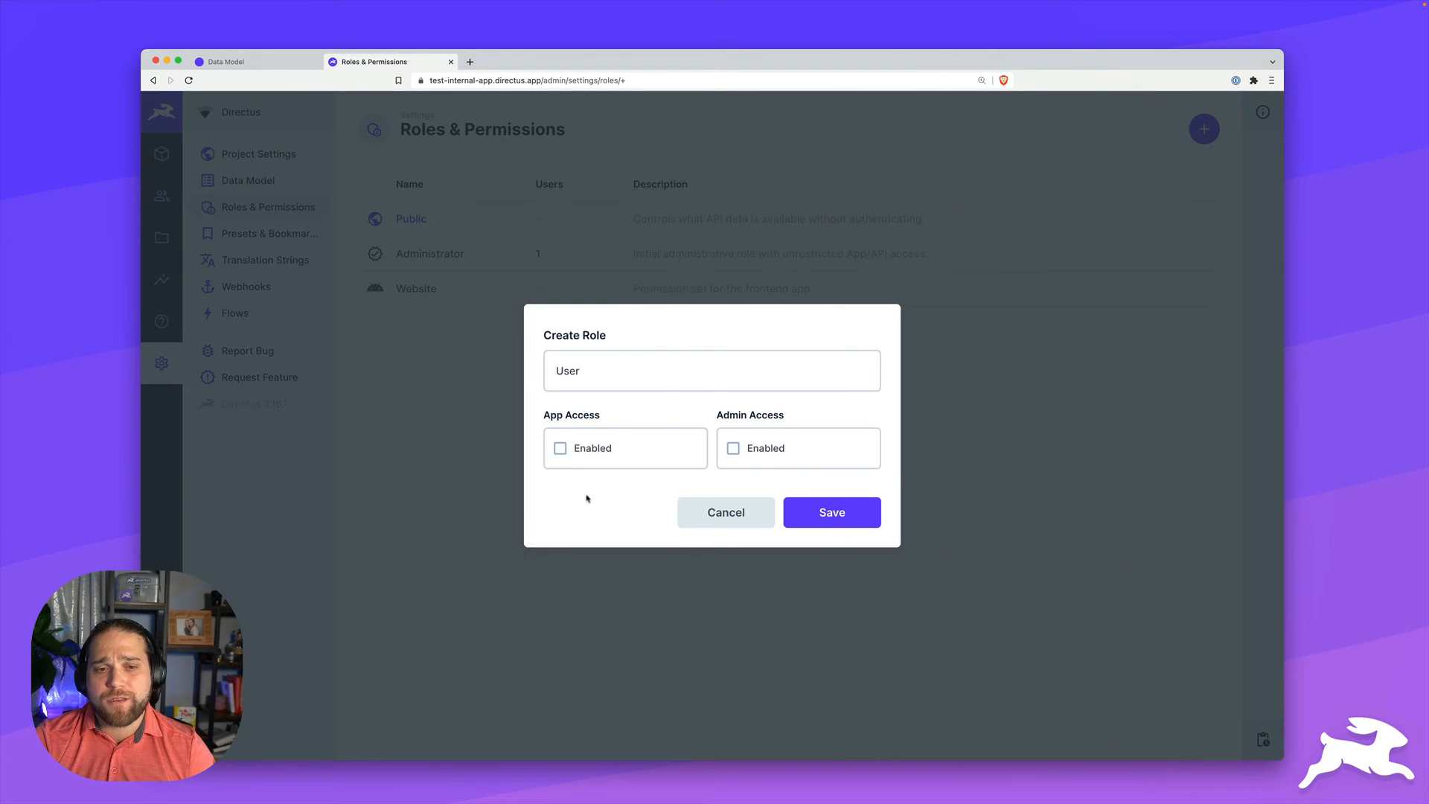
left_click(560, 448)
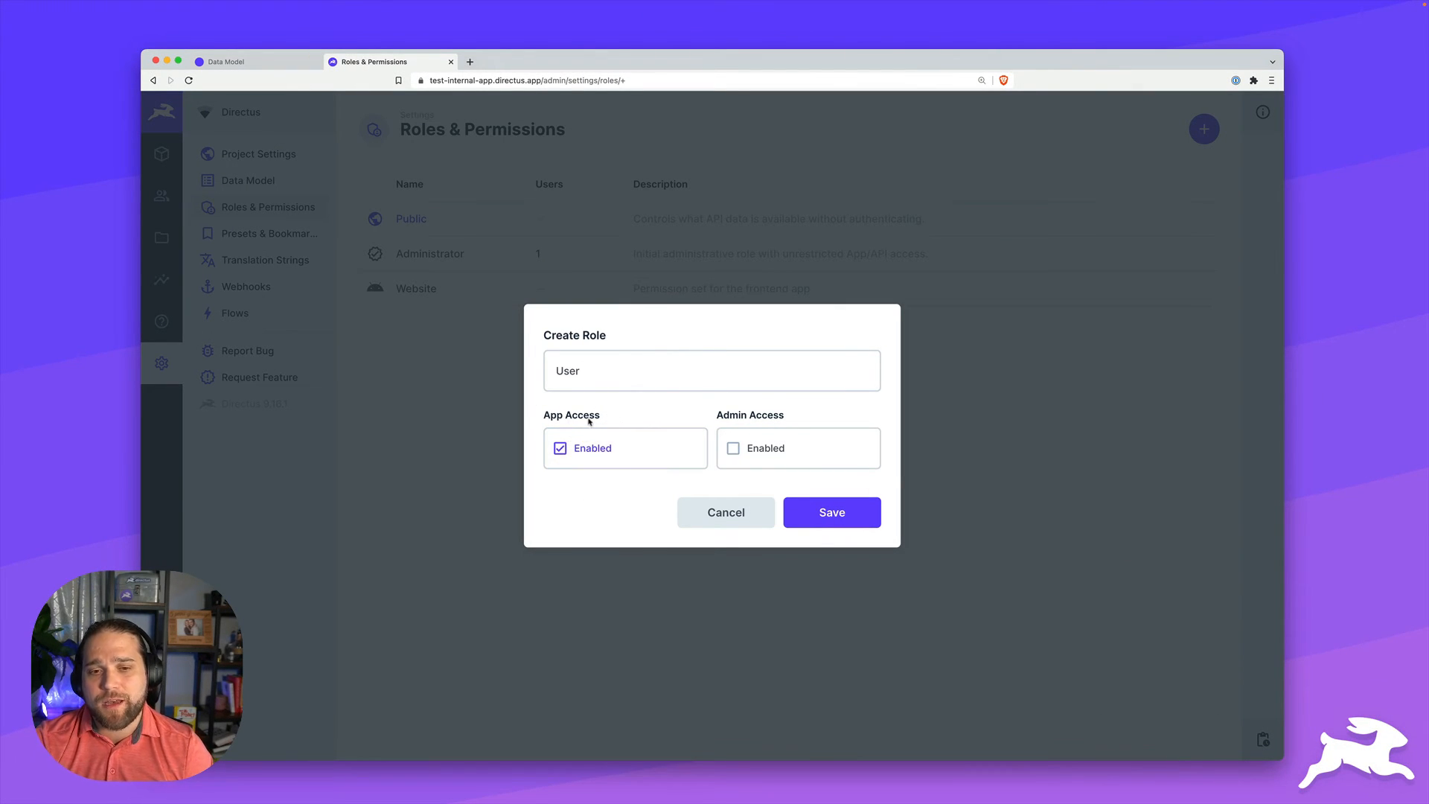
left_click(830, 512)
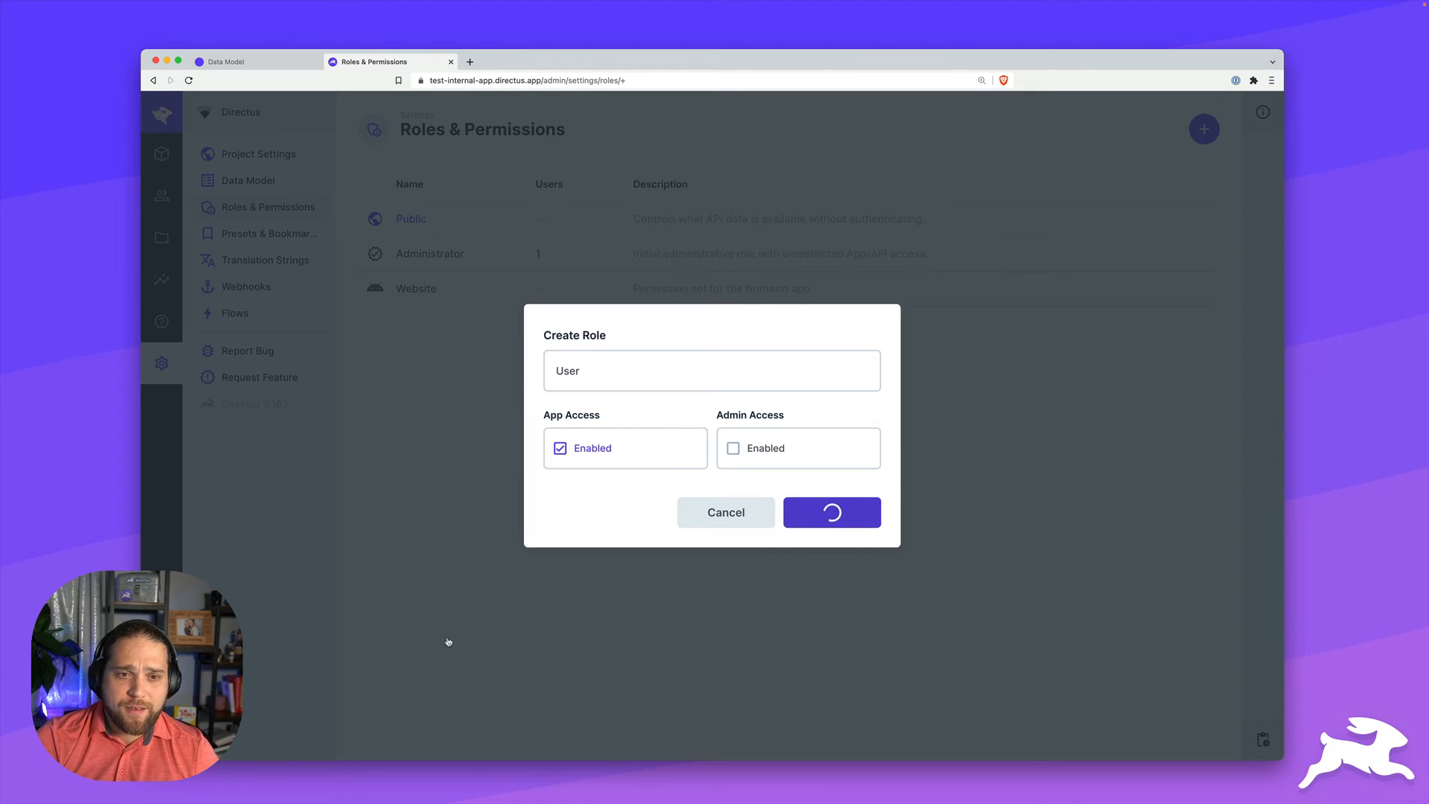
left_click(831, 512)
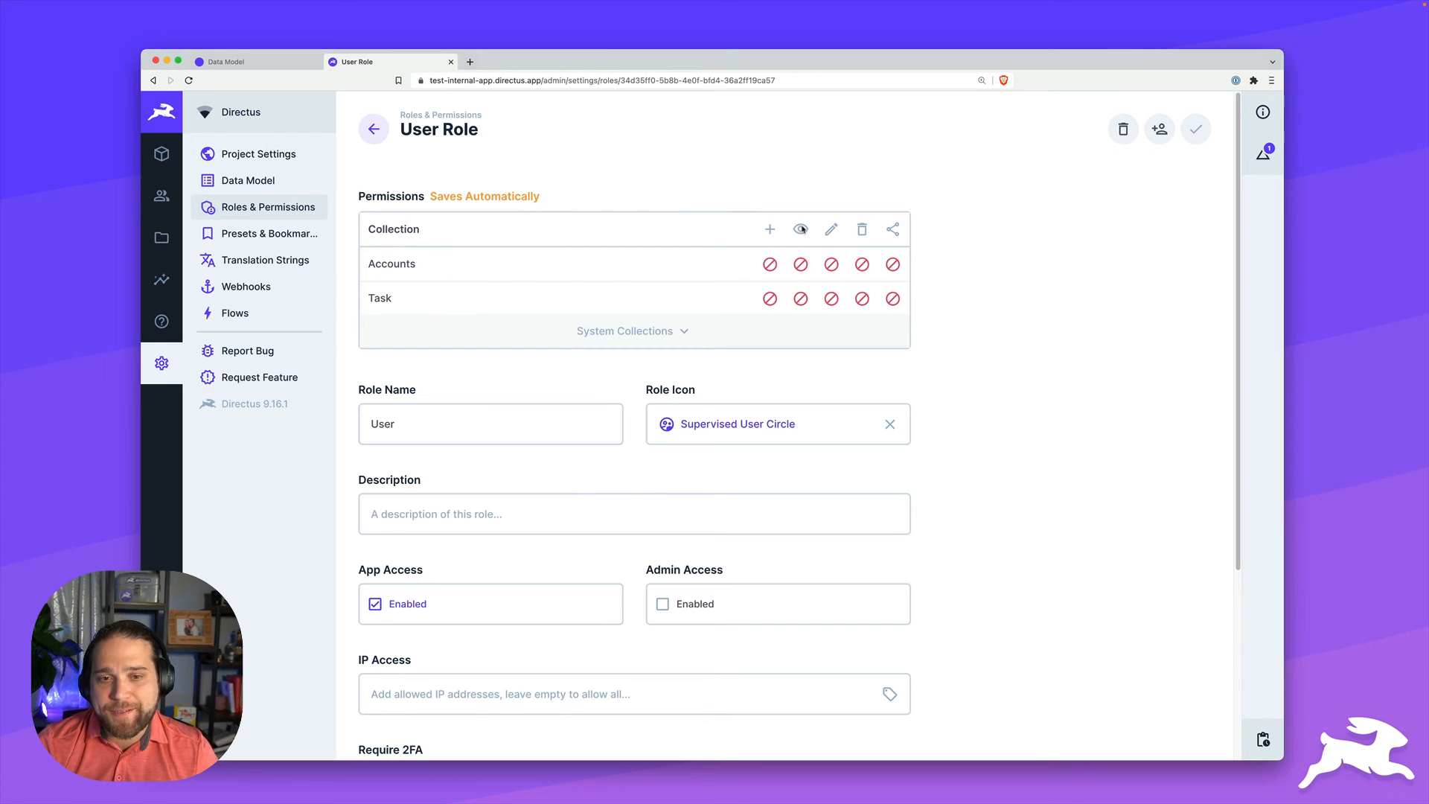
Set Accounts read to custom with filter ID Equals $CURRENT_USER.account and save.
left_click(799, 265)
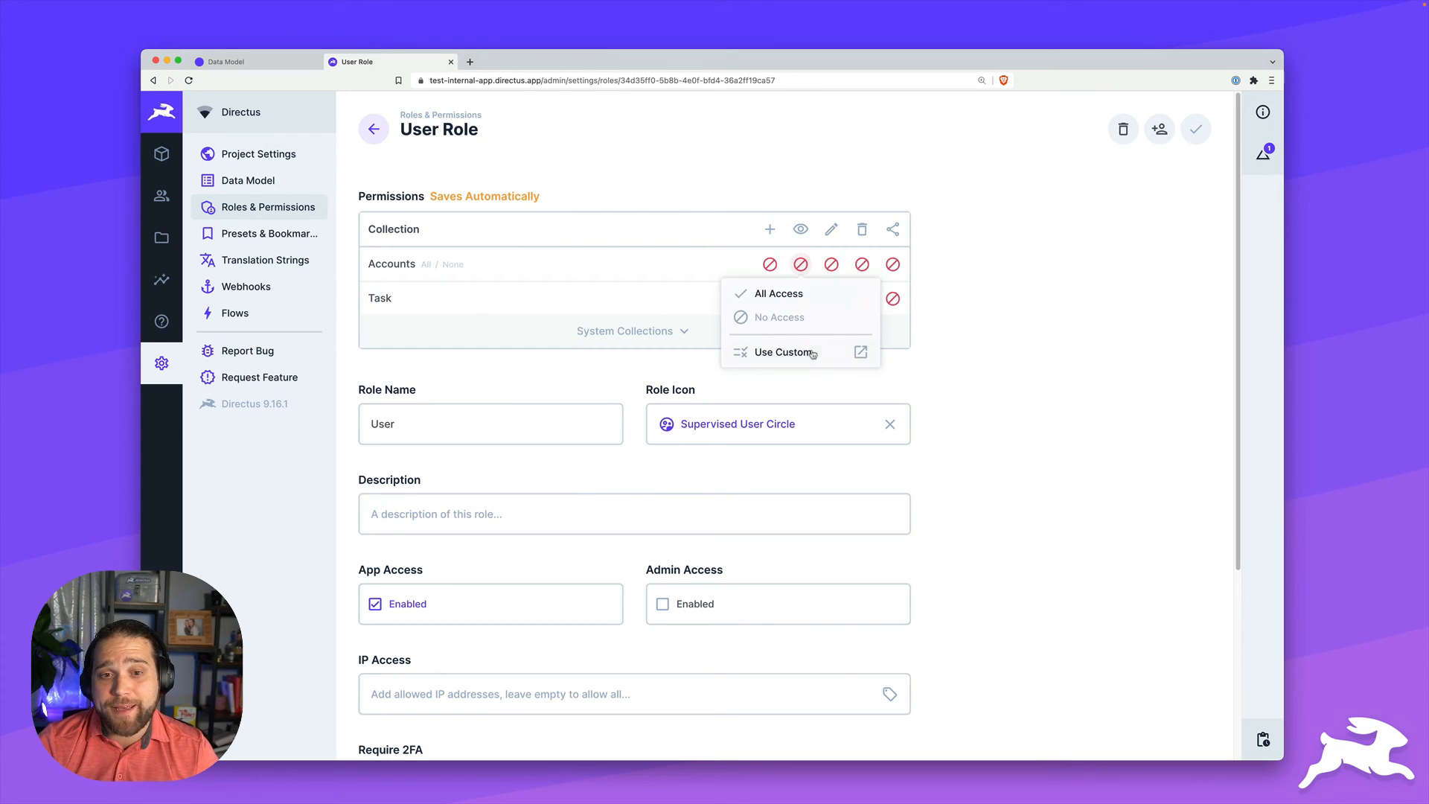
left_click(783, 351)
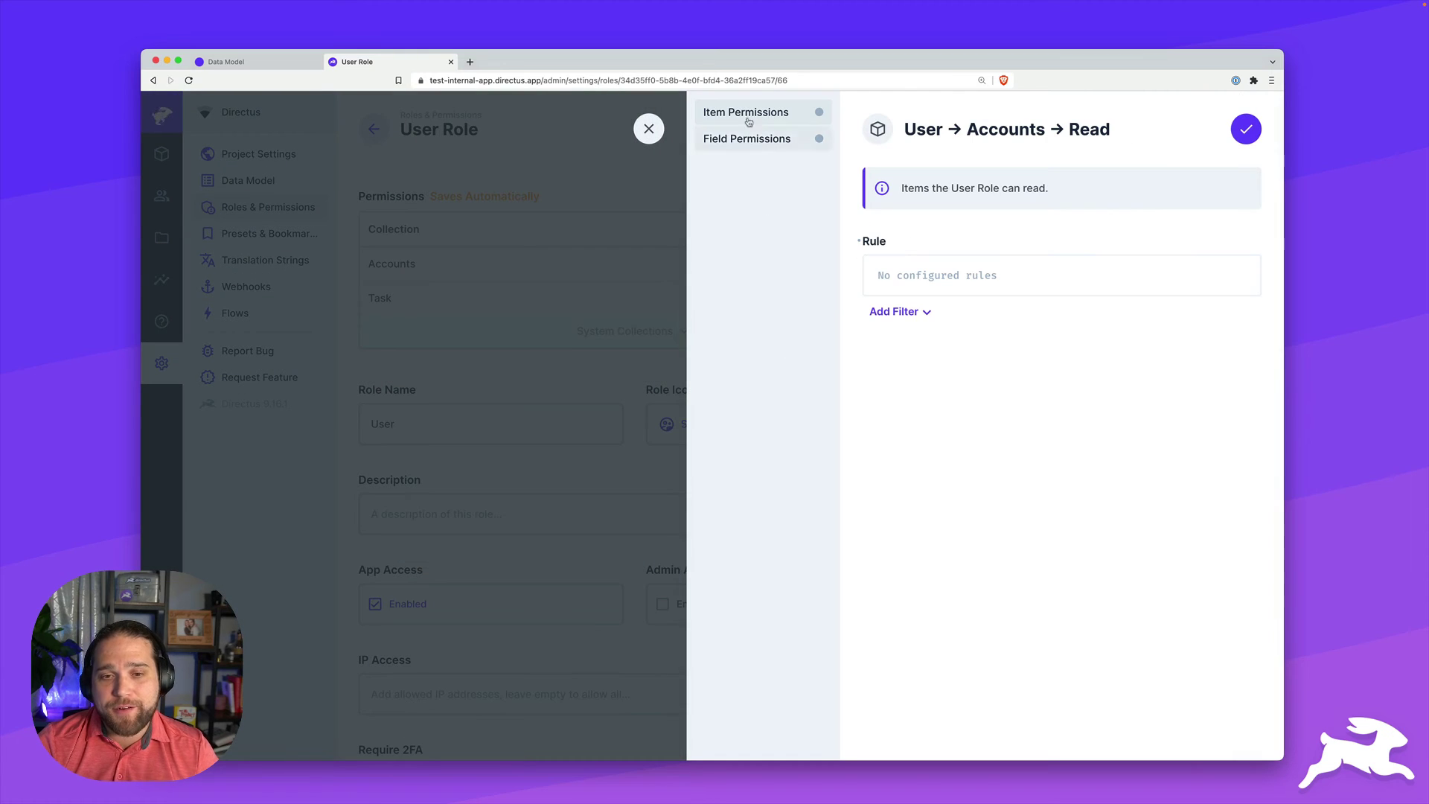
left_click(894, 311)
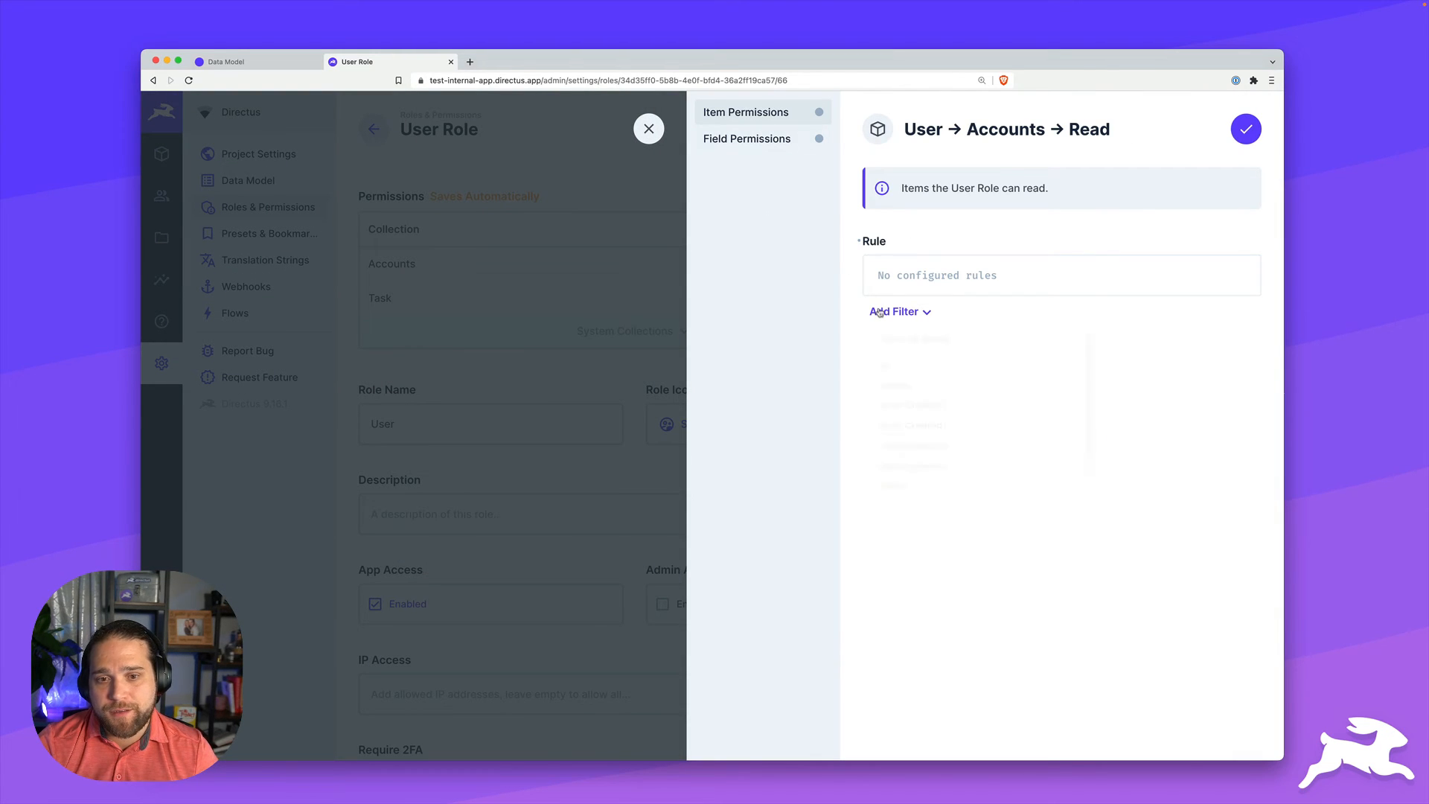
left_click(893, 311)
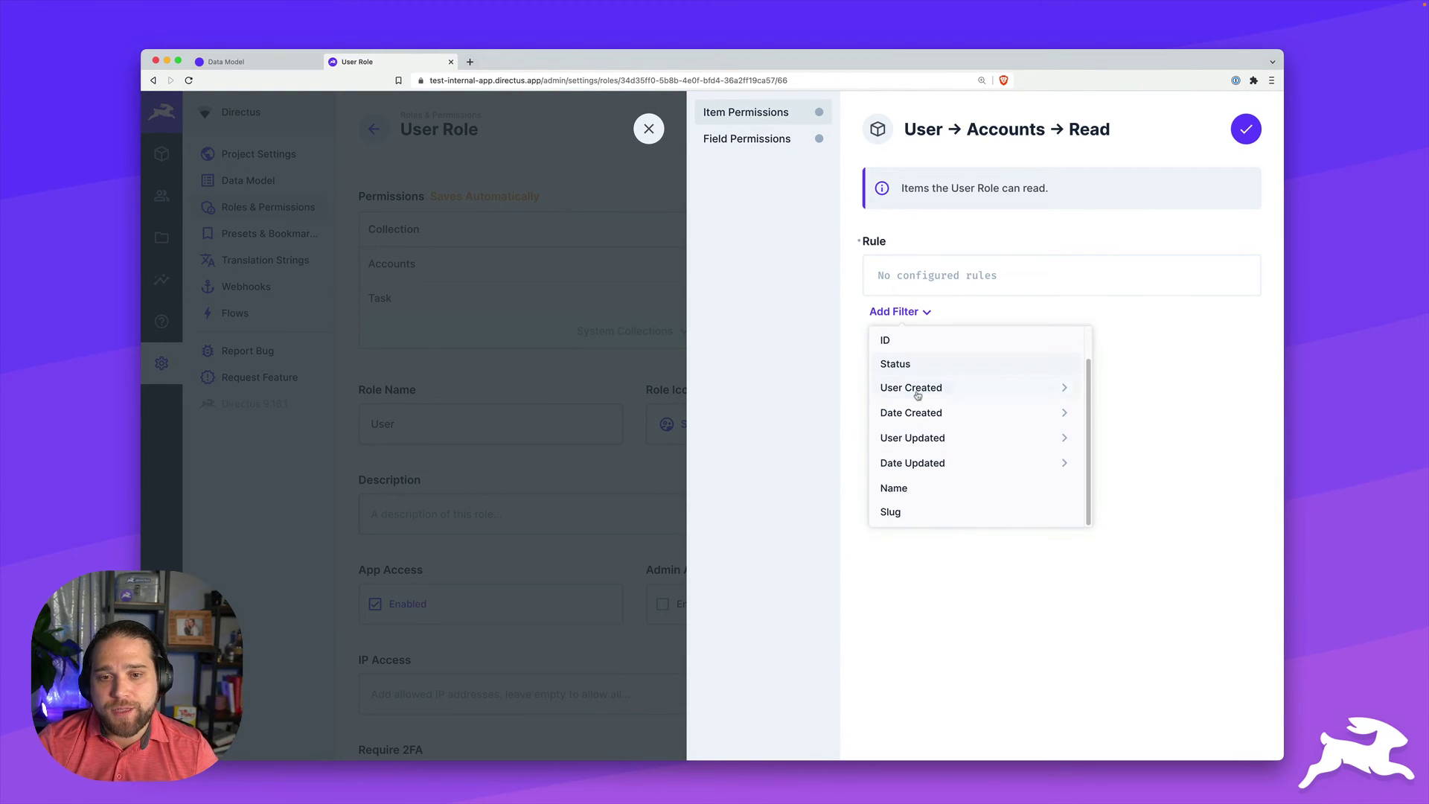
left_click(884, 340)
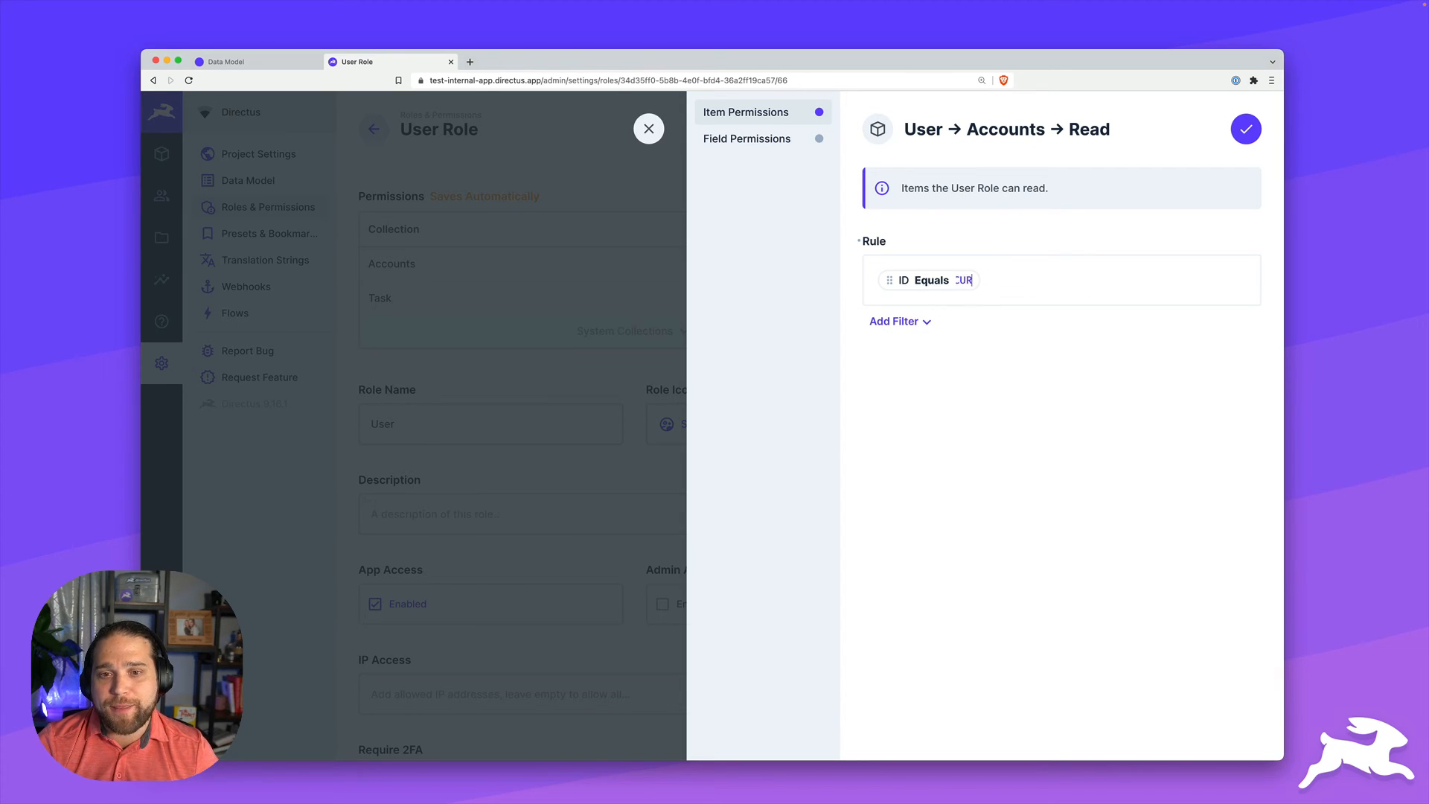
type("$CURRENT_USER")
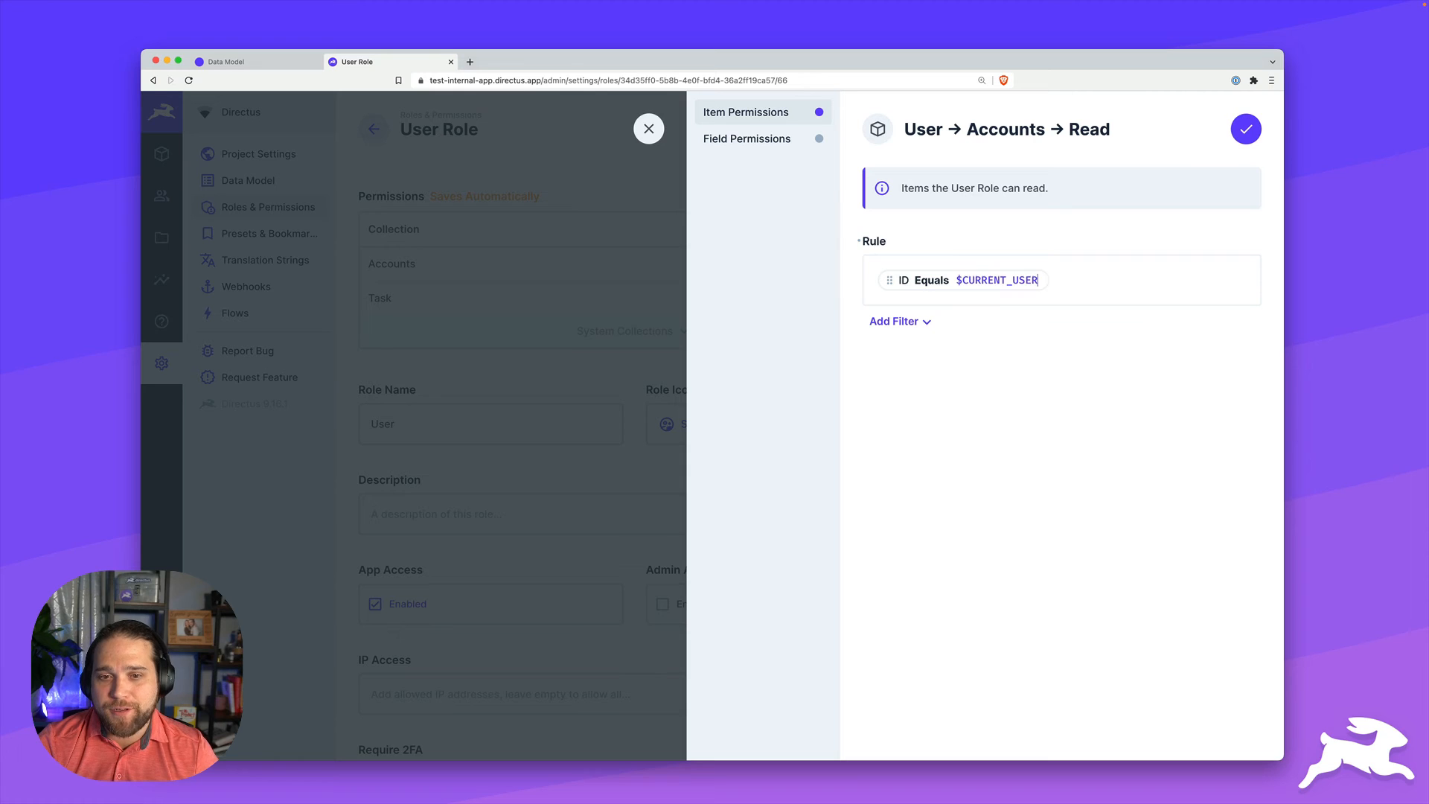
type(".account")
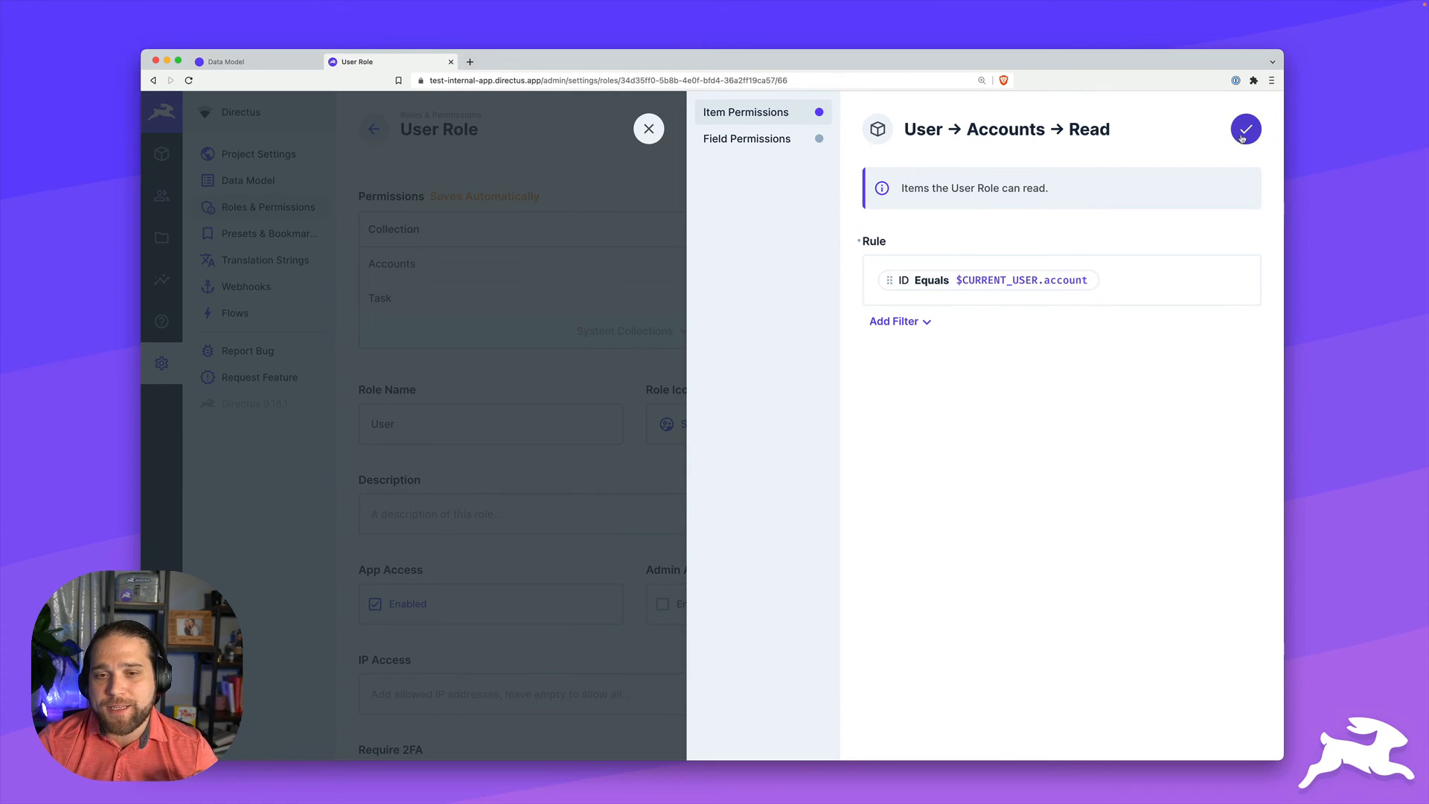
left_click(1245, 128)
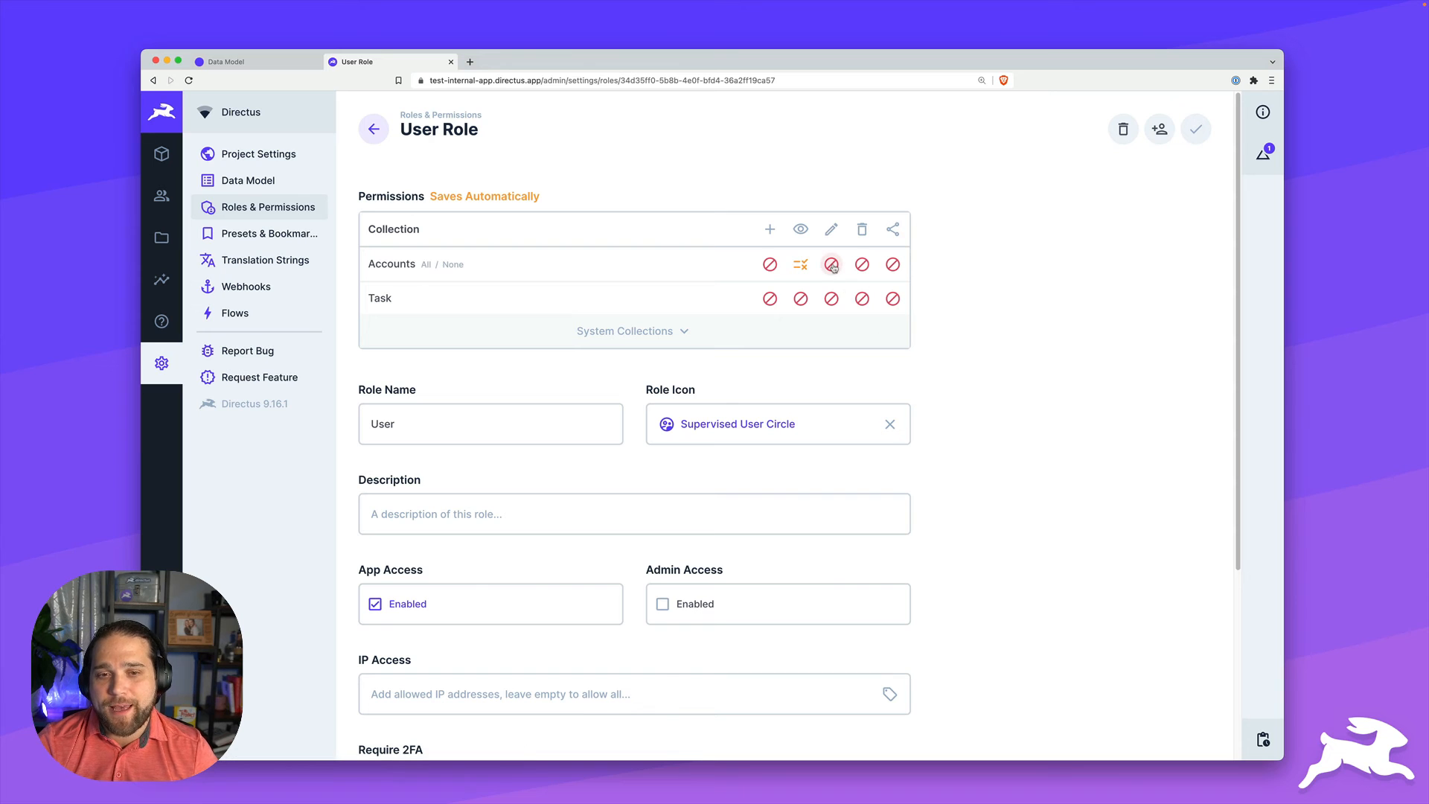
Apply the same ID Equals $CURRENT_USER.account rule to Accounts update and delete.
left_click(830, 265)
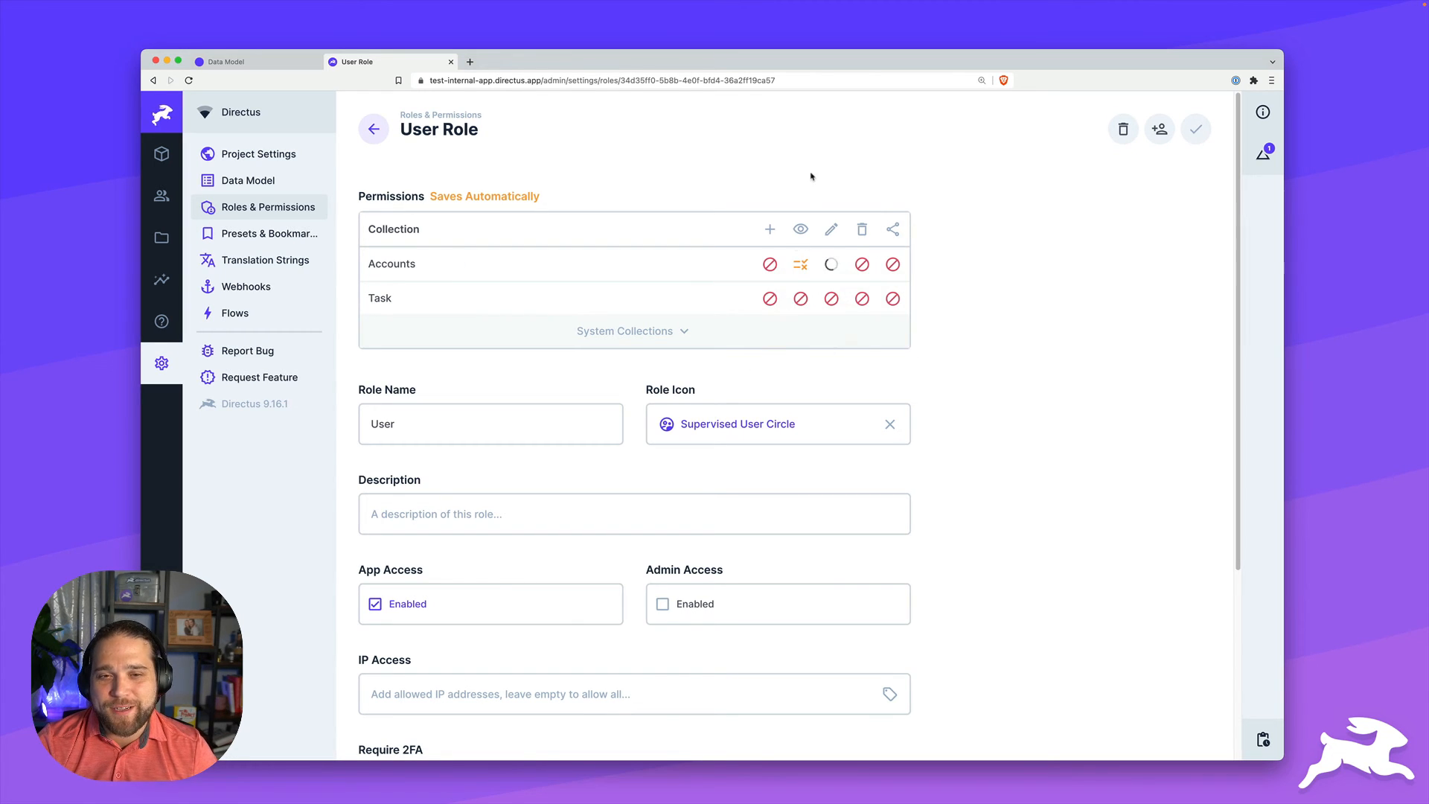
left_click(831, 265)
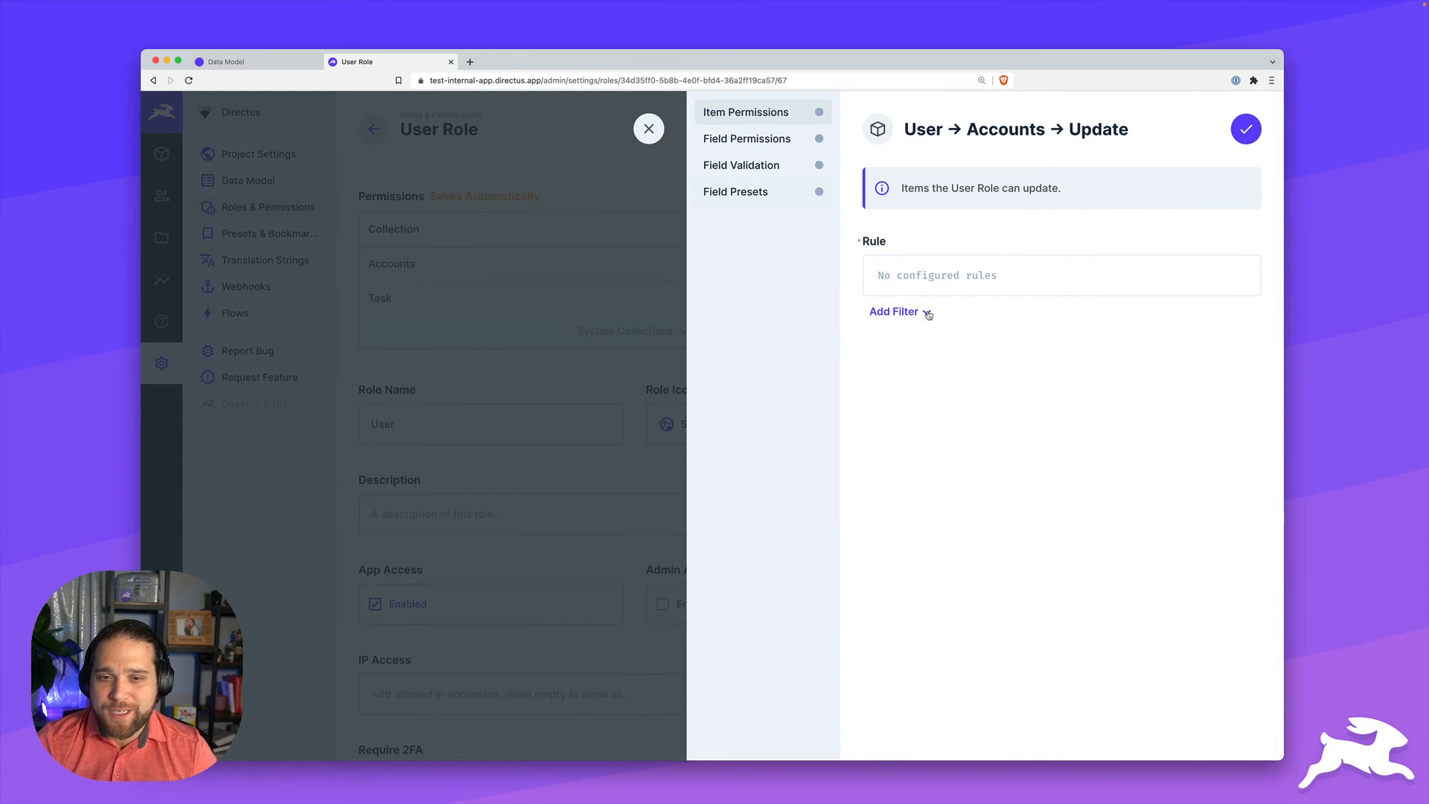
left_click(893, 311)
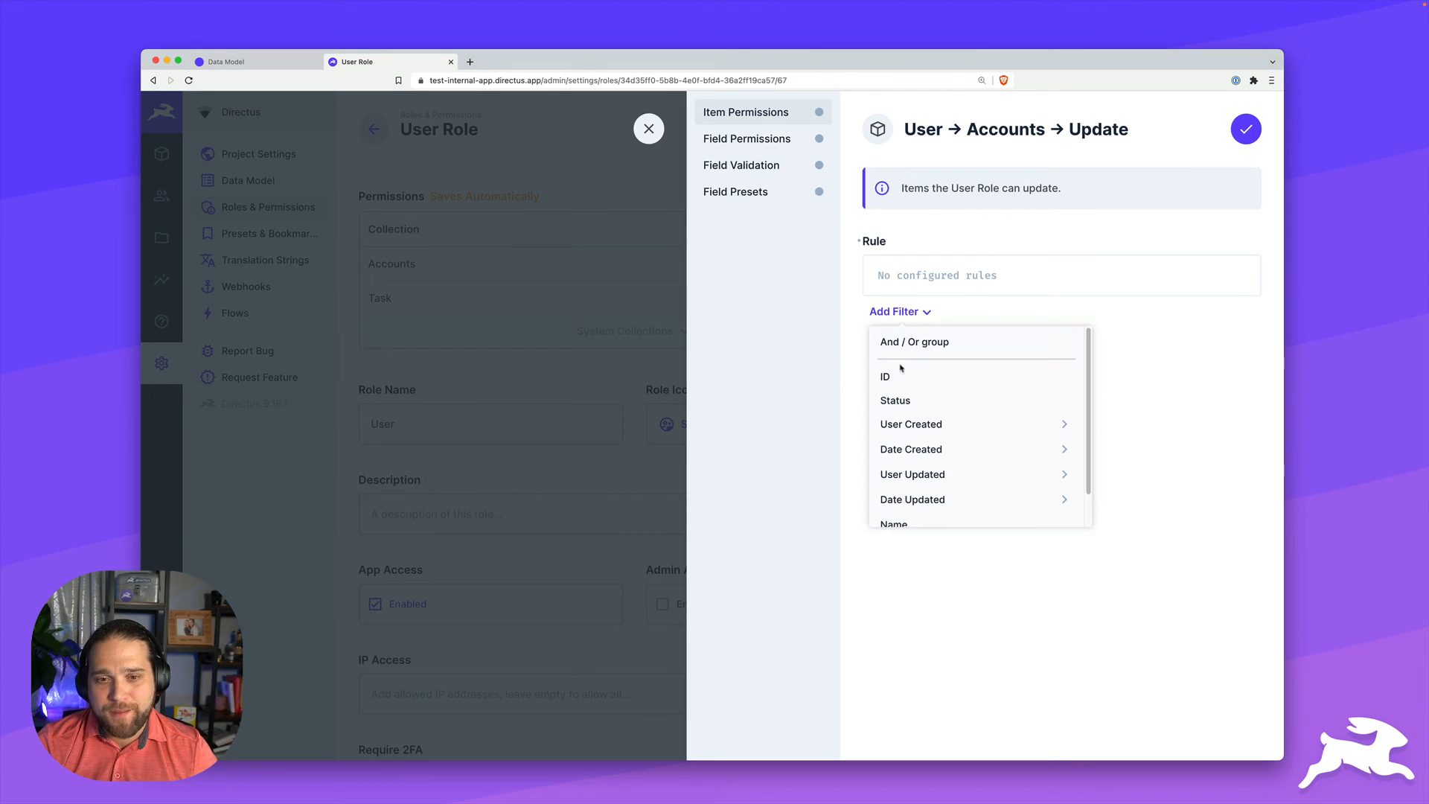
left_click(884, 375)
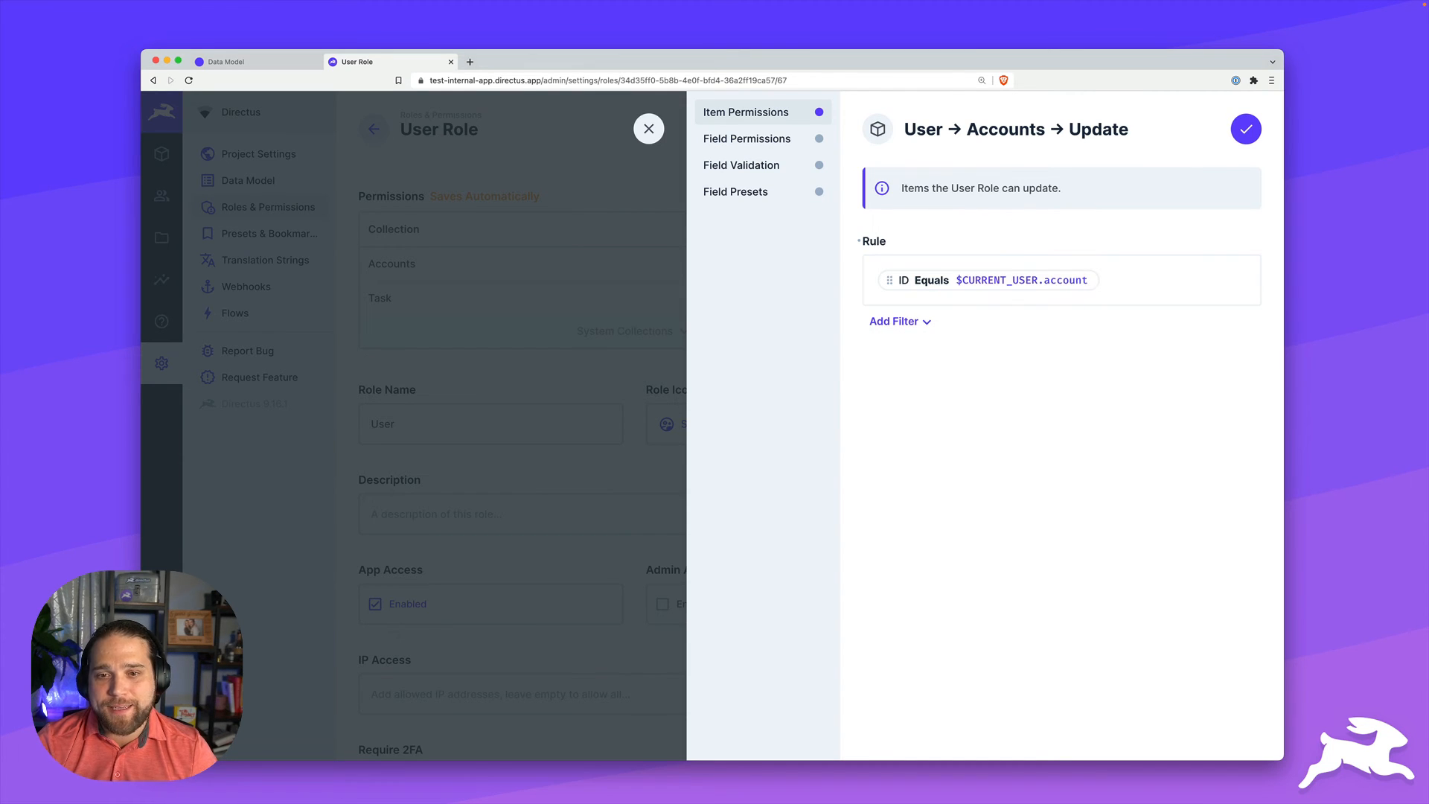
left_click(649, 128)
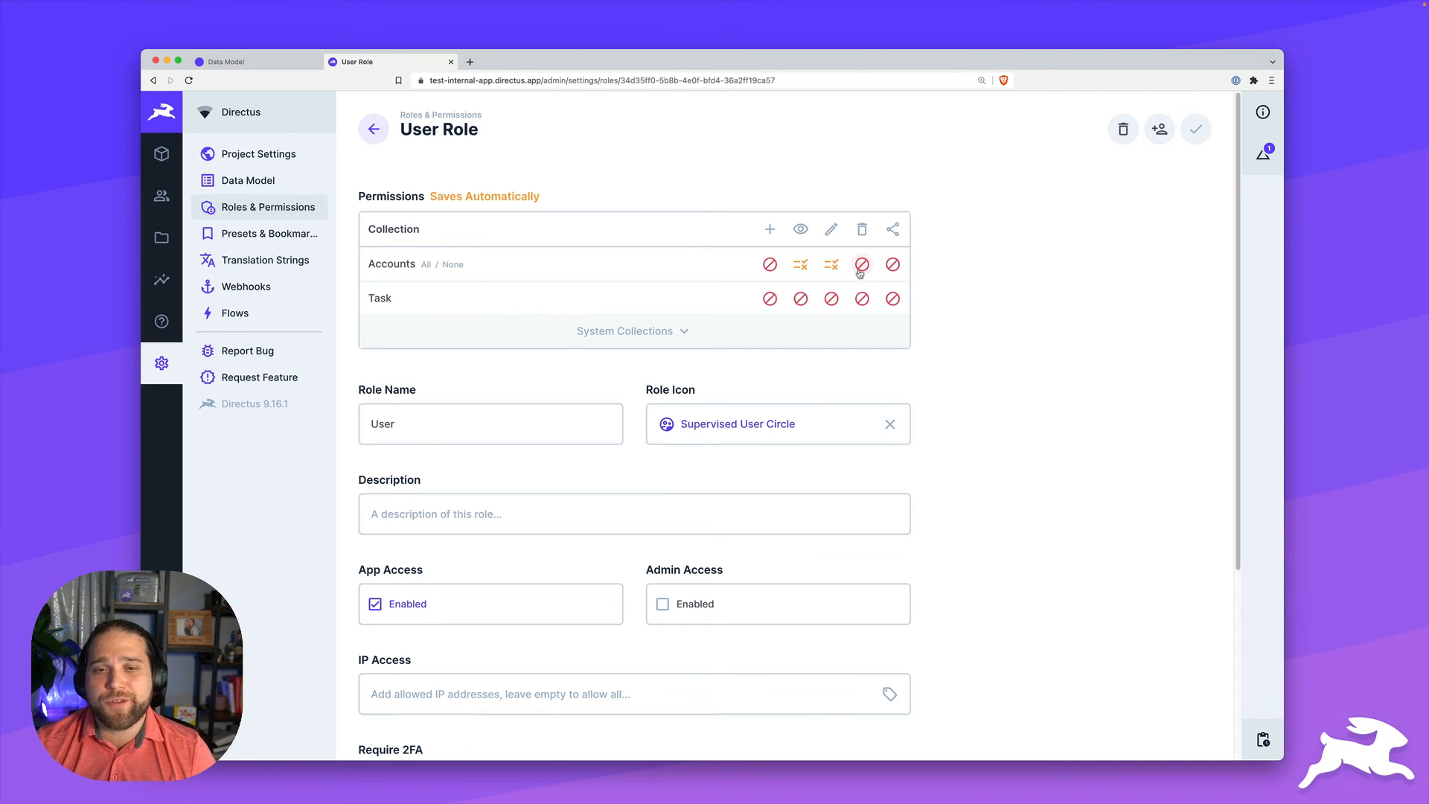
left_click(861, 265)
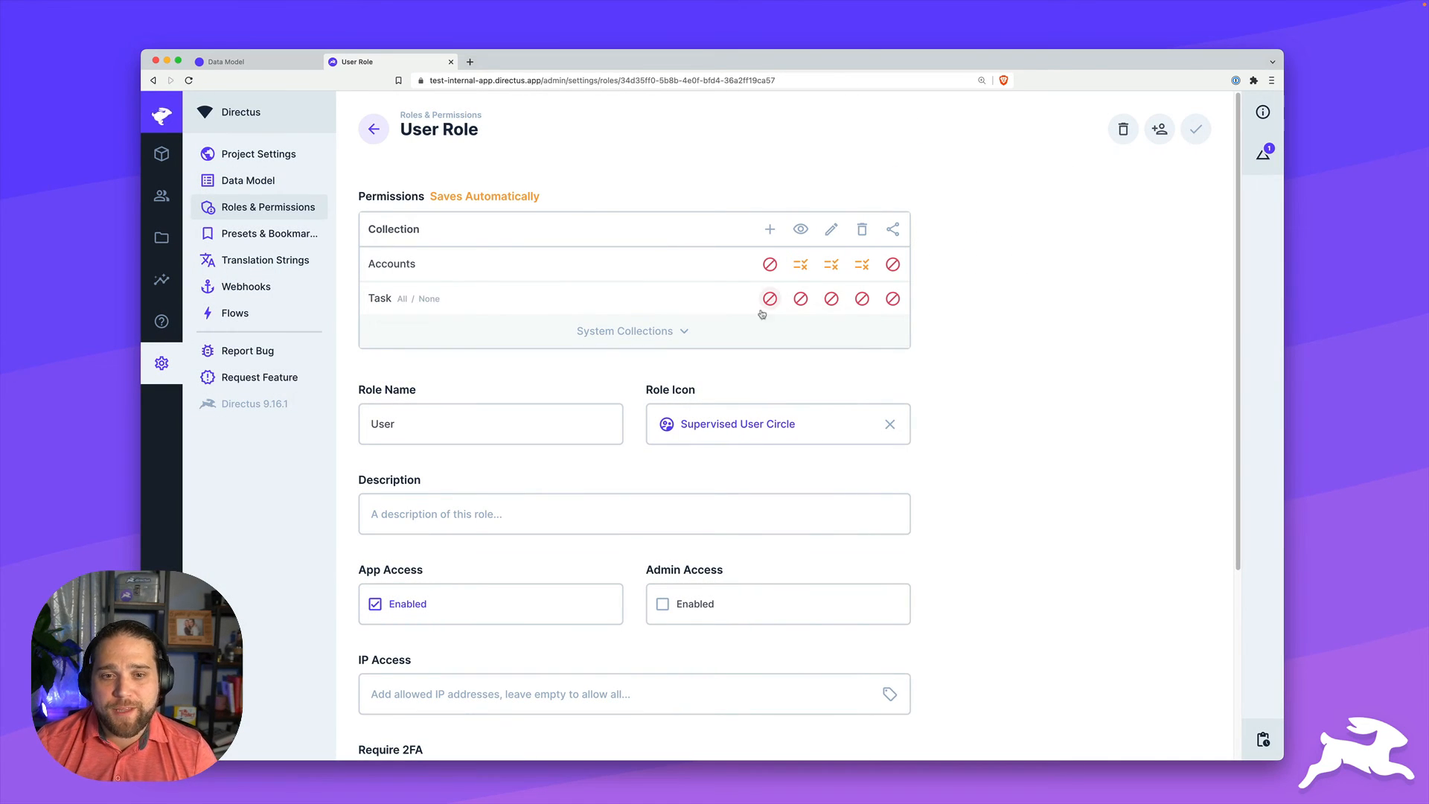
Grant the User role all Task permissions, then choose Use Custom for Task create.
left_click(771, 297)
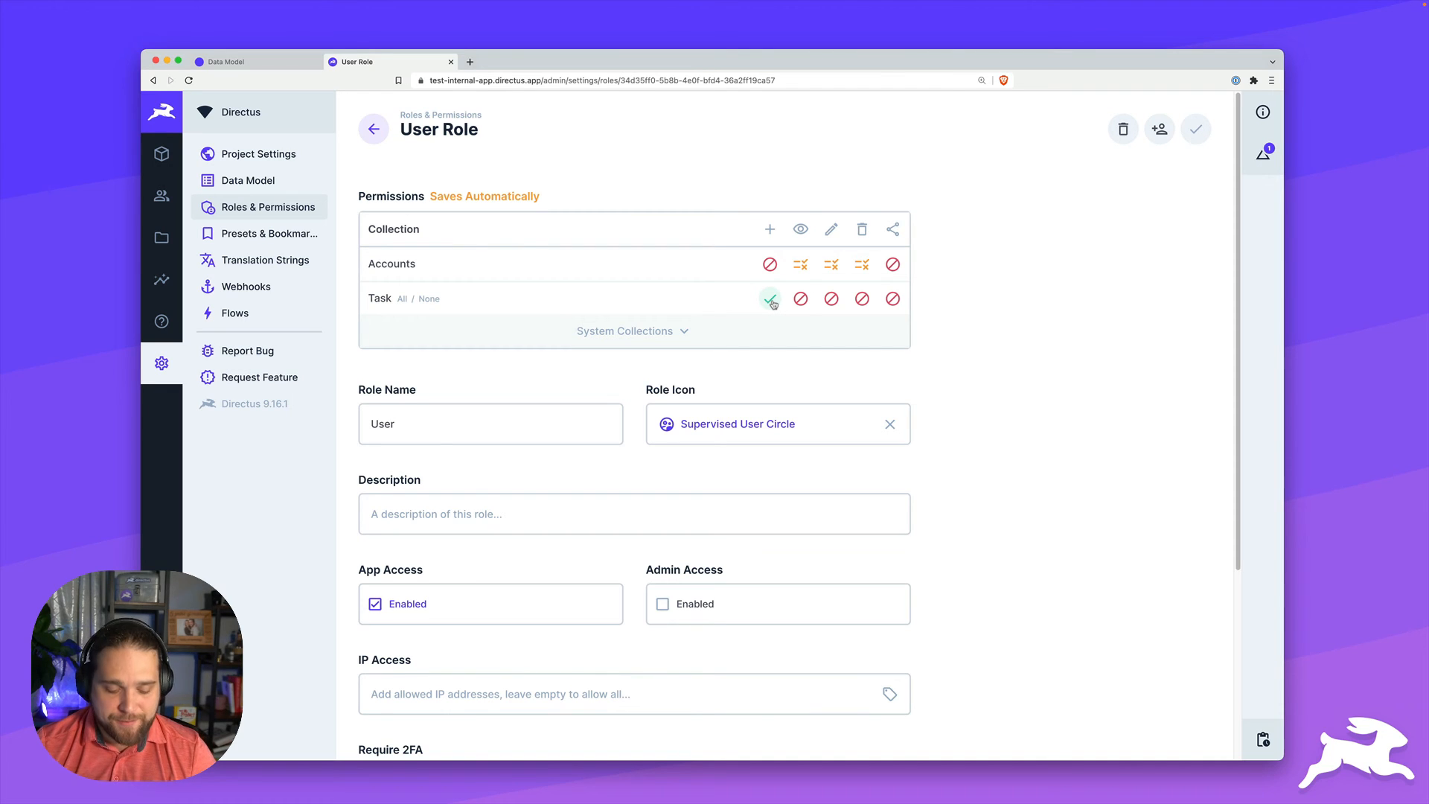
left_click(771, 298)
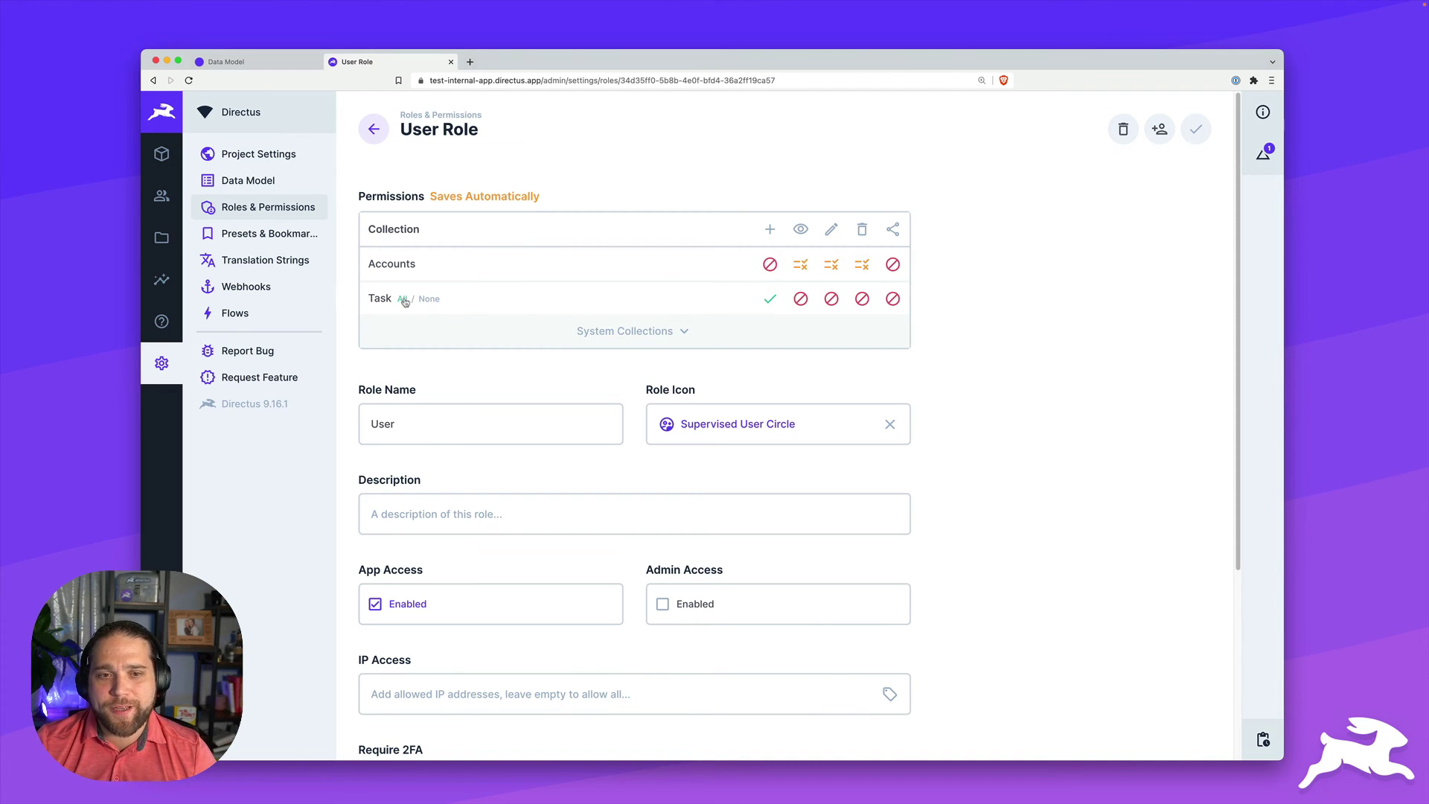
left_click(404, 298)
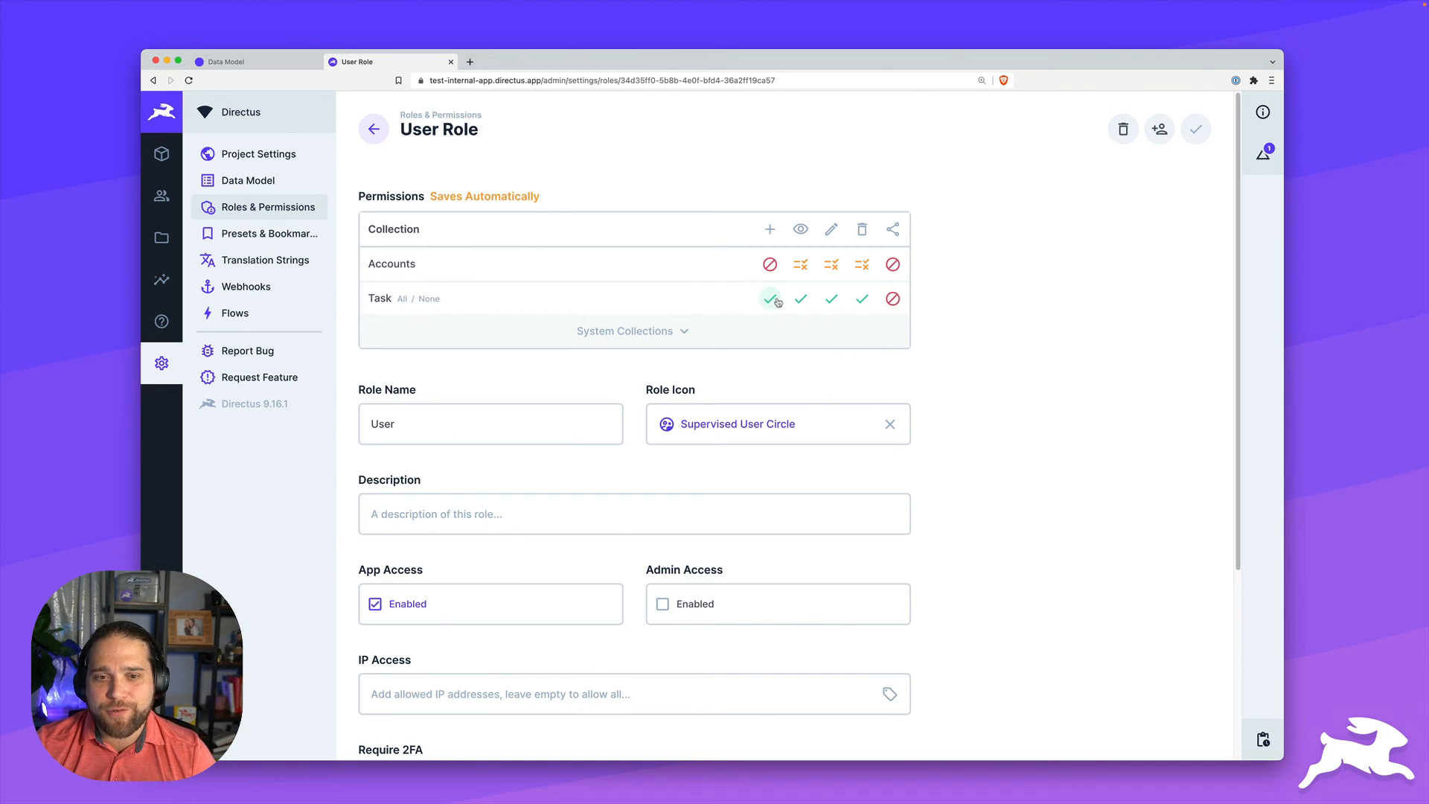
left_click(770, 297)
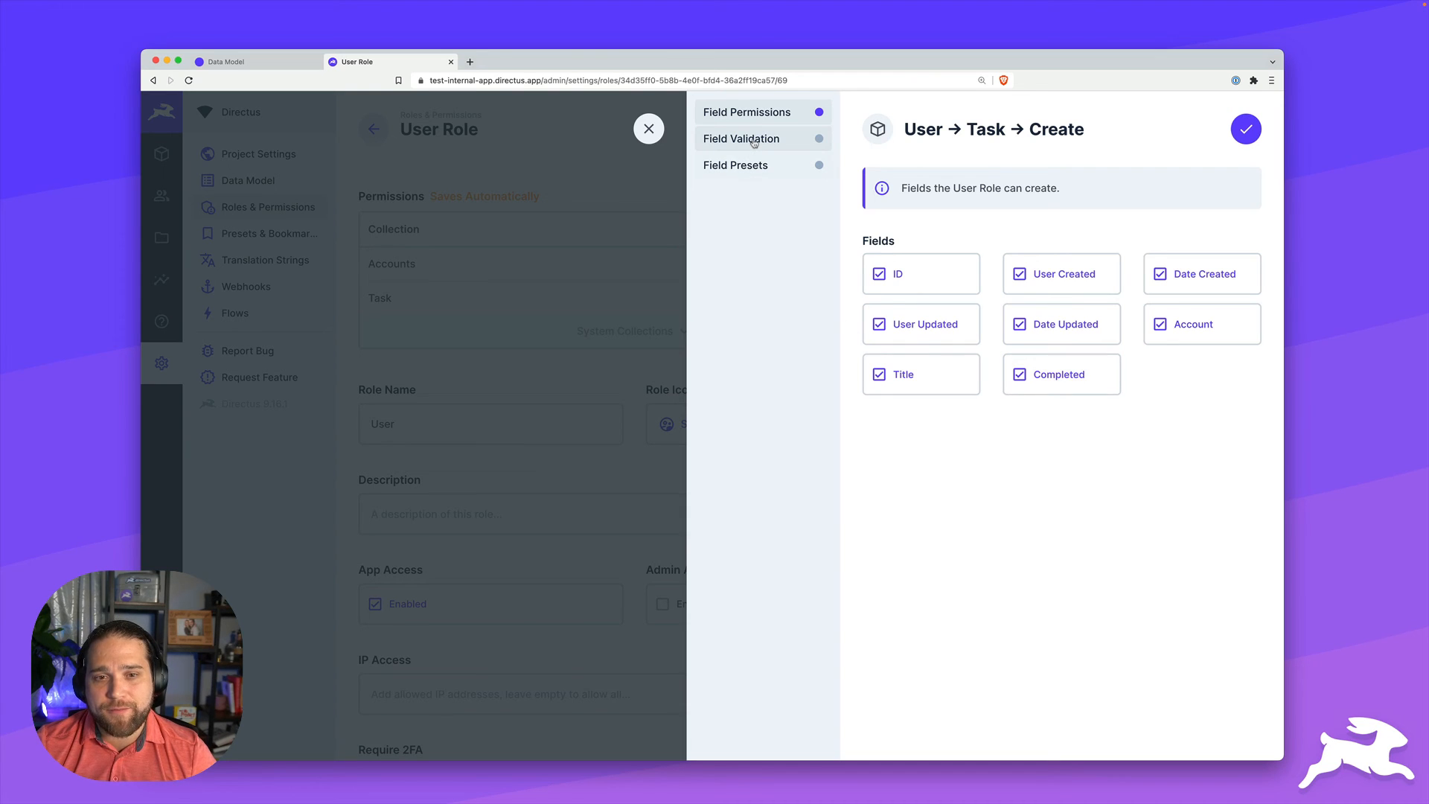
Set the Task create field preset account to "$CURRENT_USER.account".
left_click(735, 165)
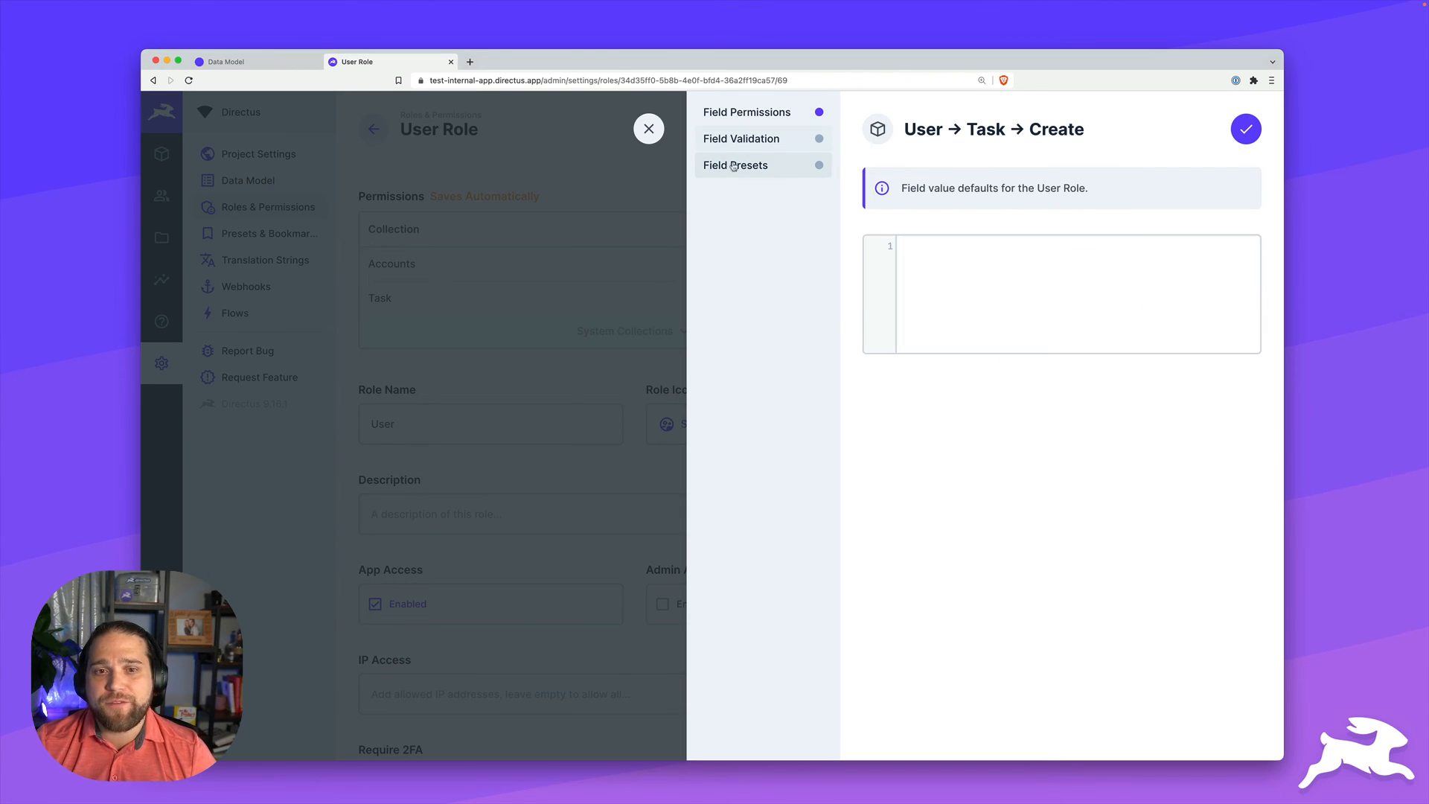
left_click(960, 268)
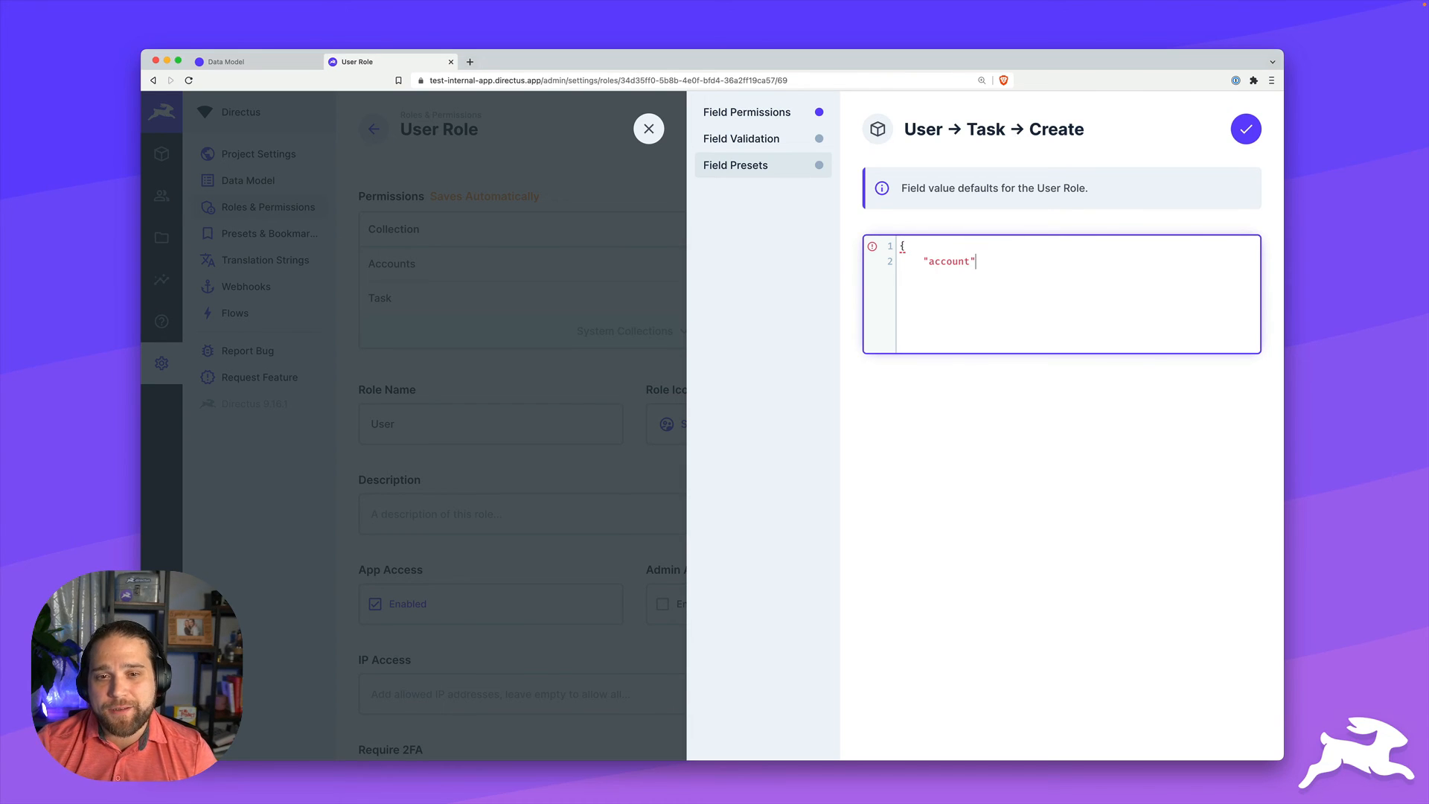
type(": \"$CURRENT_USER")
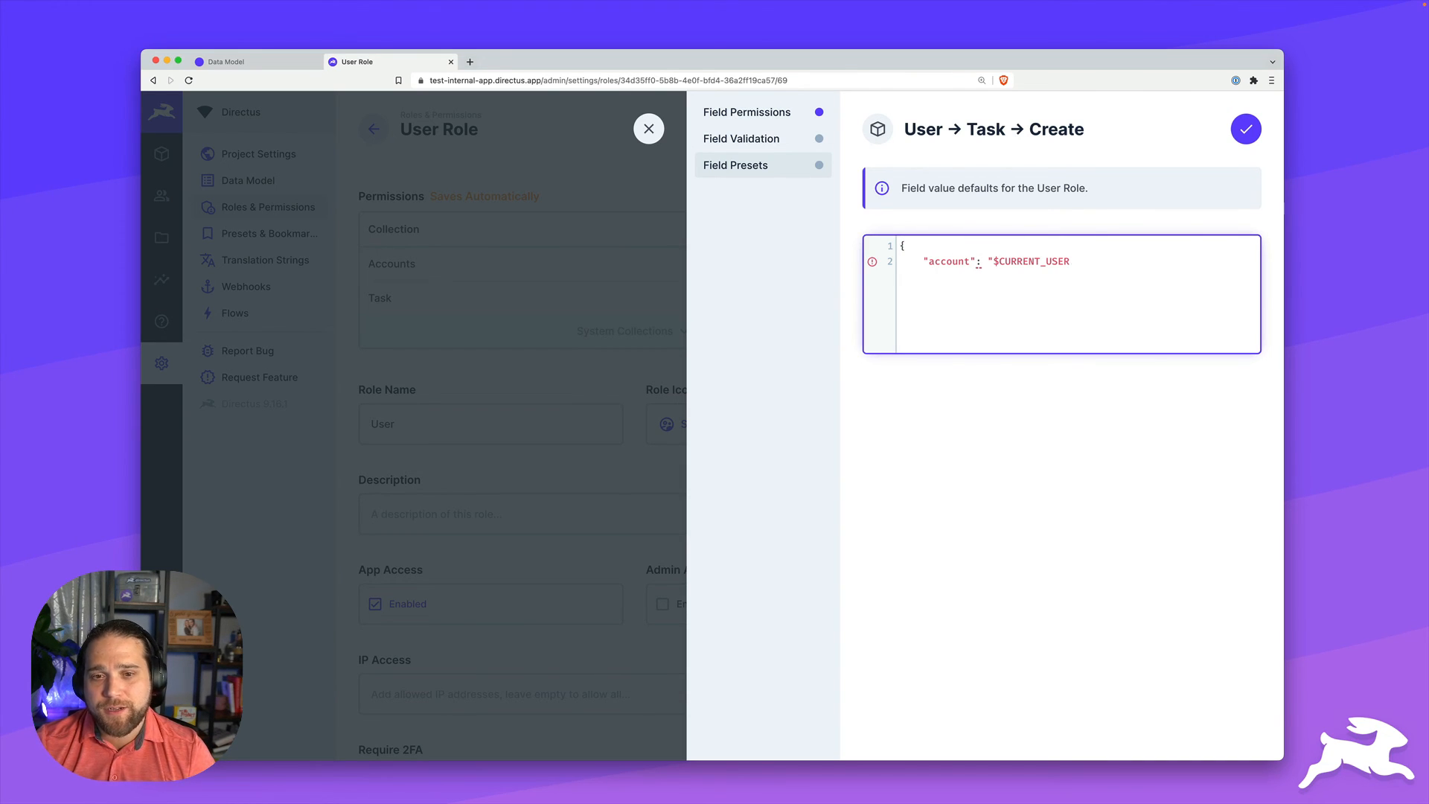
type(".account\"")
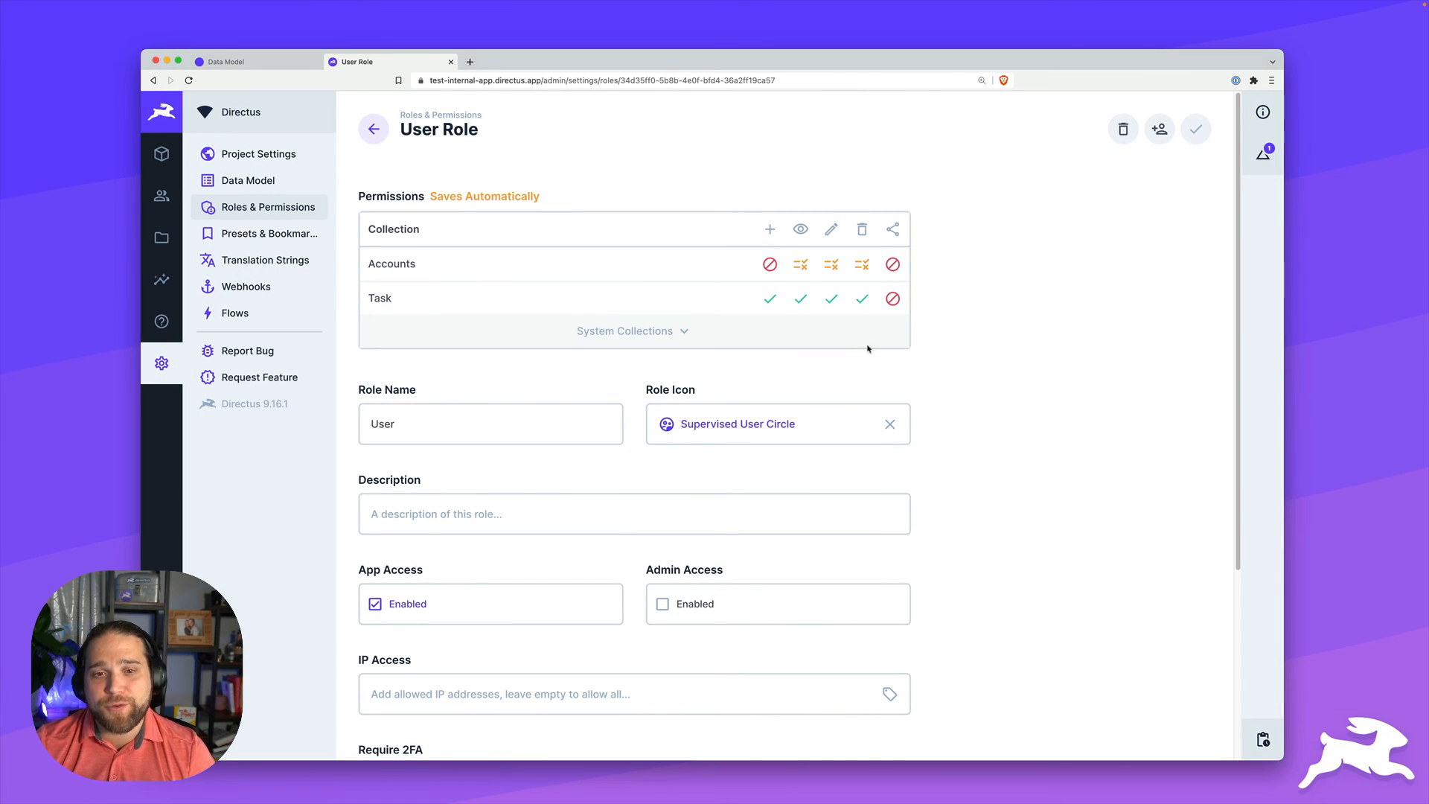
Restrict Task read to Account Equals $CURRENT_USER.account and save the rule.
left_click(799, 297)
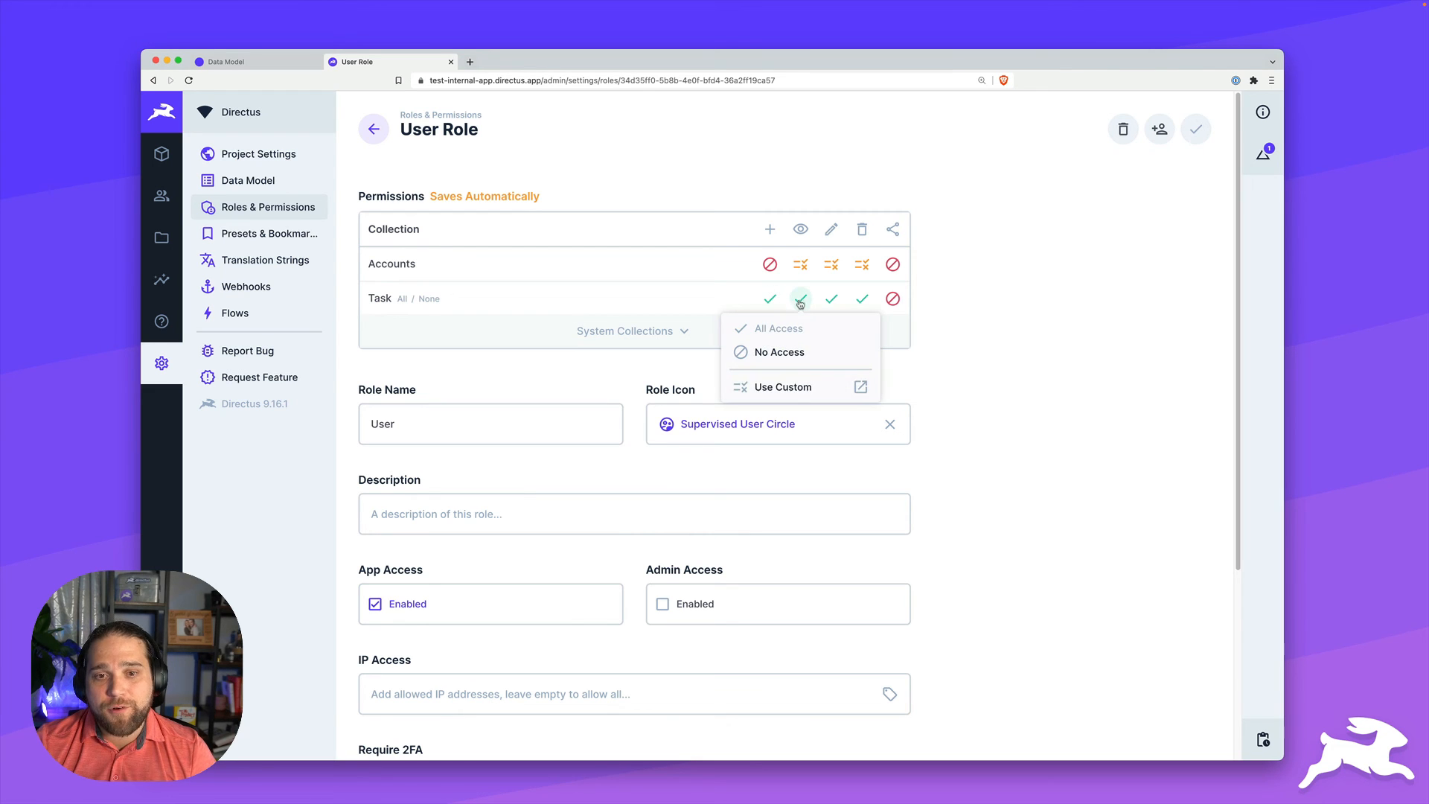
left_click(783, 386)
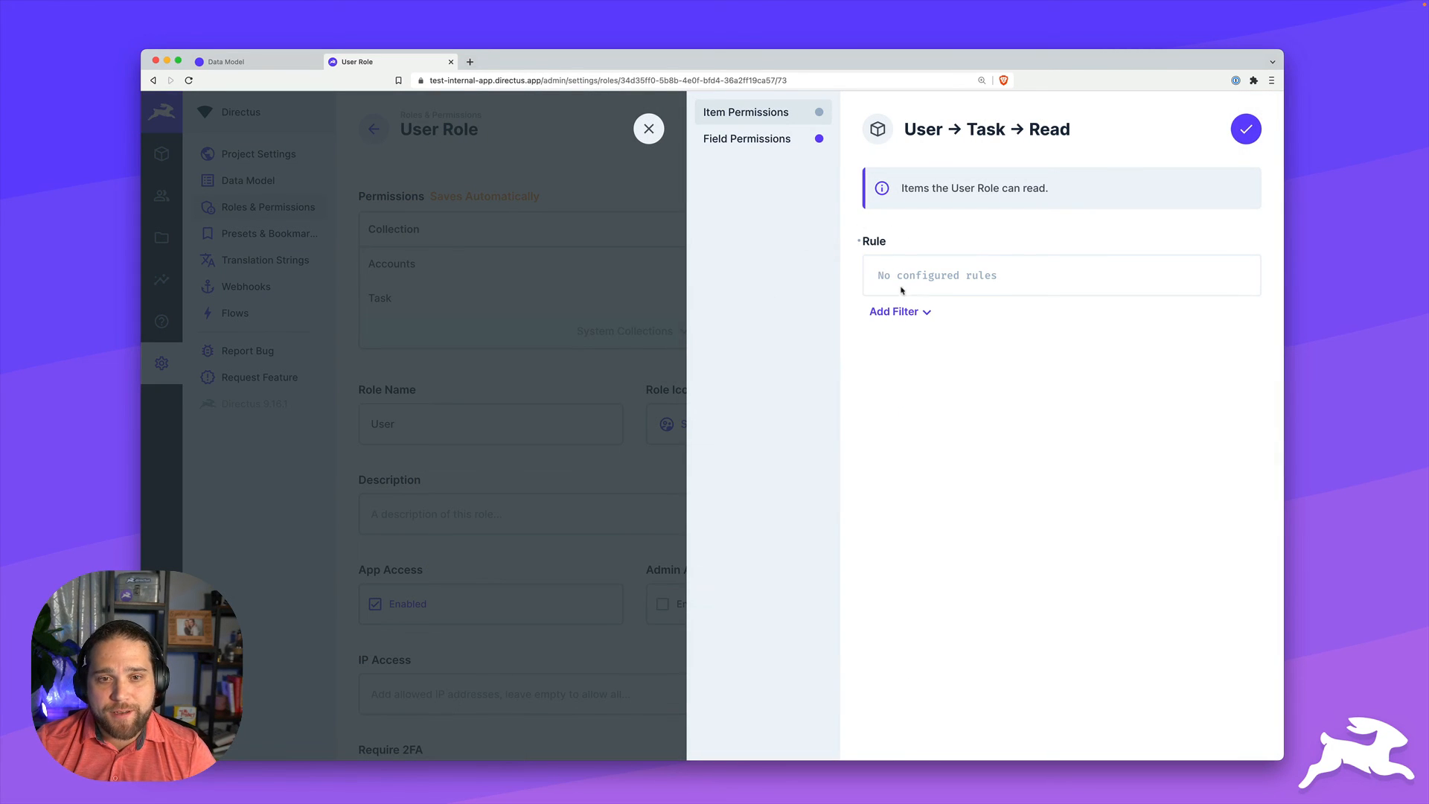
left_click(893, 311)
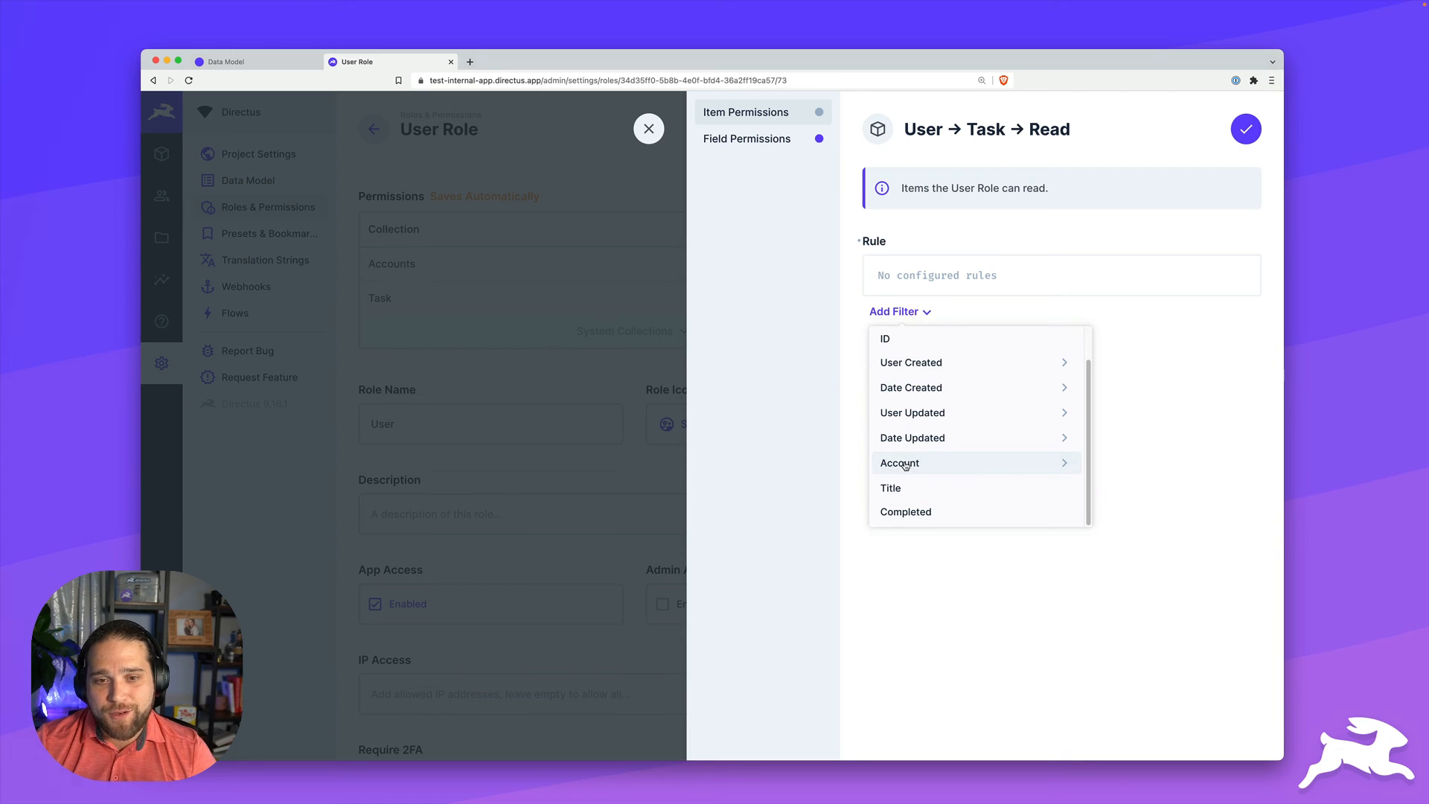
left_click(899, 463)
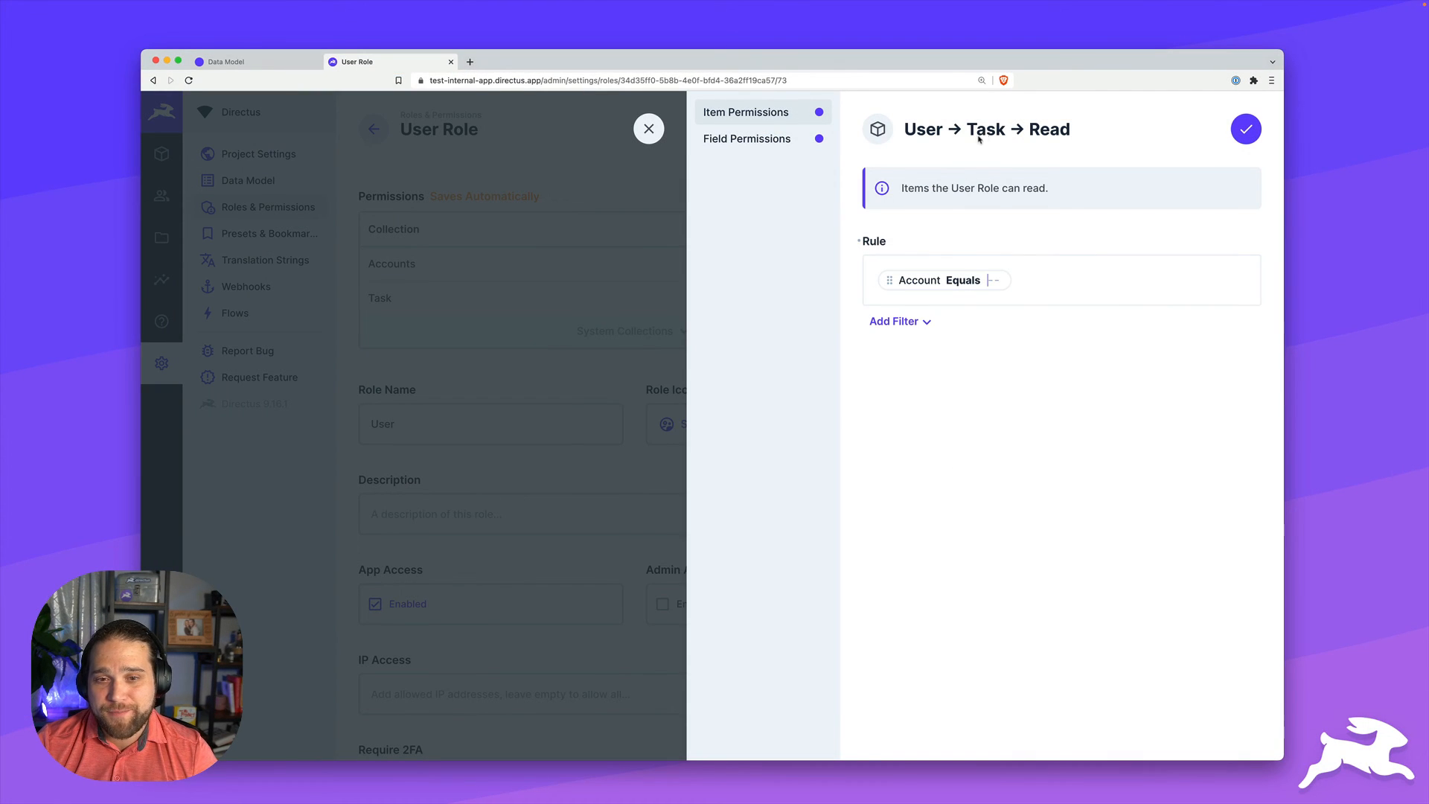
type("JRR")
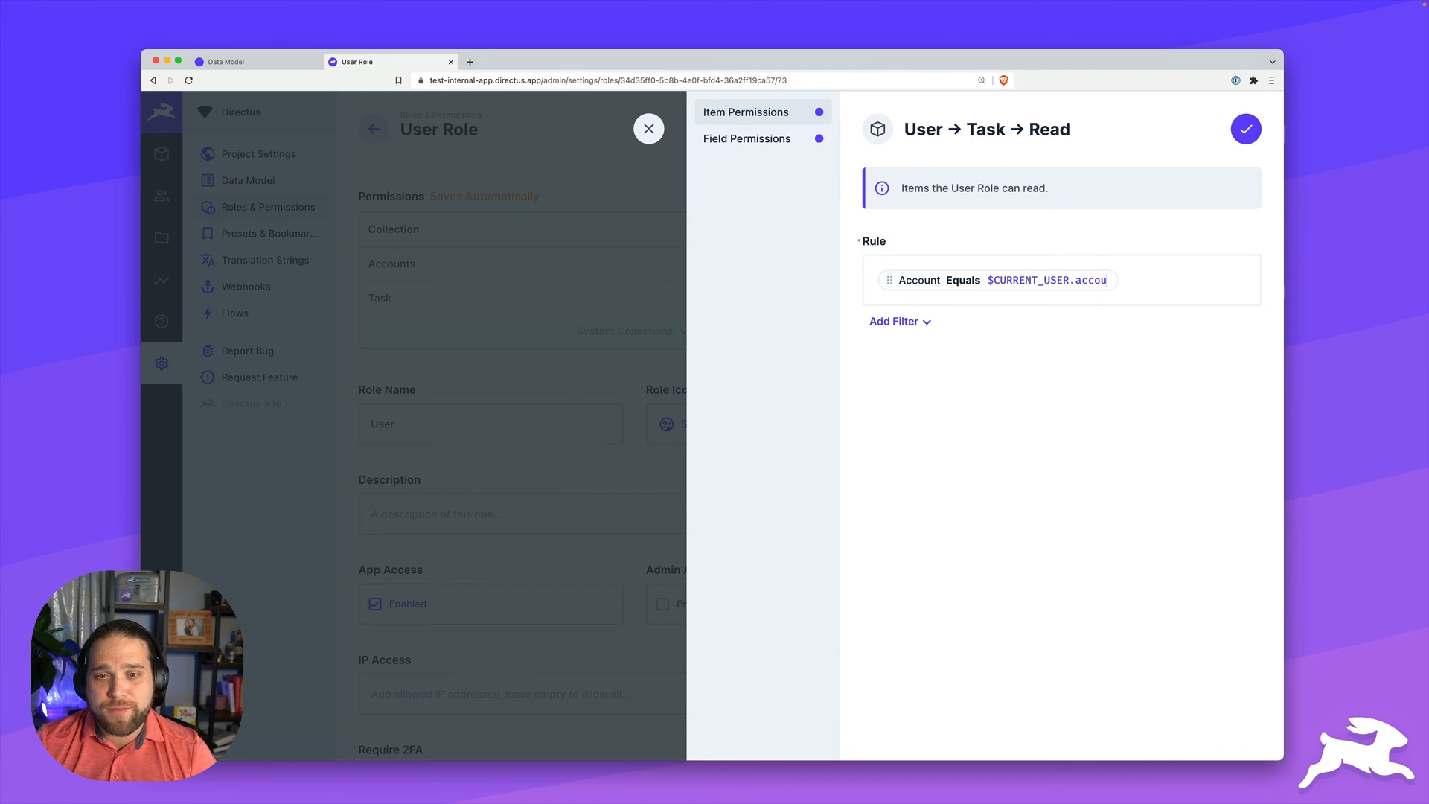
left_click(1246, 128)
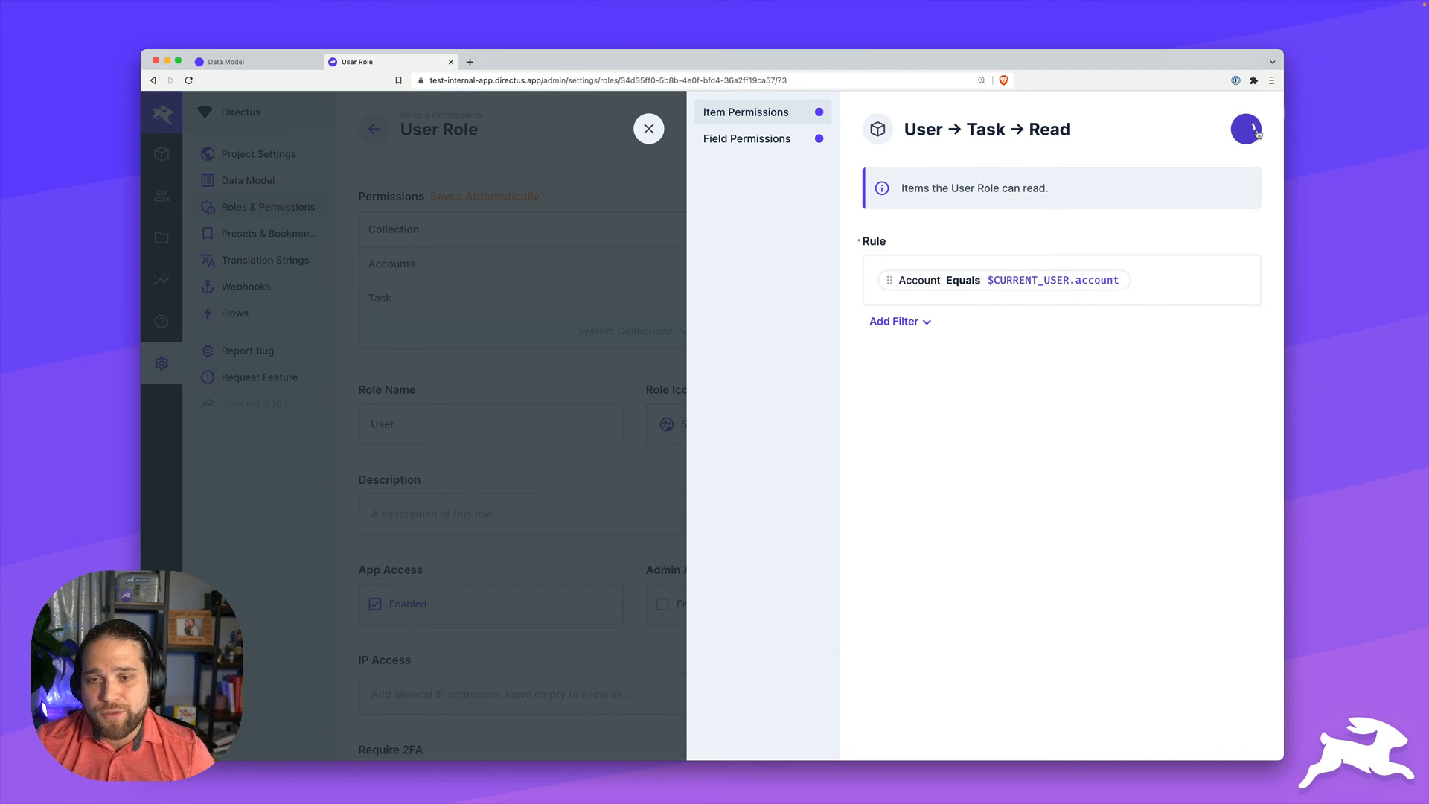
left_click(649, 128)
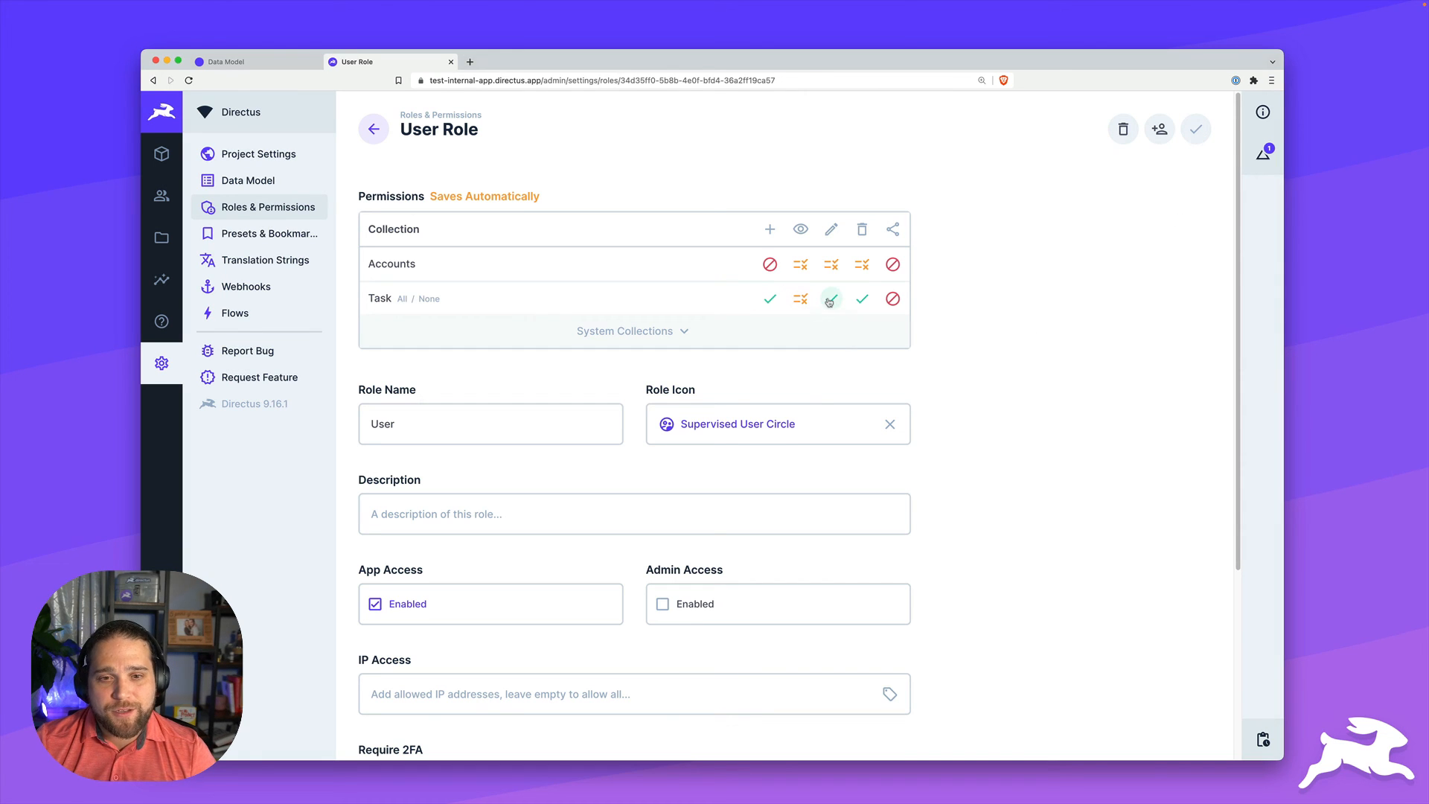
Set custom Task update rules filtered by Account as well.
left_click(831, 297)
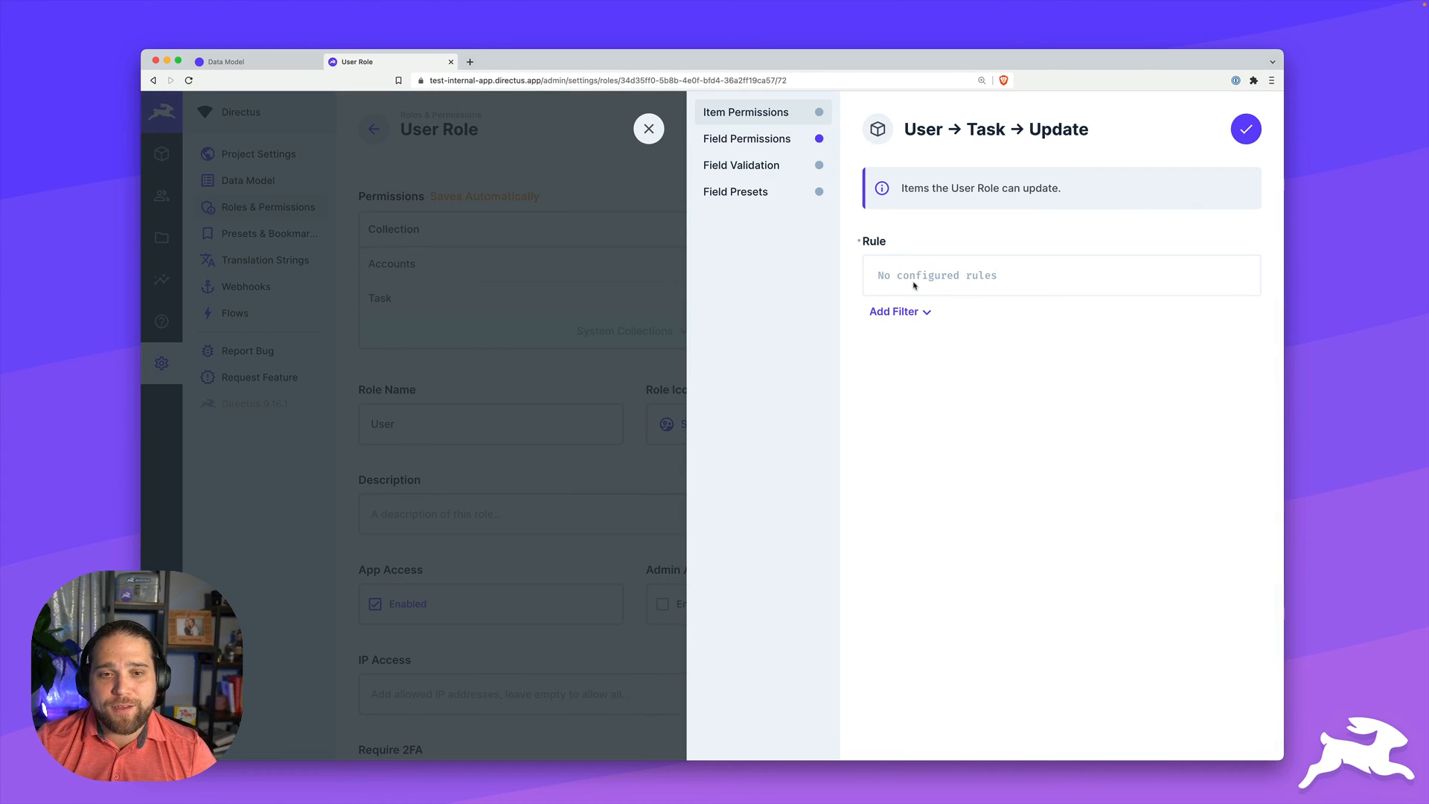
left_click(893, 312)
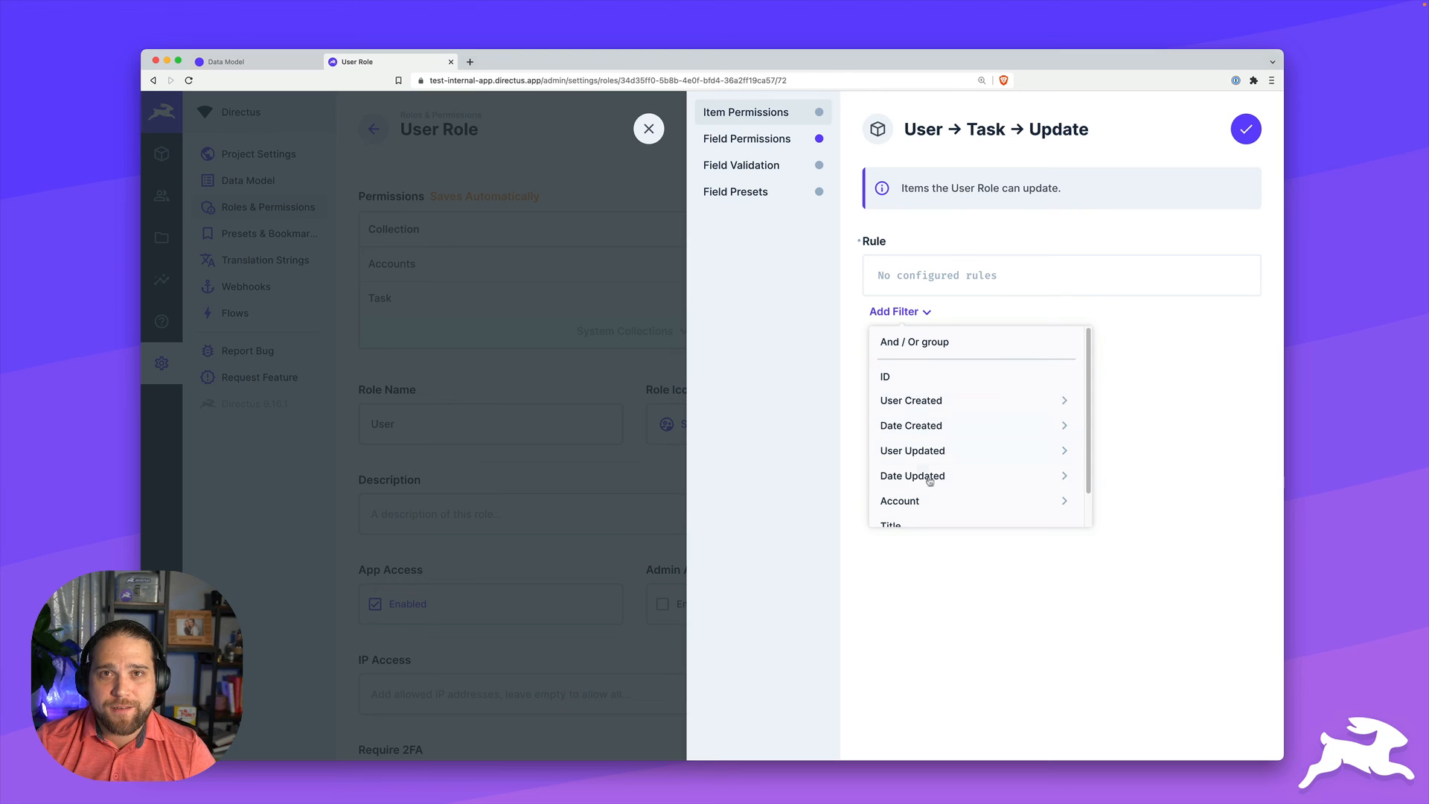
left_click(899, 500)
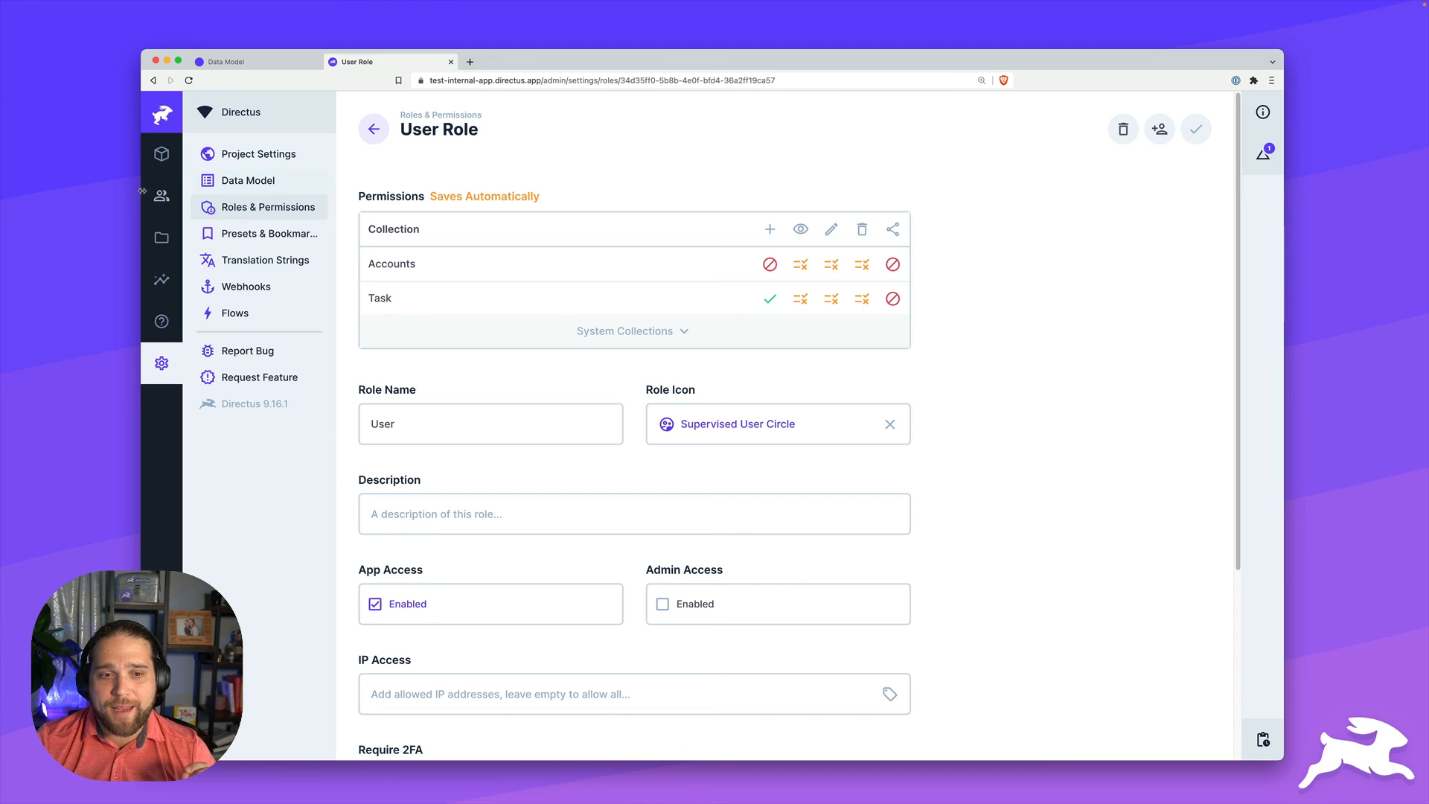
Add a published Accounts item named Test Tenant with slug test-tenant and save it.
left_click(161, 153)
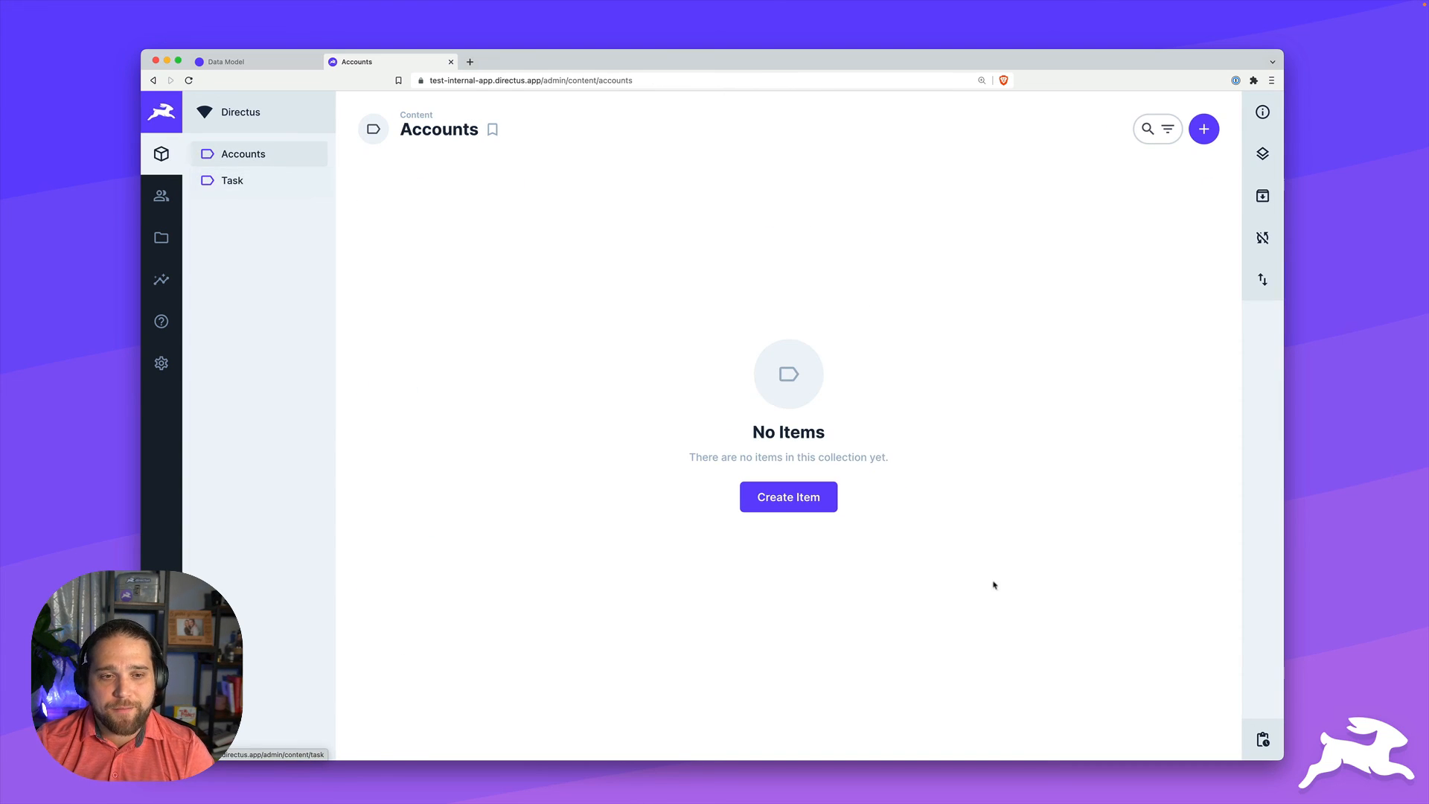
left_click(789, 497)
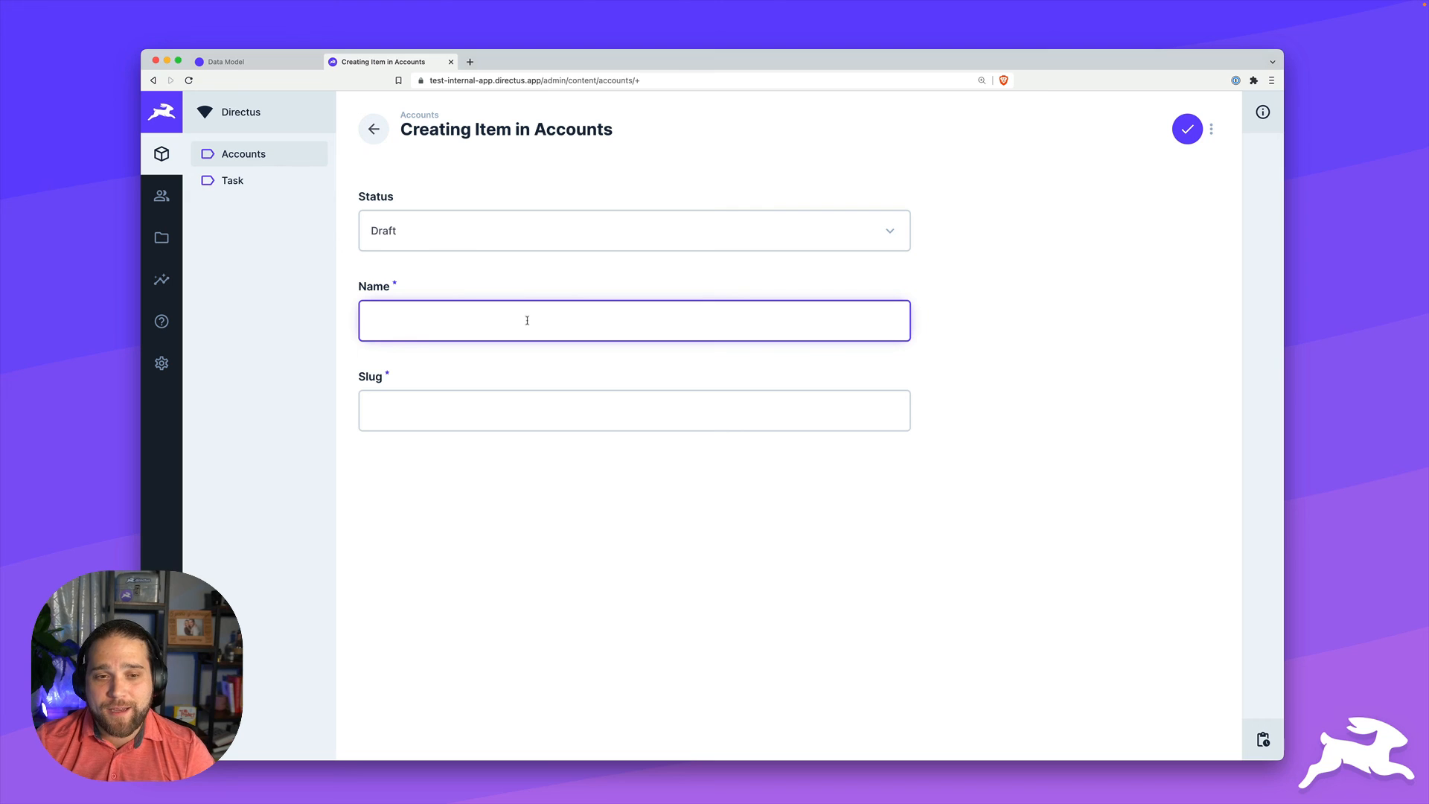
type("Test TEnan")
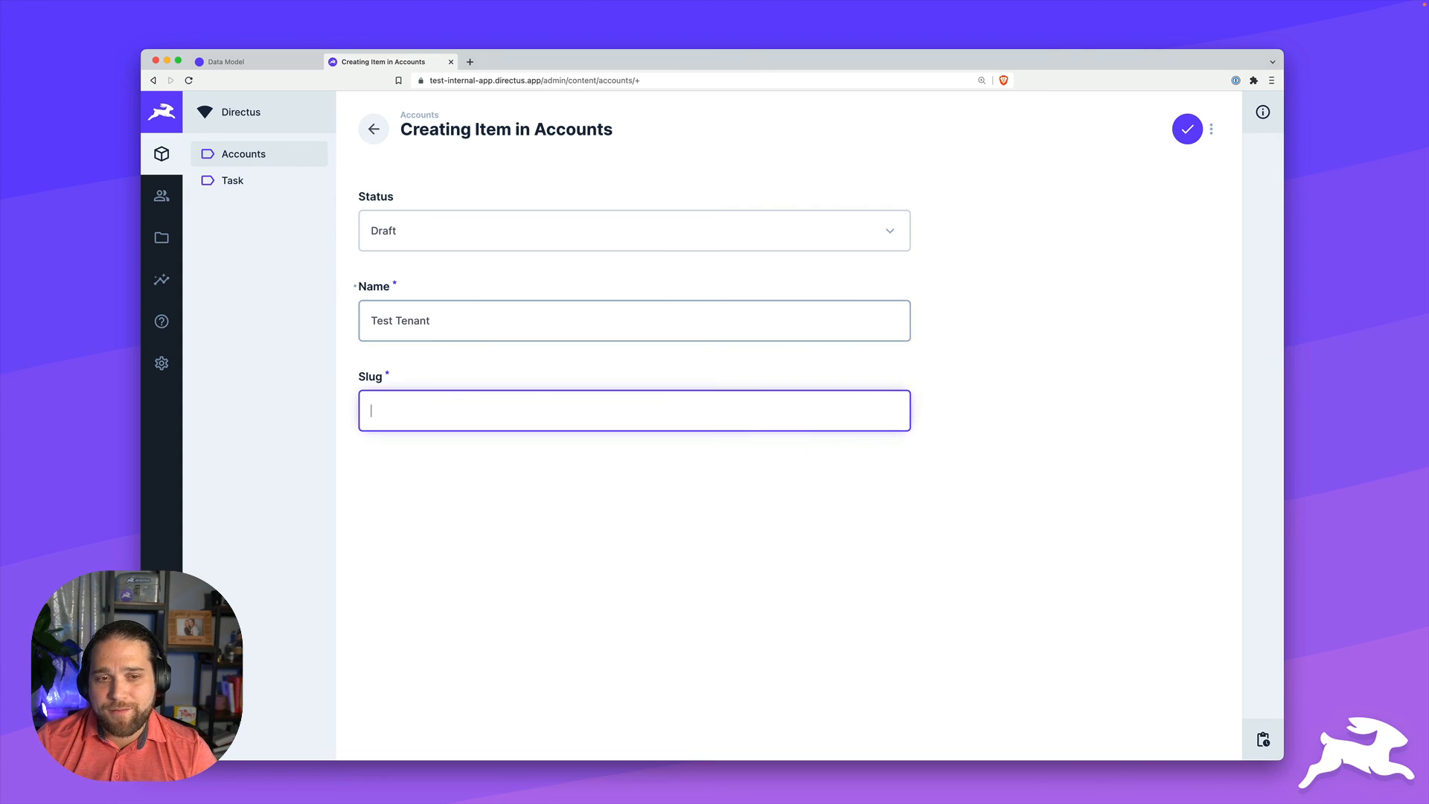
type("test-tenant")
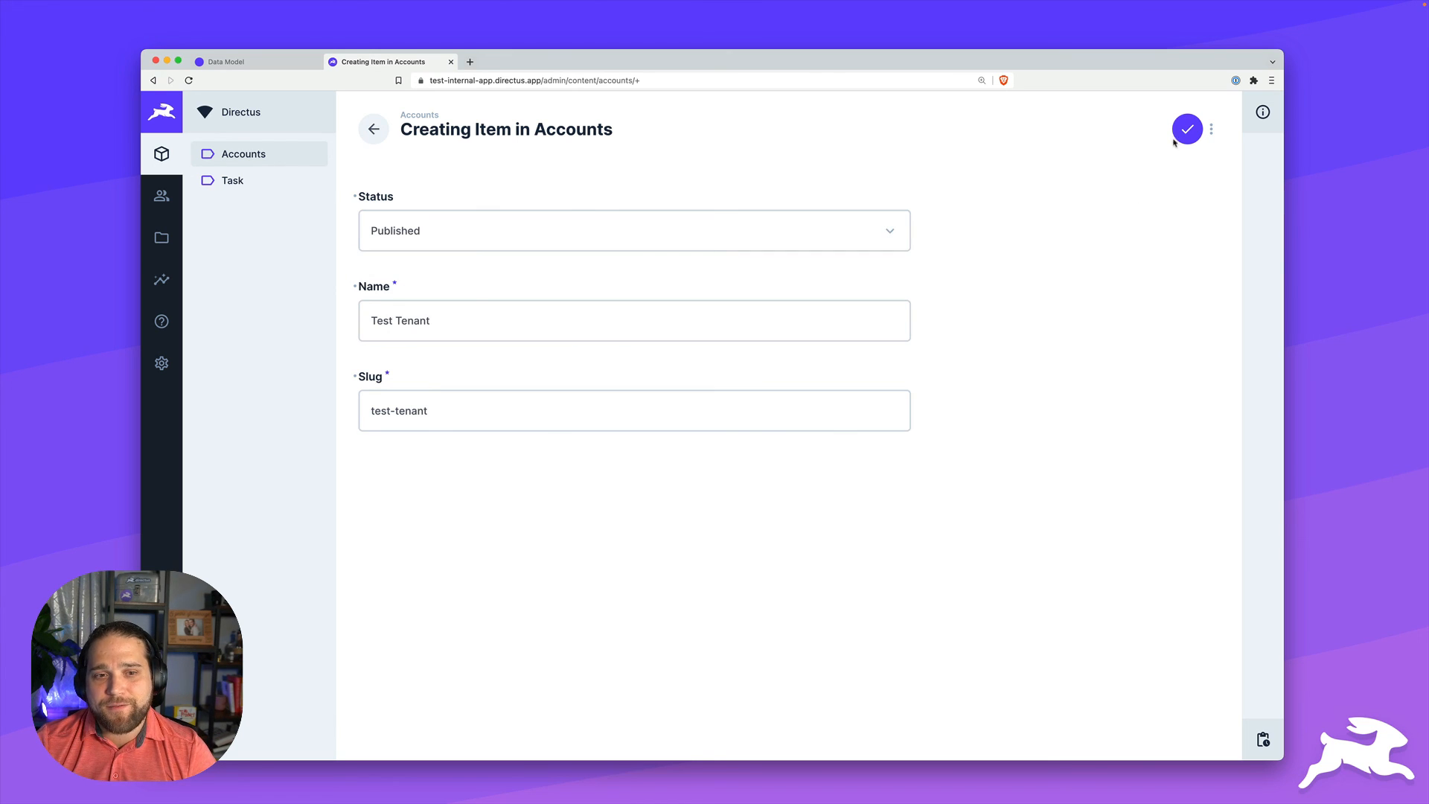
left_click(1188, 128)
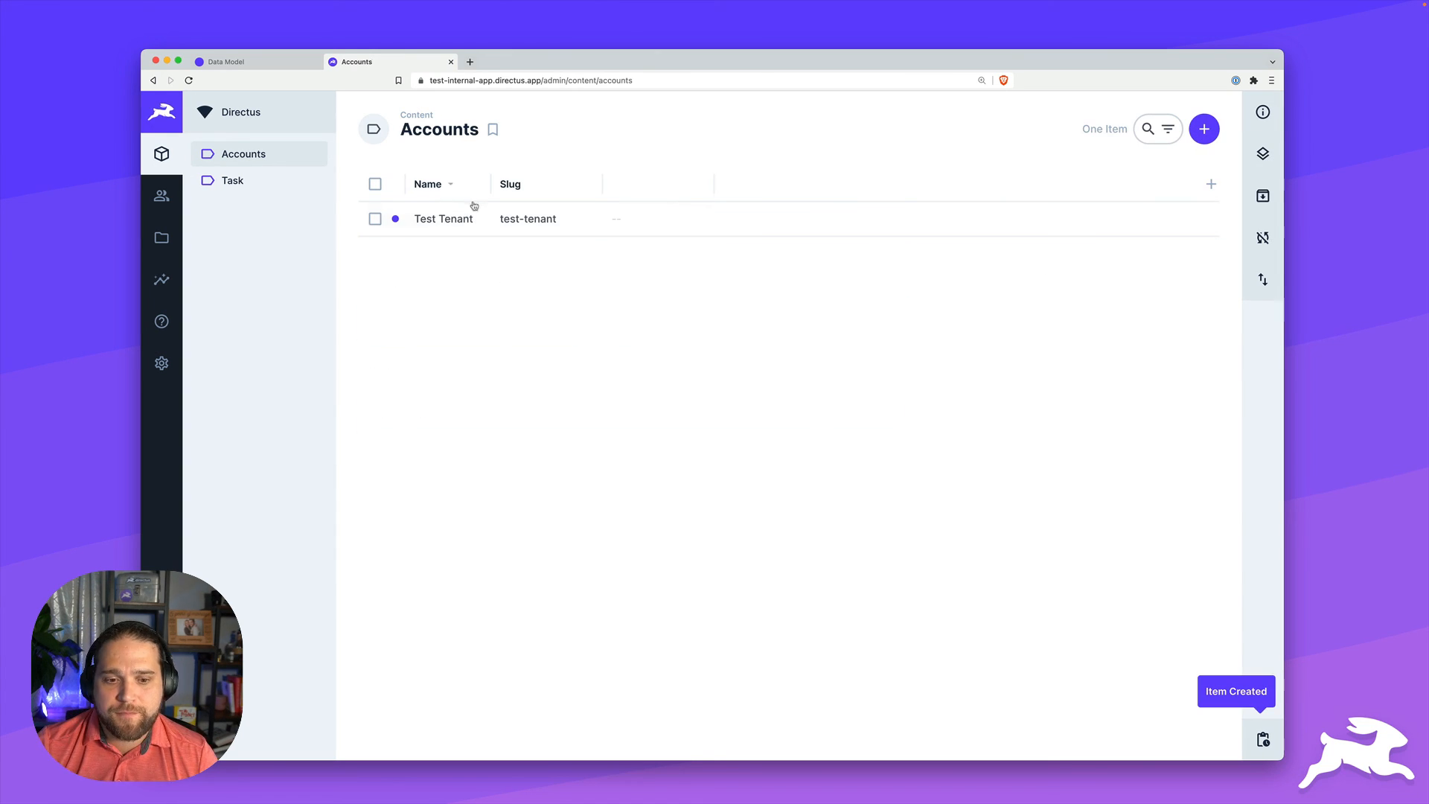
mouse_move(161, 196)
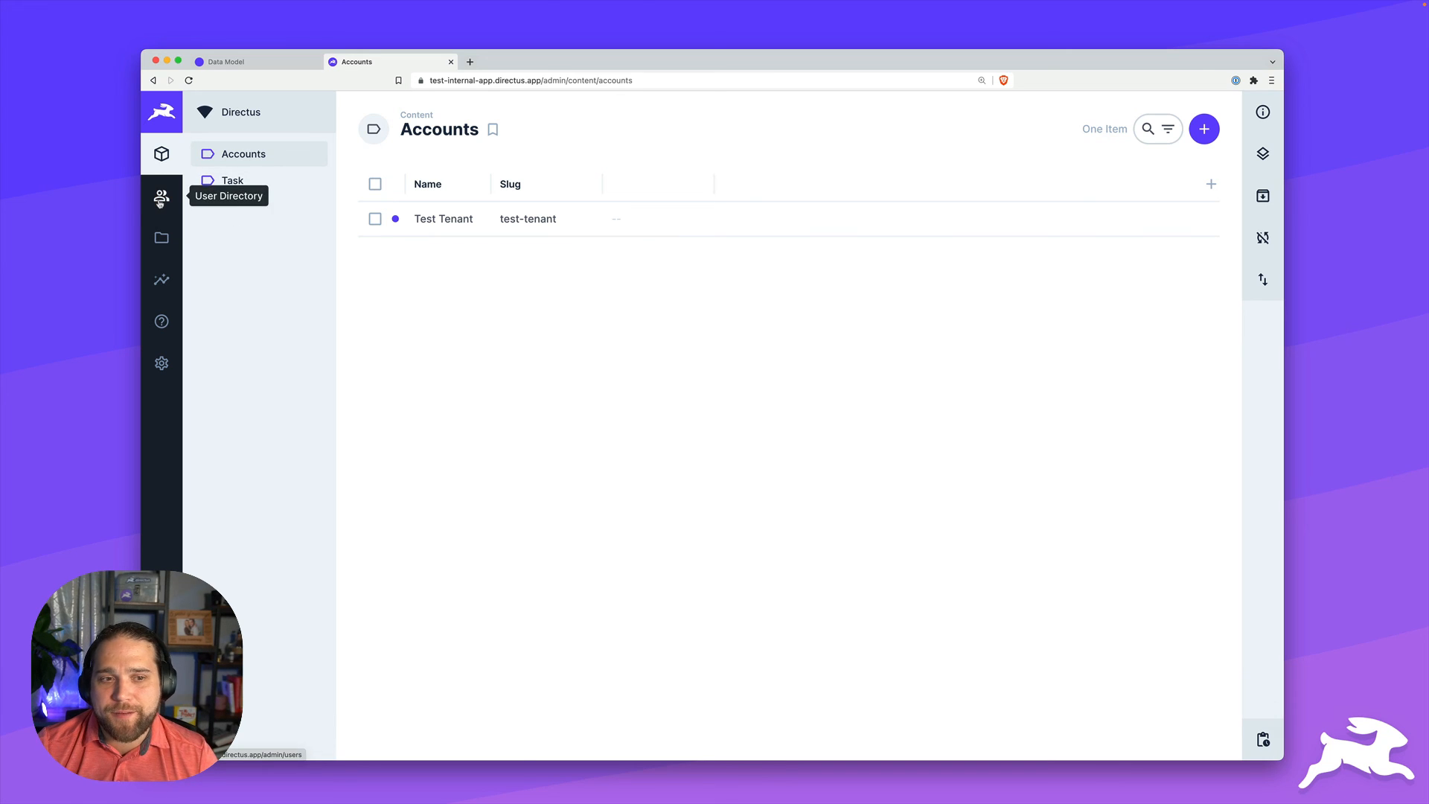
left_click(161, 196)
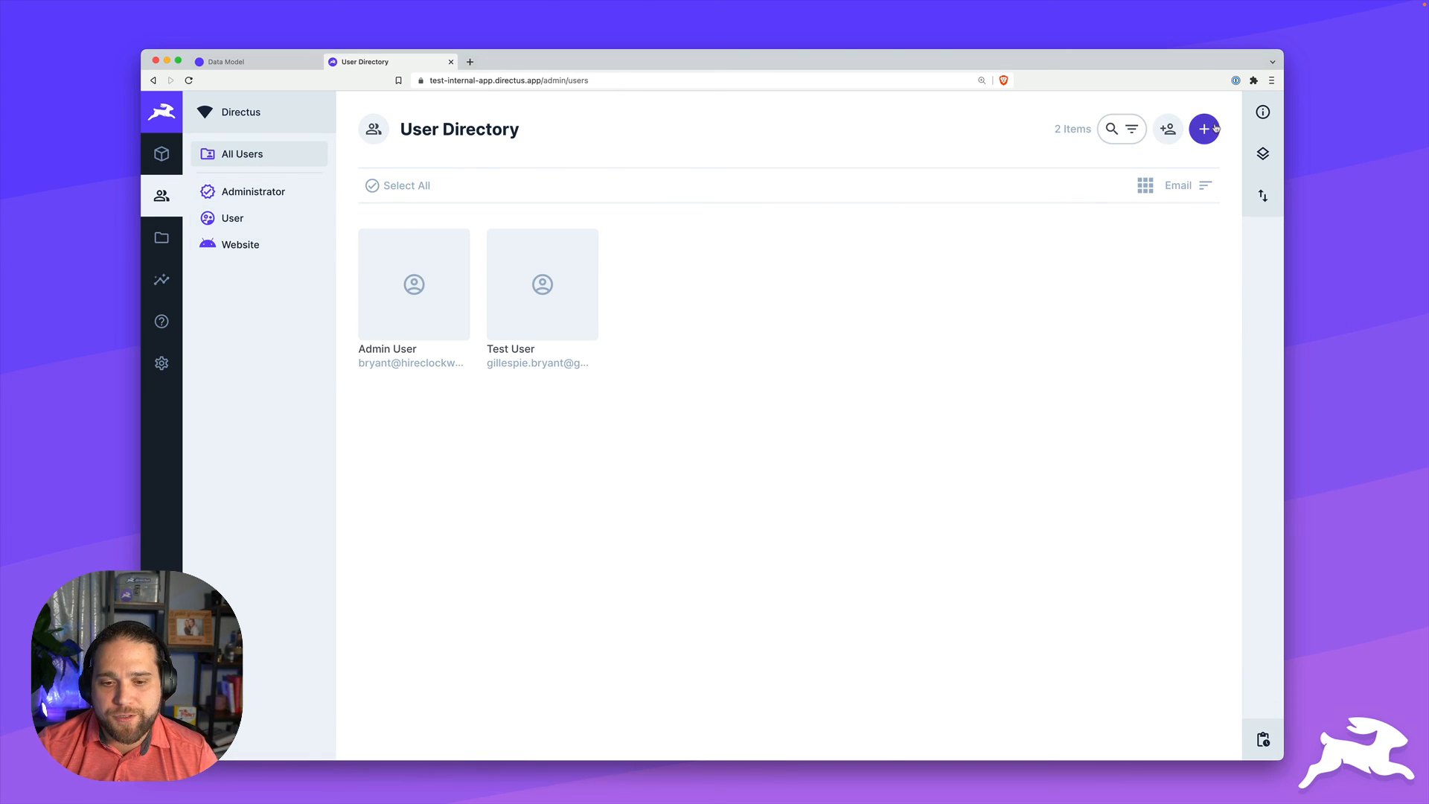
left_click(1204, 128)
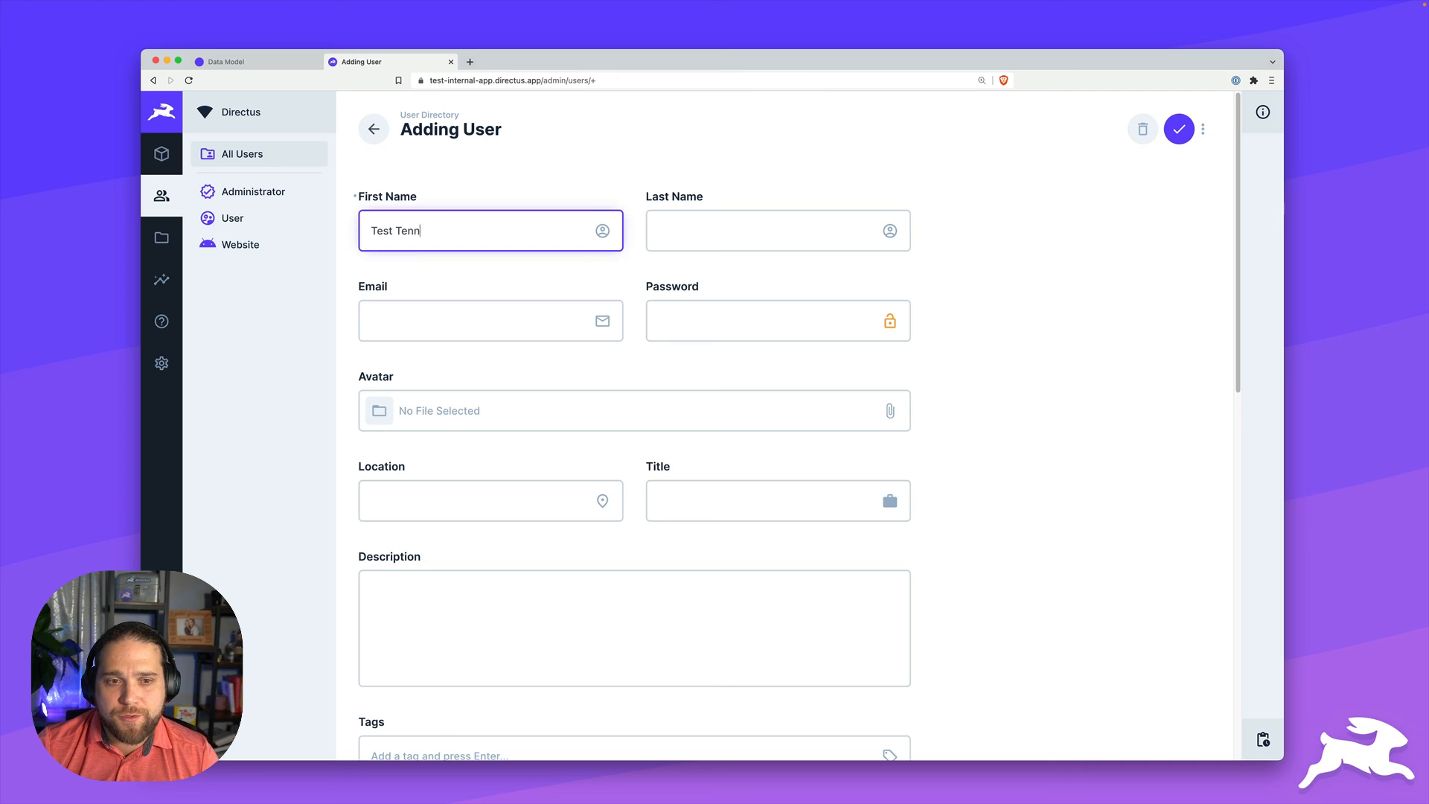
type("tenant1@example.com")
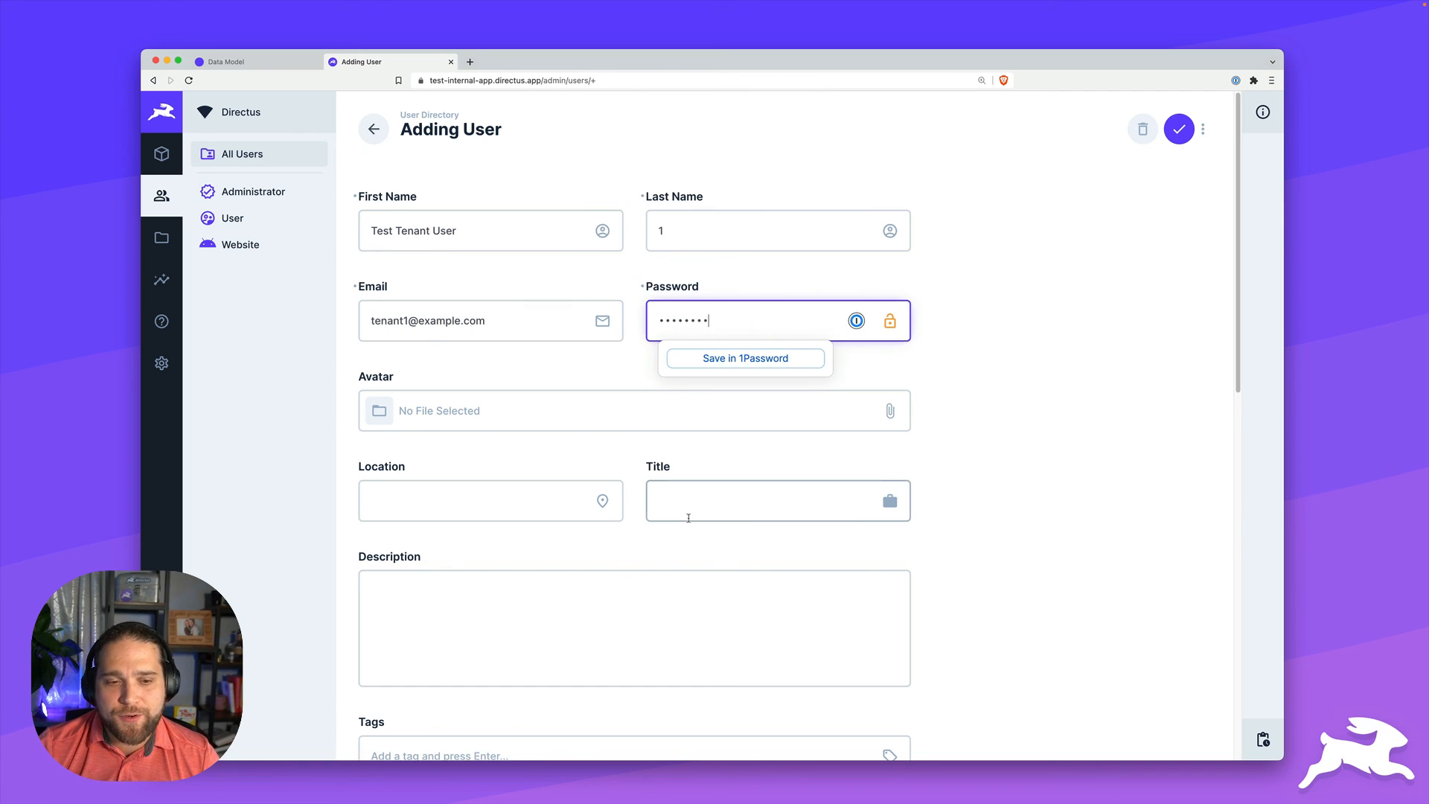
scroll("down", 3)
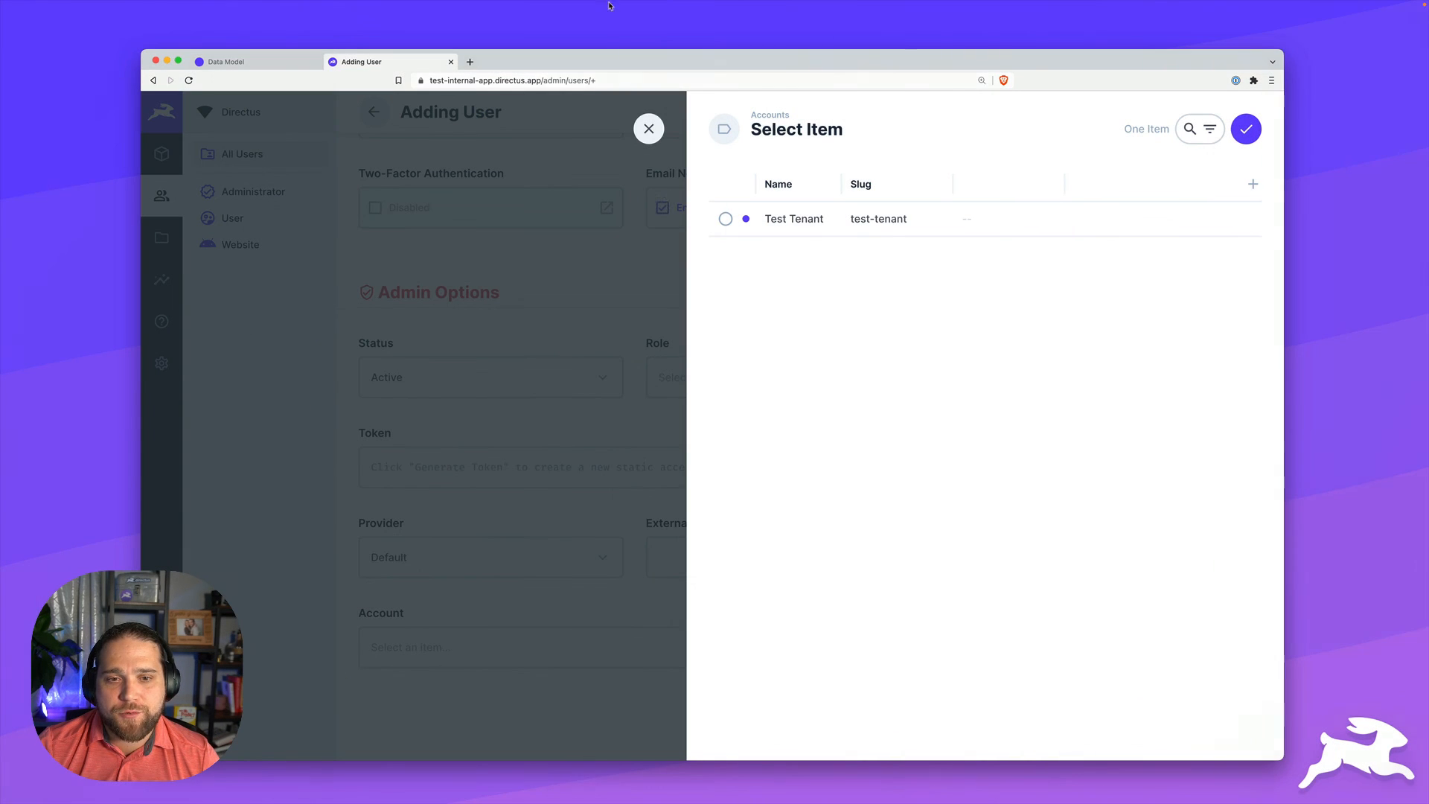
left_click(725, 218)
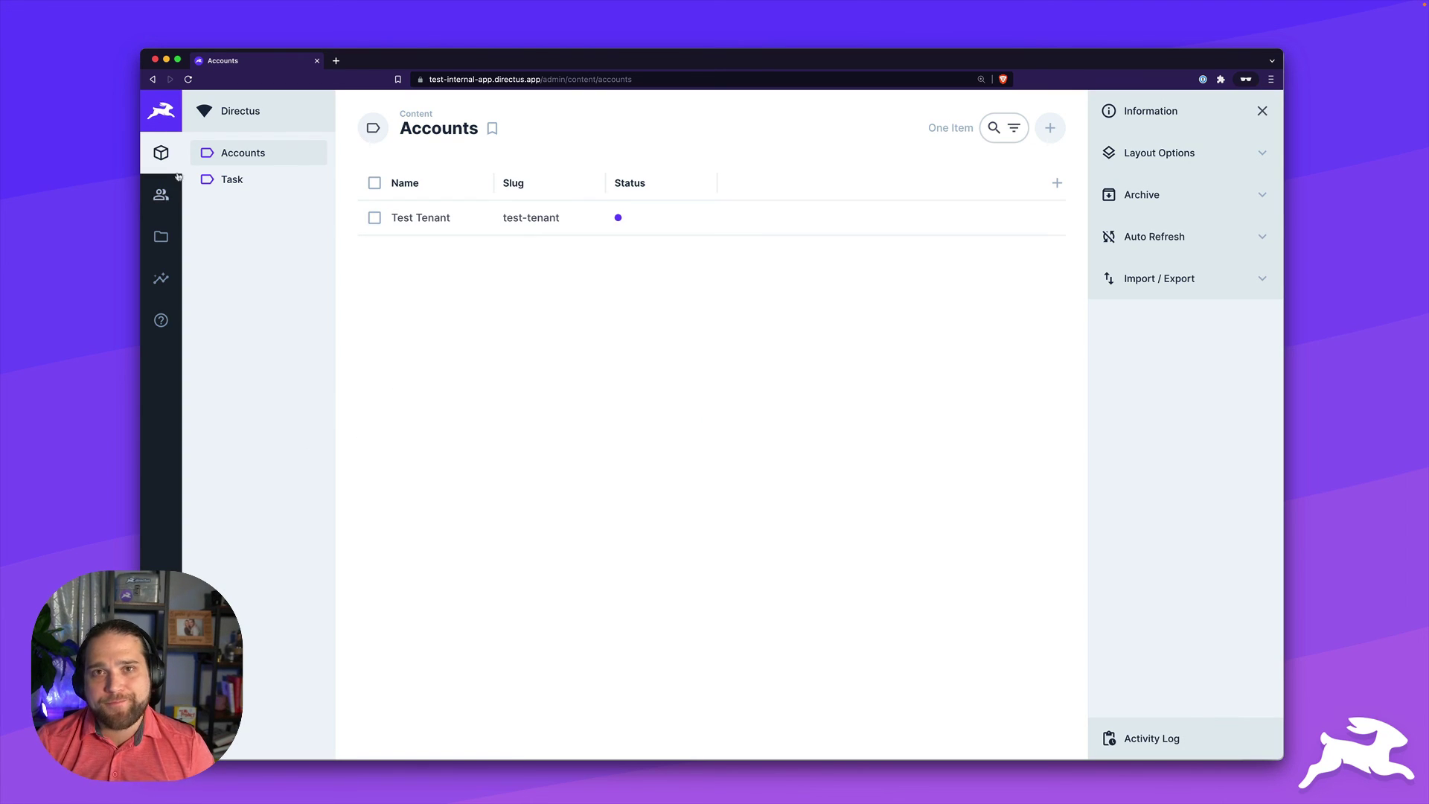
Create the task 'Test Task 1' in the Task collection and start another.
left_click(230, 178)
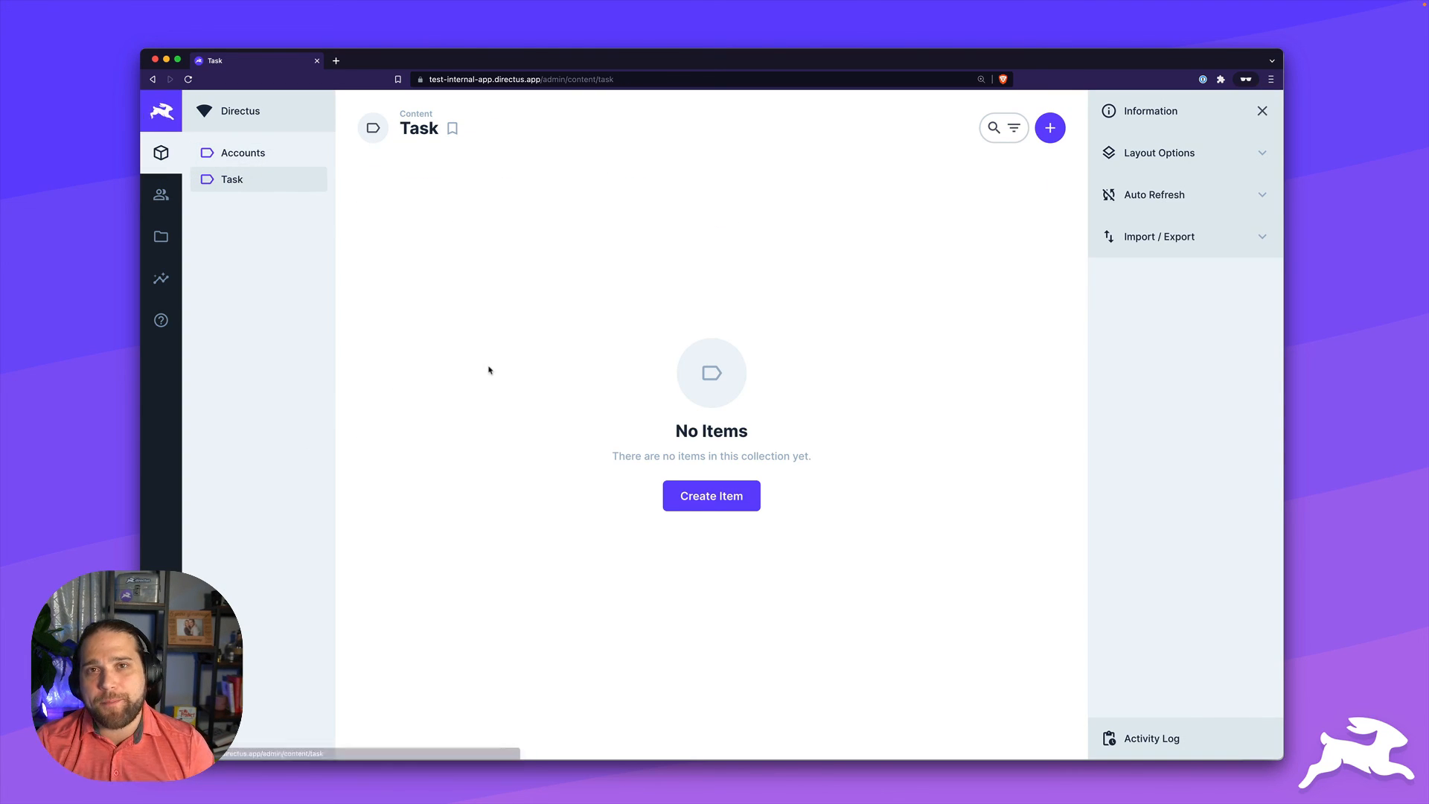
left_click(712, 495)
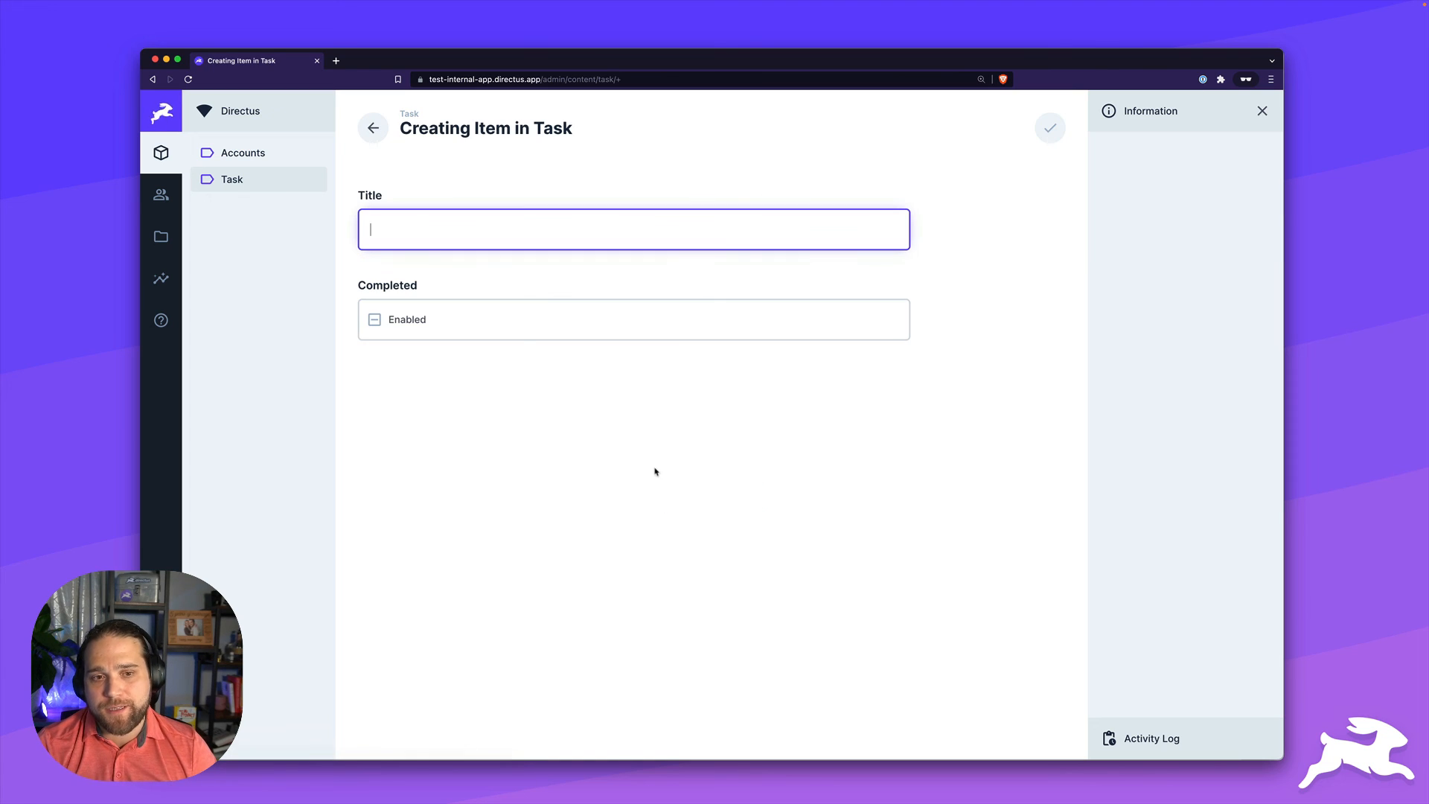
type("T")
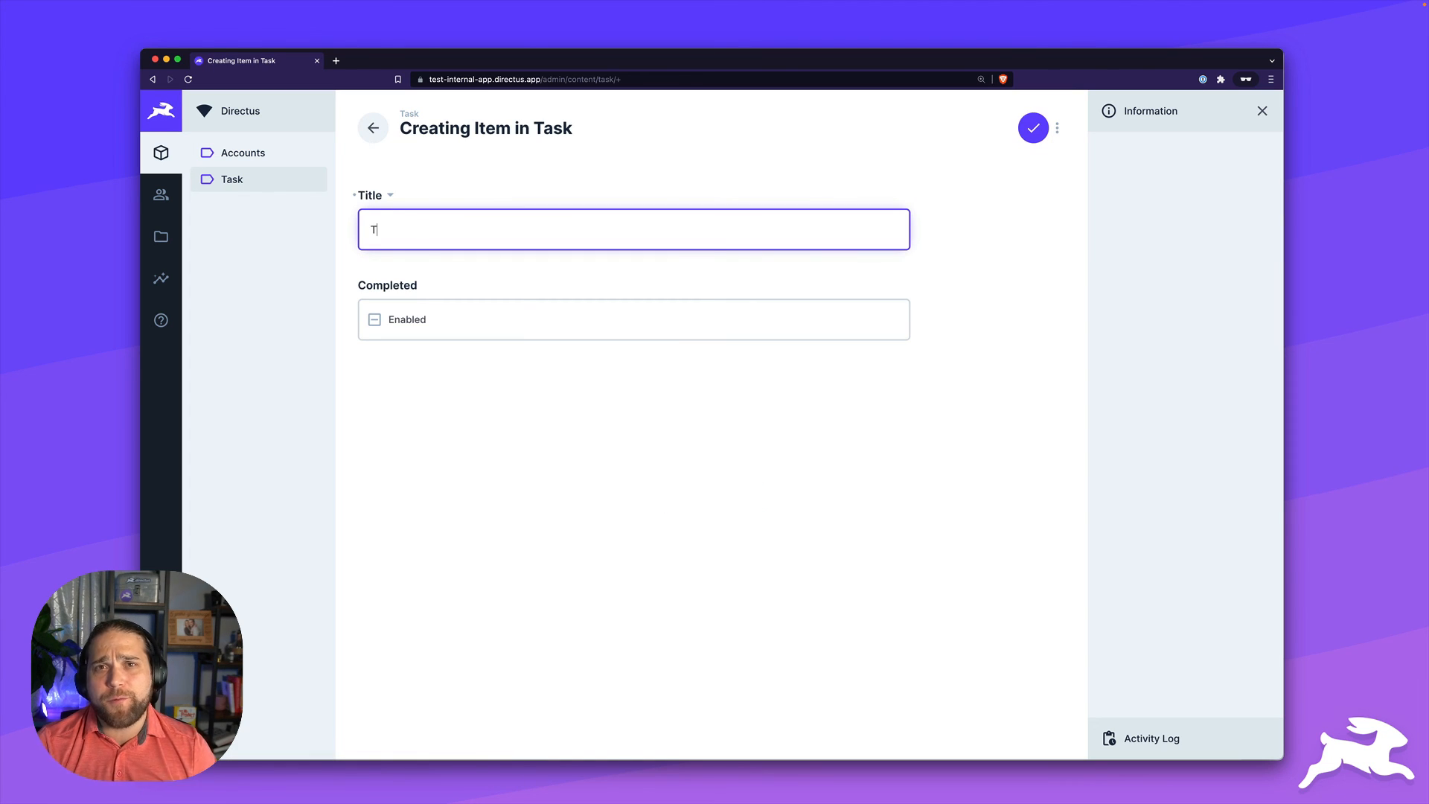
type("est Task 1")
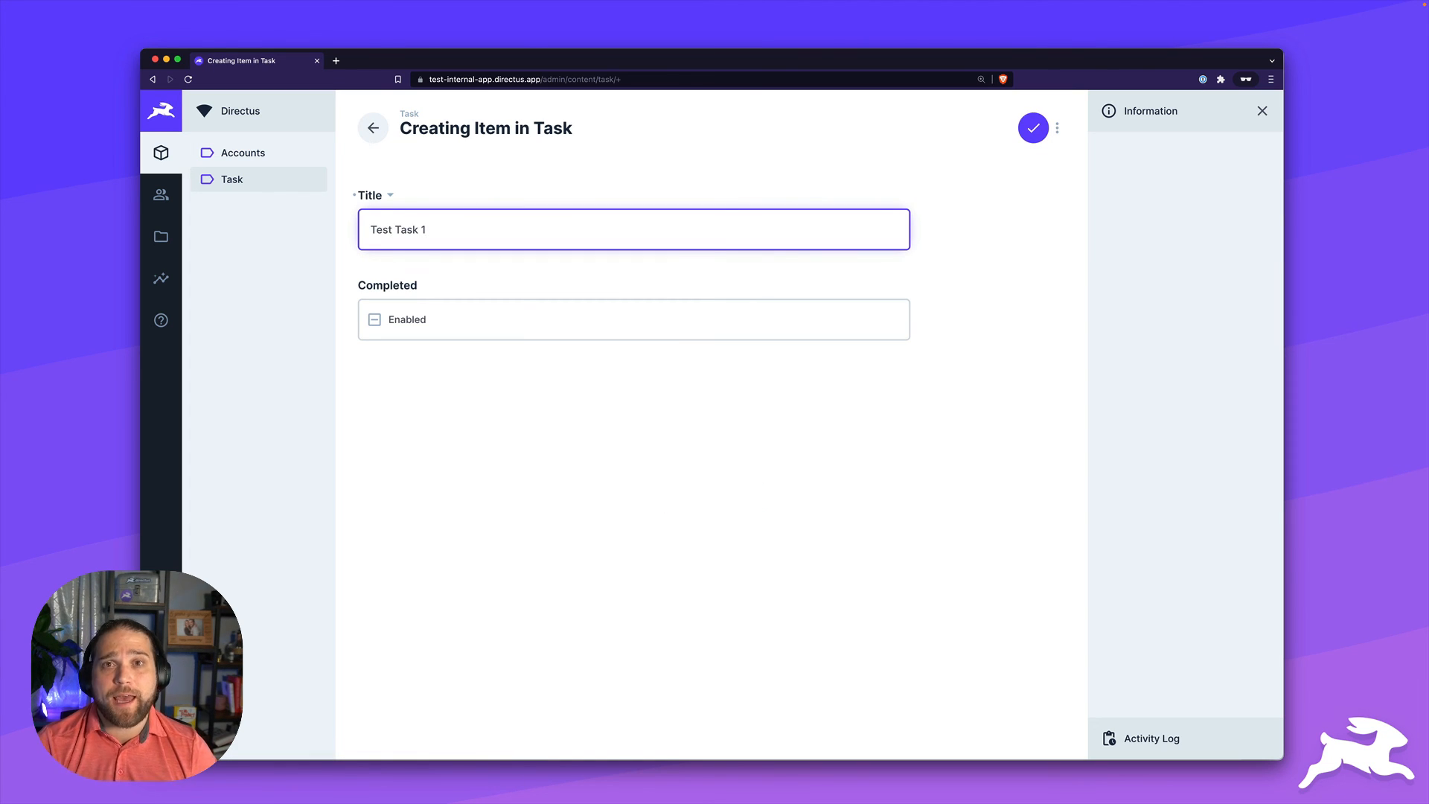
left_click(1033, 128)
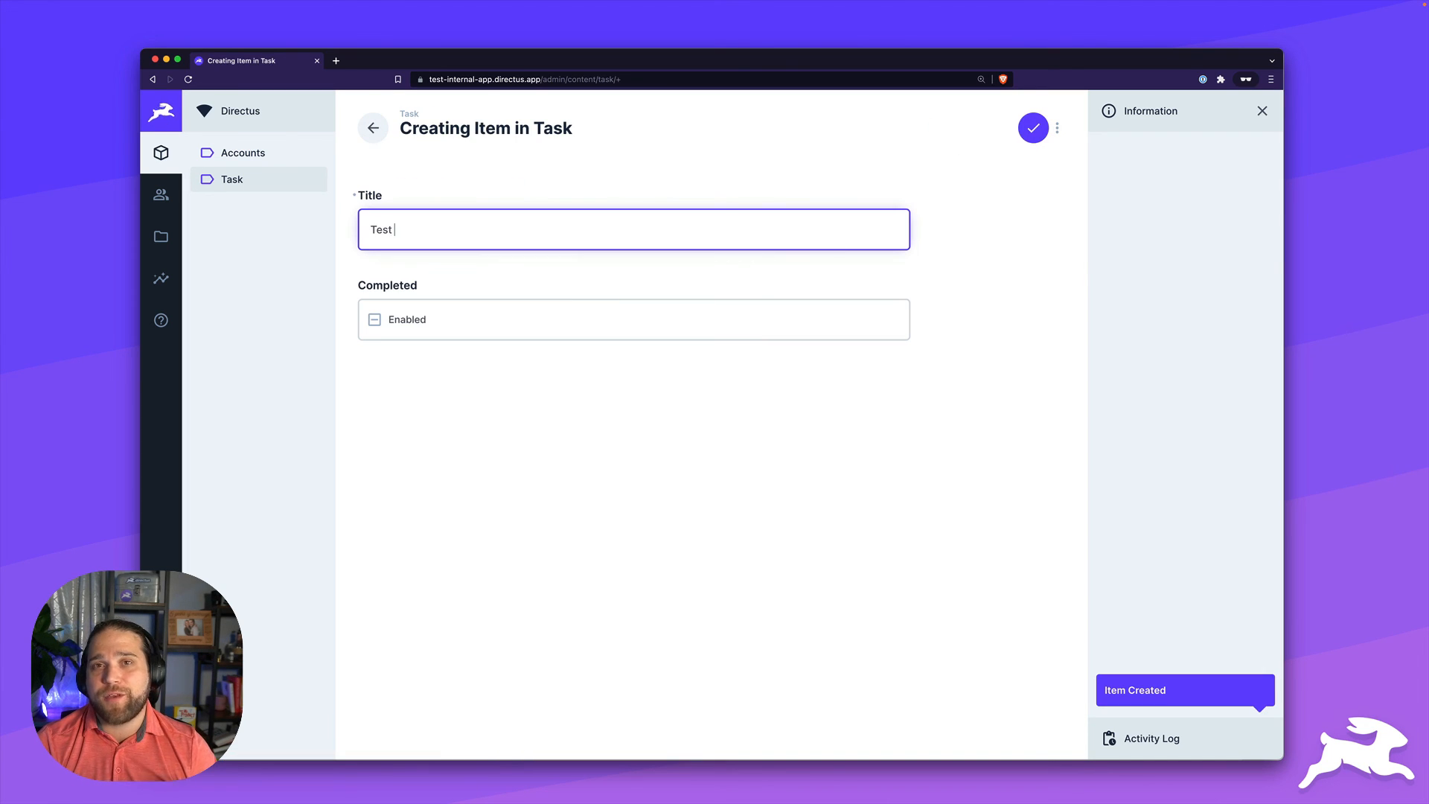
Create the second task 'Test TAsk 2', then view the User Directory listing.
type("TAsk 2")
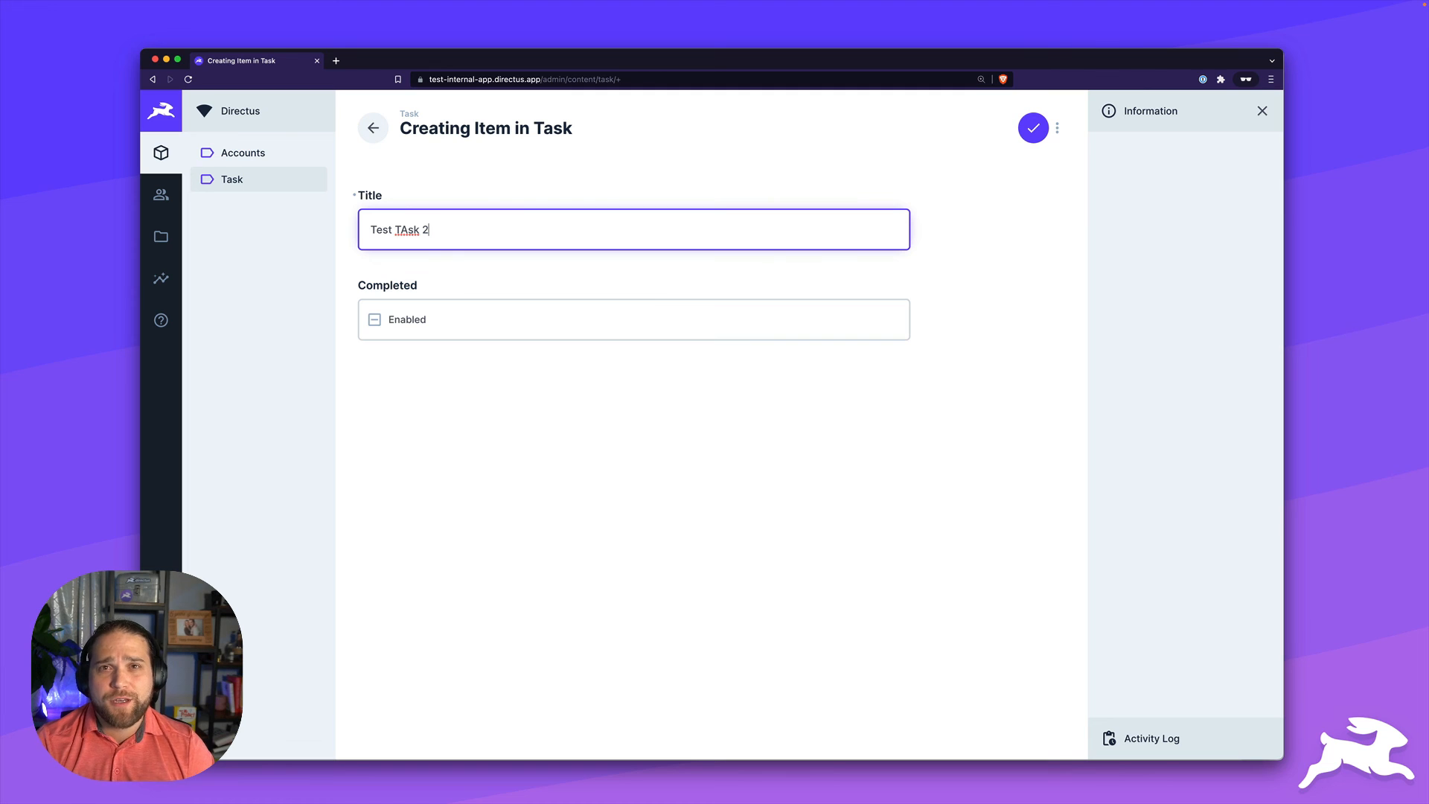
left_click(1032, 128)
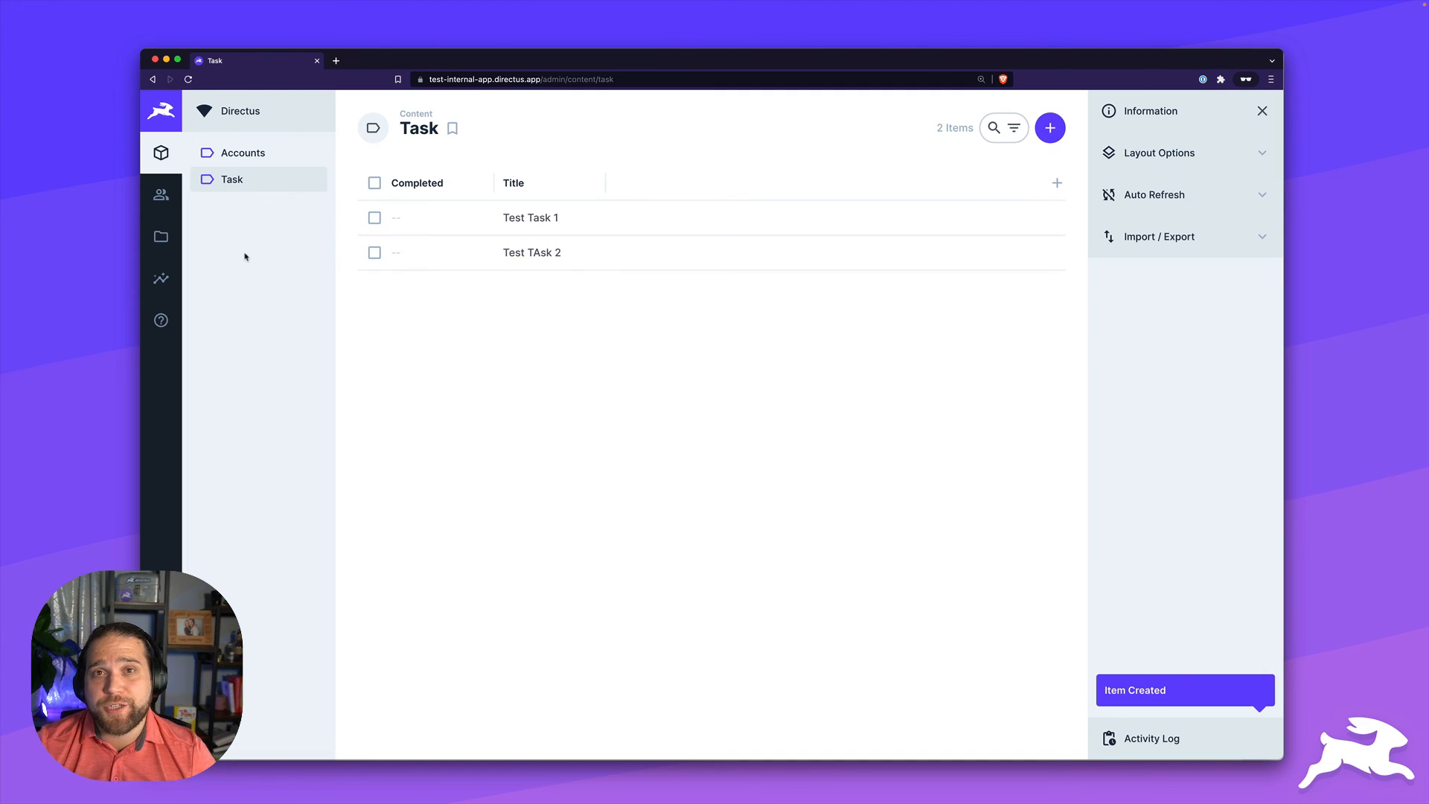
left_click(161, 194)
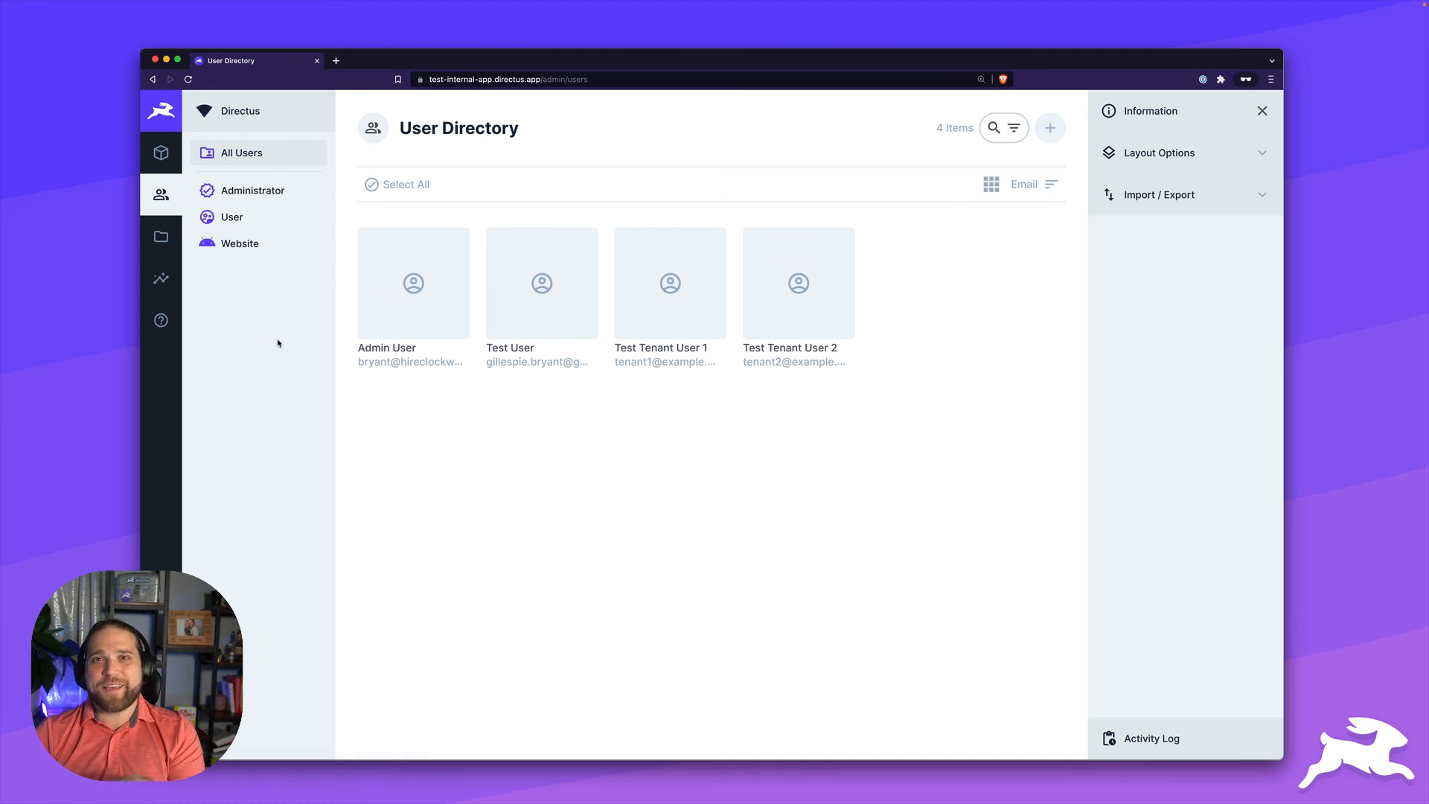
mouse_move(160, 151)
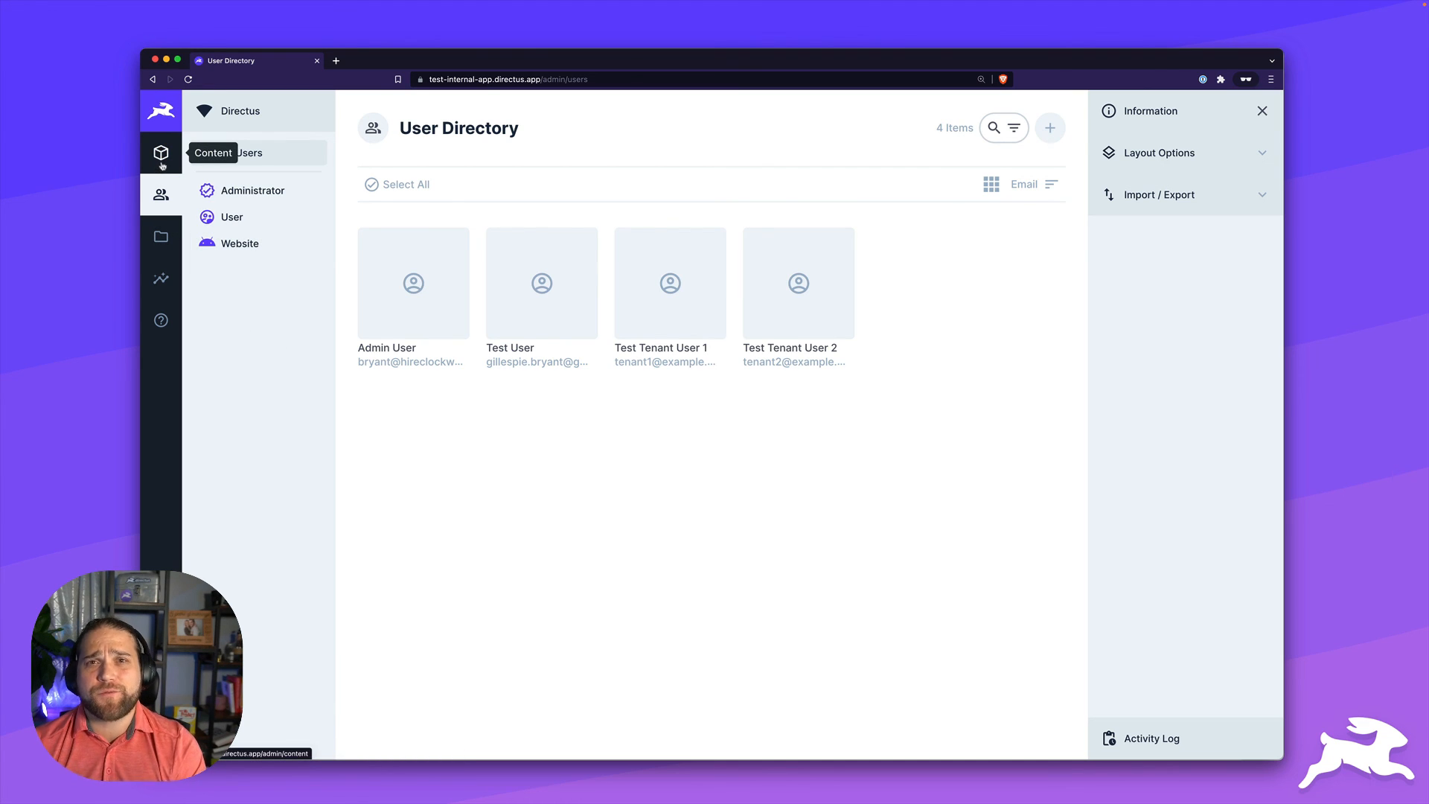